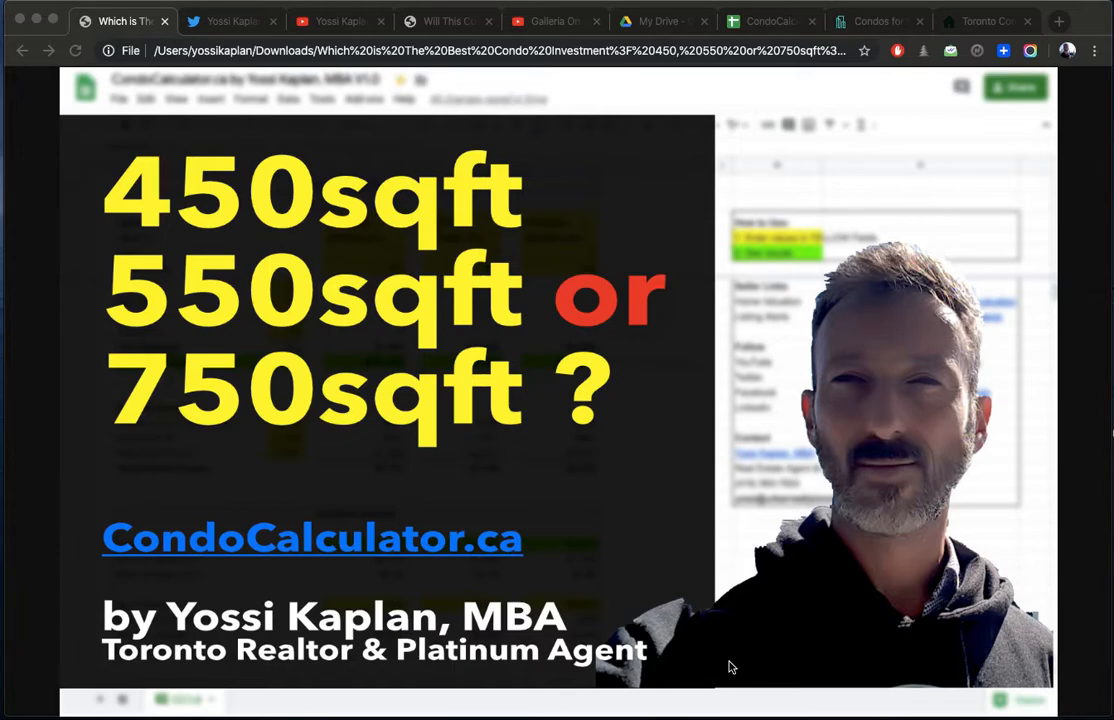
mouse_move(460, 168)
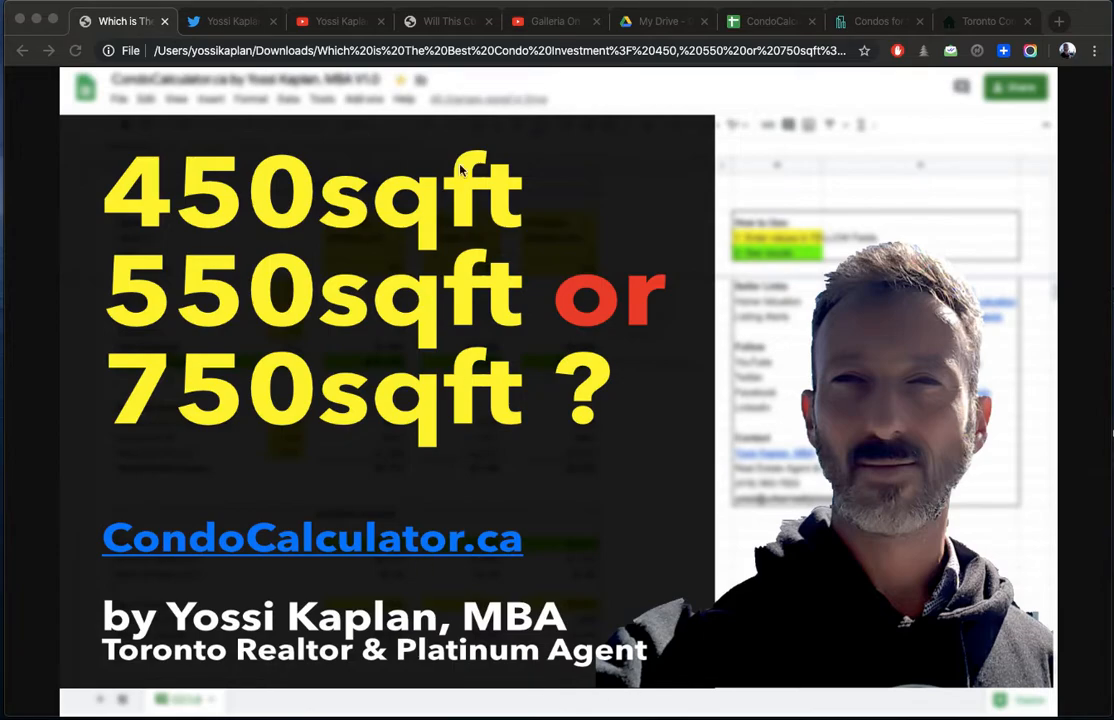
Step: Bring up the Condo Calculator website and look over its intro video and download form
click(448, 20)
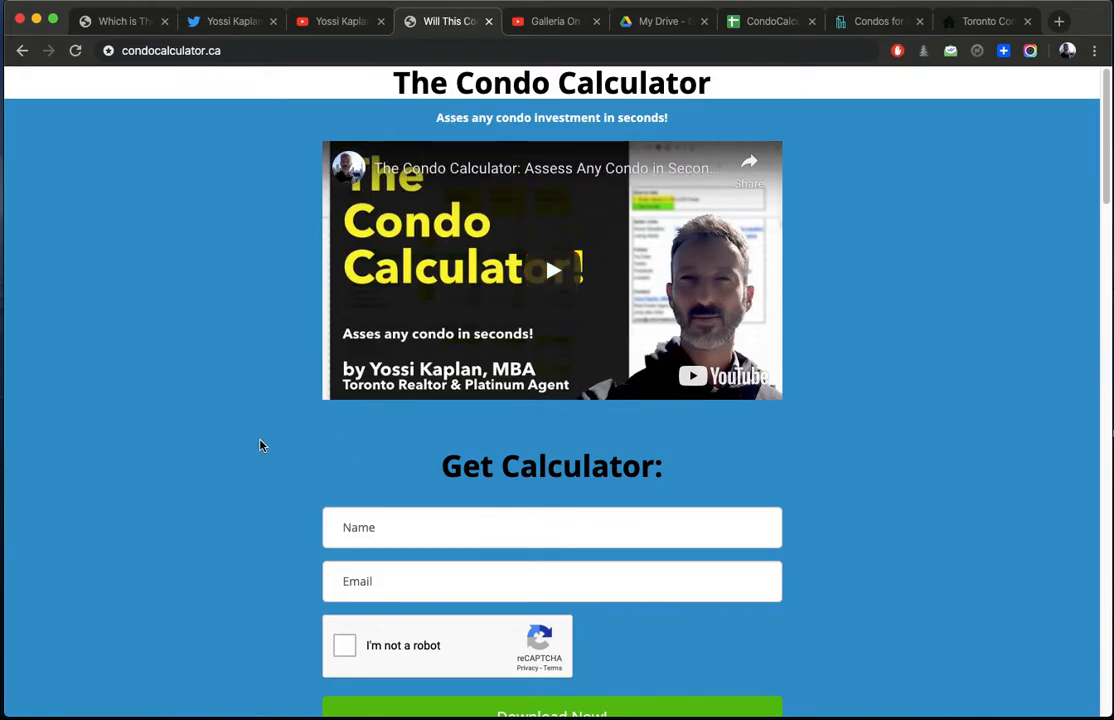
scroll(down, 3)
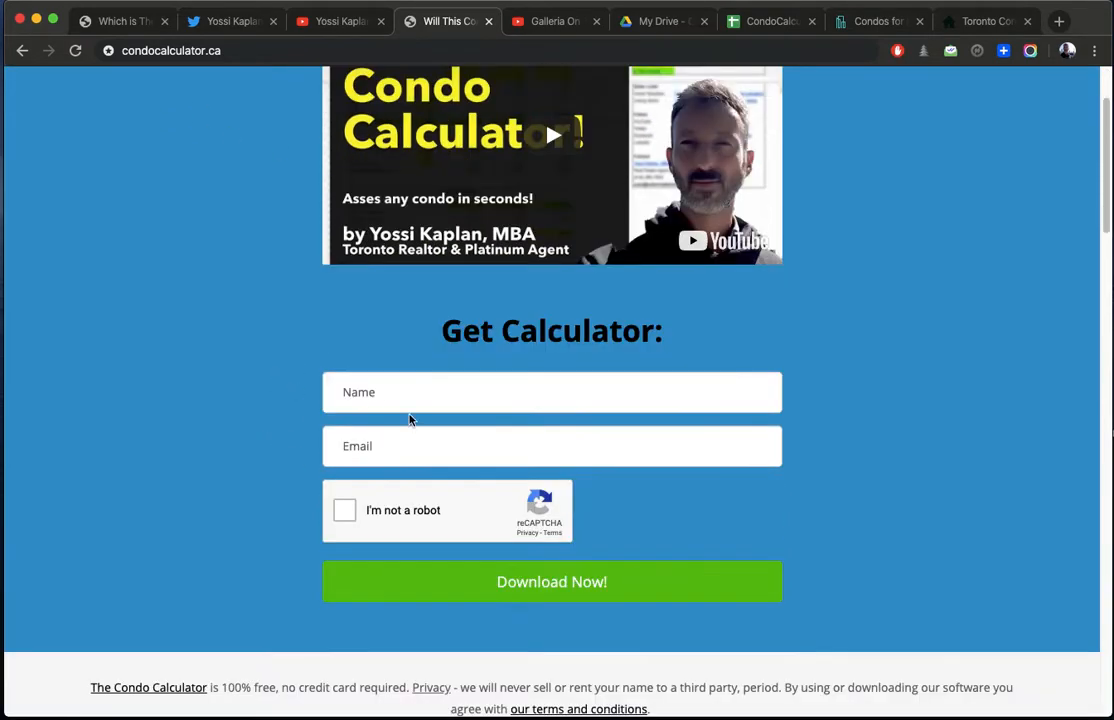
scroll(up, 3)
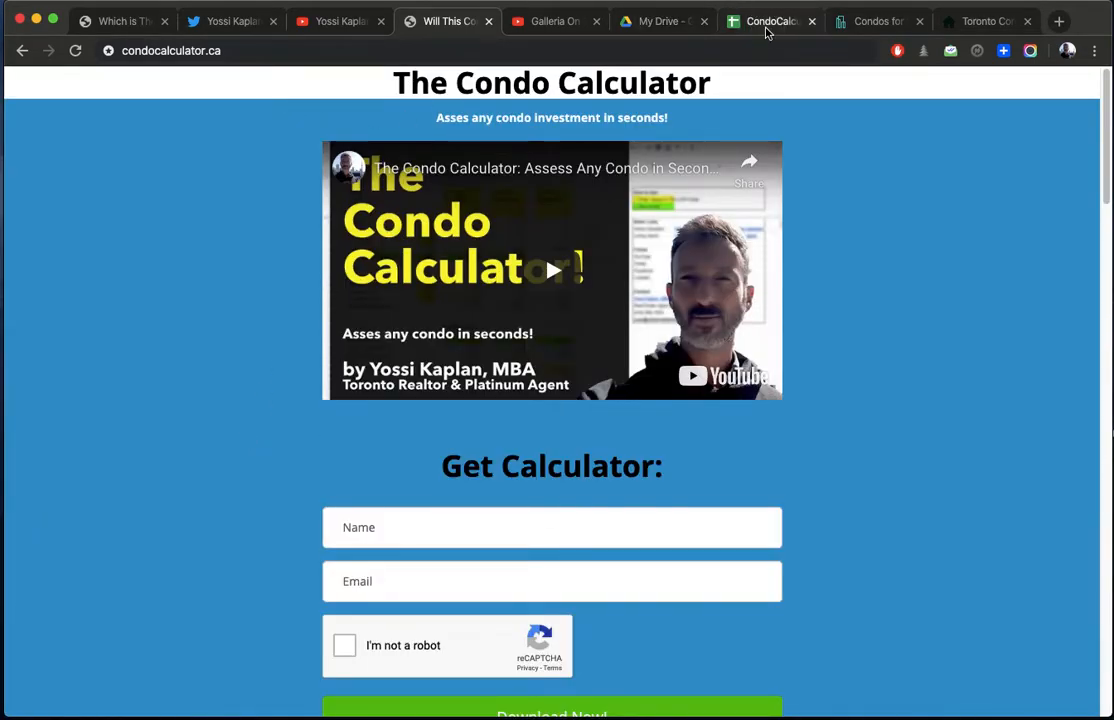
click(230, 20)
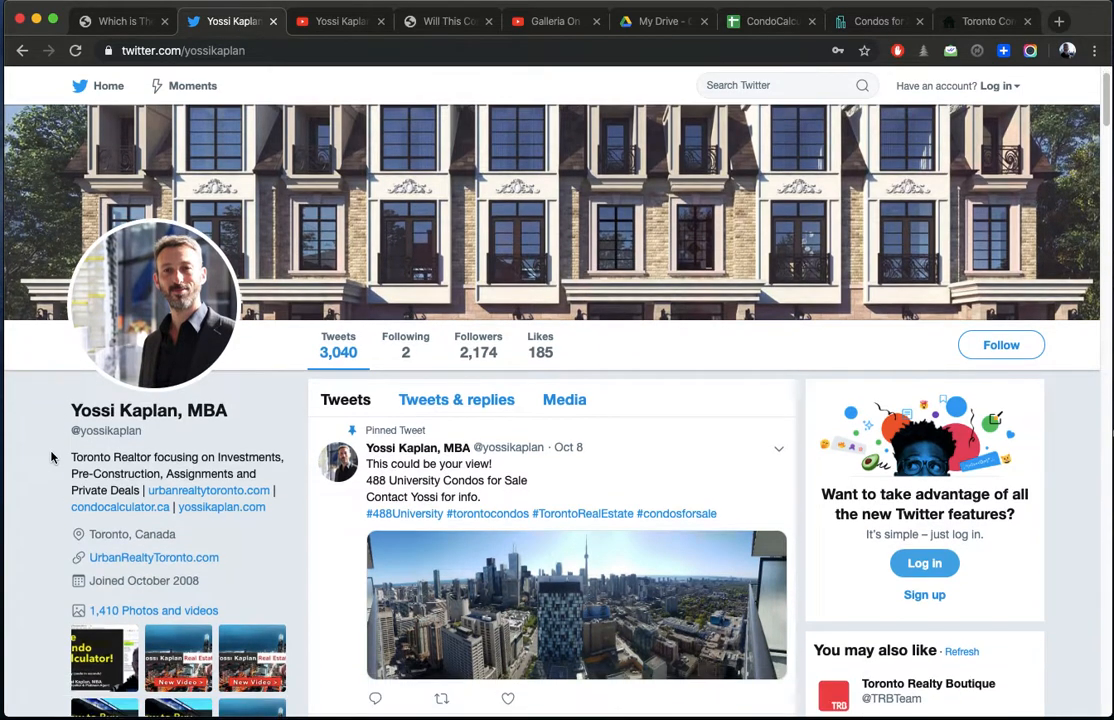
scroll(down, 3)
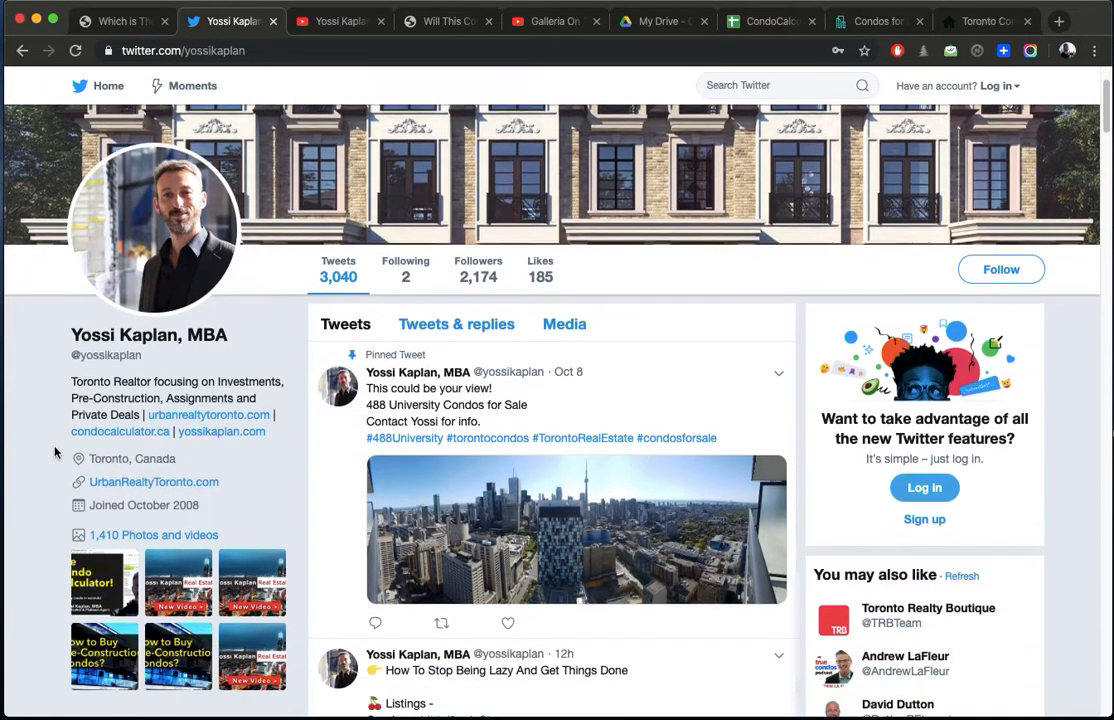
scroll(down, 3)
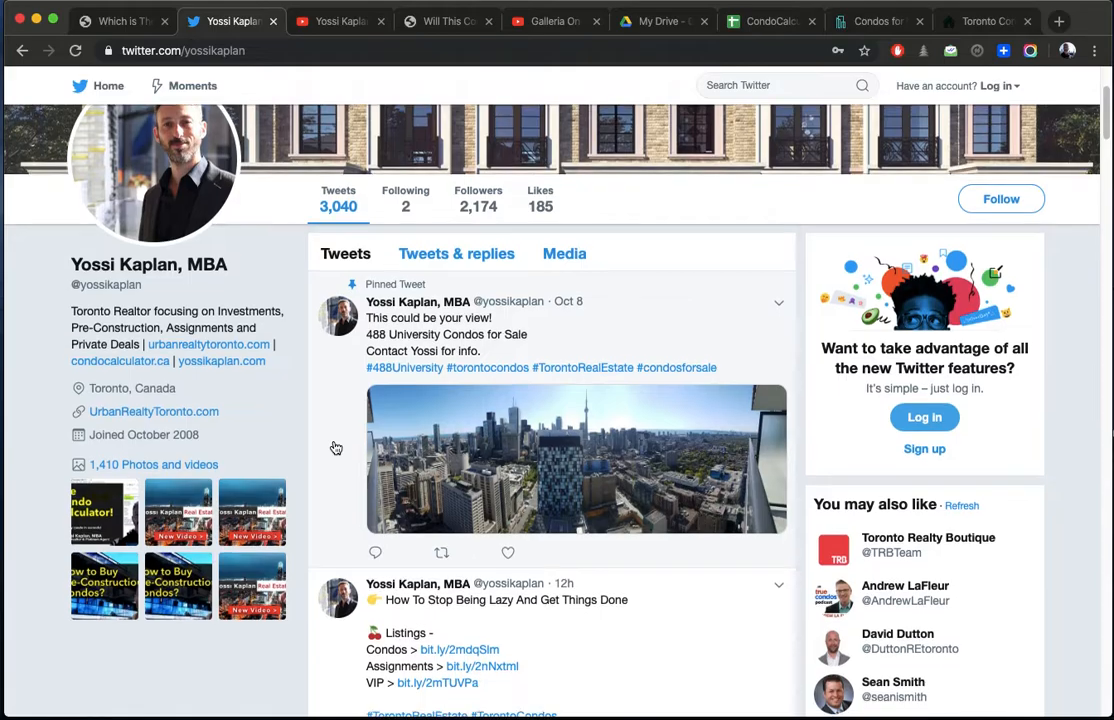
scroll(down, 3)
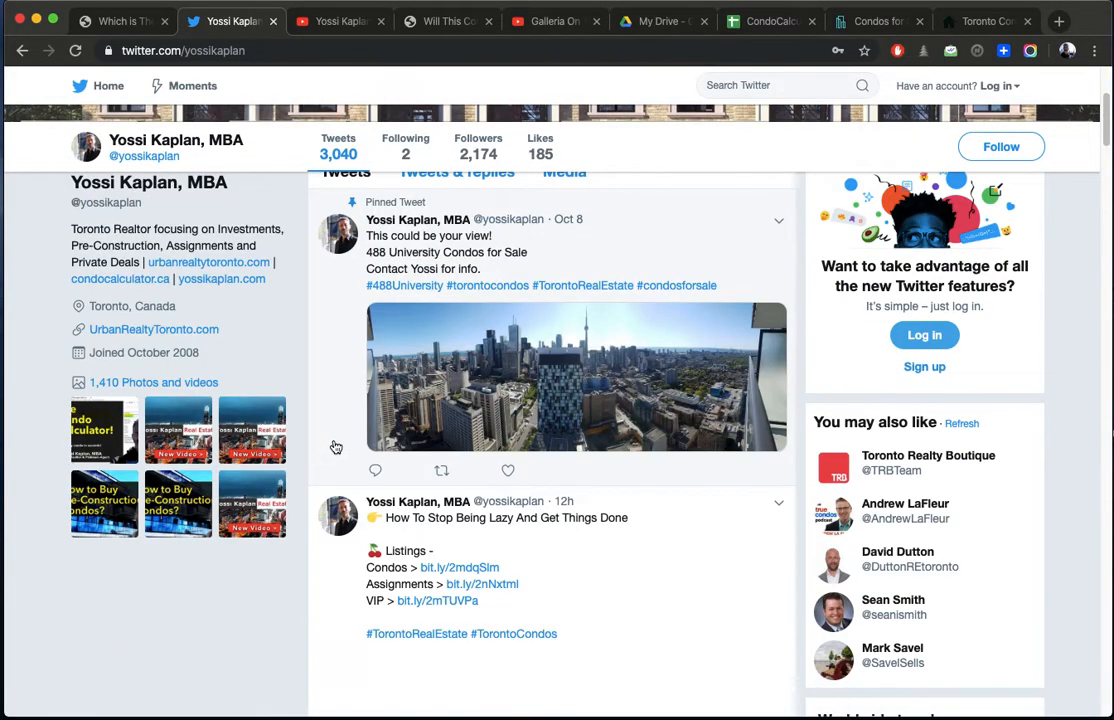
scroll(down, 3)
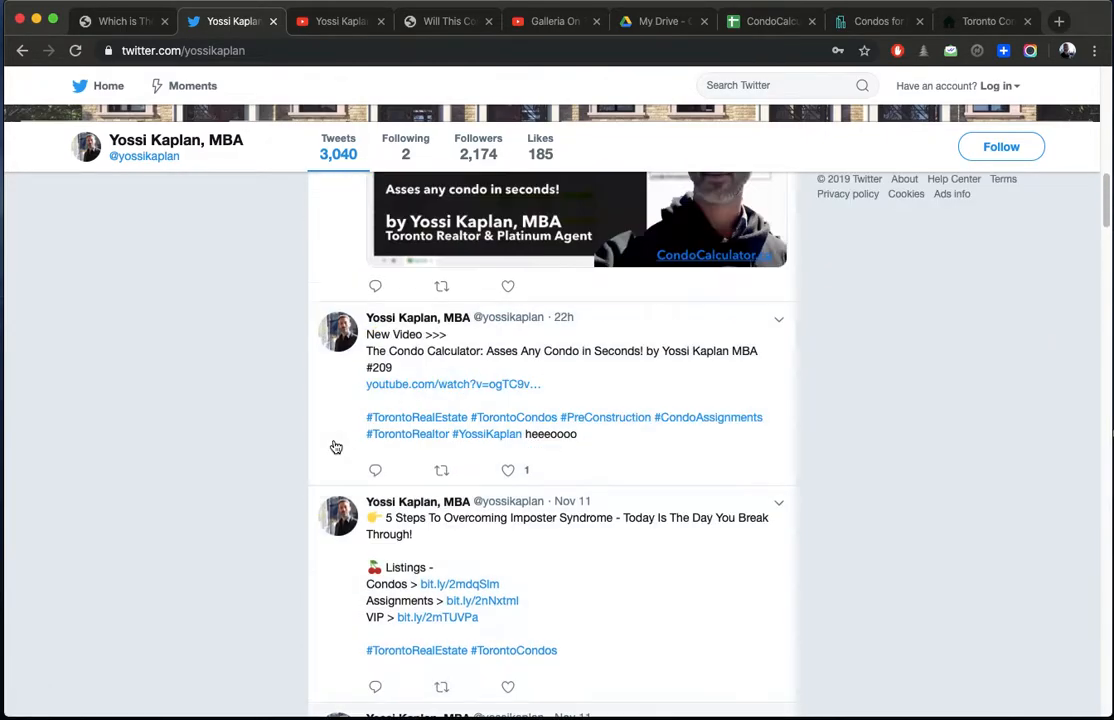
scroll(up, 3)
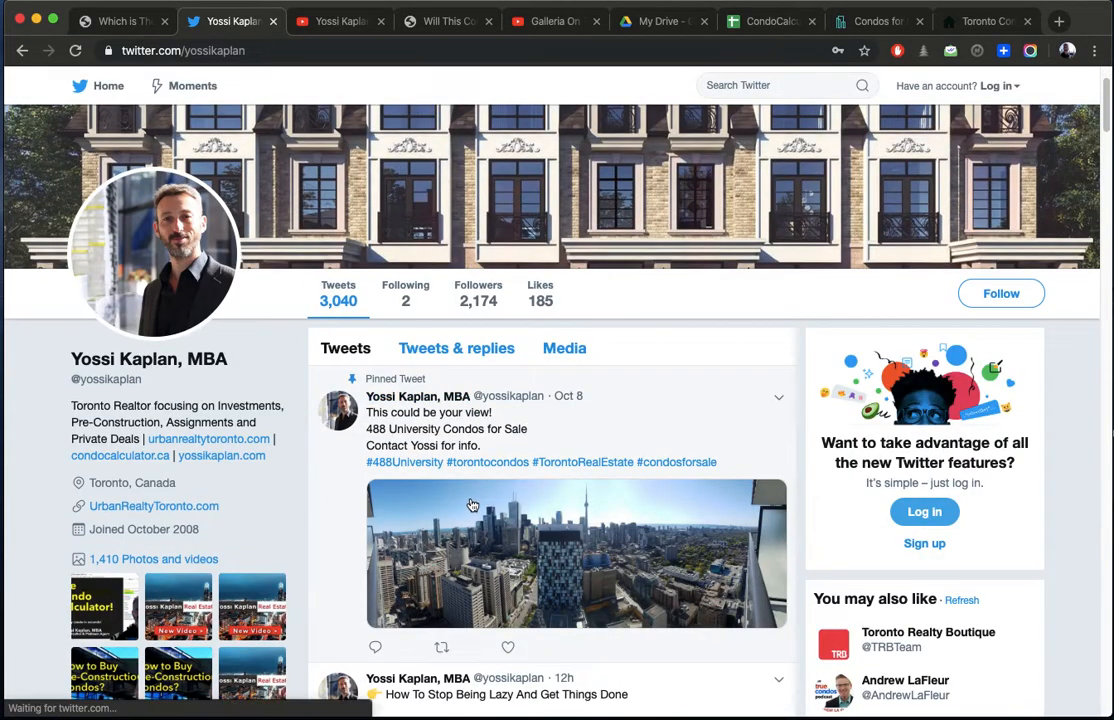
scroll(down, 3)
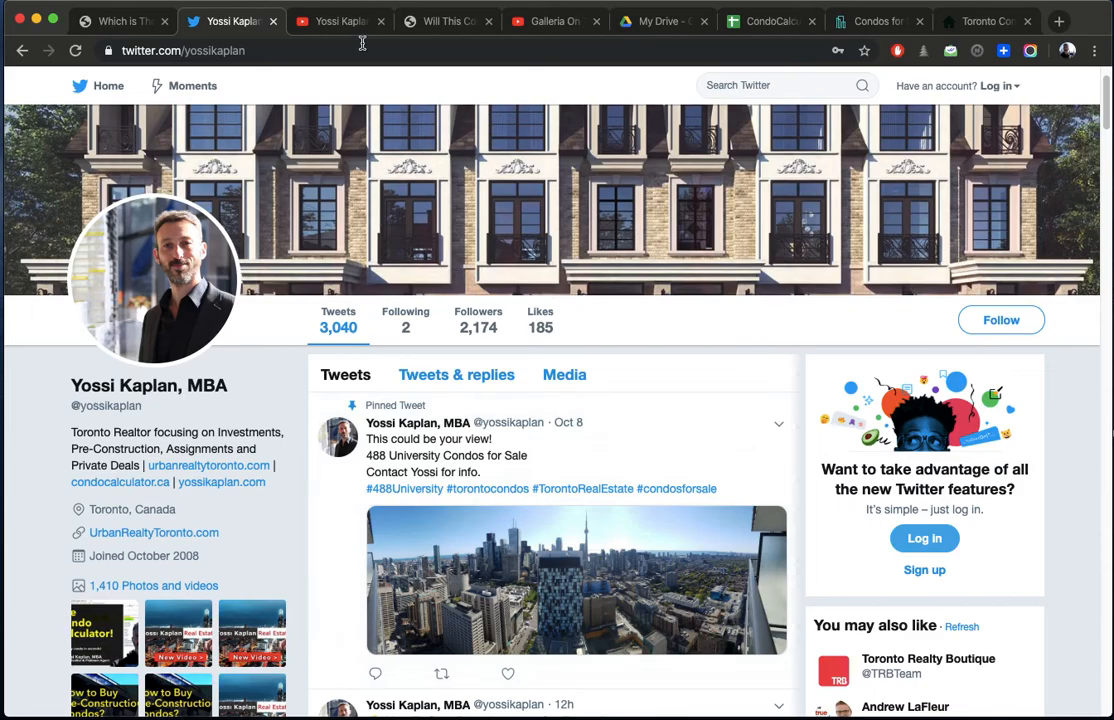
Step: Browse Yossi Kaplan's YouTube uploads from older condo videos back to The Condo Calculator
click(338, 20)
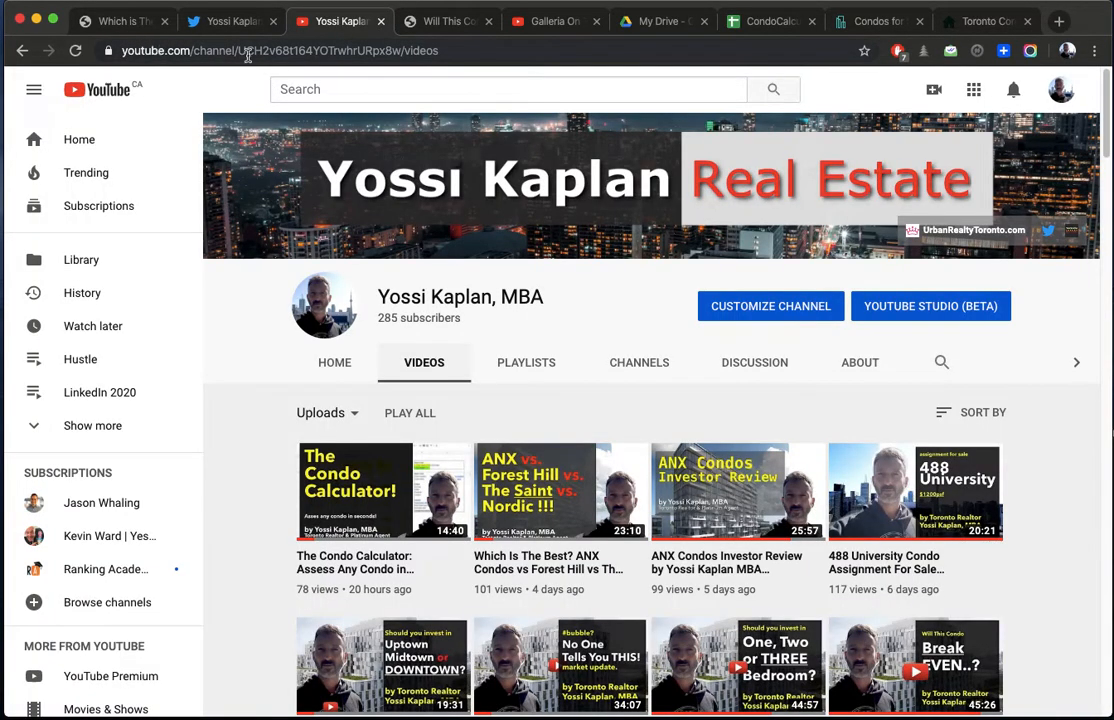
scroll(down, 3)
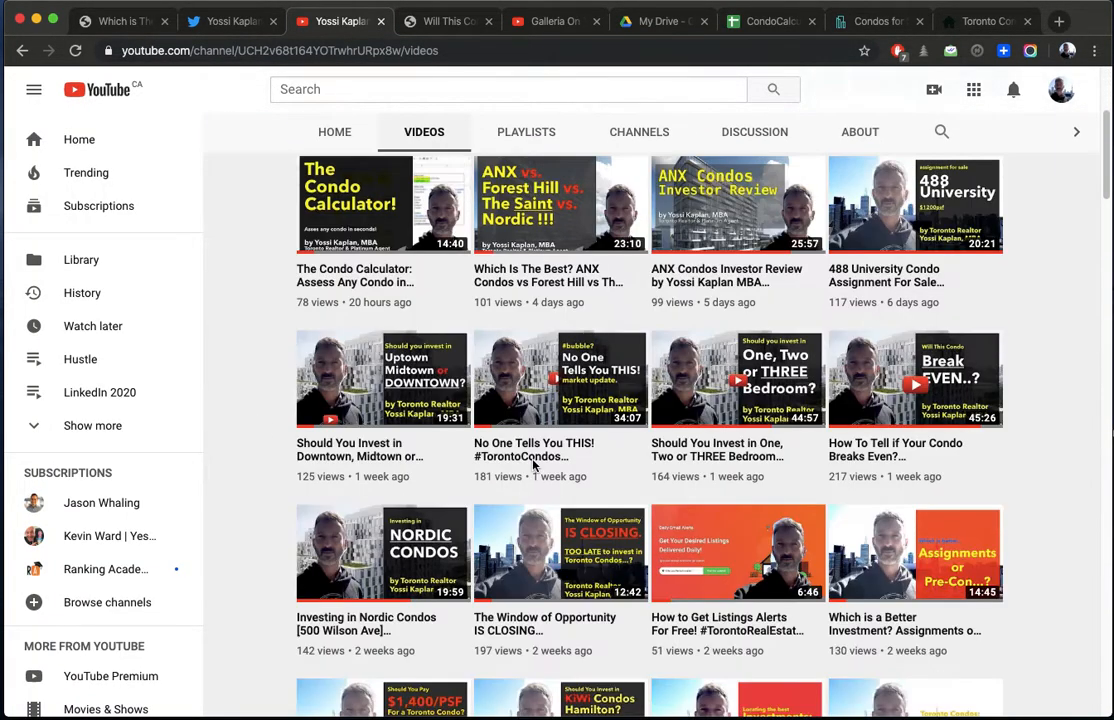
scroll(down, 3)
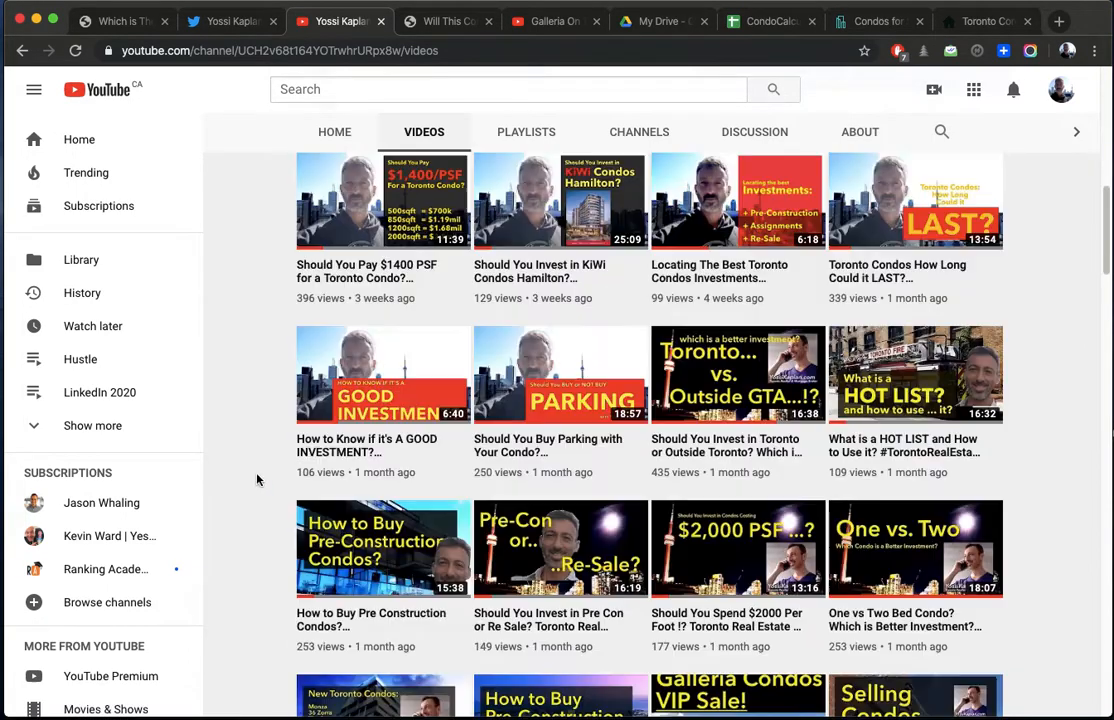
scroll(down, 3)
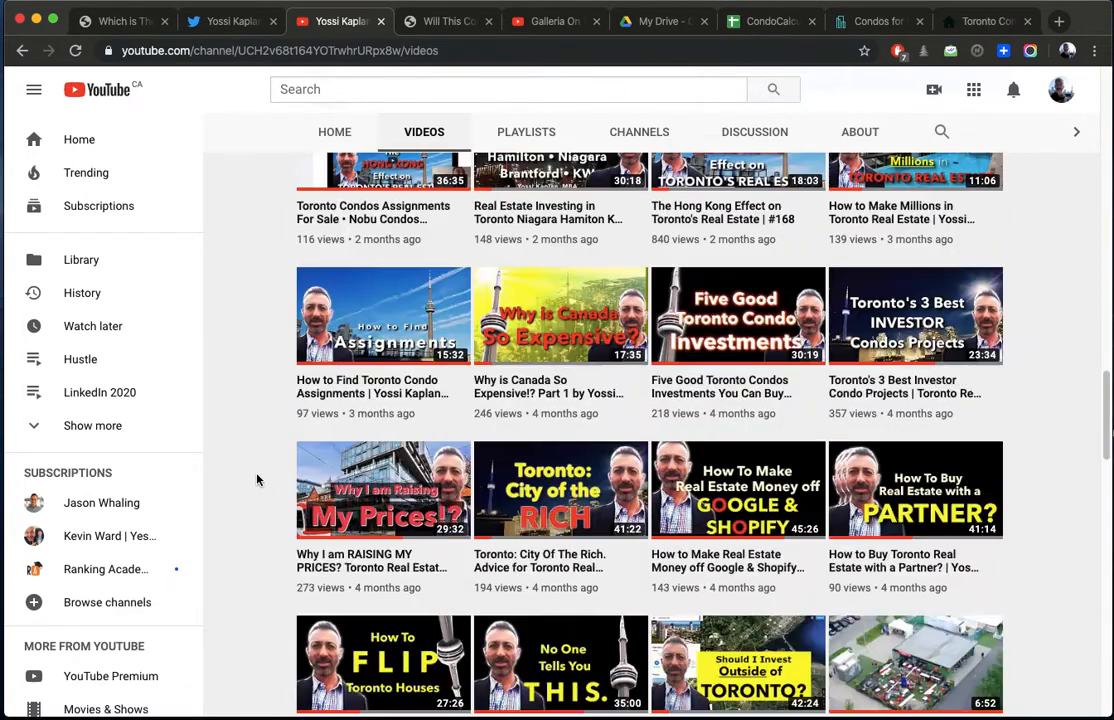
scroll(down, 3)
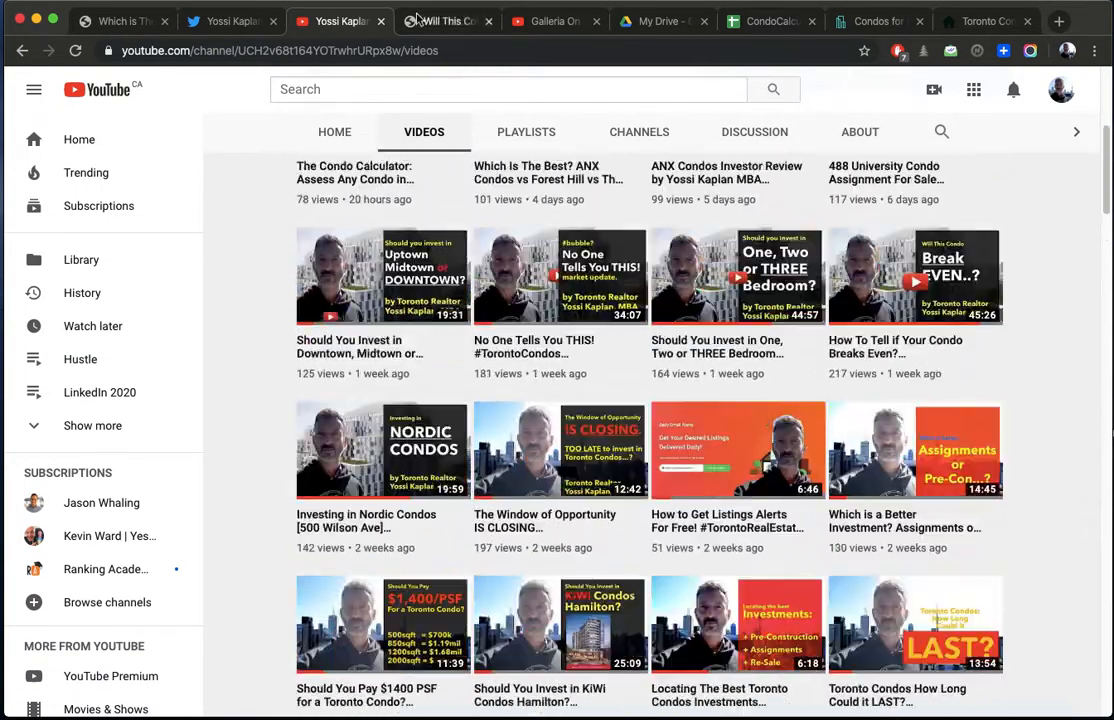
click(556, 20)
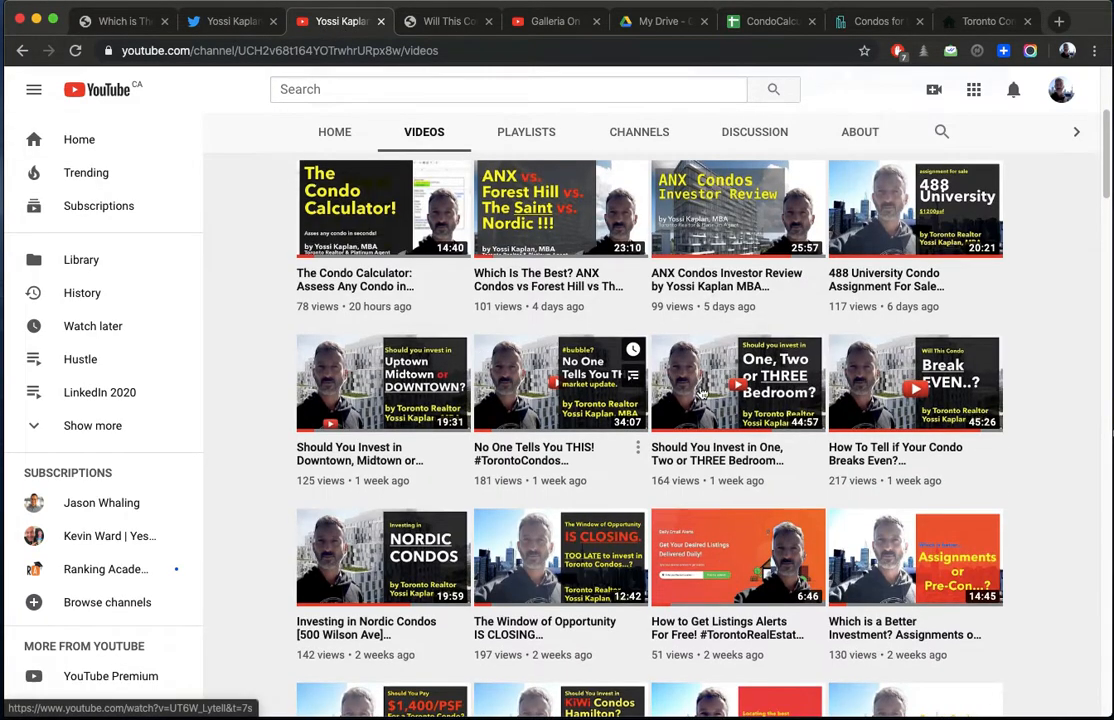
scroll(down, 3)
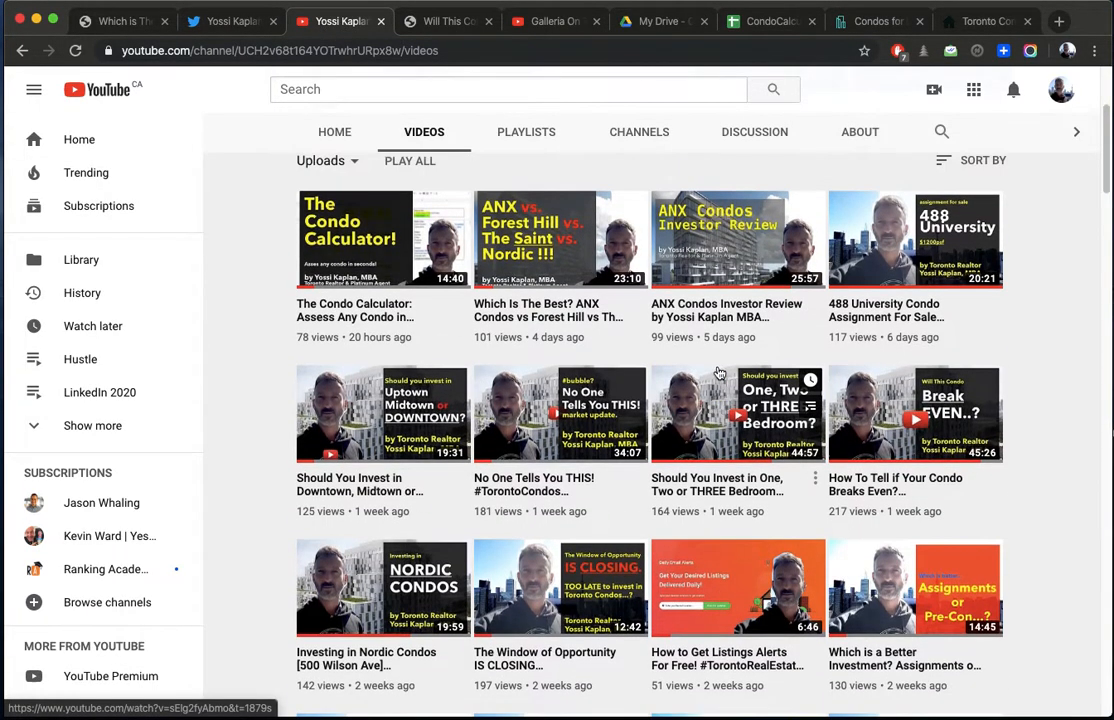
Step: Pass the thumbnail image and land on the Condo Calculator spreadsheet in Google Sheets
click(120, 20)
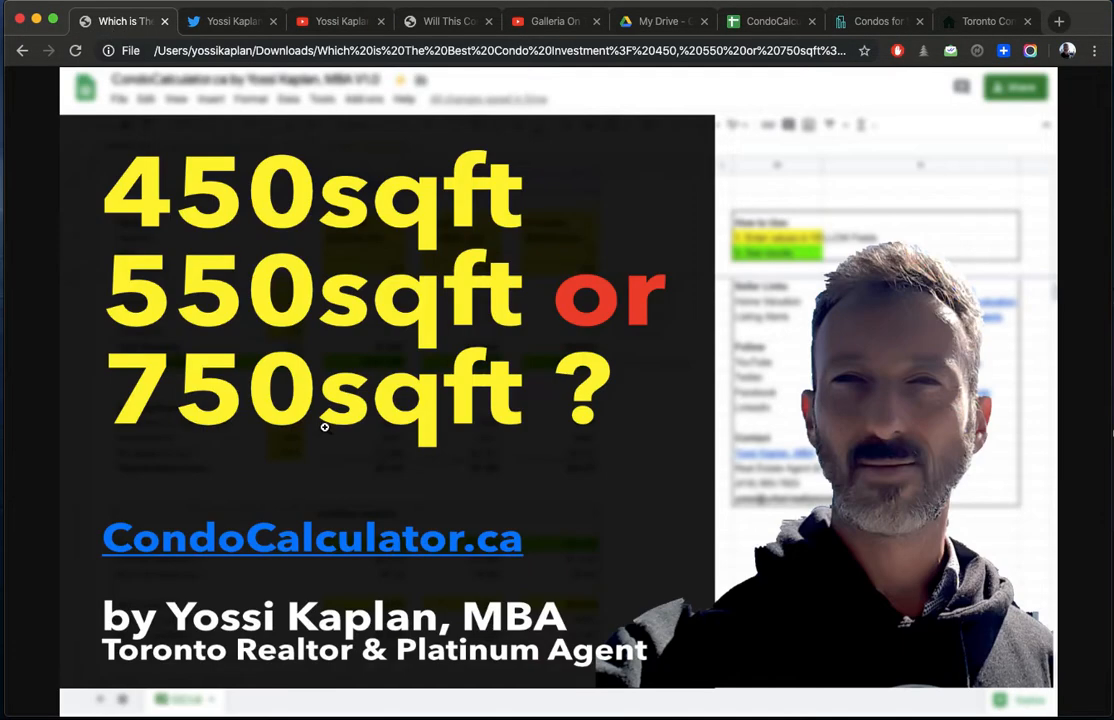
mouse_move(232, 428)
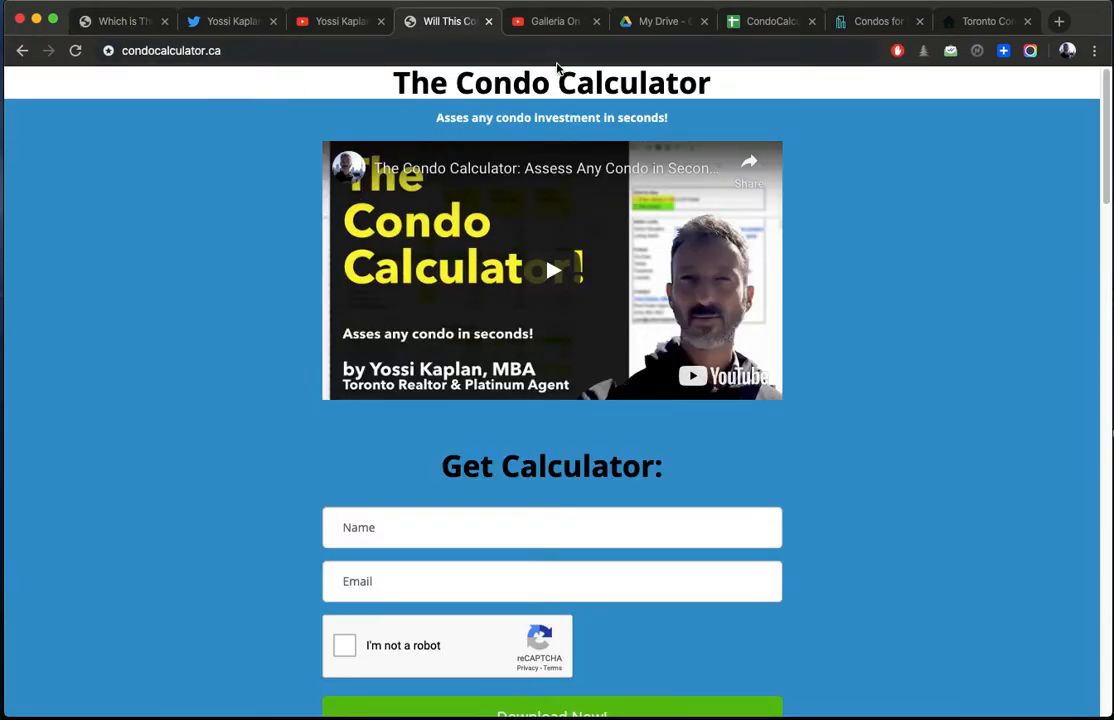
click(770, 20)
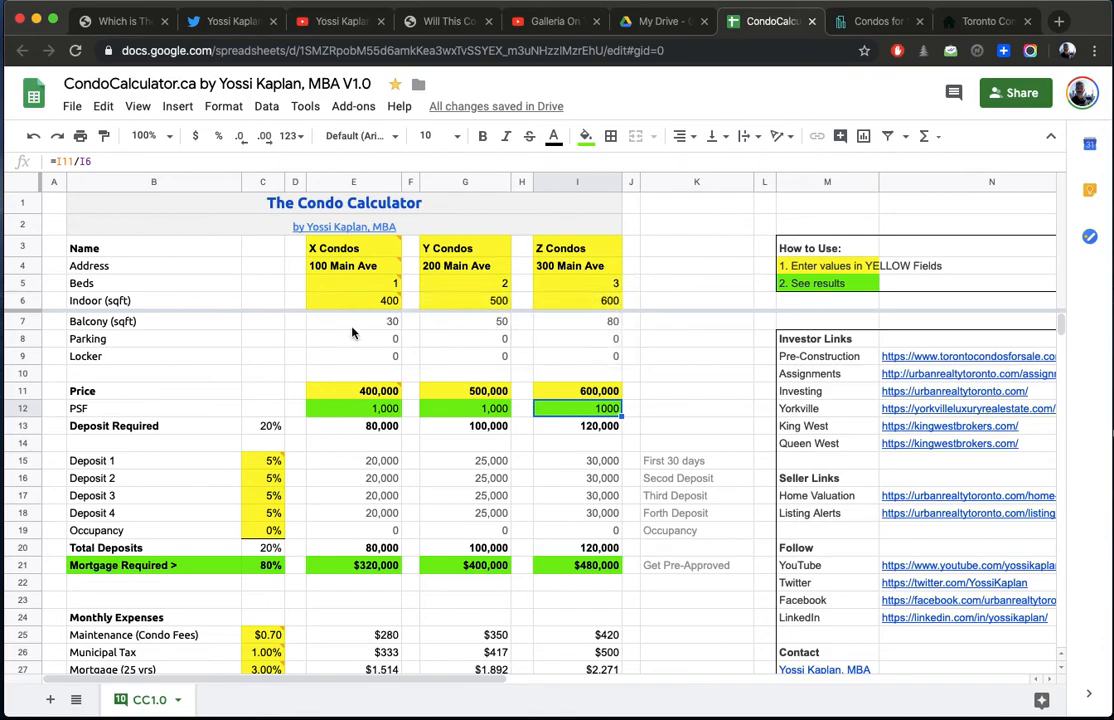
Step: Enter X Condos price 450,000 and indoor size 750 sqft, then select the Z Condos price
click(354, 284)
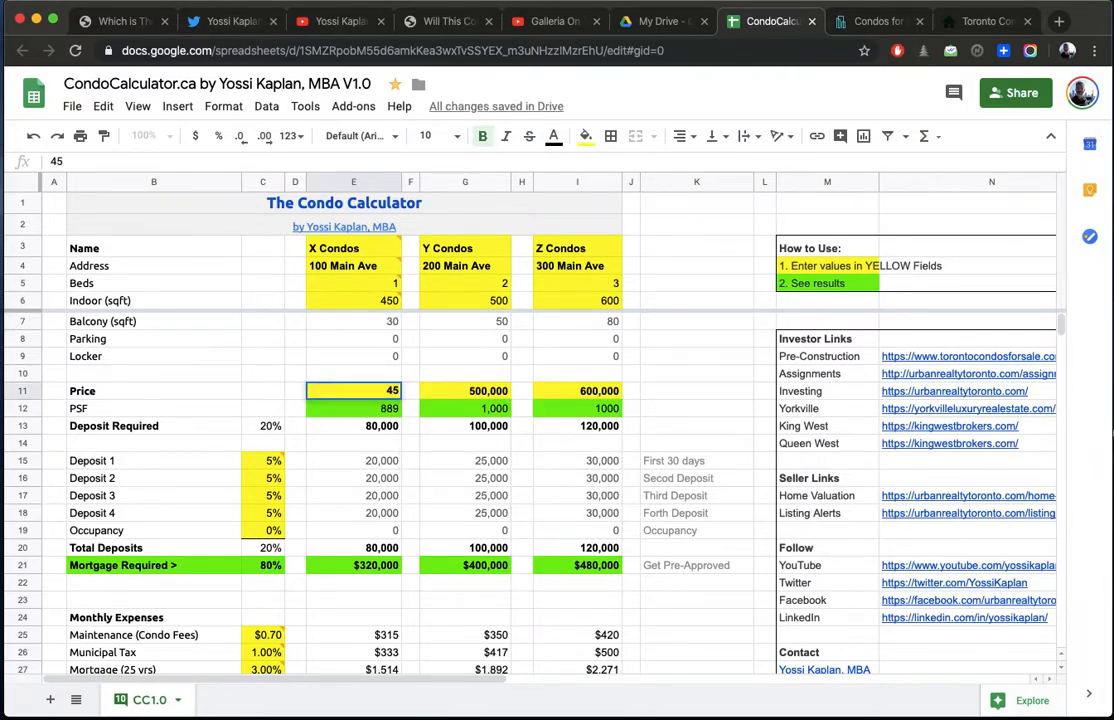
text(4500000)
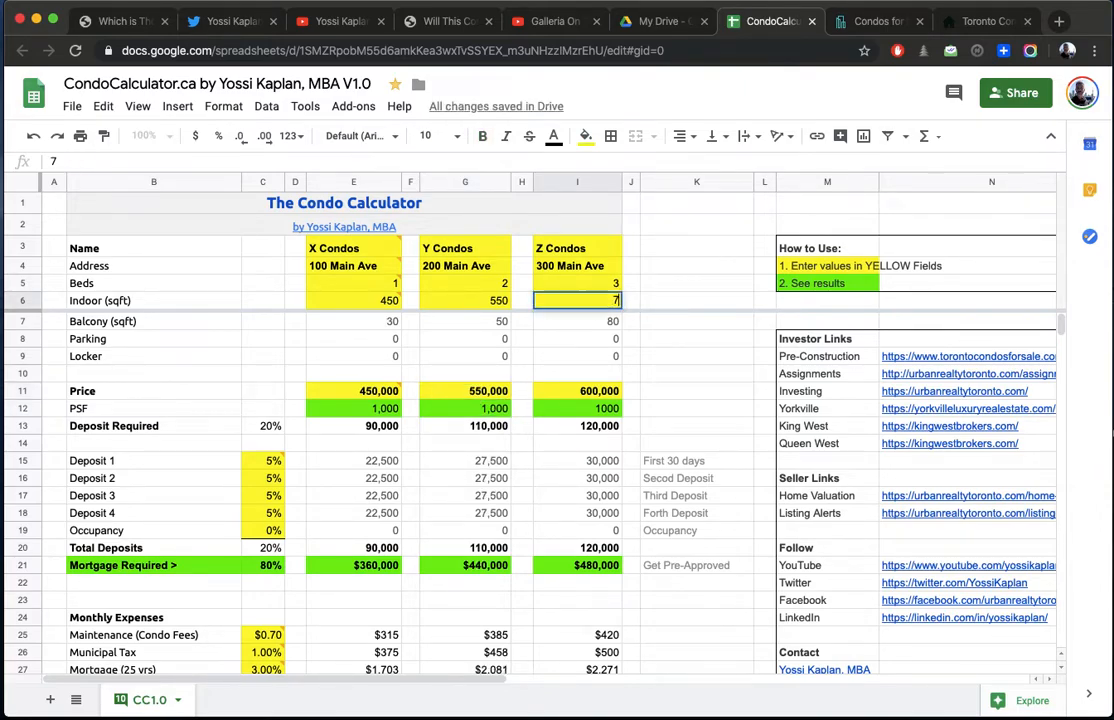
text(750)
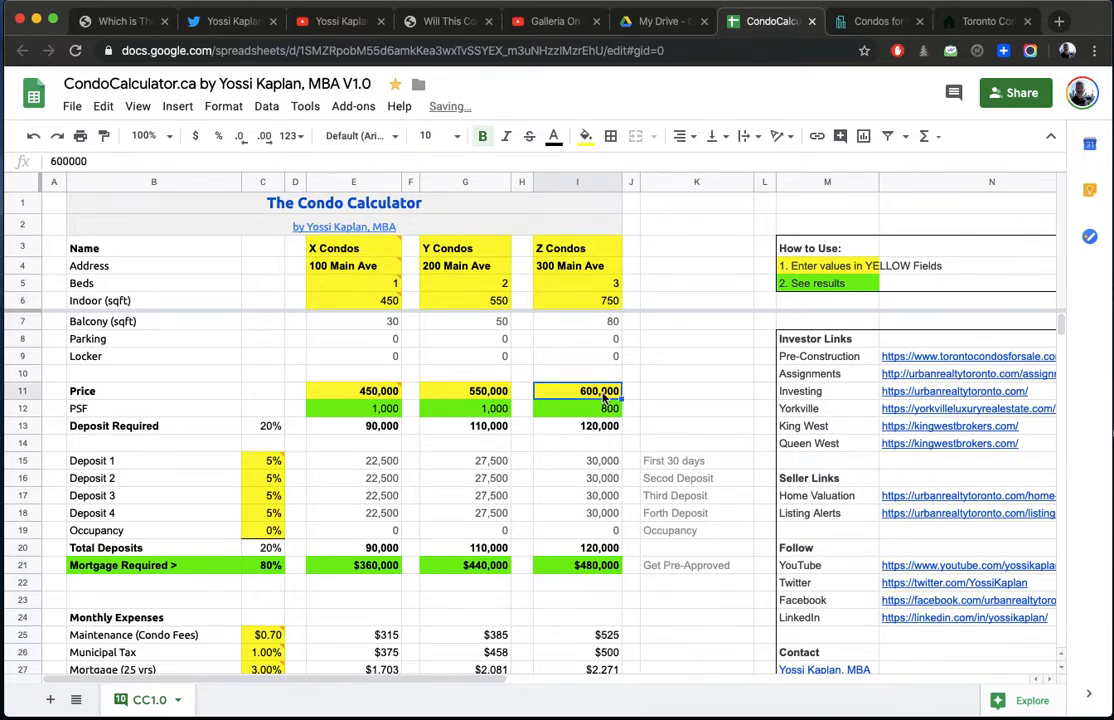
click(576, 408)
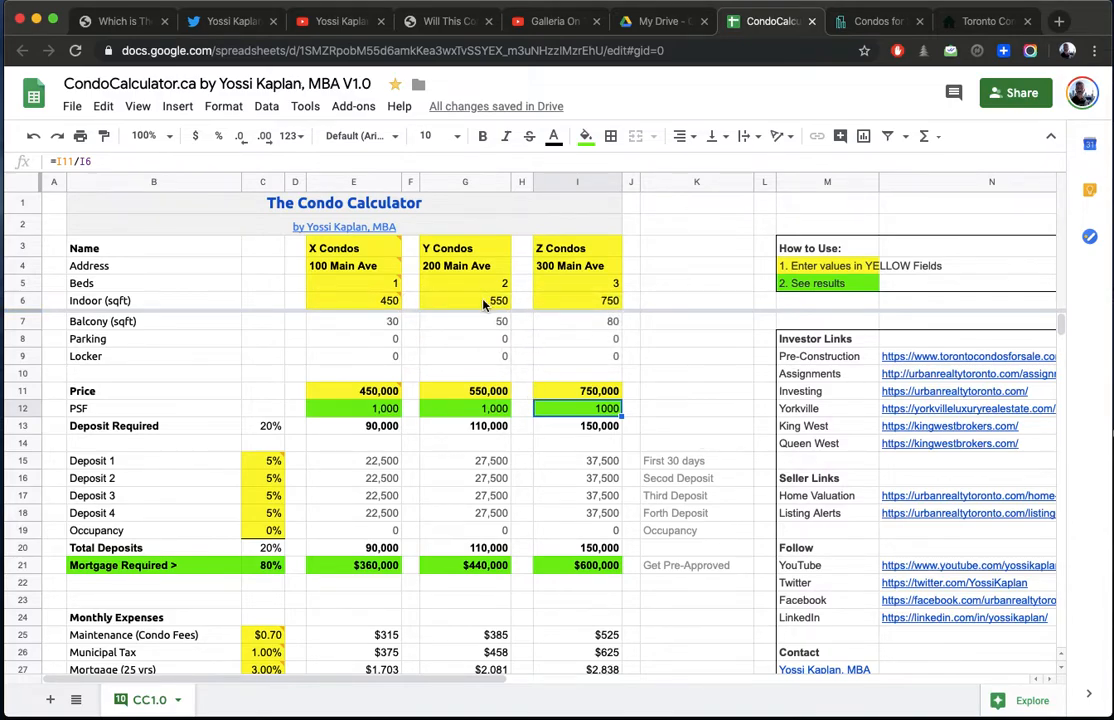
mouse_move(594, 290)
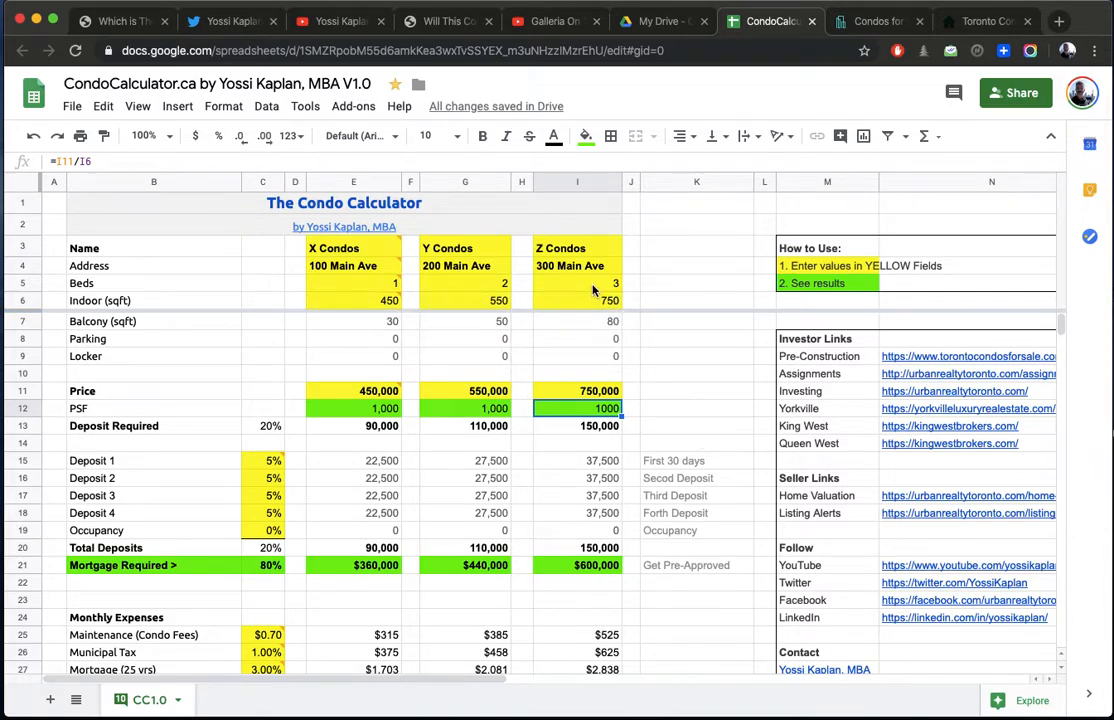
mouse_move(596, 312)
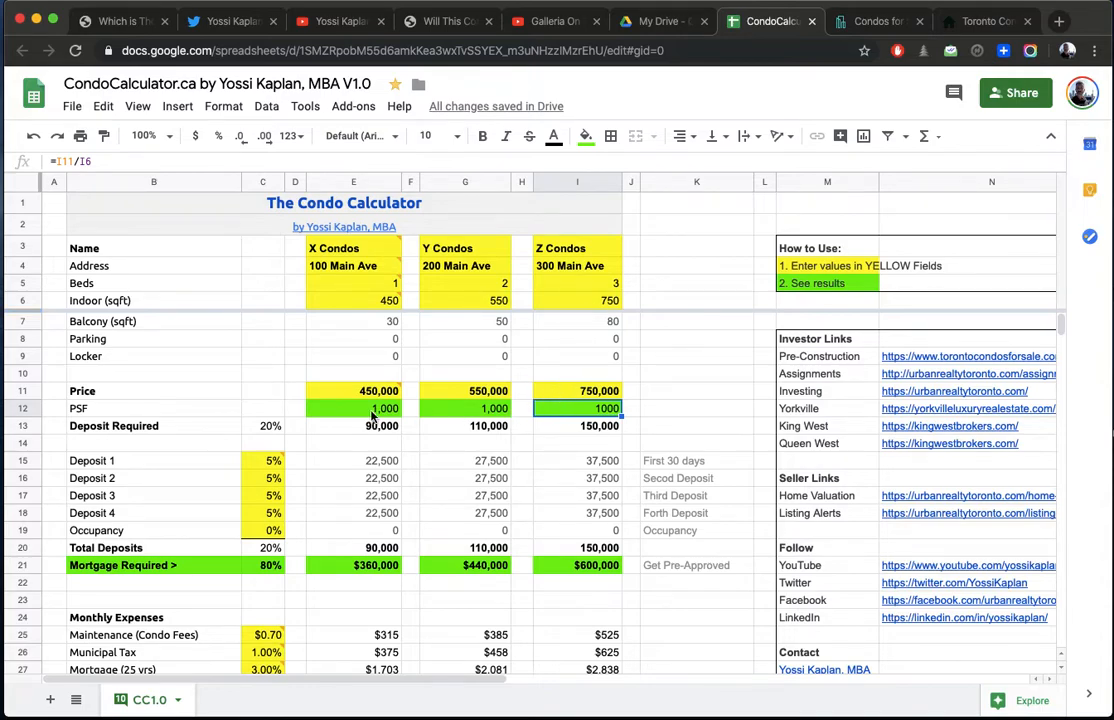
mouse_move(390, 430)
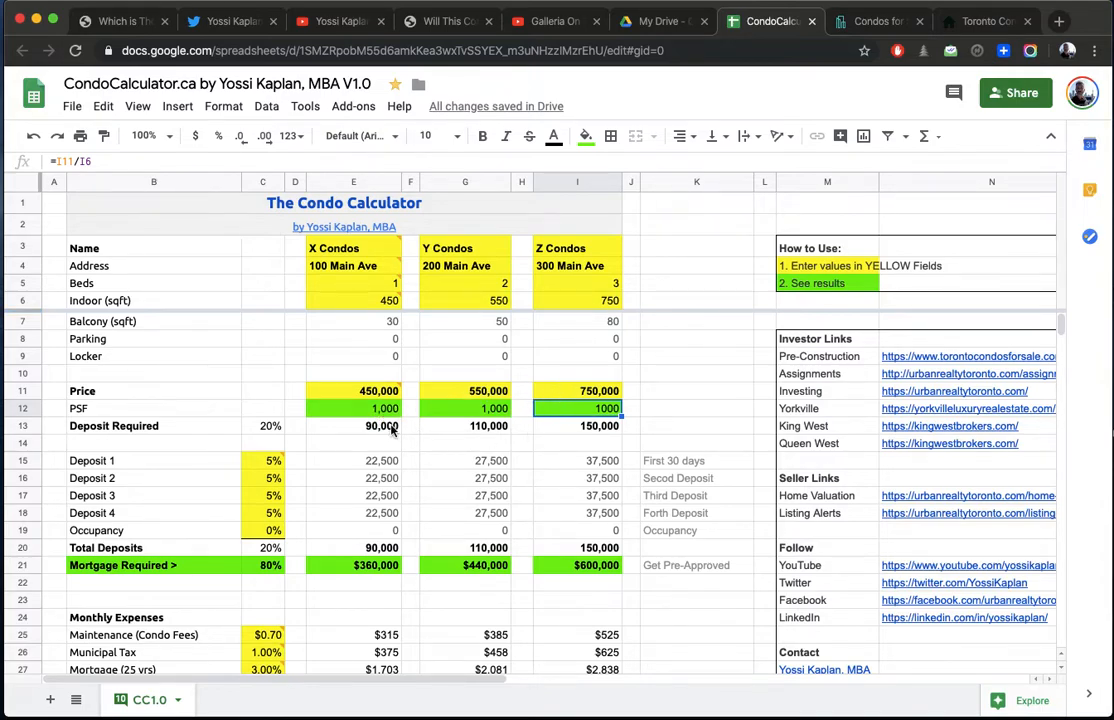
mouse_move(362, 430)
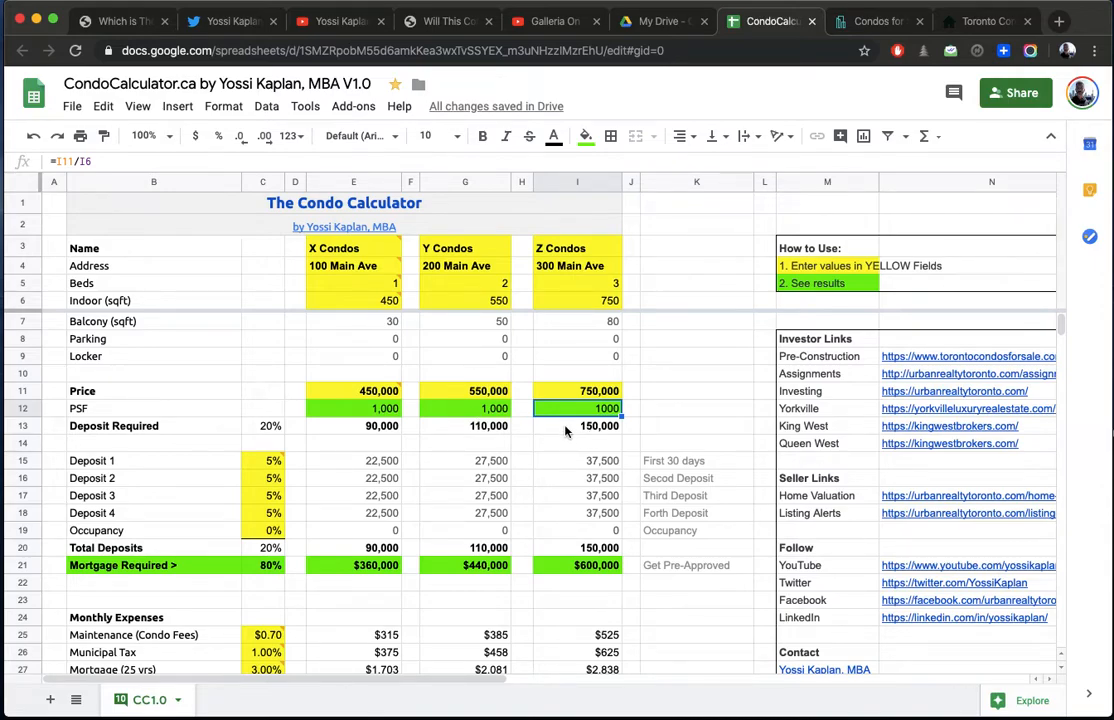
mouse_move(536, 488)
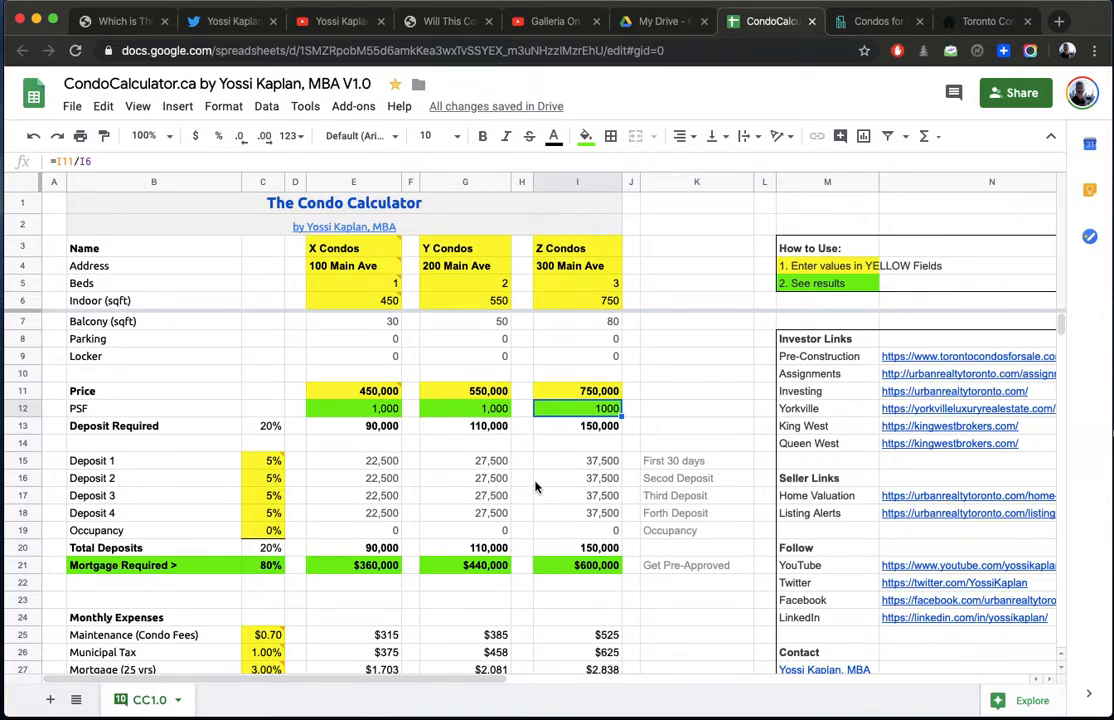
mouse_move(560, 450)
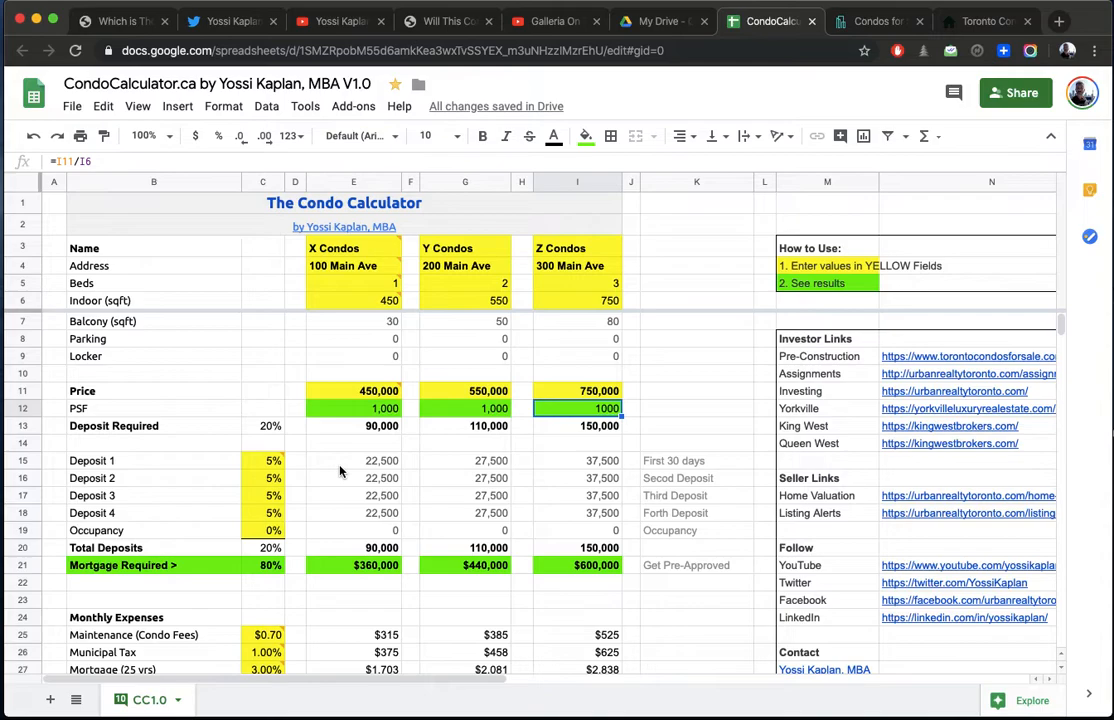
mouse_move(480, 464)
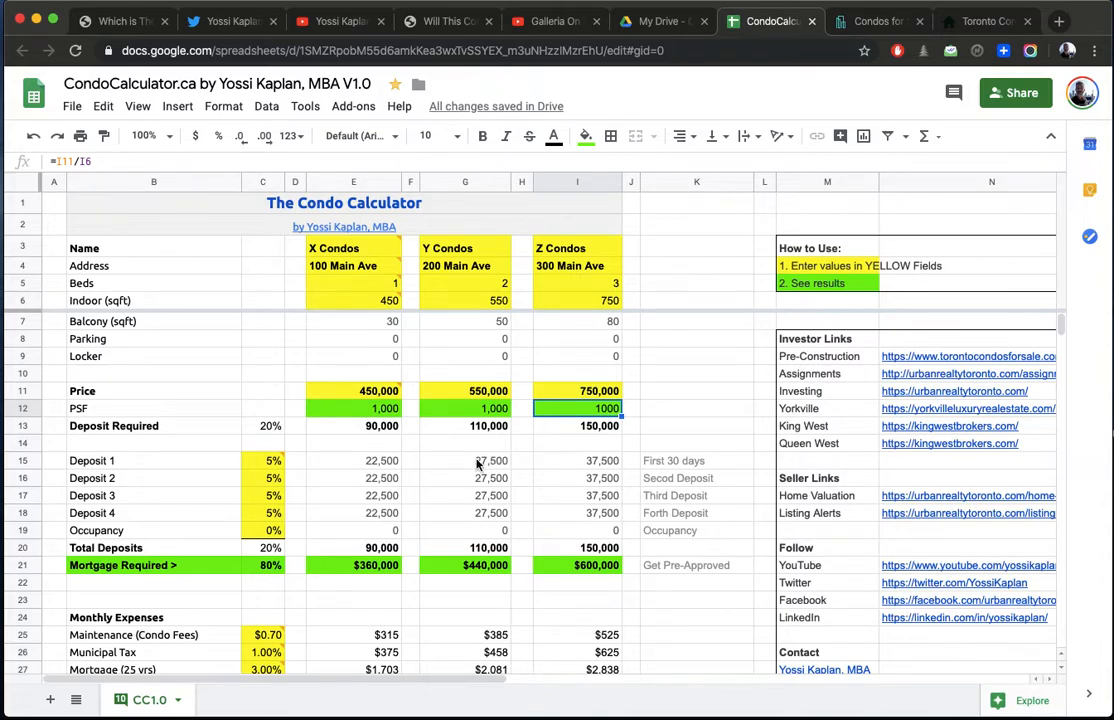
mouse_move(488, 520)
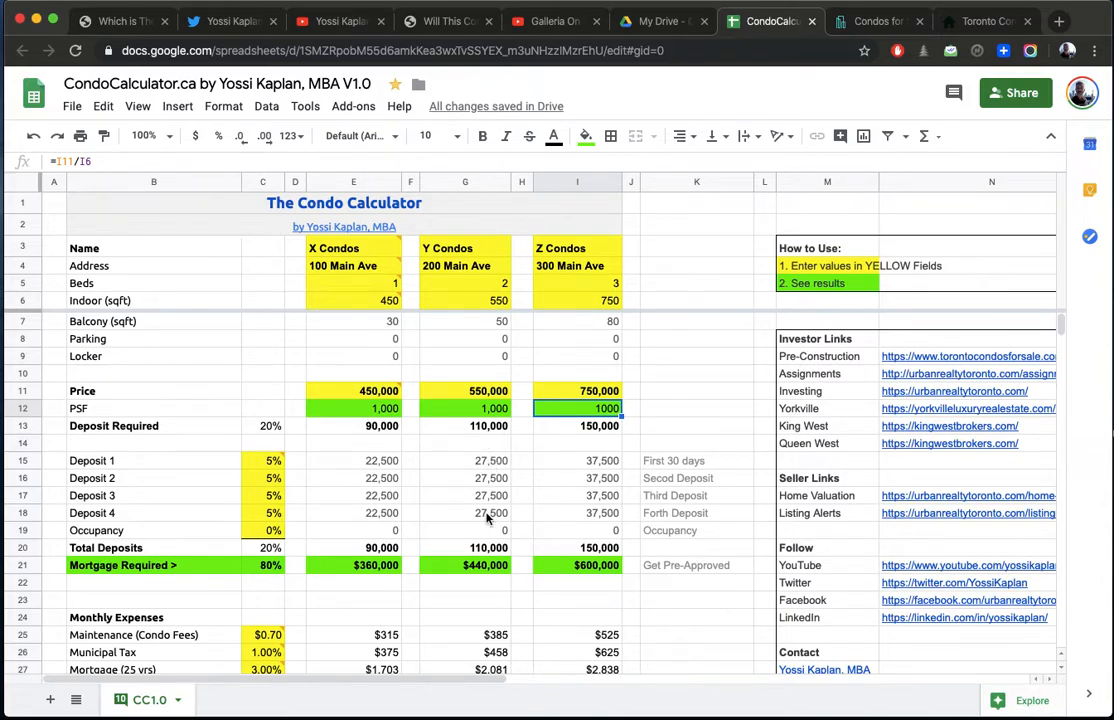
mouse_move(586, 520)
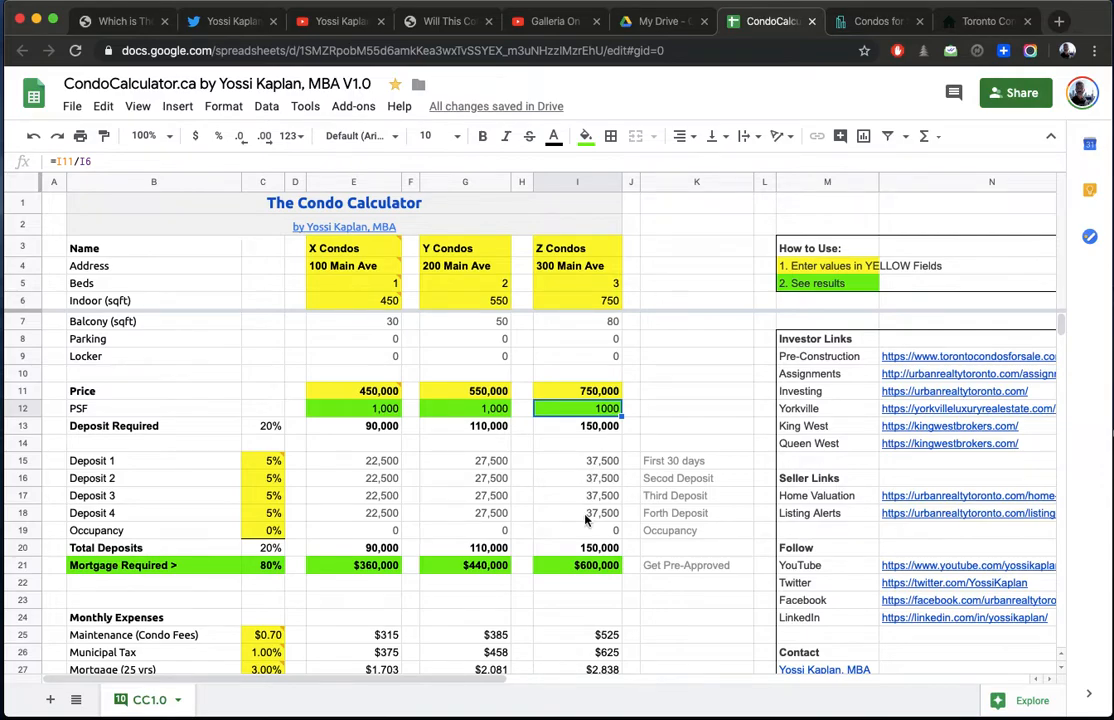
mouse_move(388, 562)
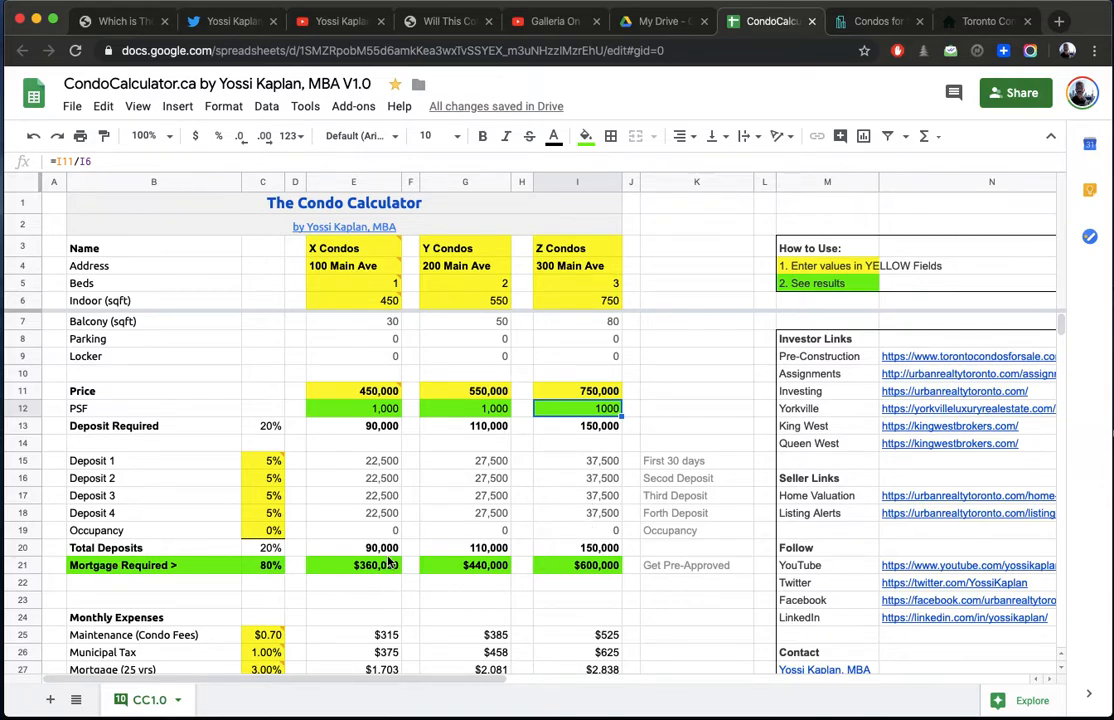
mouse_move(476, 564)
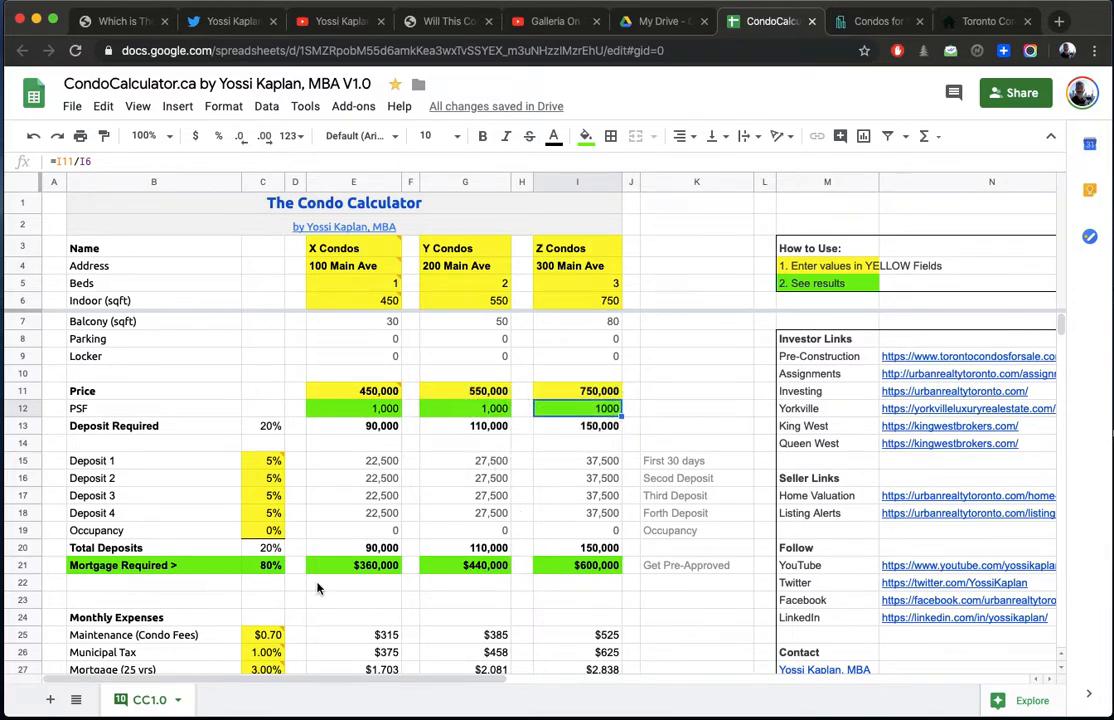
Step: Inspect the X and Y Mortgage Required formulas and cashflow rows, then return to the YouTube channel
click(352, 564)
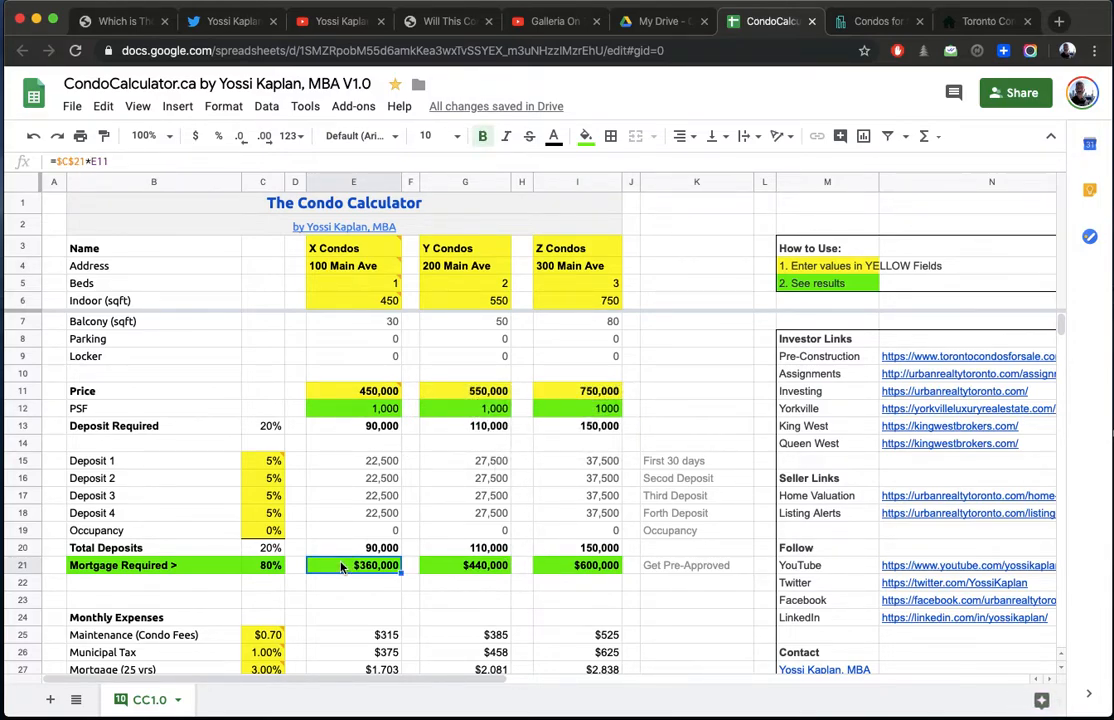
click(464, 564)
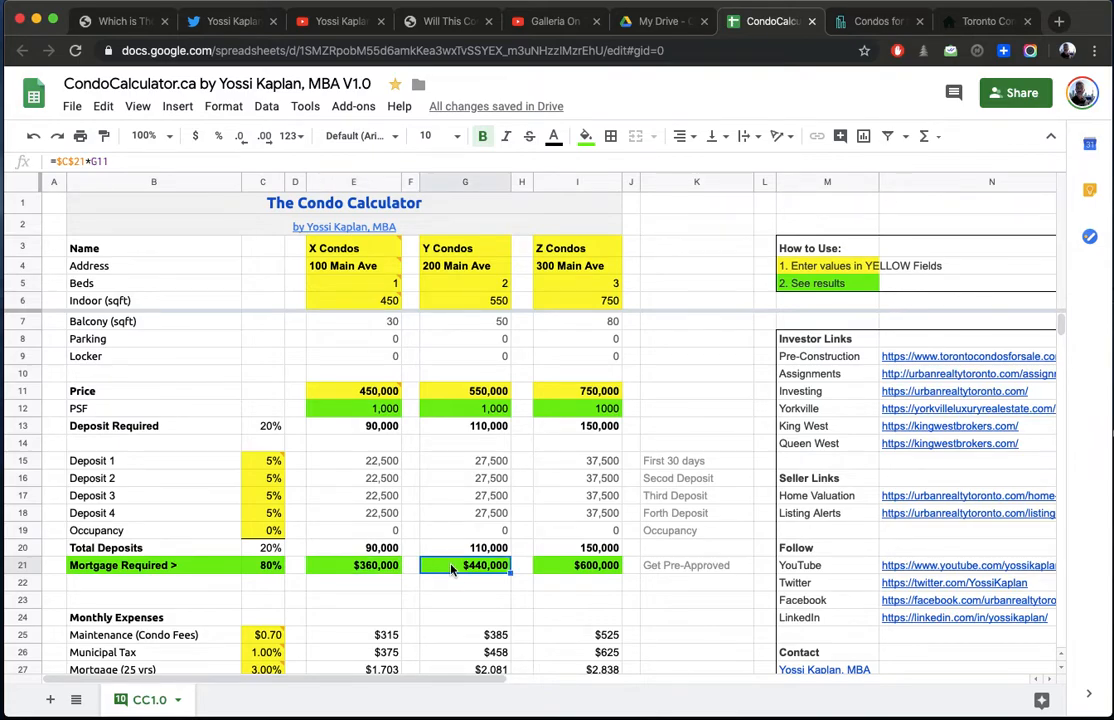
mouse_move(560, 564)
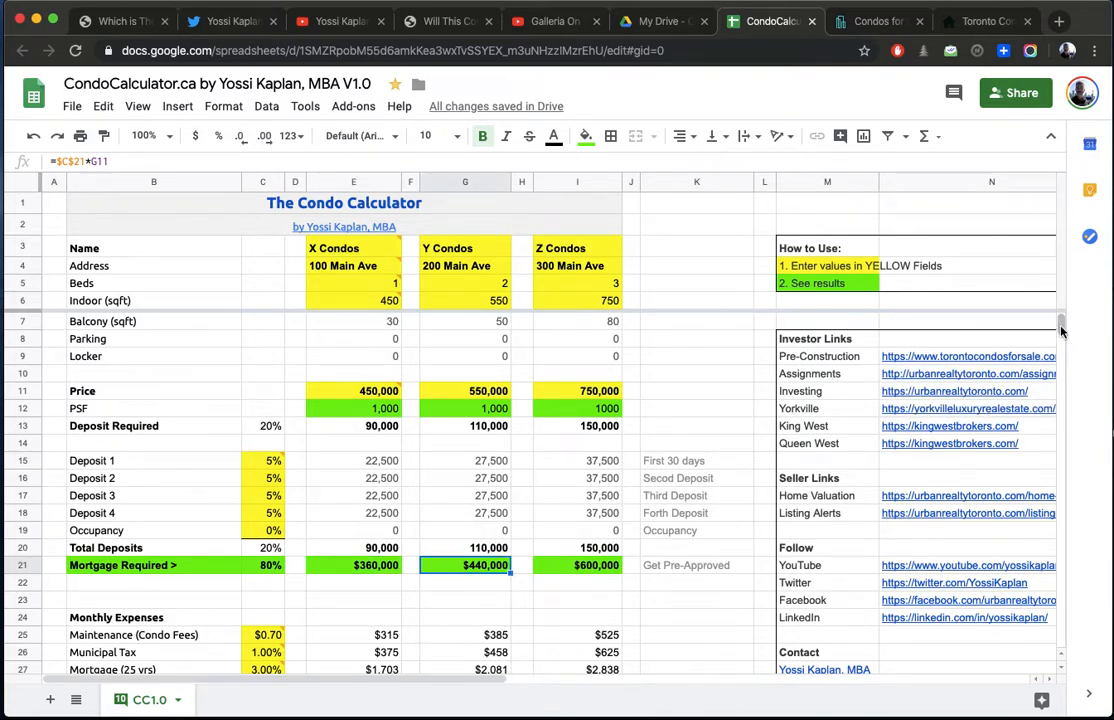
scroll(down, 3)
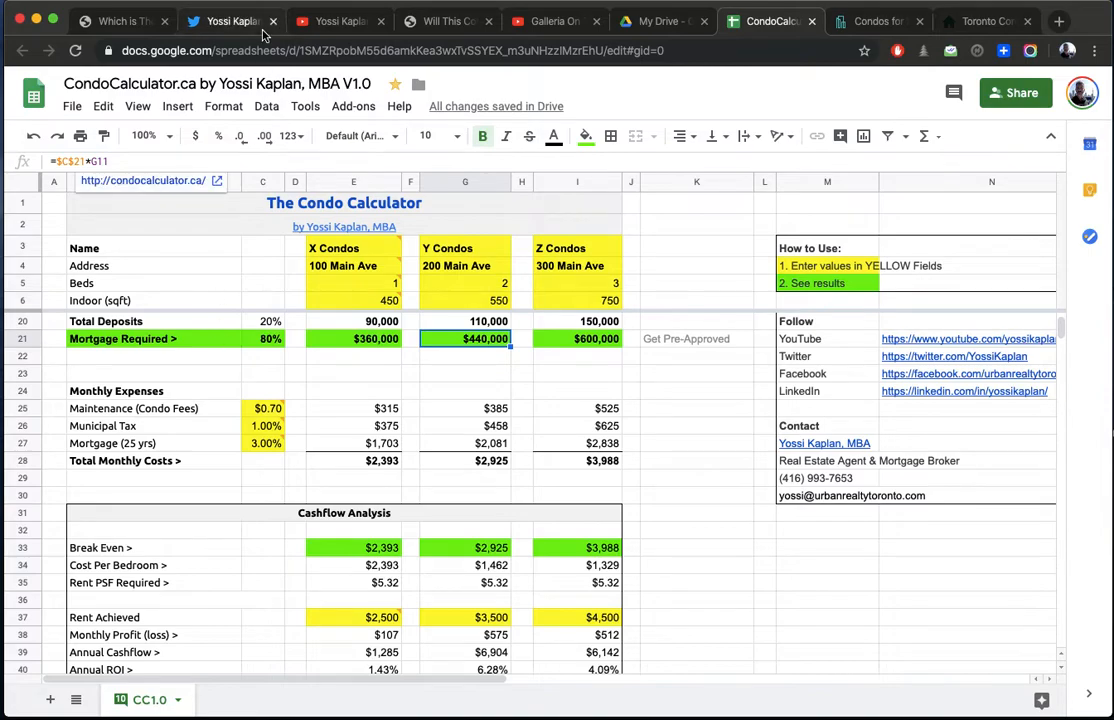
click(338, 20)
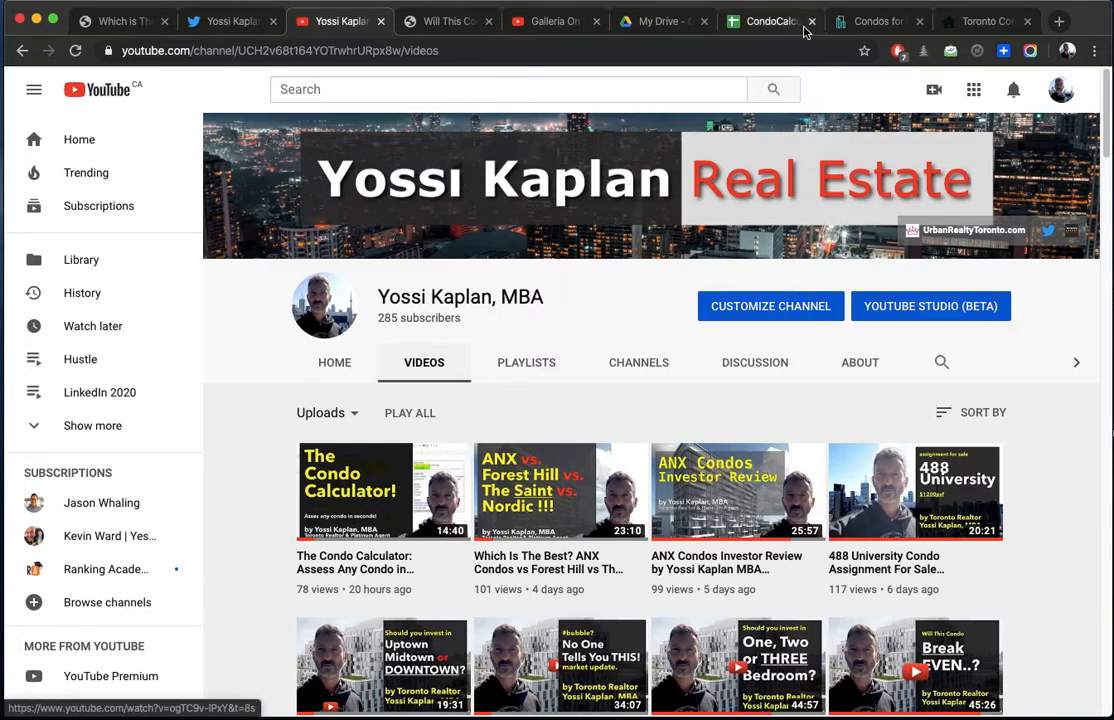
scroll(down, 3)
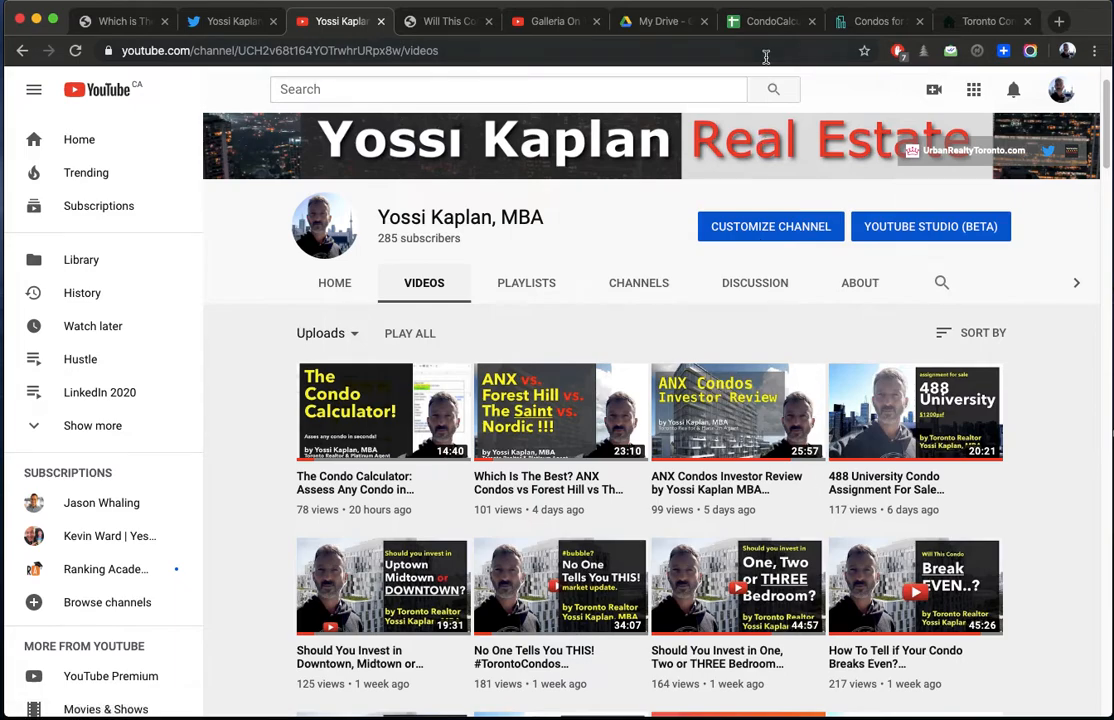
Step: Set maintenance to $0.68/sqft and mortgage rate to 2.89%, checking the Total Monthly Costs SUM
click(768, 20)
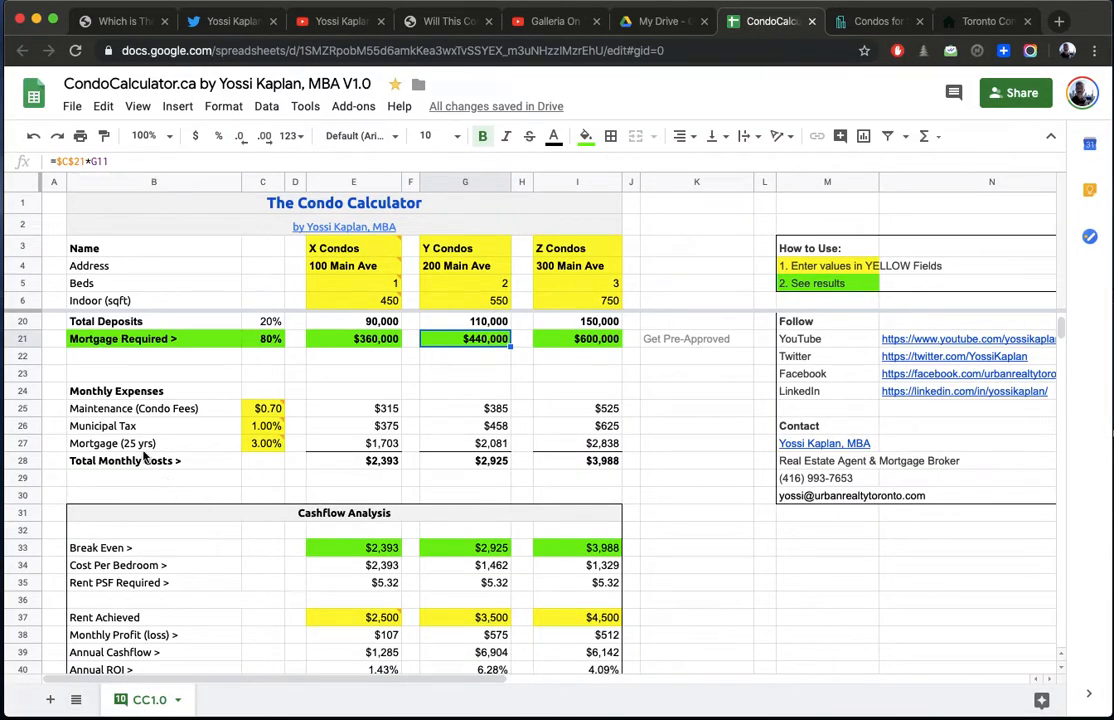
mouse_move(150, 420)
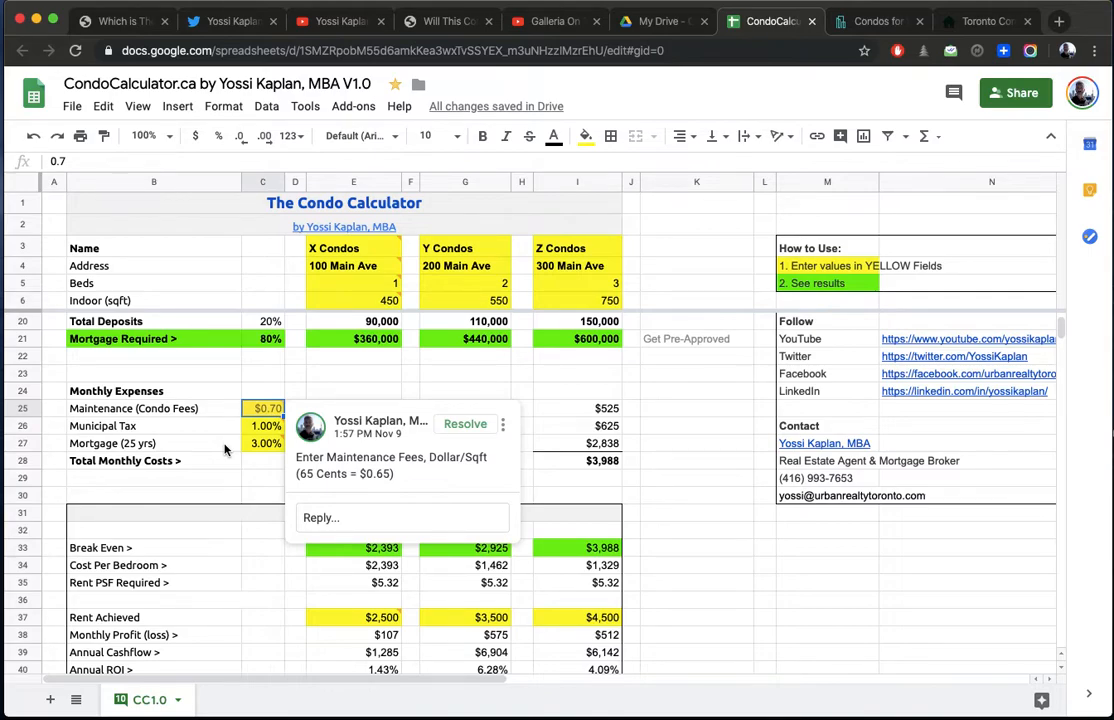
text(.68)
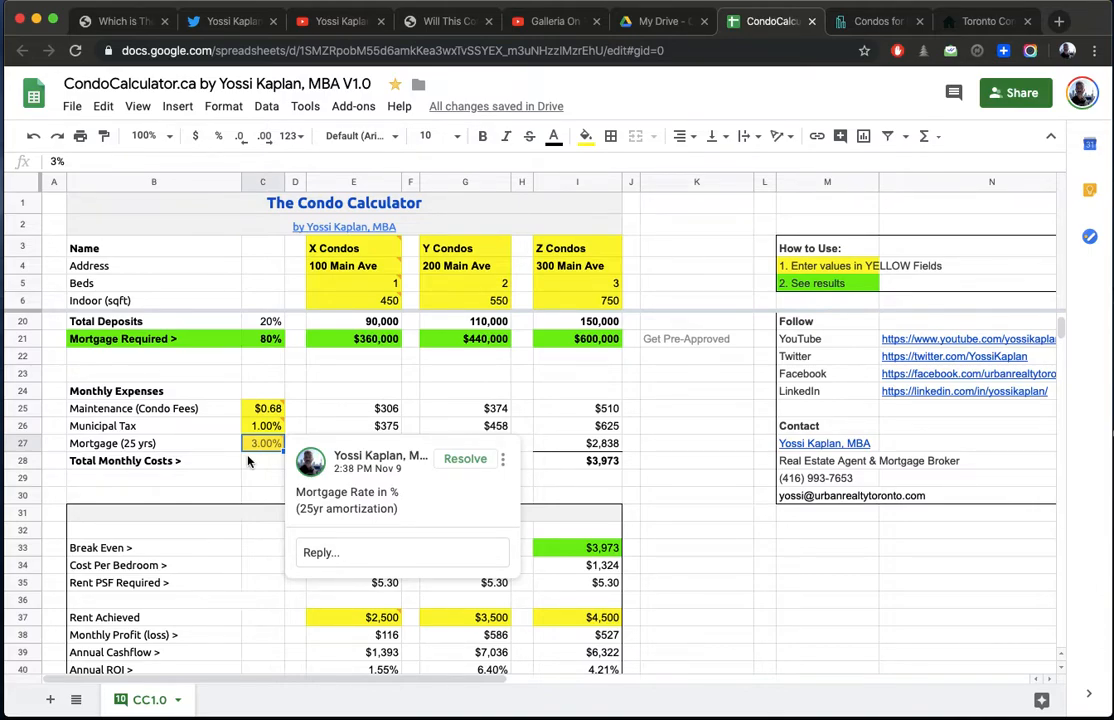
text(2.89%)
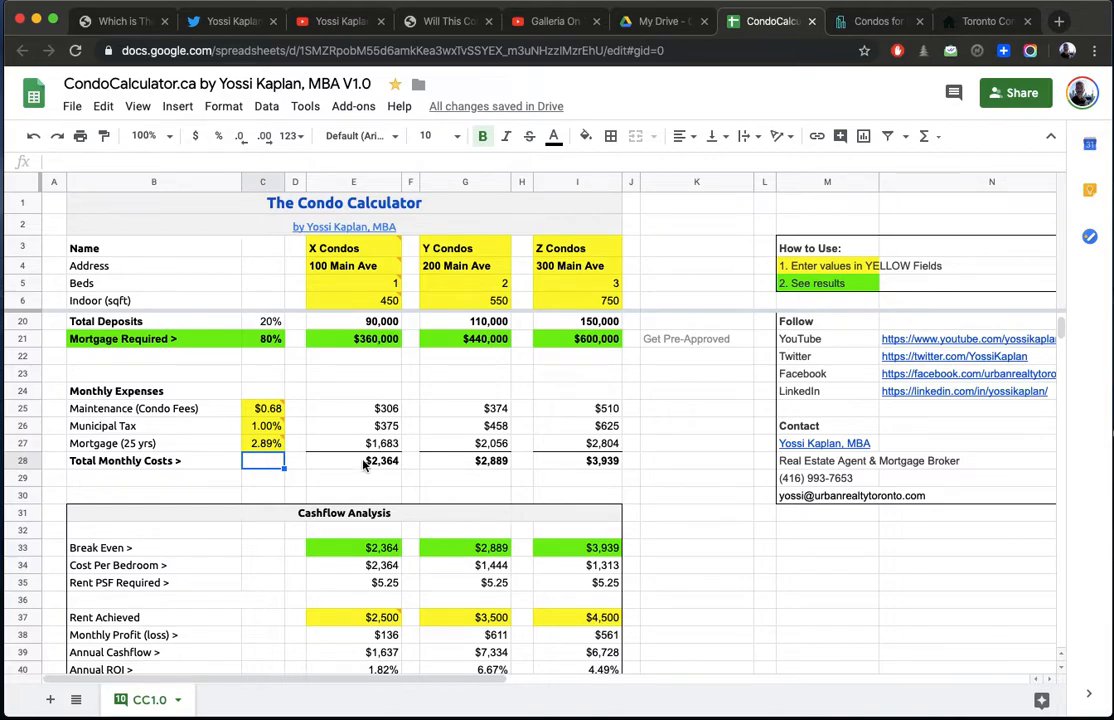
click(464, 460)
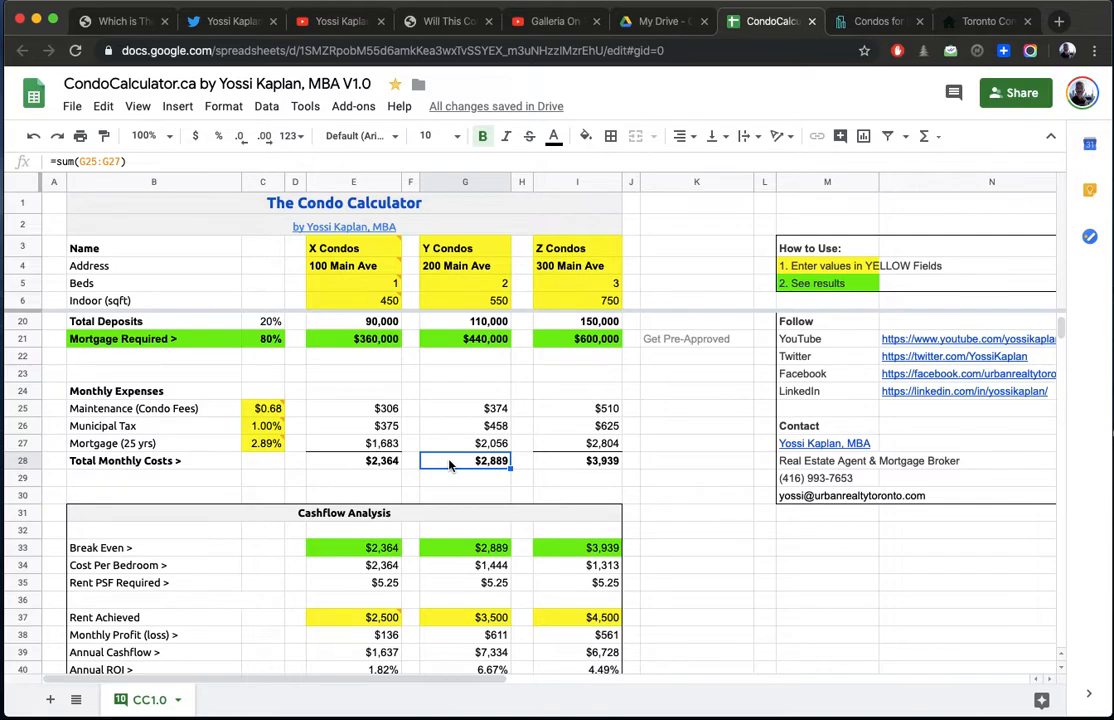
mouse_move(492, 472)
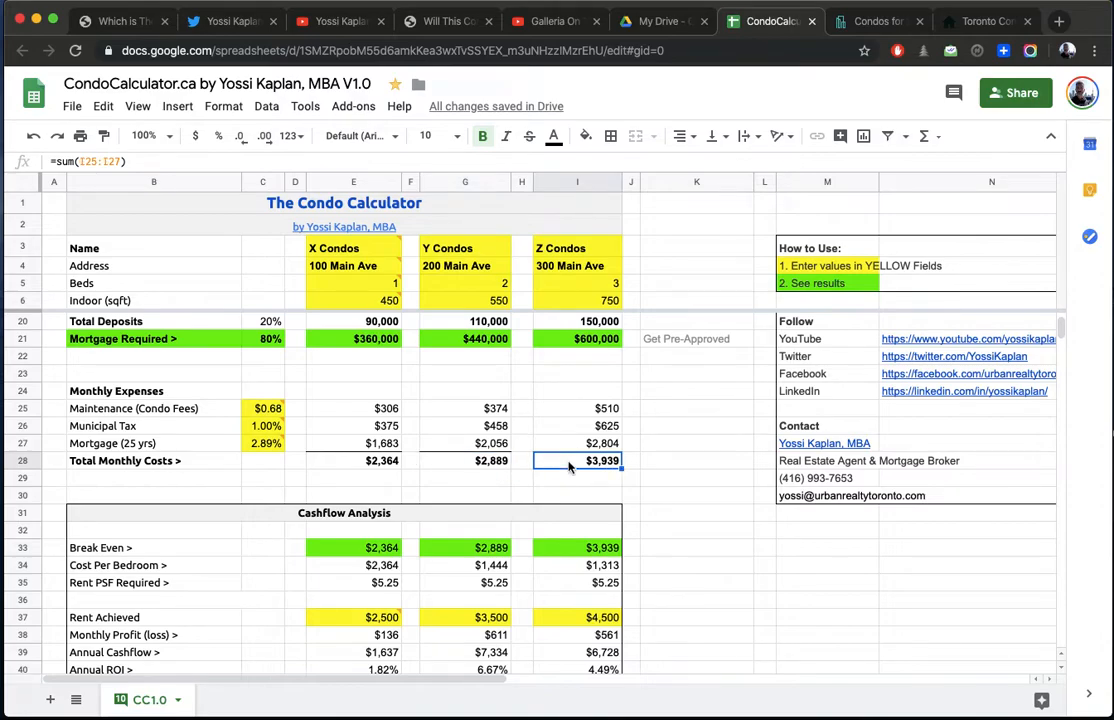
mouse_move(576, 468)
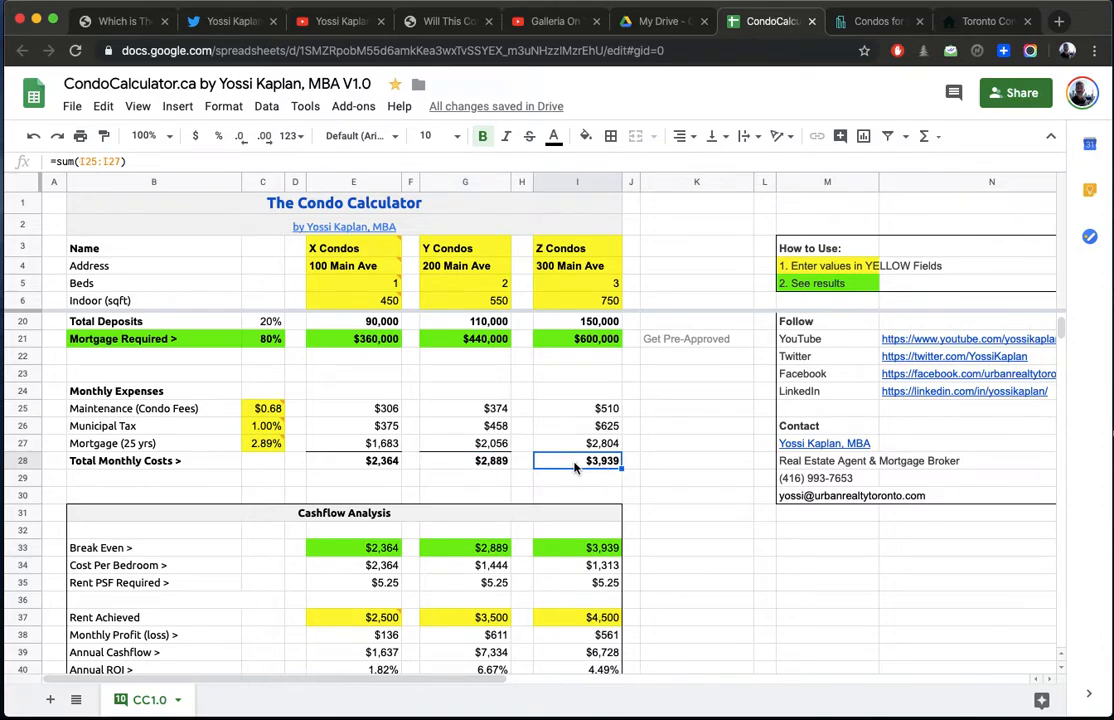
mouse_move(640, 480)
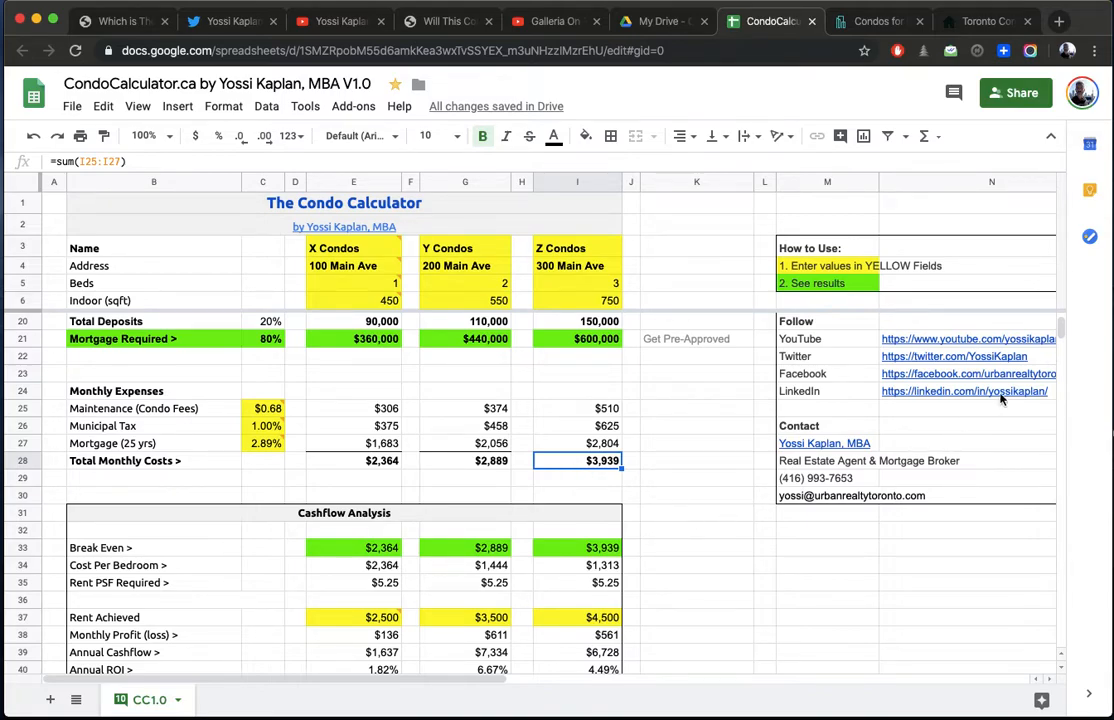
scroll(down, 3)
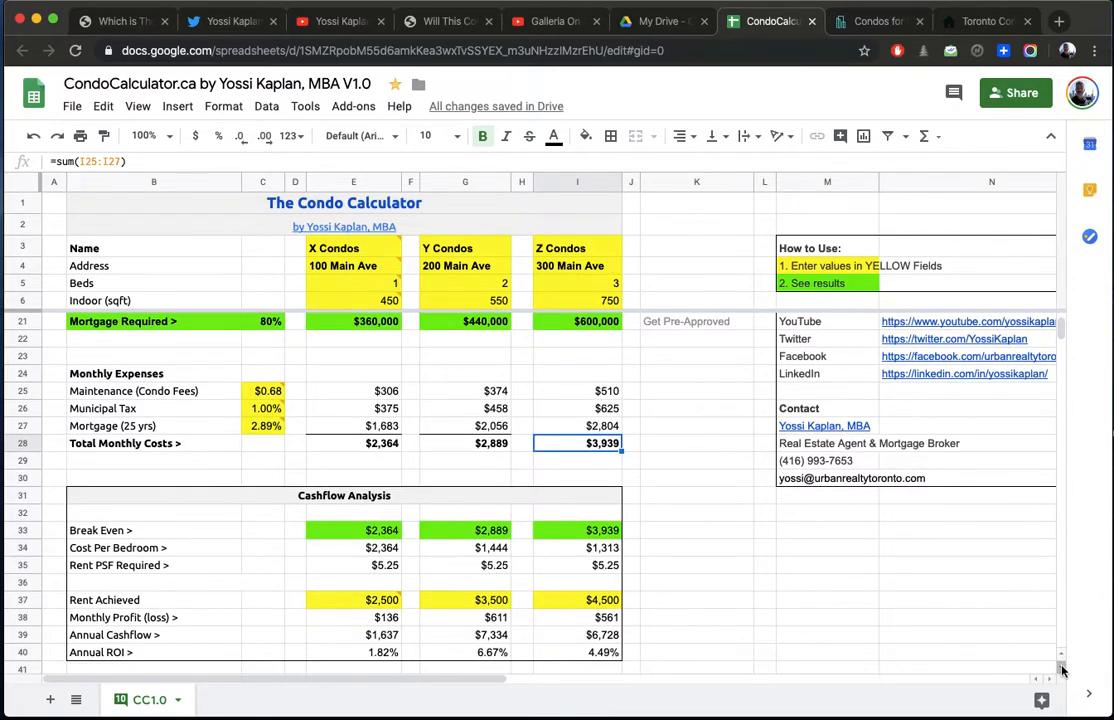
scroll(down, 3)
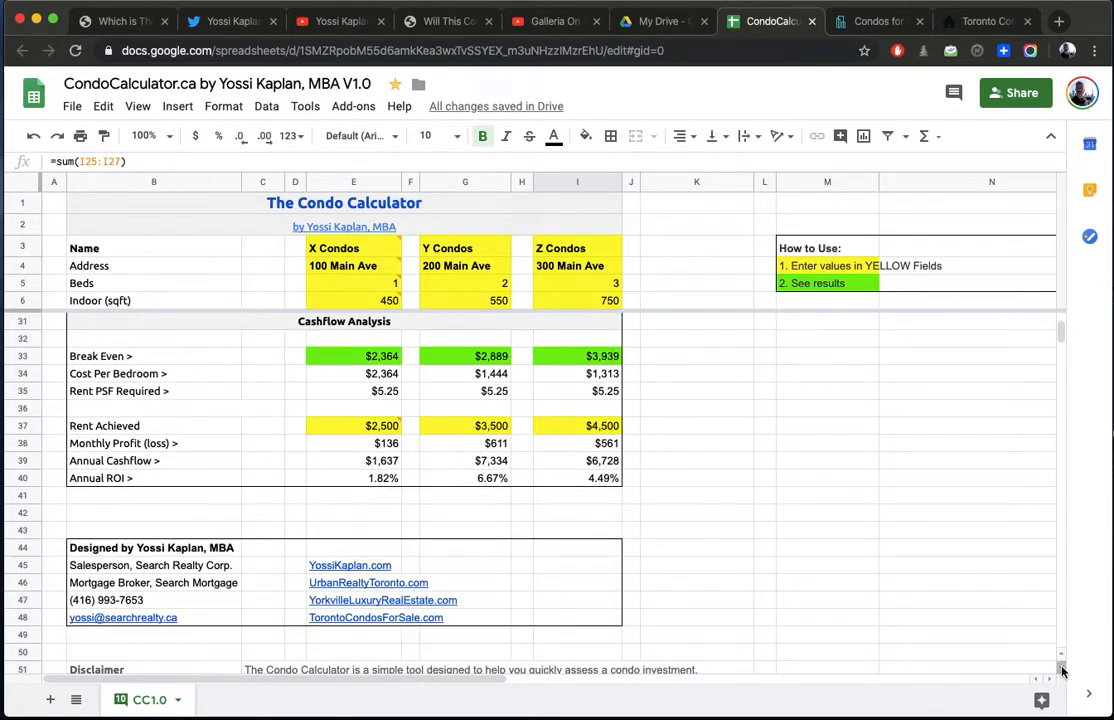
click(344, 320)
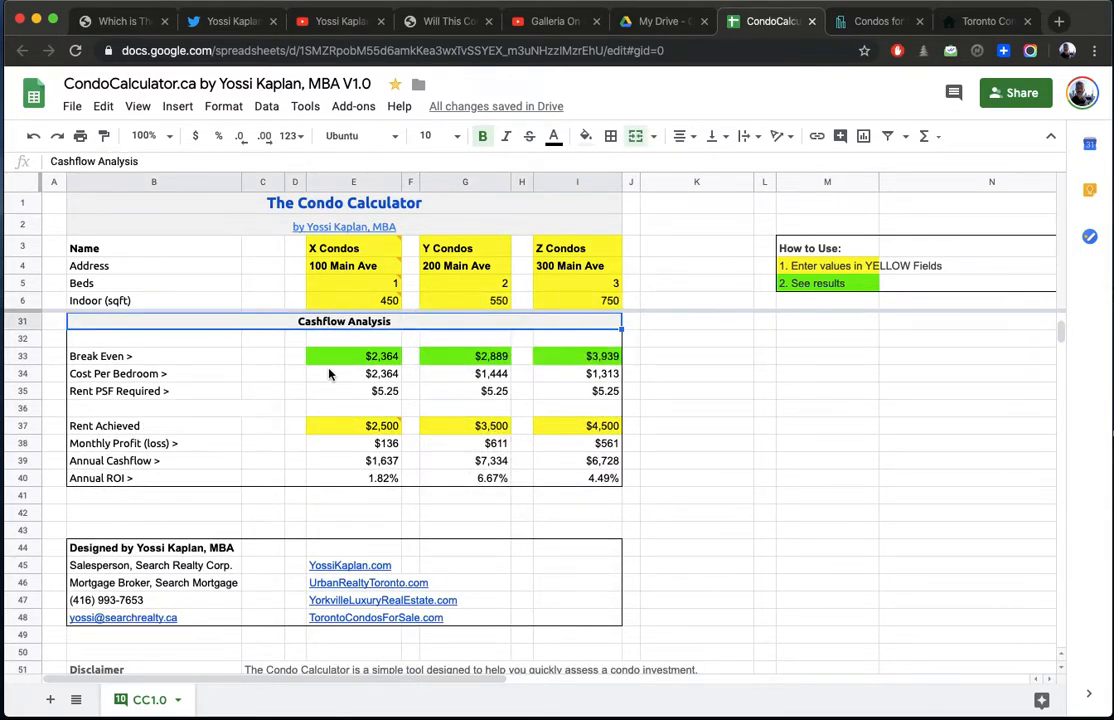
mouse_move(556, 366)
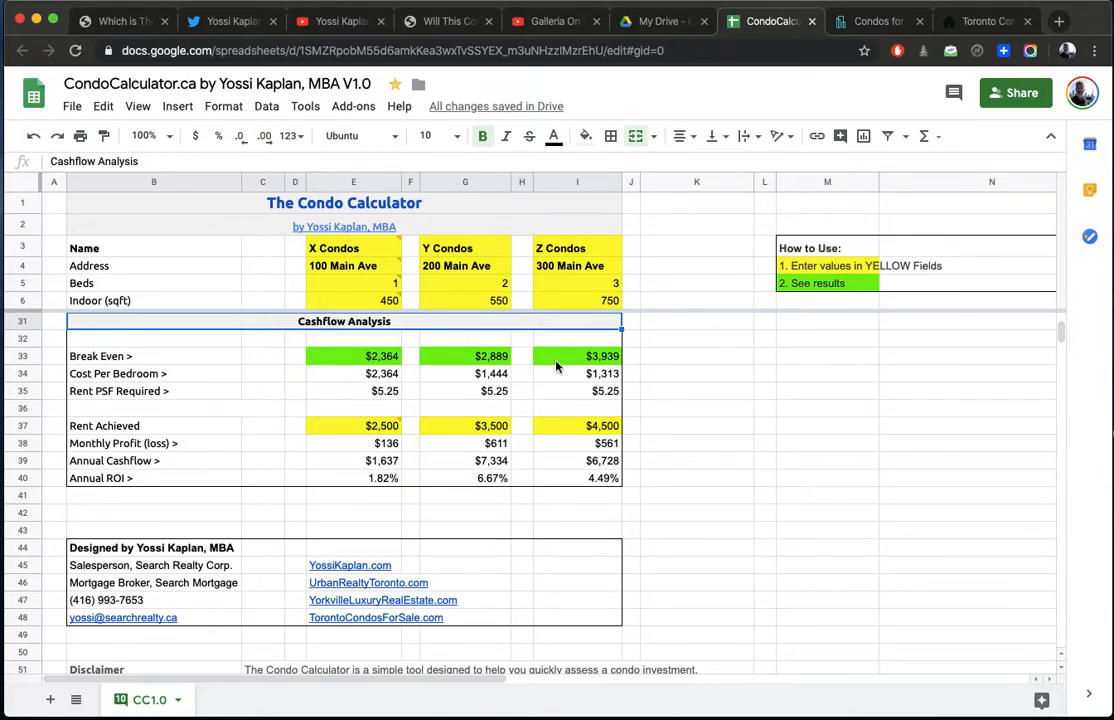
mouse_move(1072, 454)
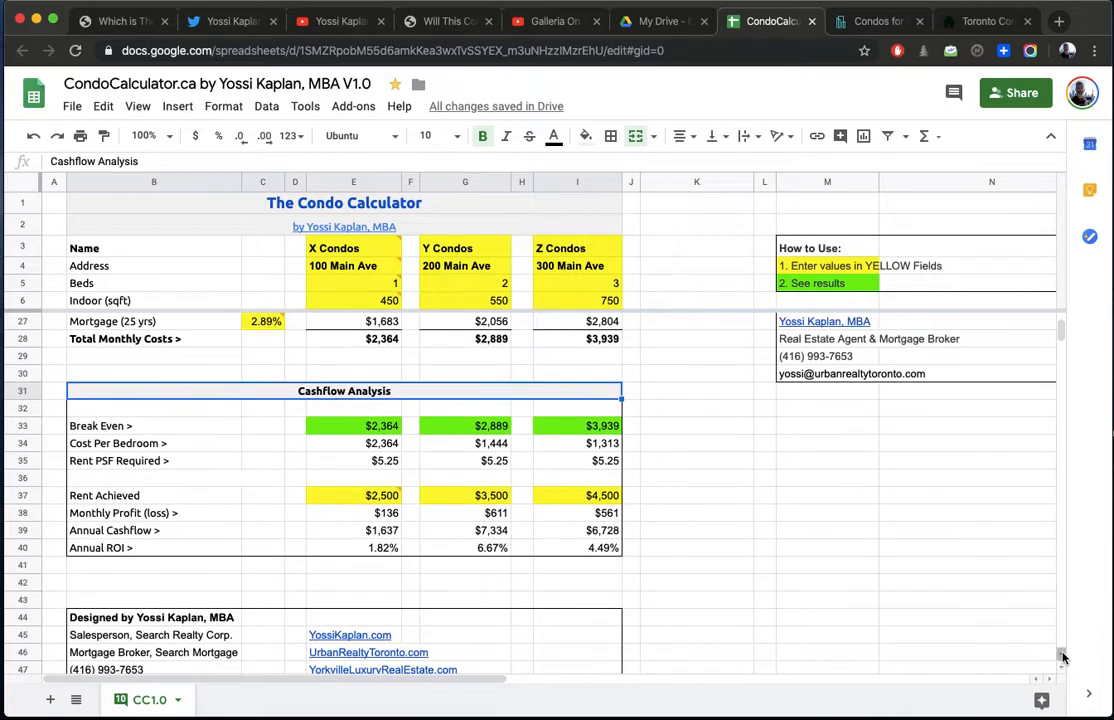
mouse_move(124, 360)
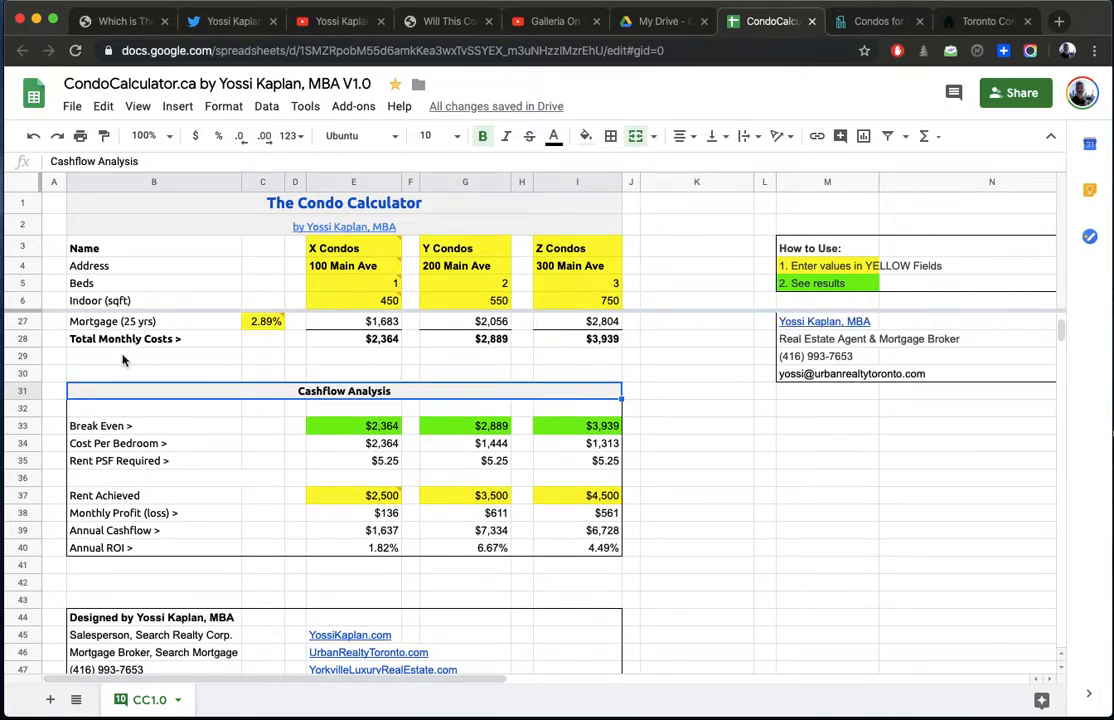
mouse_move(520, 384)
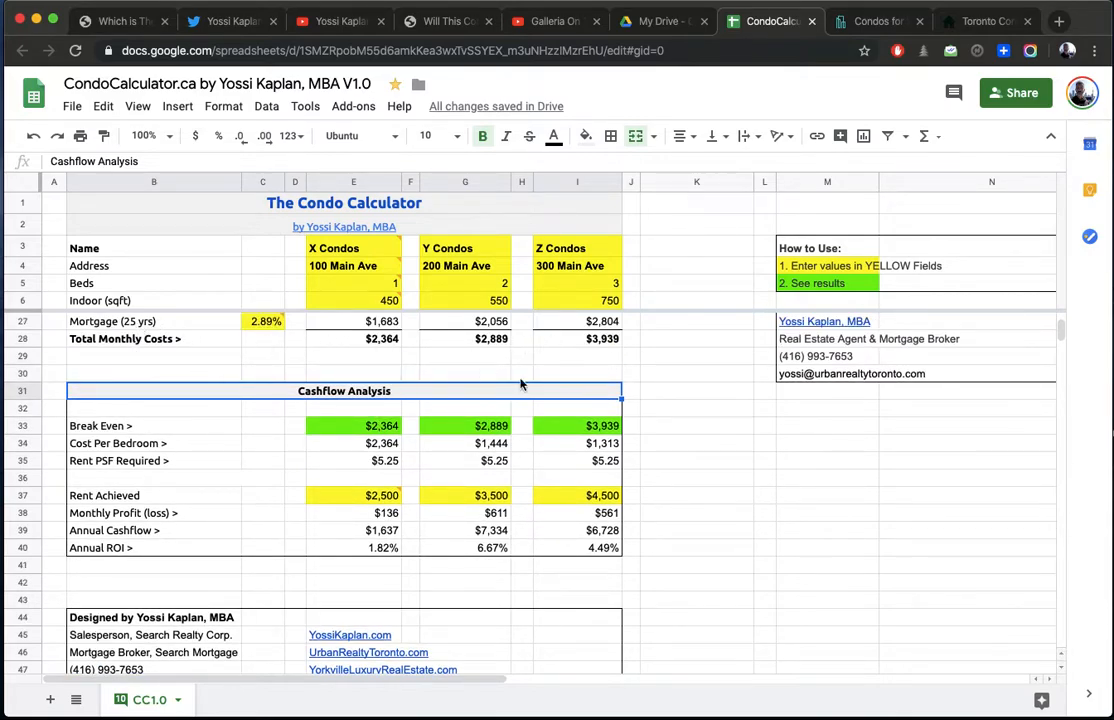
scroll(down, 3)
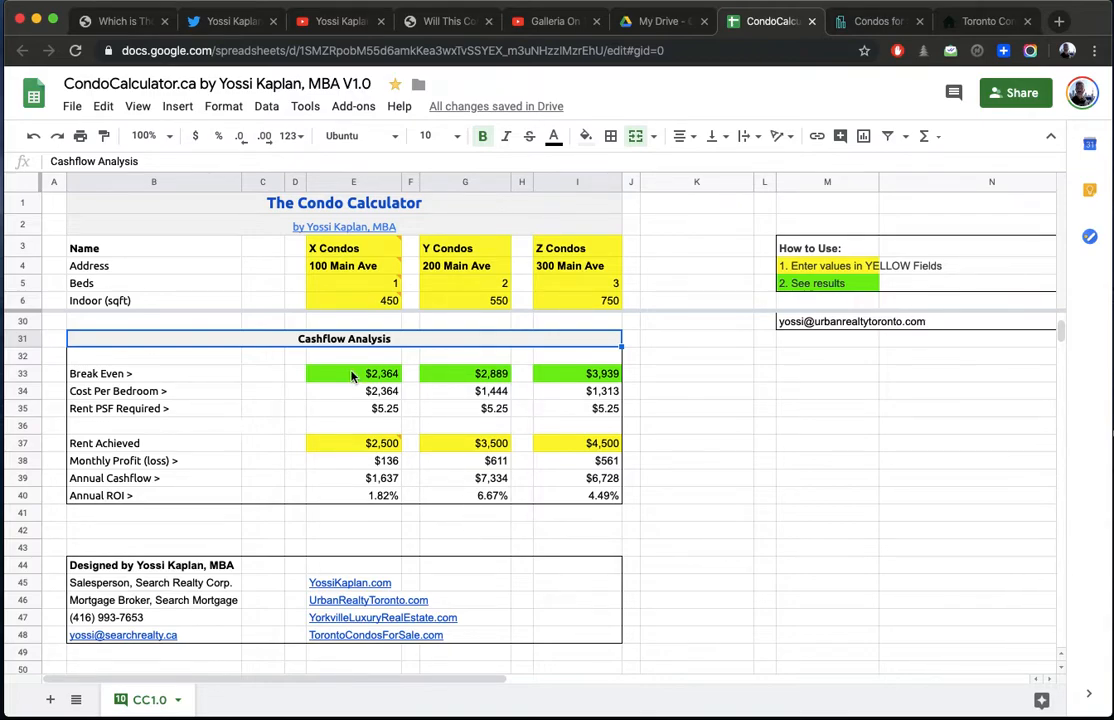
mouse_move(168, 390)
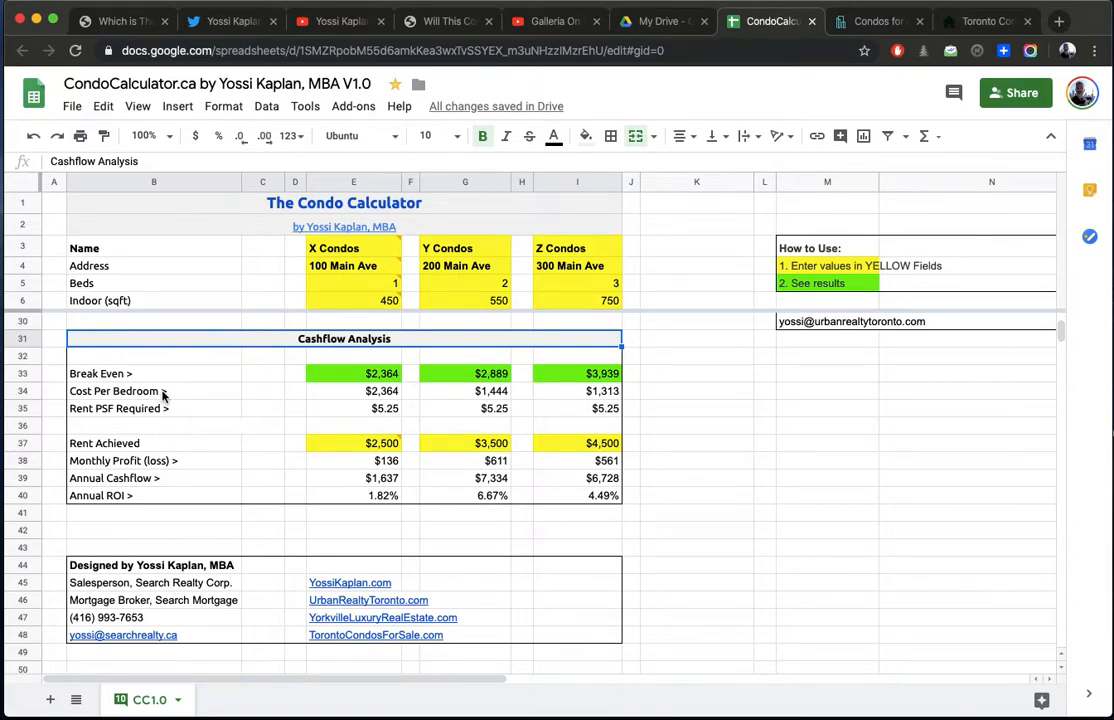
mouse_move(358, 398)
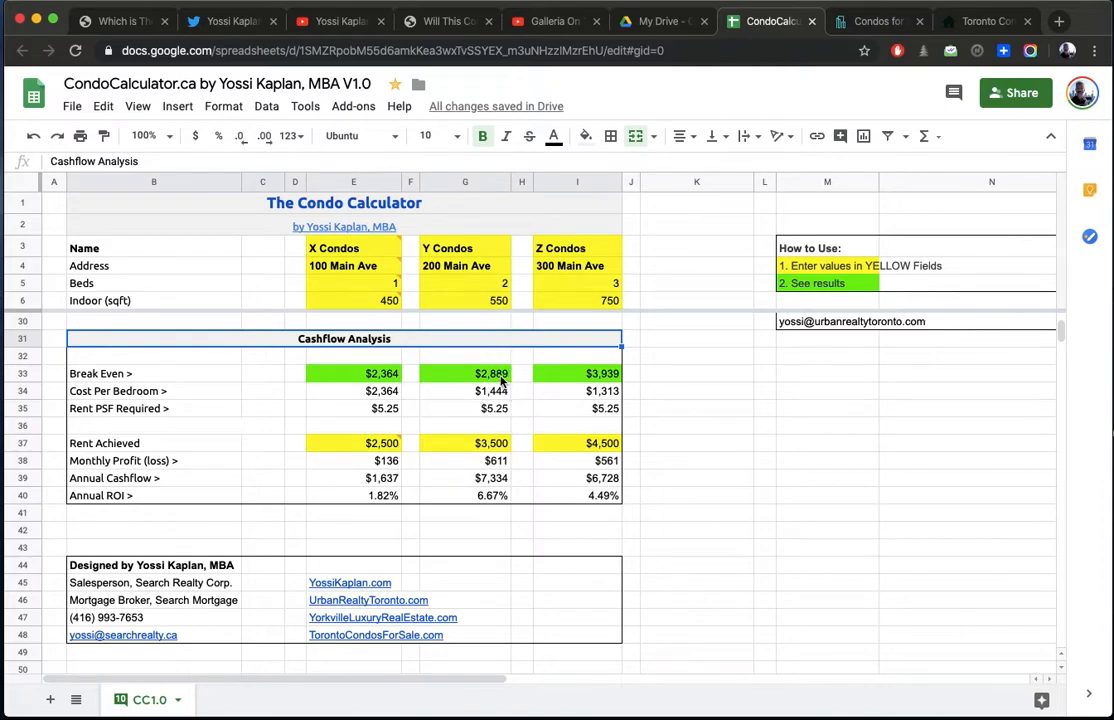
mouse_move(500, 418)
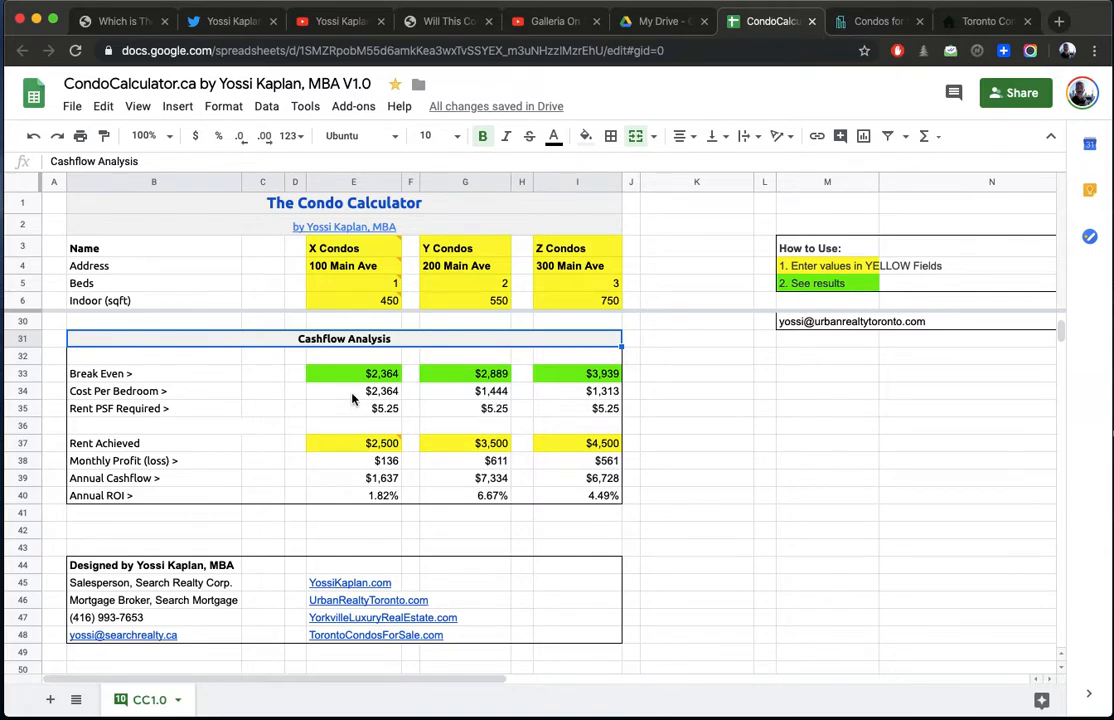
mouse_move(460, 394)
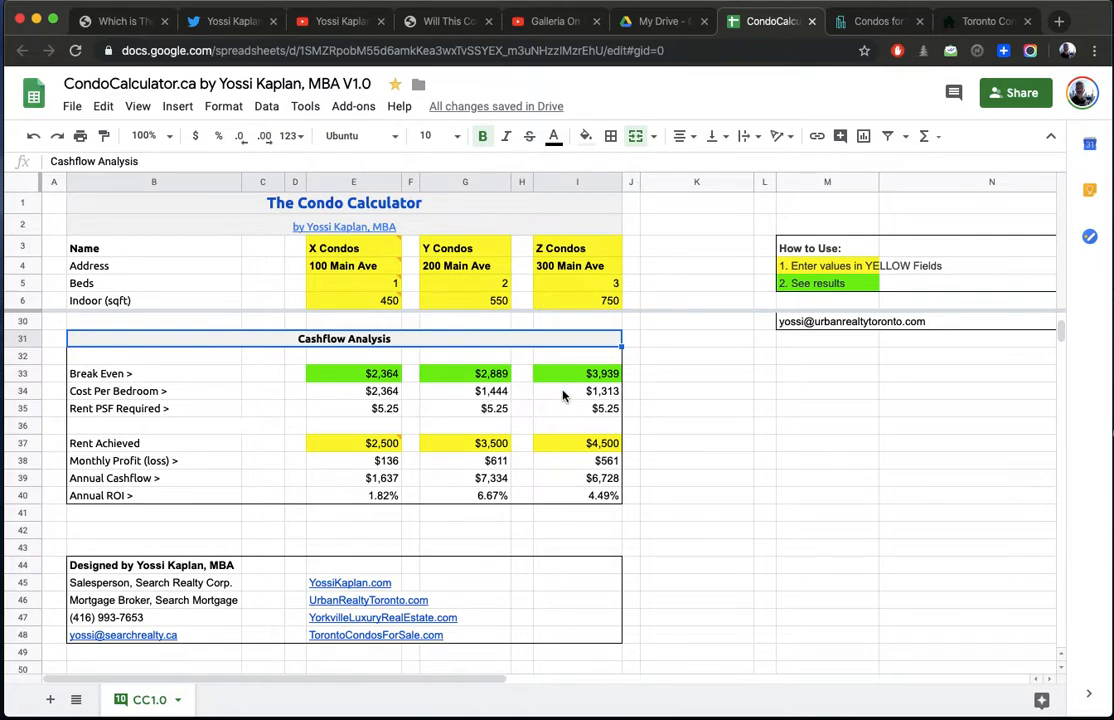
click(576, 374)
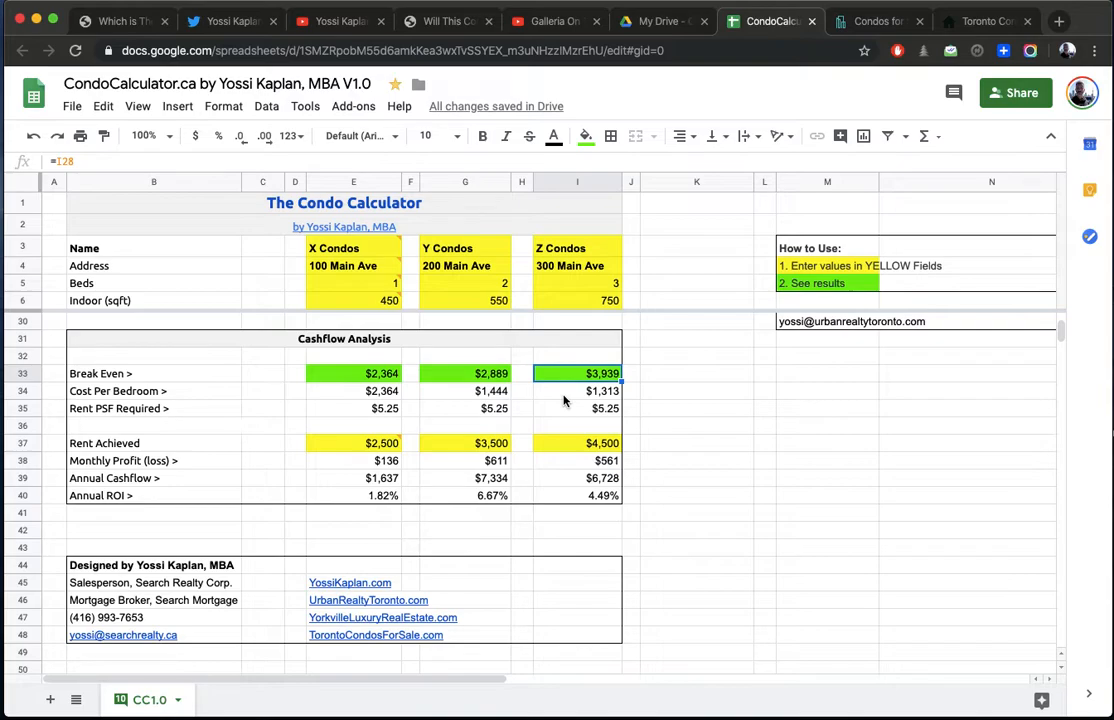
mouse_move(356, 412)
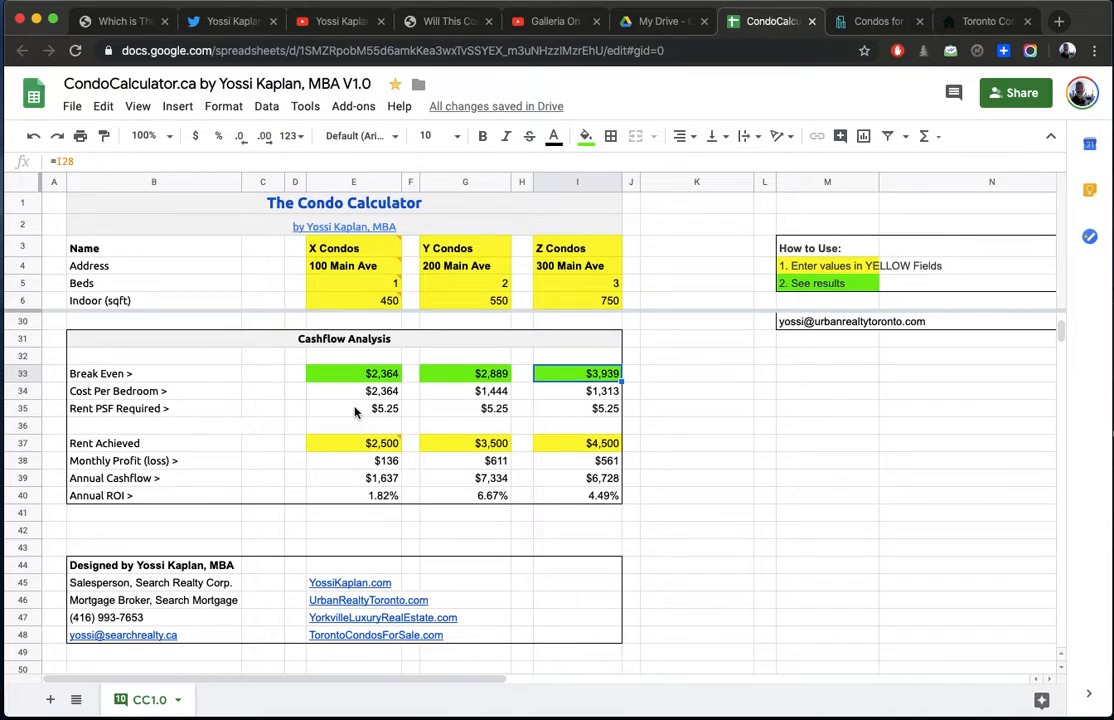
Step: Set X Condos rent achieved to 2,150, turning its monthly profit to -$214
click(380, 442)
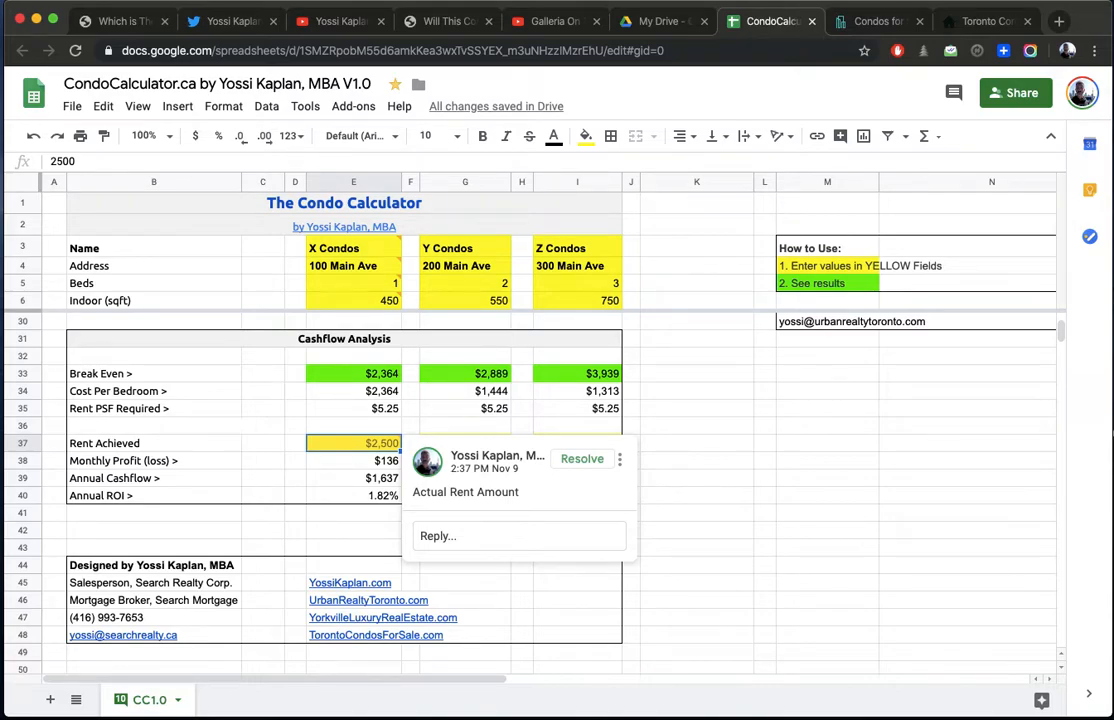
text(2150)
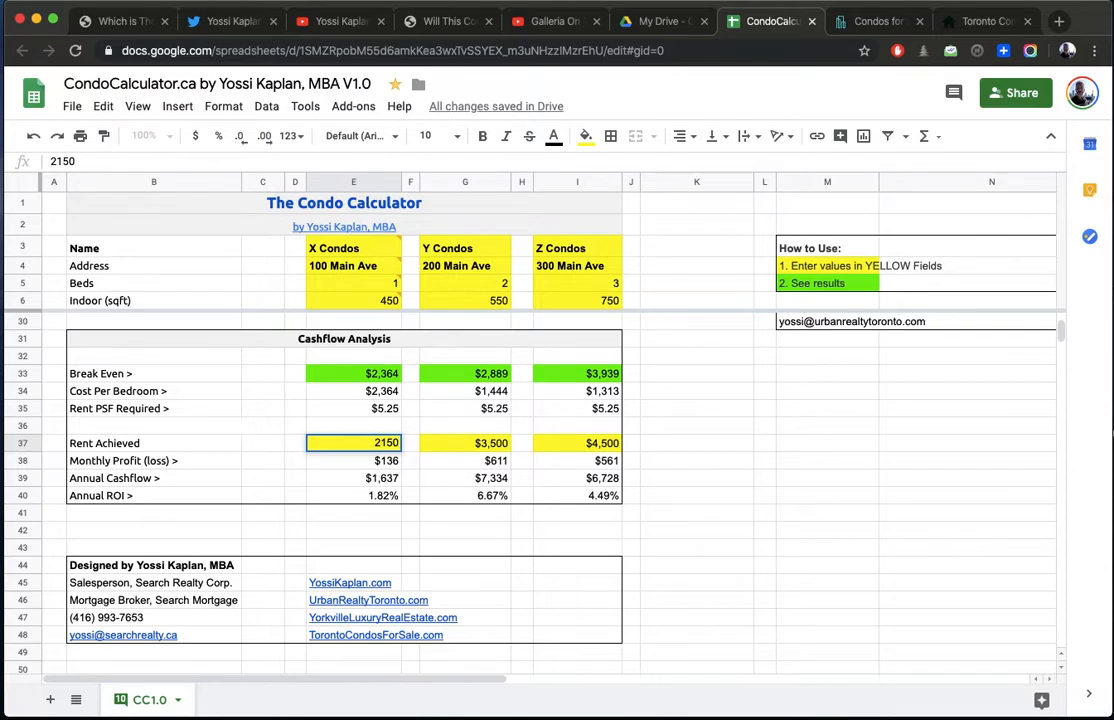
key(enter)
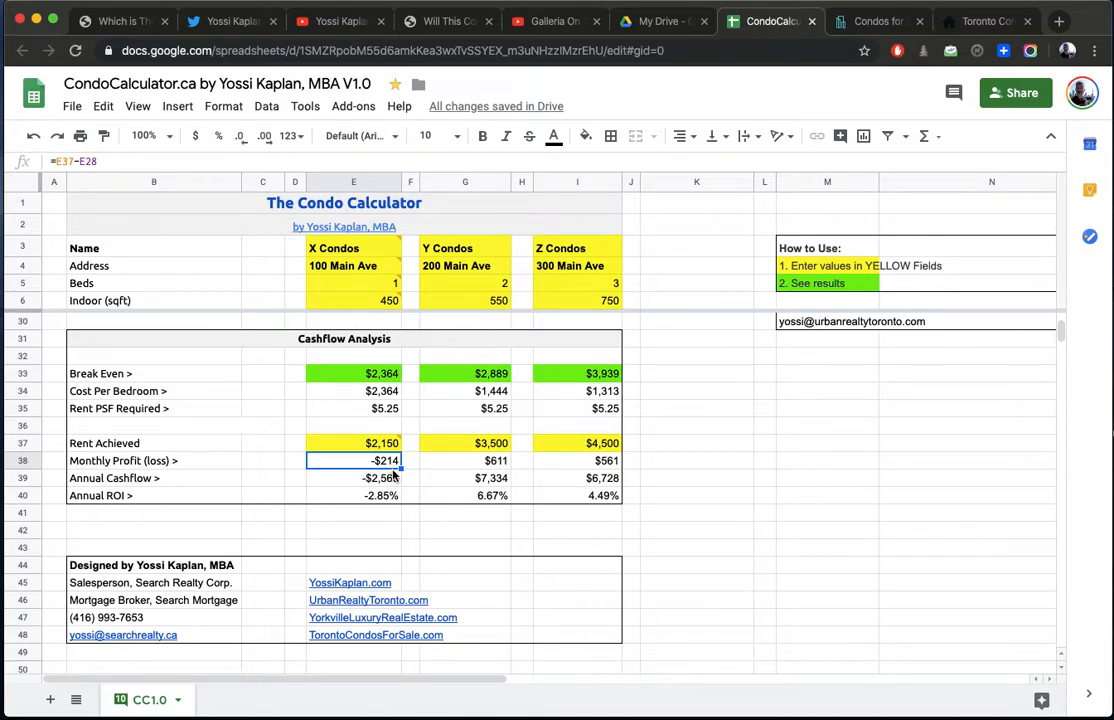
mouse_move(352, 488)
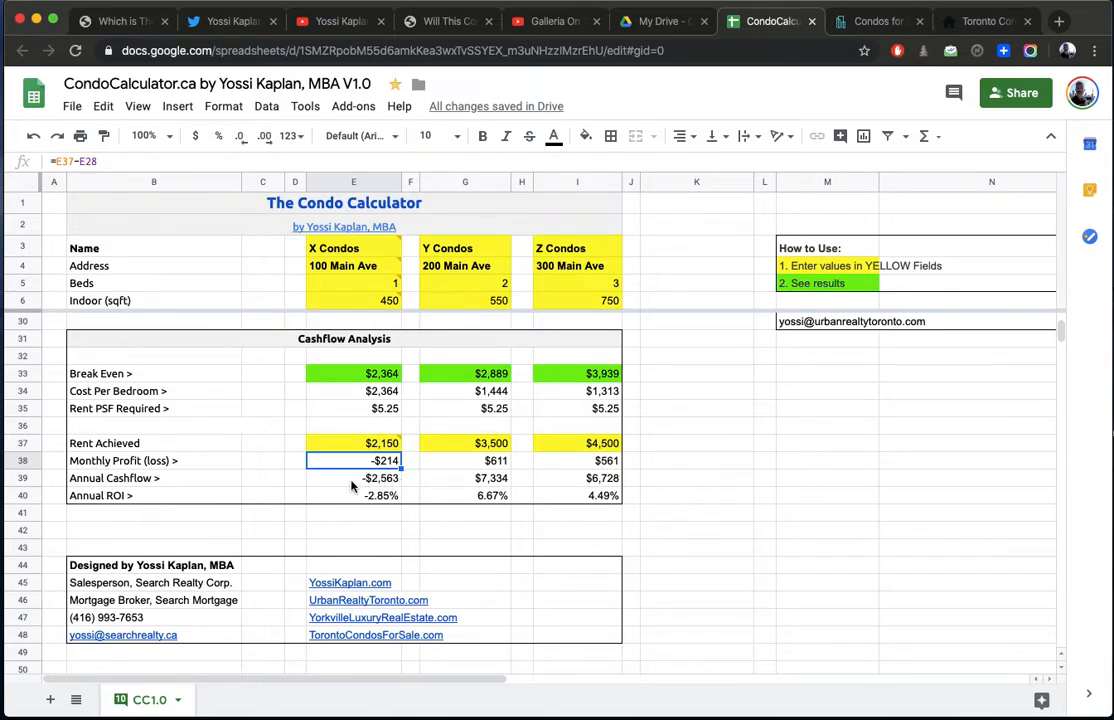
mouse_move(326, 510)
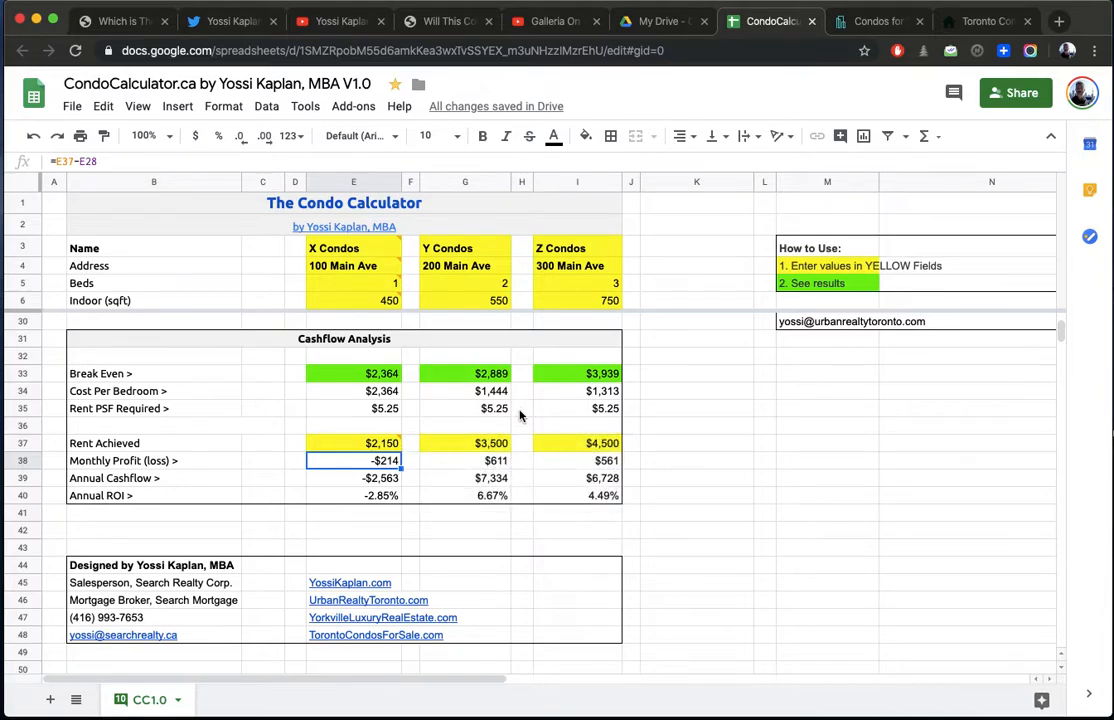
Step: Set rent achieved to 3,000 for Y Condos and 4,200 for Z Condos
click(464, 442)
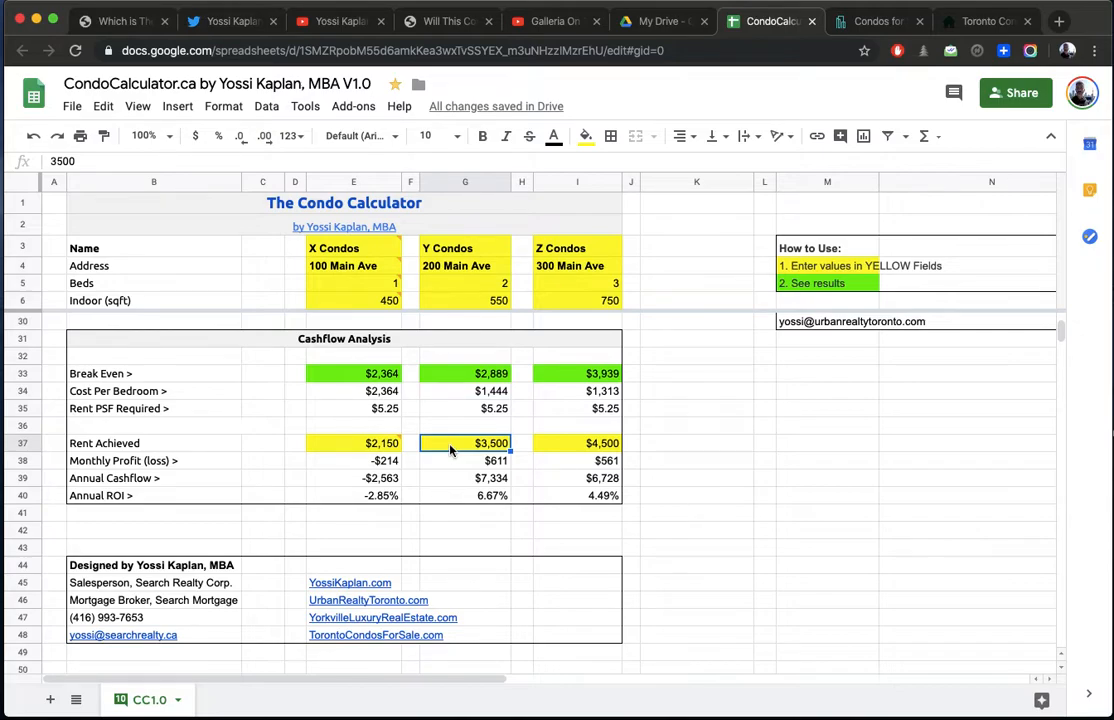
text(3000)
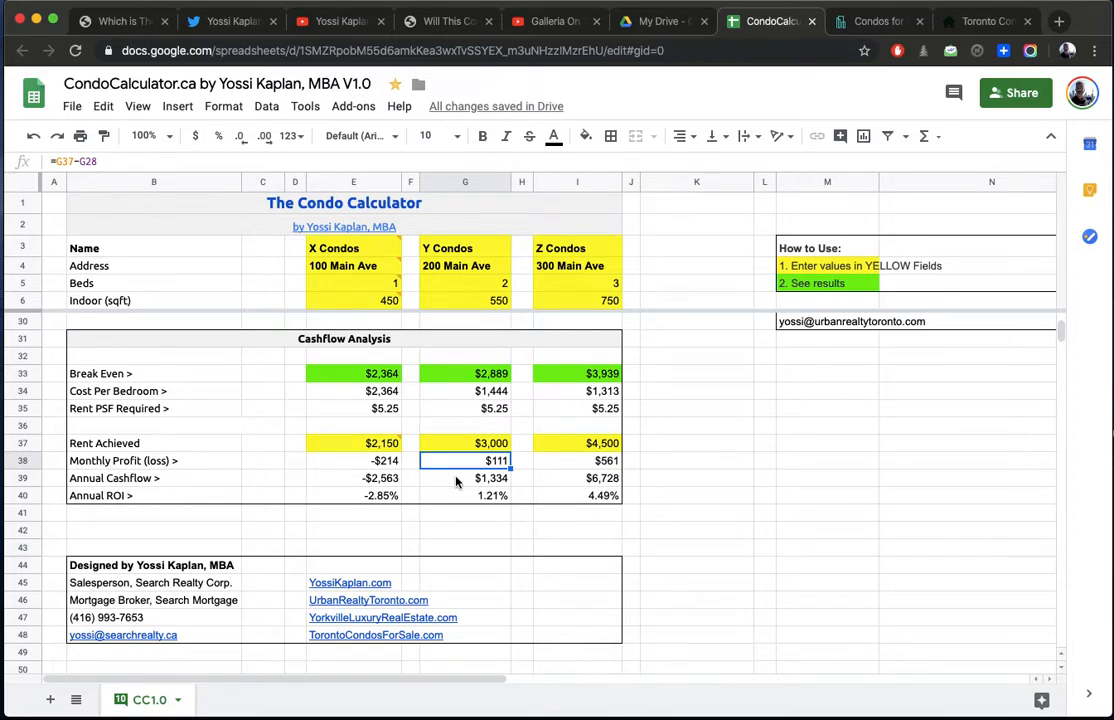
mouse_move(470, 470)
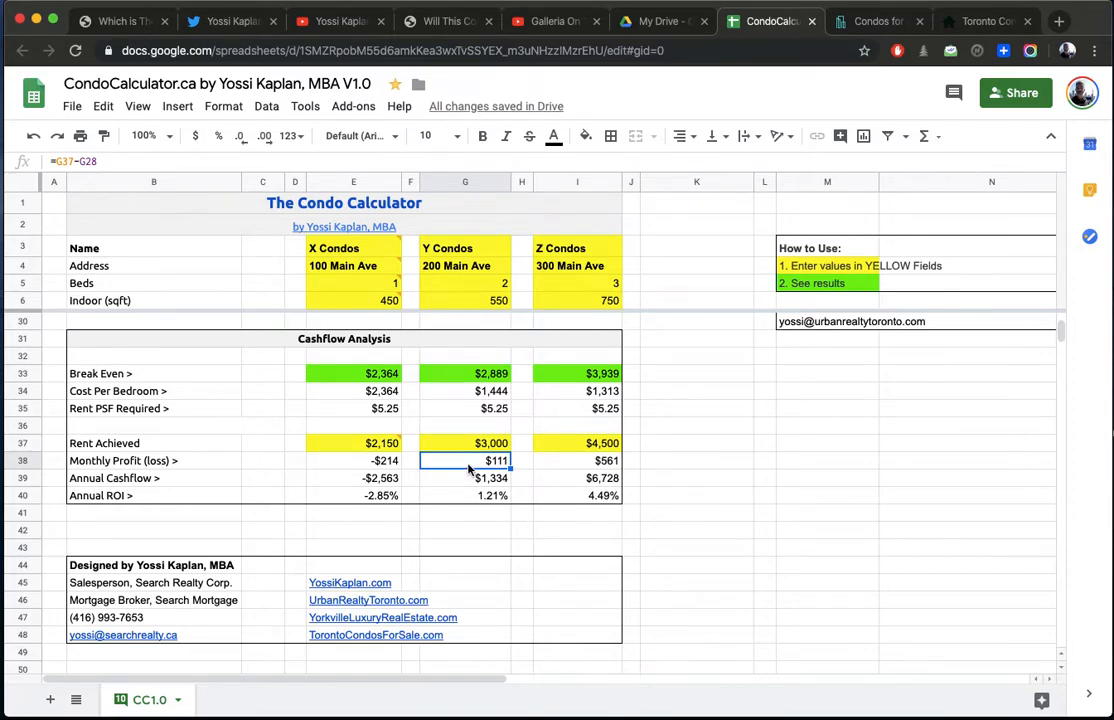
mouse_move(464, 482)
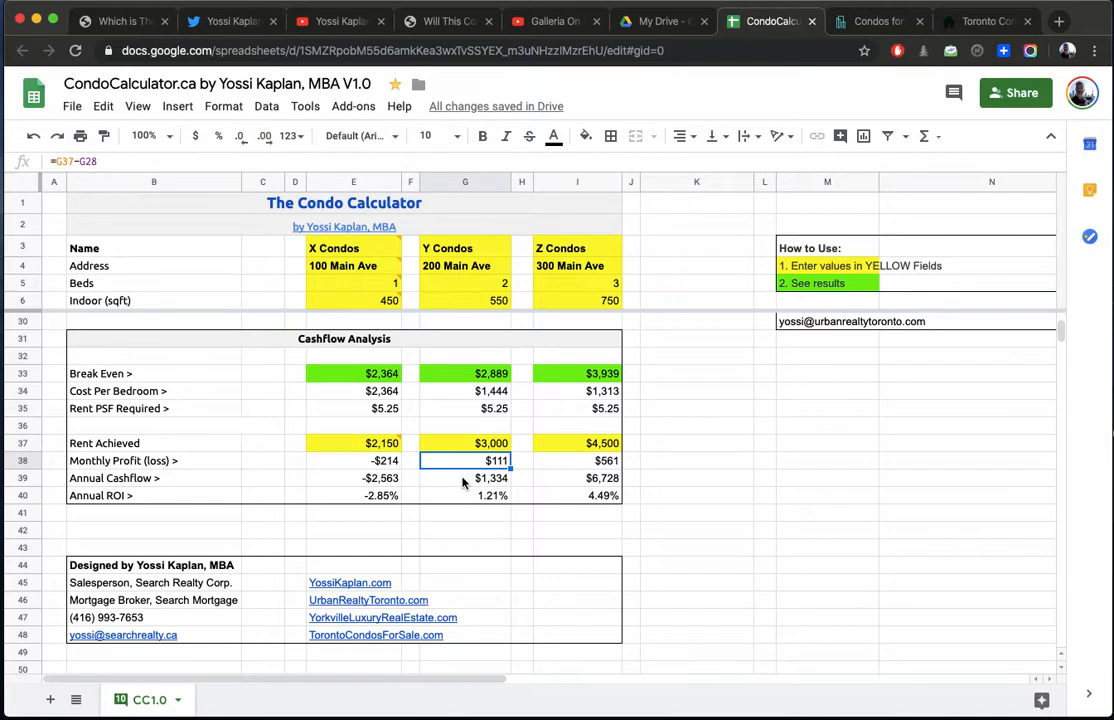
click(464, 496)
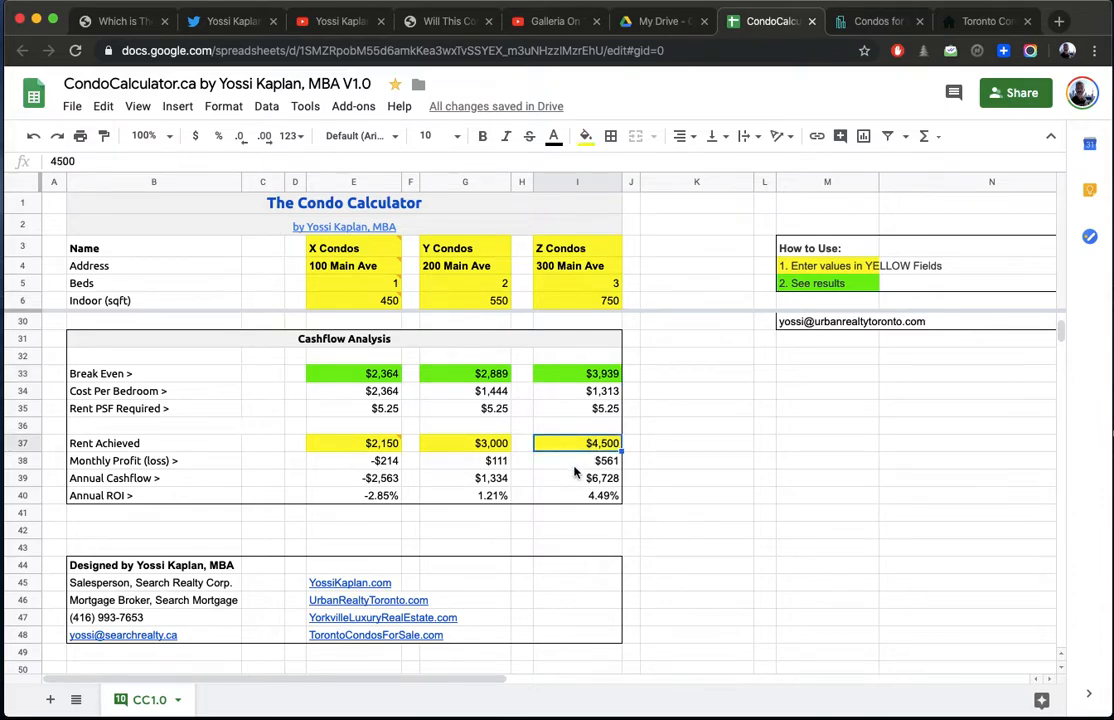
mouse_move(572, 504)
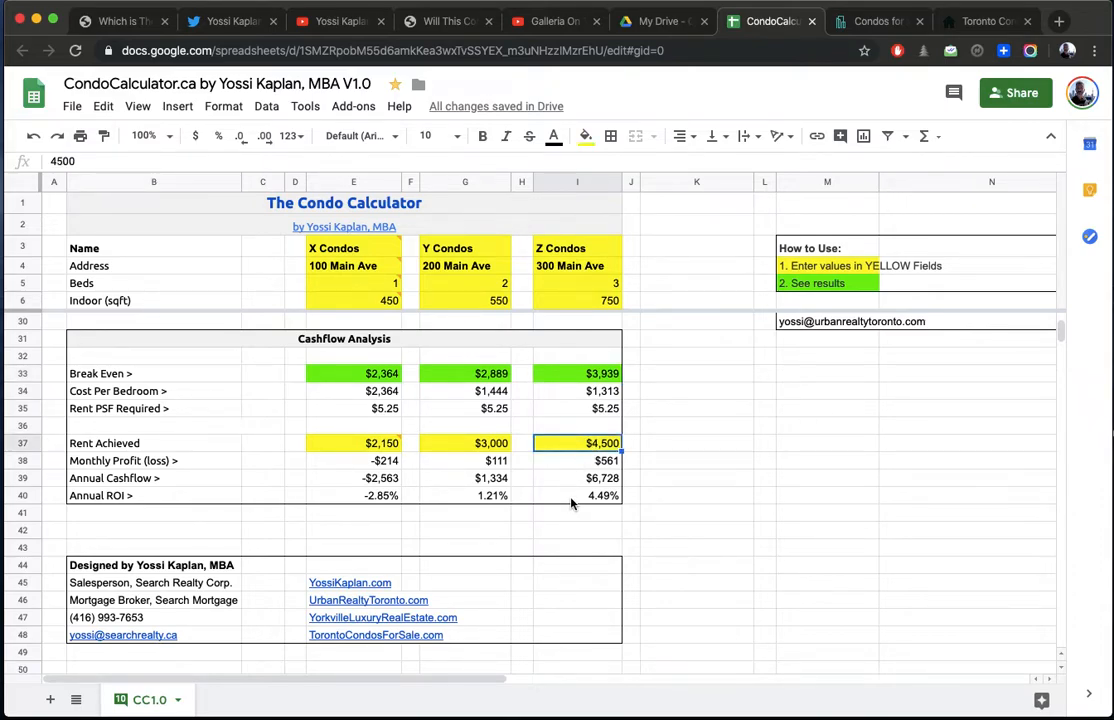
text(4200)
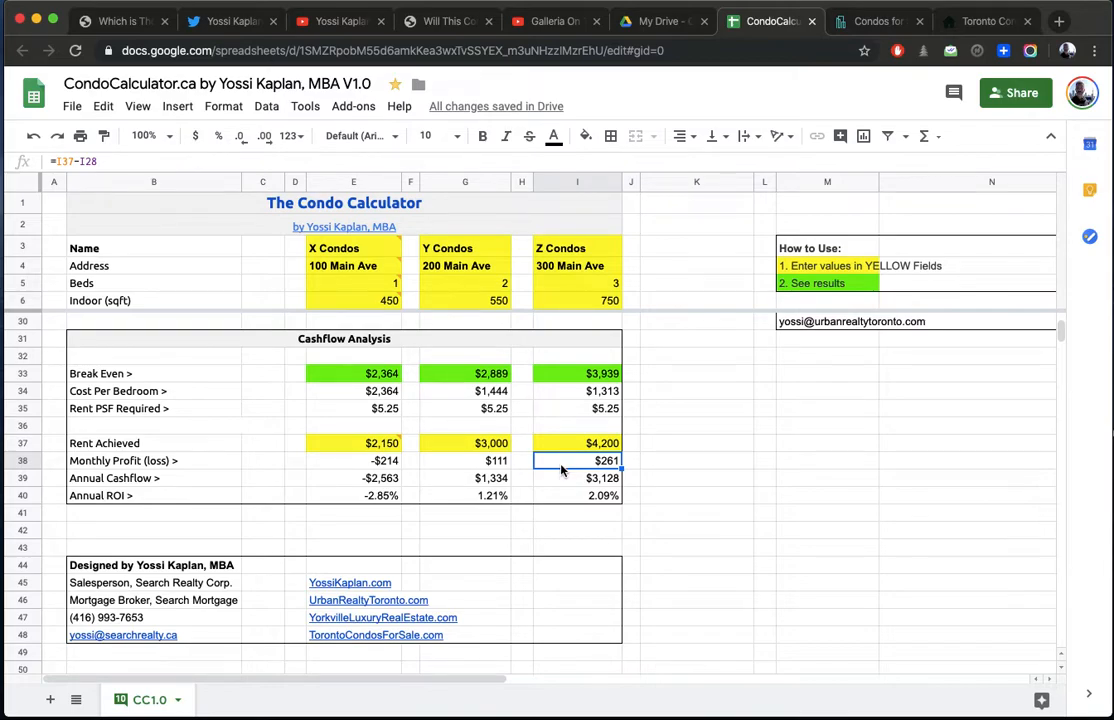
mouse_move(596, 488)
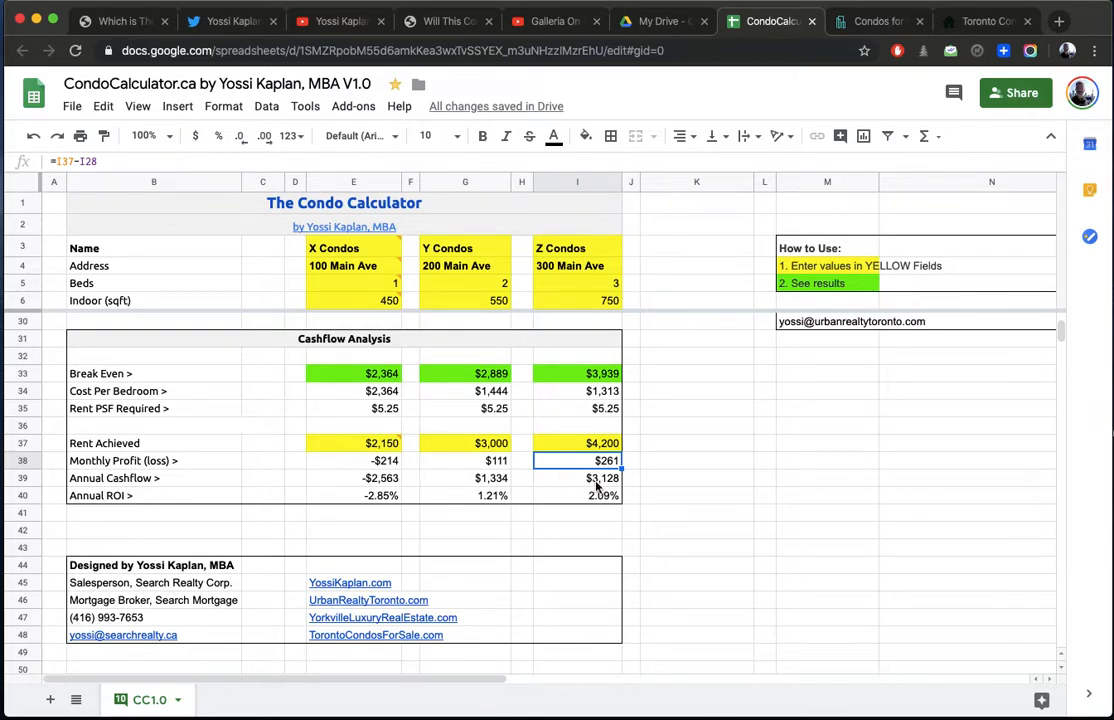
mouse_move(568, 504)
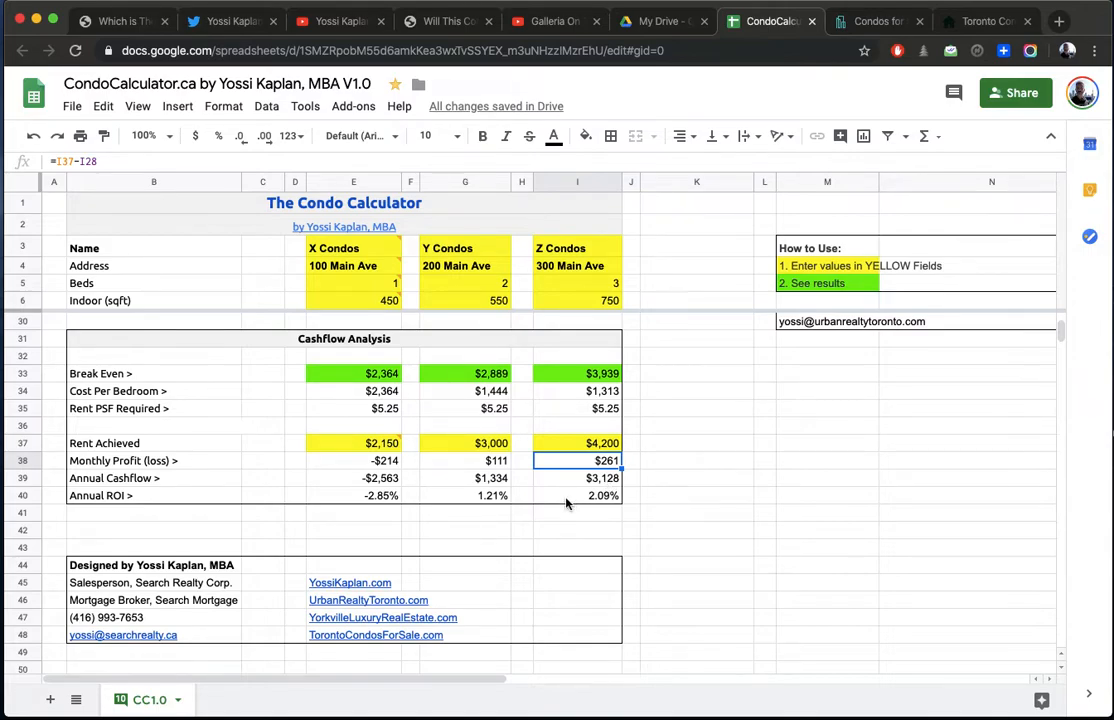
mouse_move(576, 490)
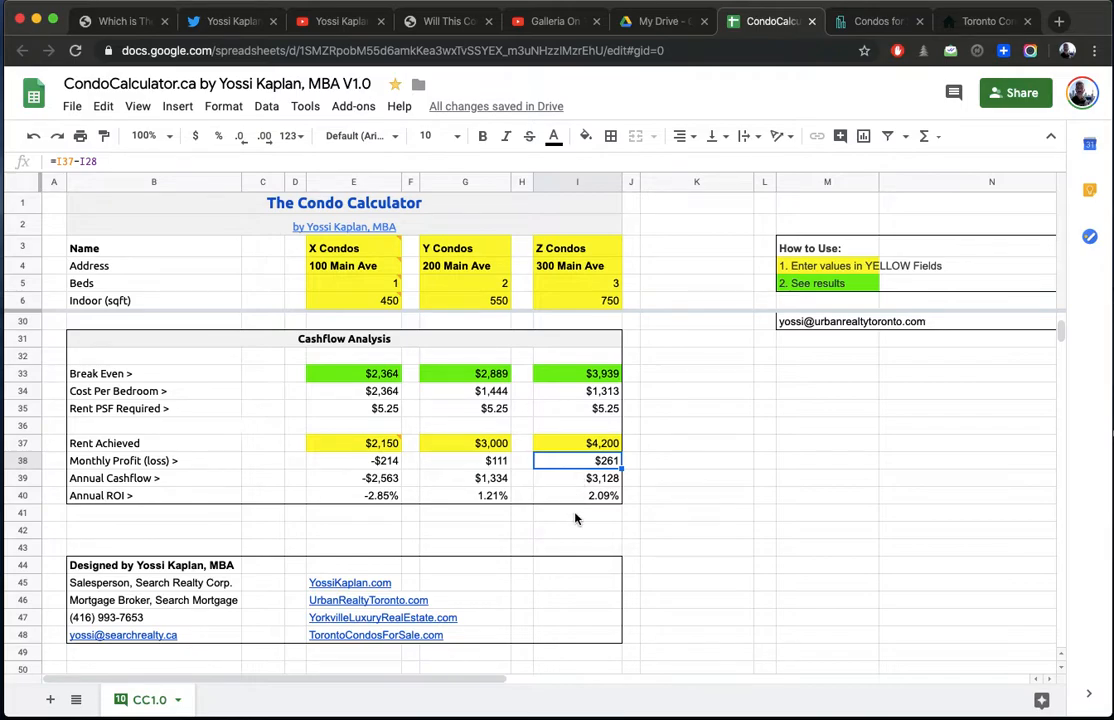
click(576, 478)
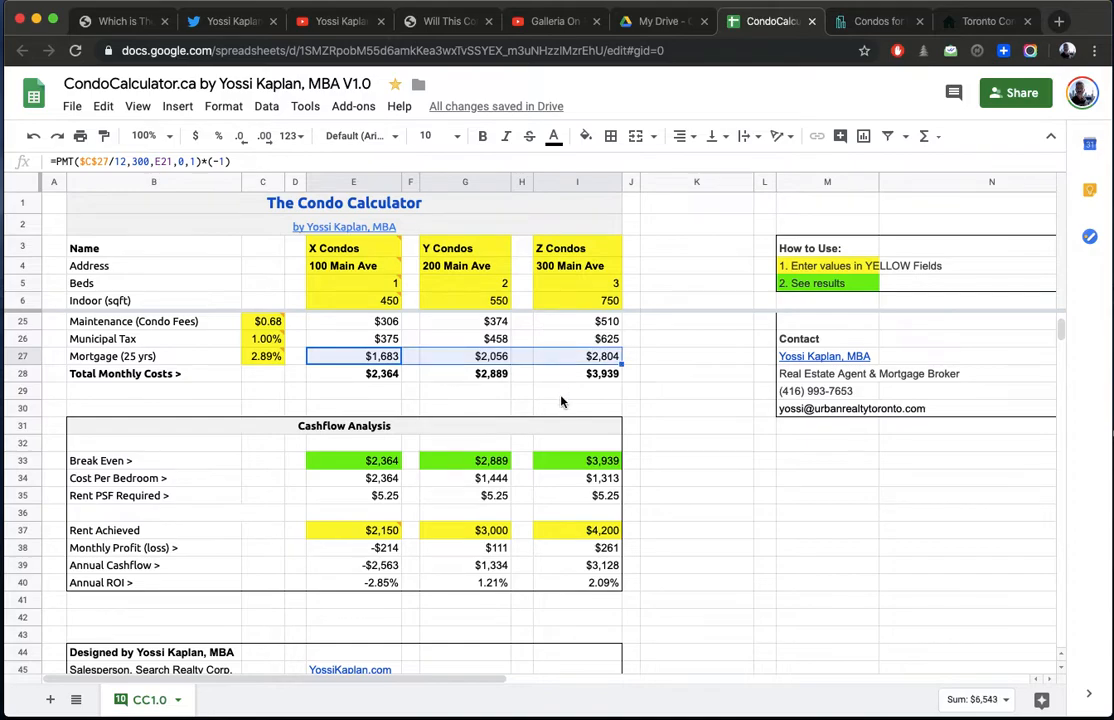
mouse_move(512, 378)
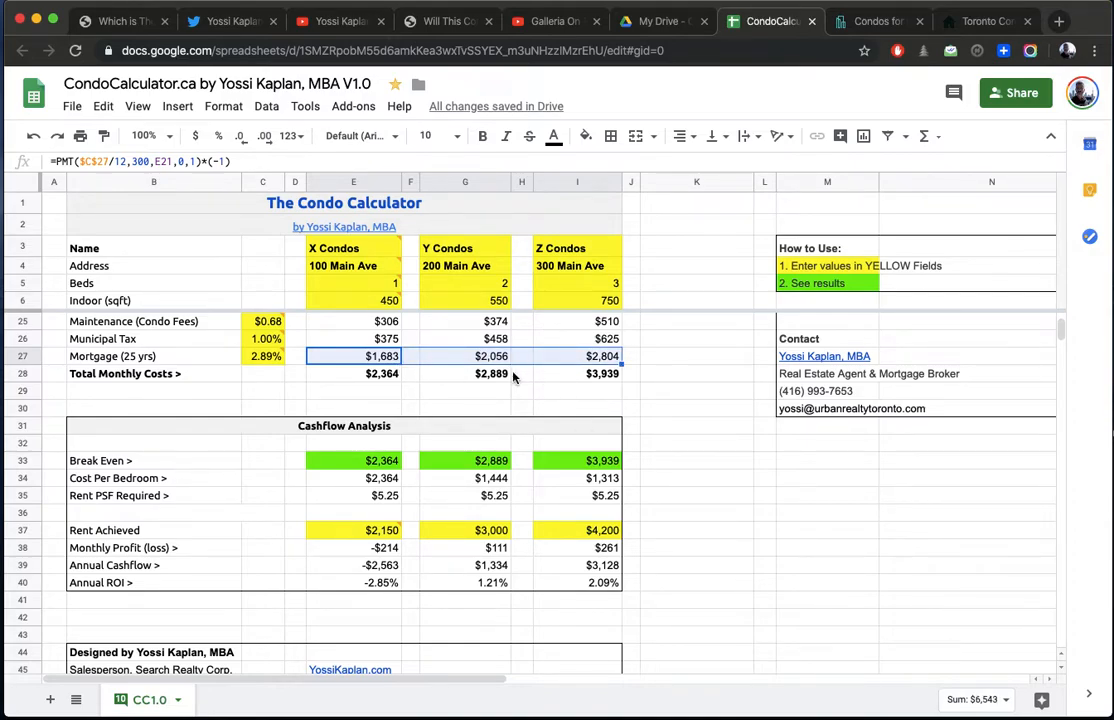
mouse_move(424, 384)
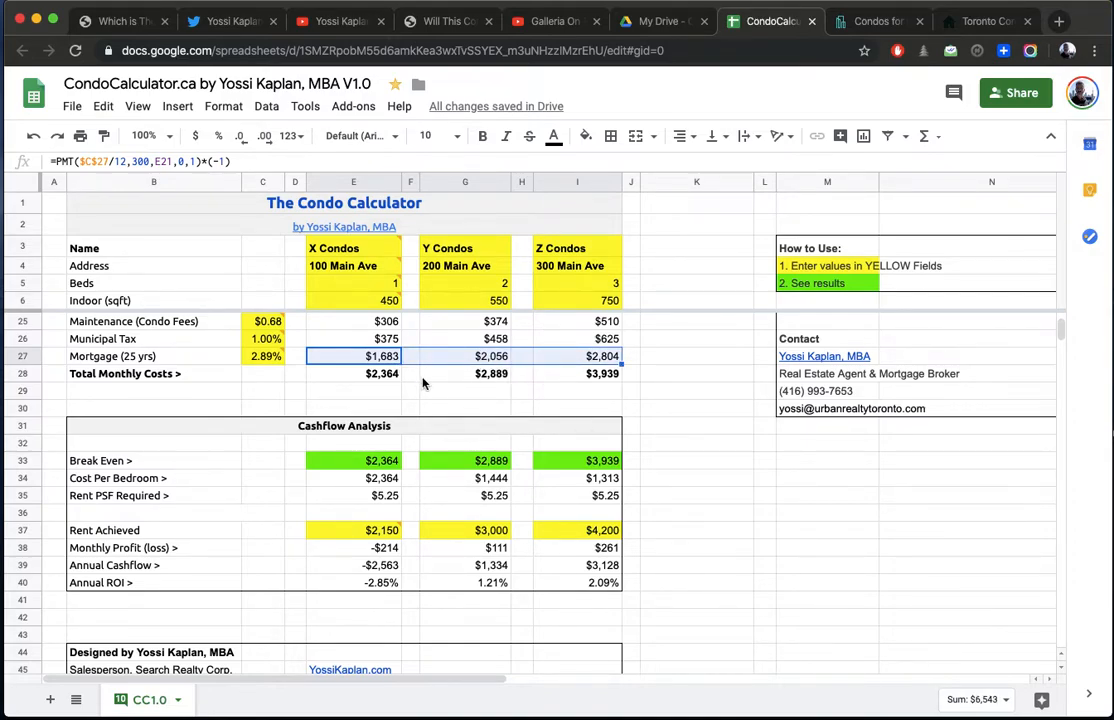
mouse_move(444, 374)
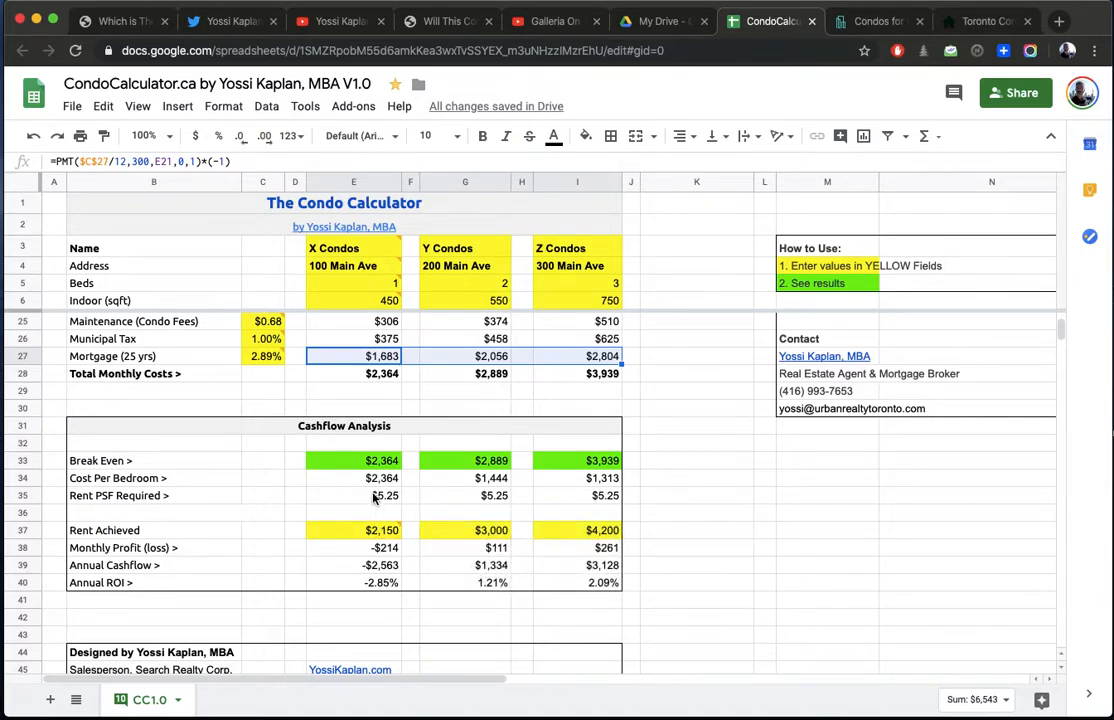
click(464, 496)
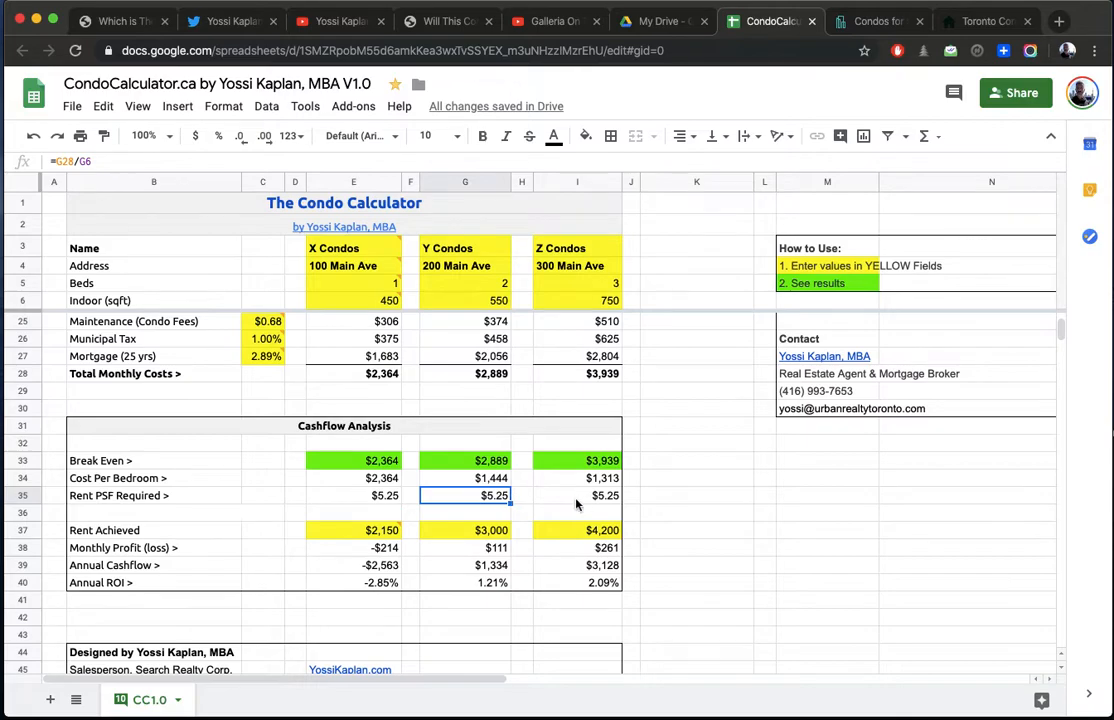
Step: View condos.ca Toronto analytics showing Fort York at $894/sqft, then return to the calculator sheet
click(878, 20)
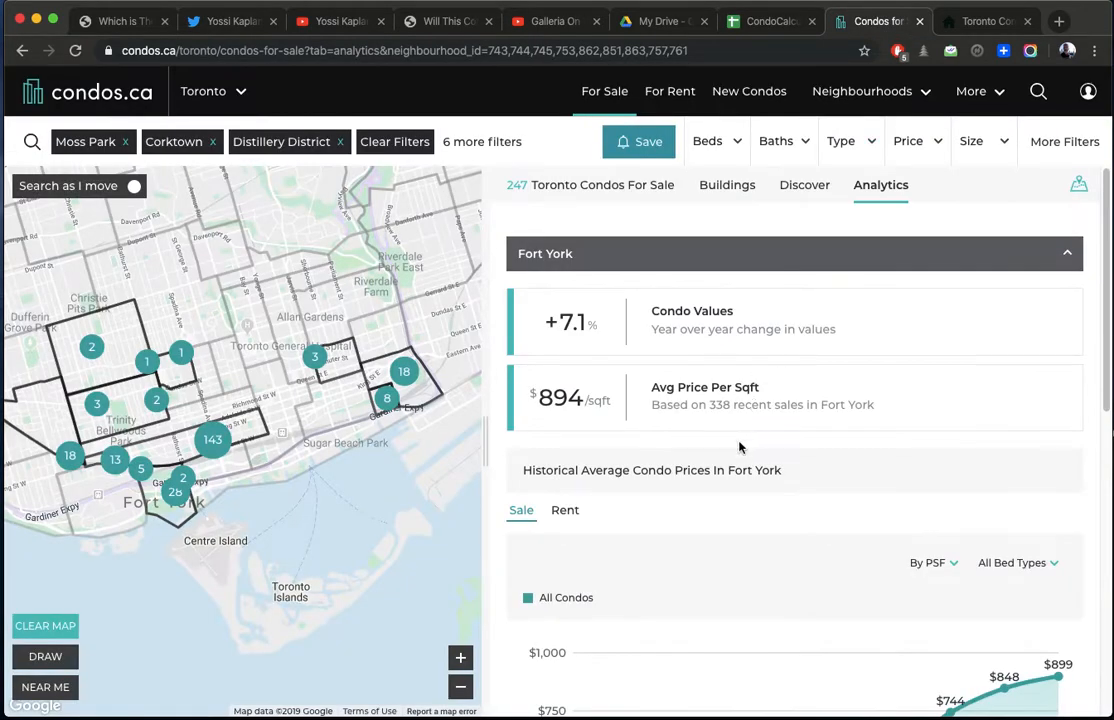
mouse_move(224, 208)
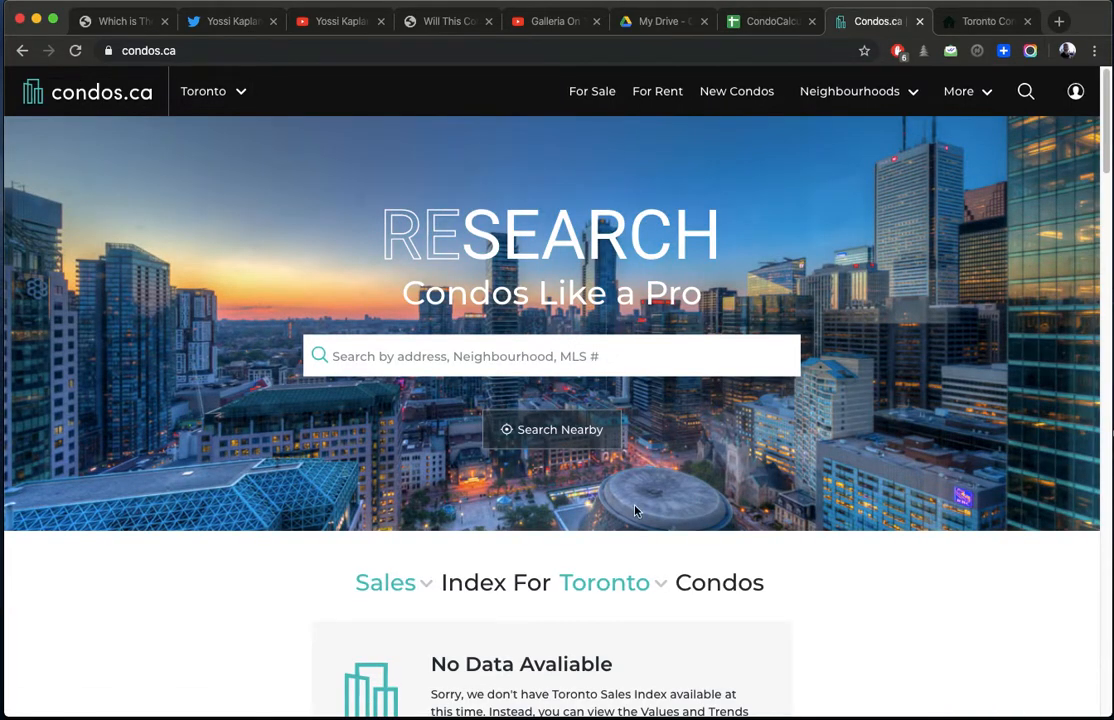
scroll(down, 3)
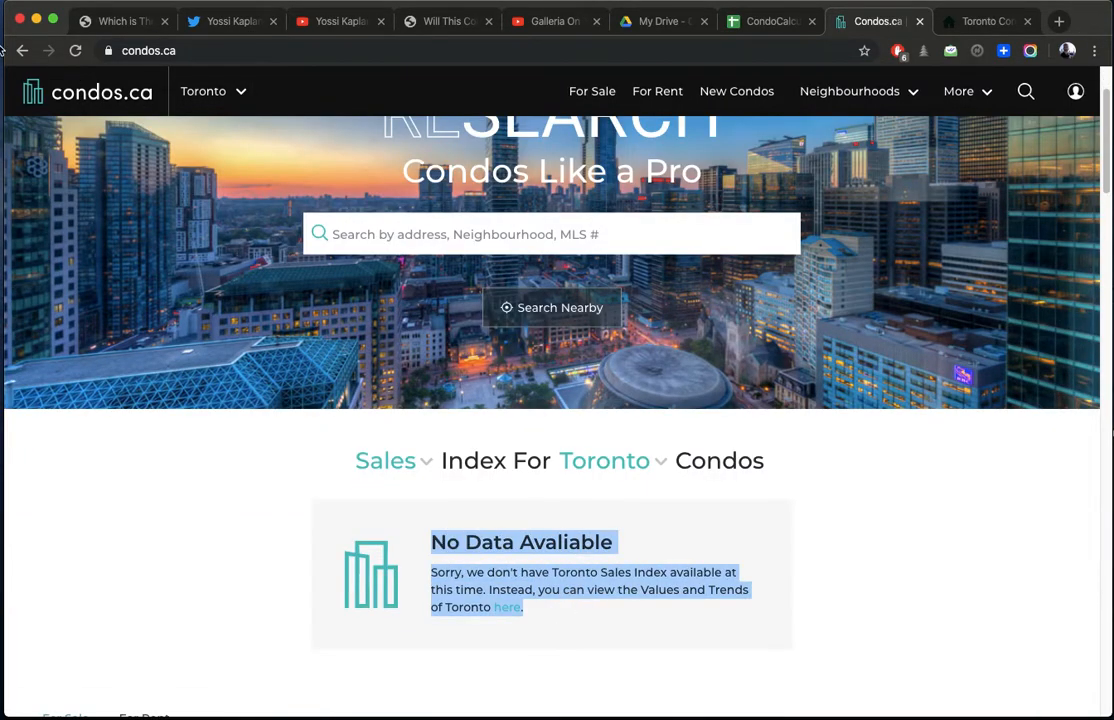
click(506, 608)
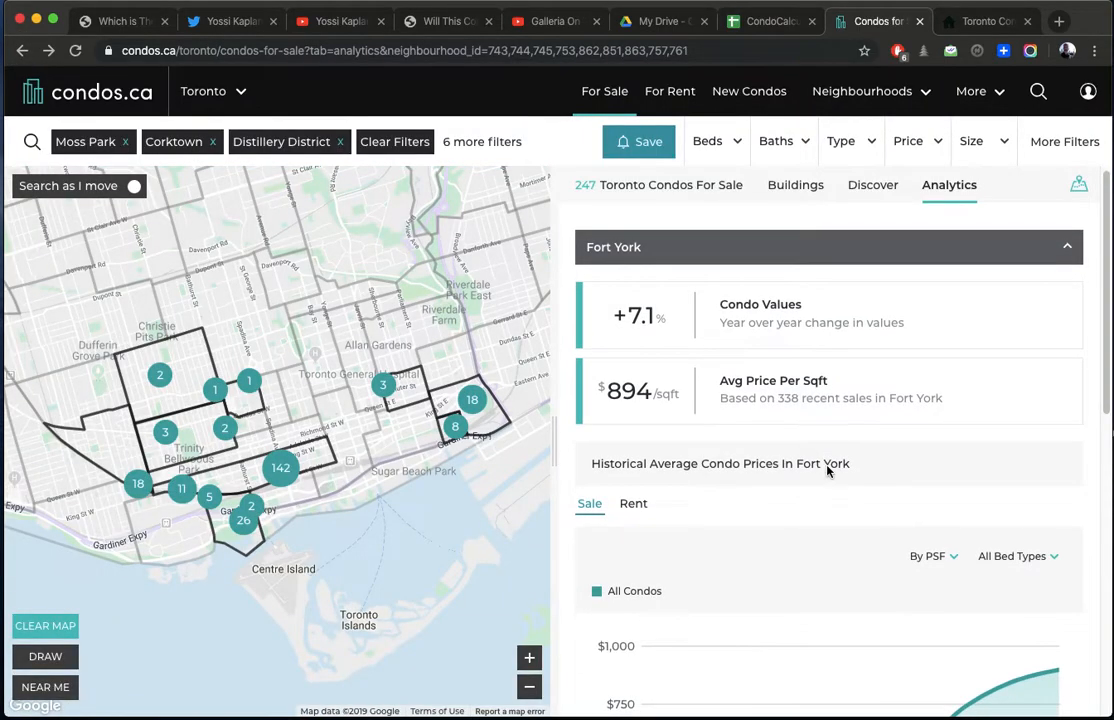
scroll(down, 3)
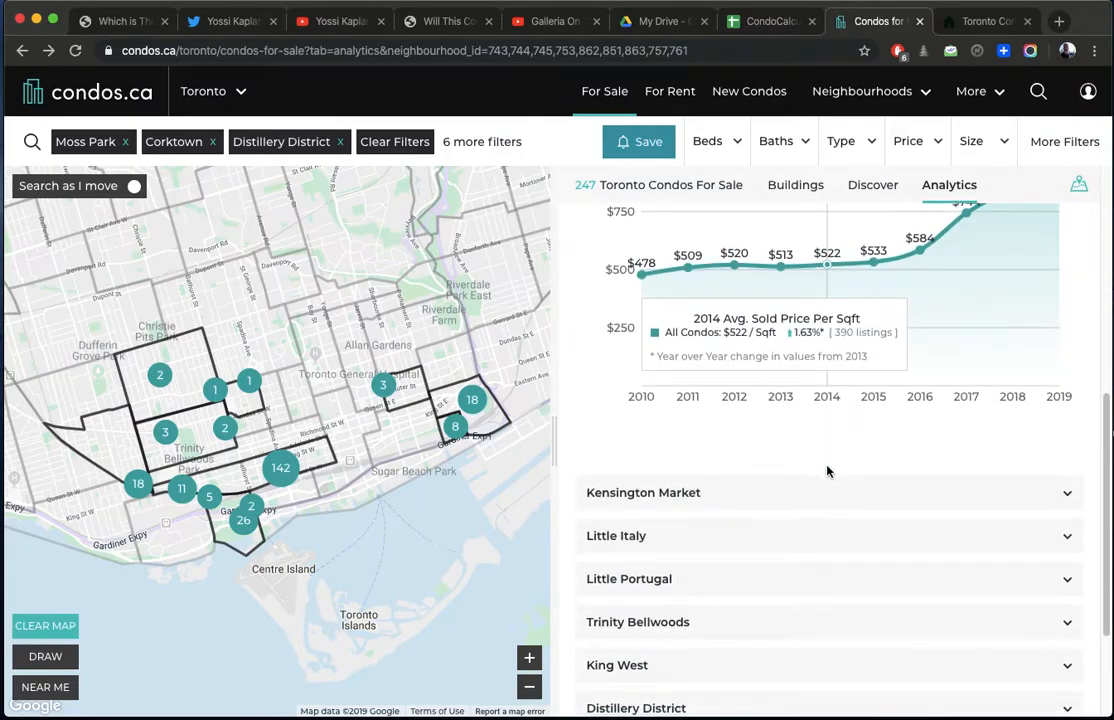
click(770, 20)
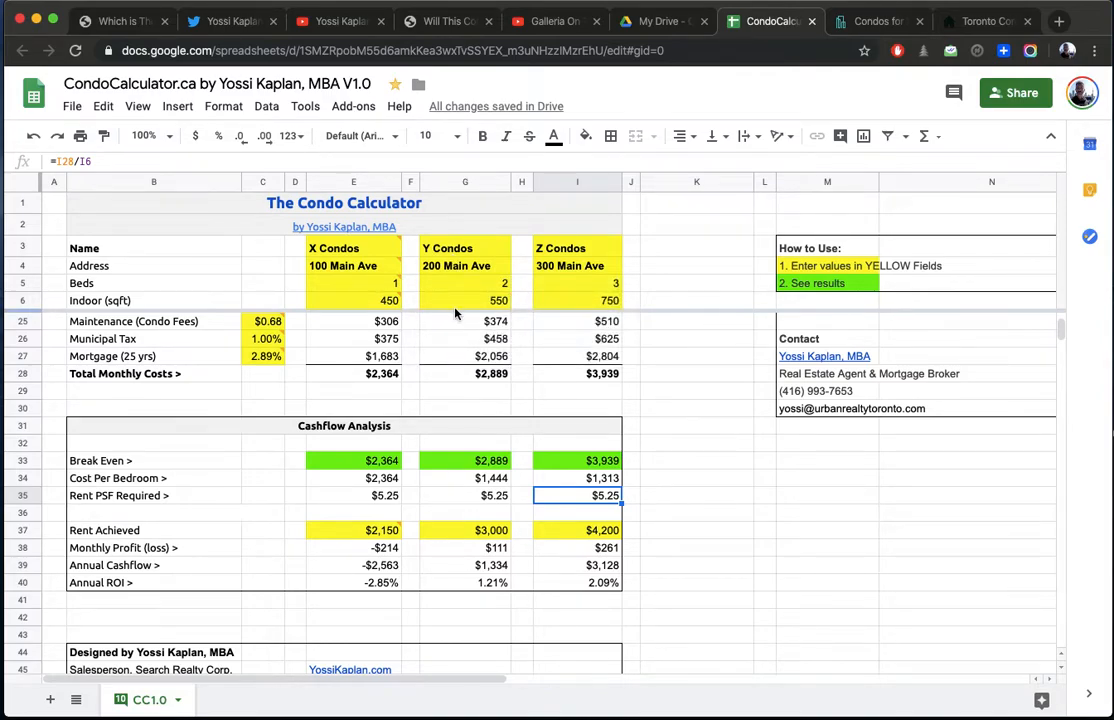
mouse_move(490, 308)
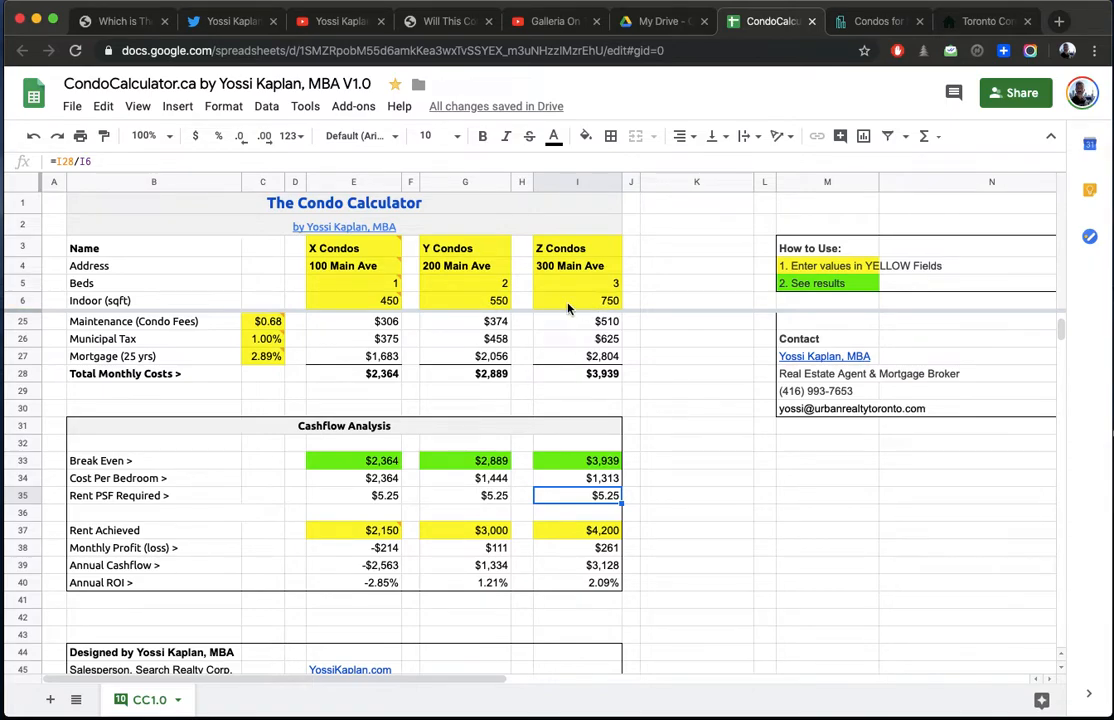
click(576, 530)
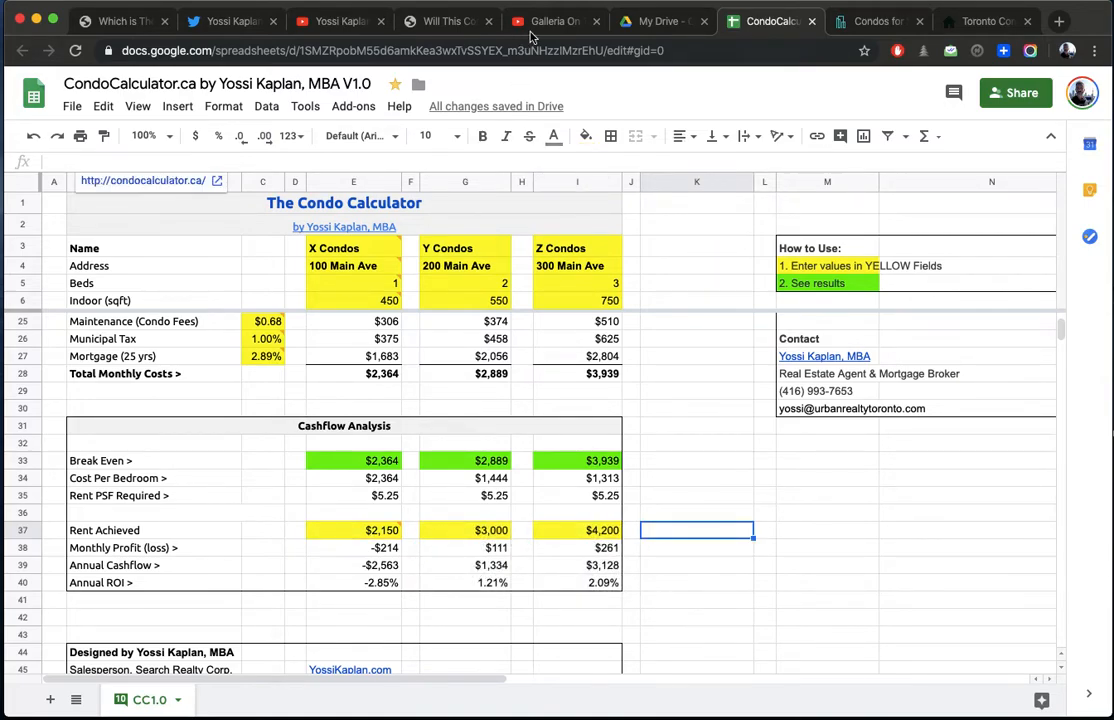
click(554, 20)
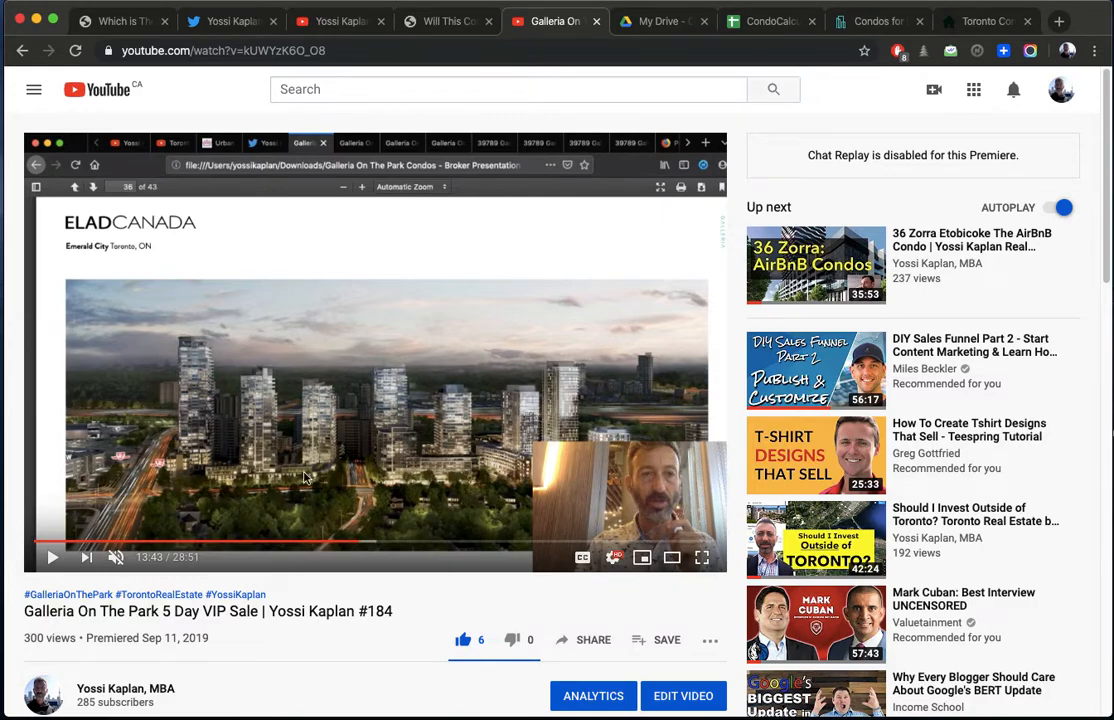
mouse_move(176, 444)
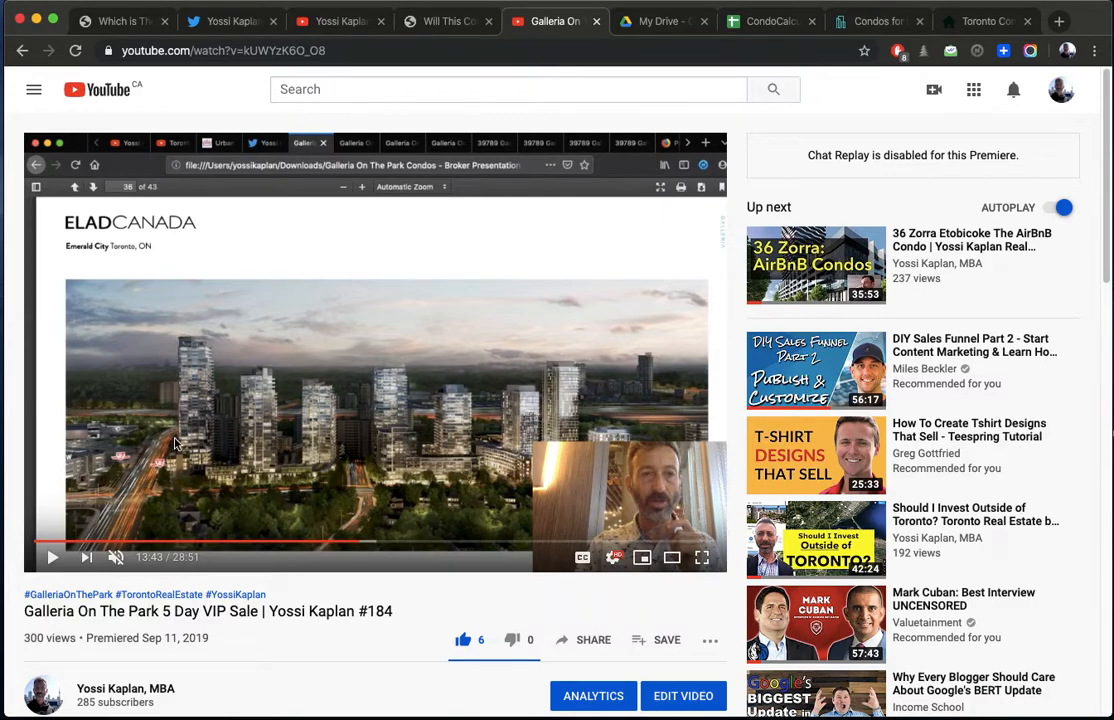
mouse_move(408, 432)
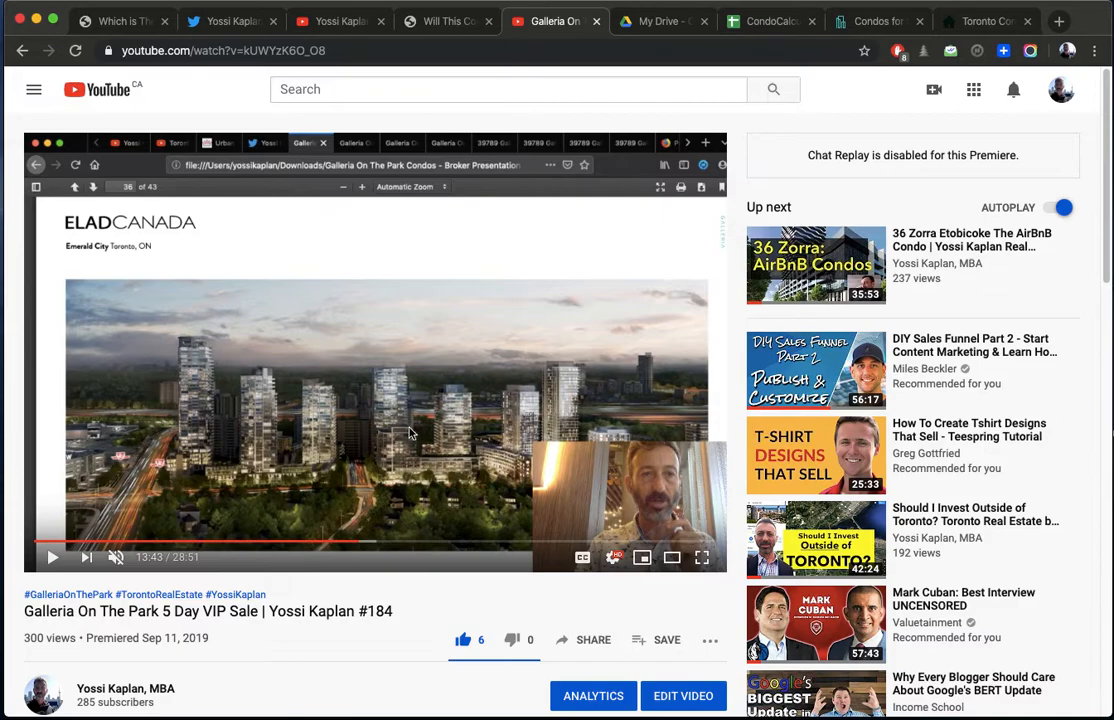
mouse_move(566, 316)
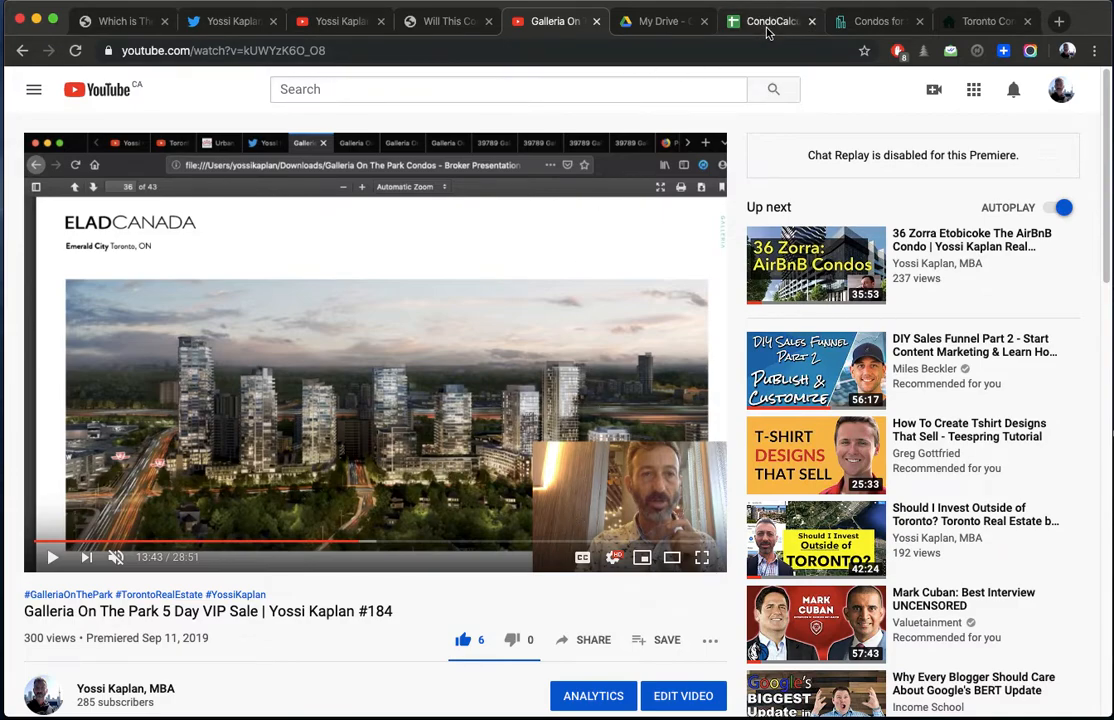
mouse_move(770, 20)
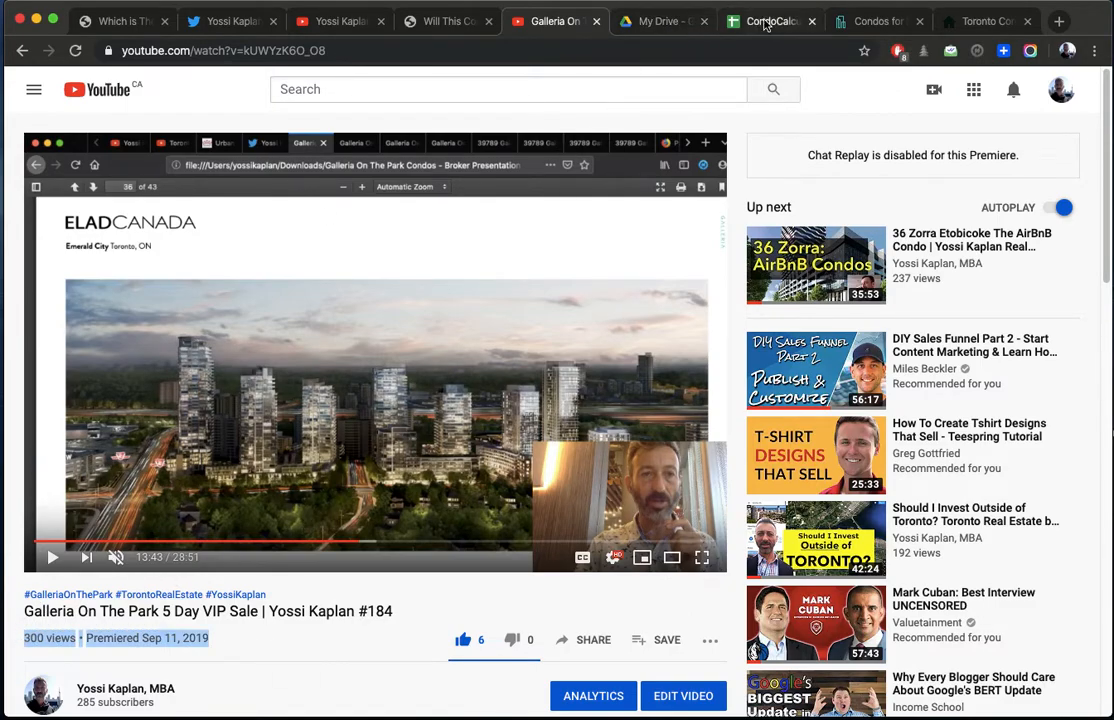
click(770, 20)
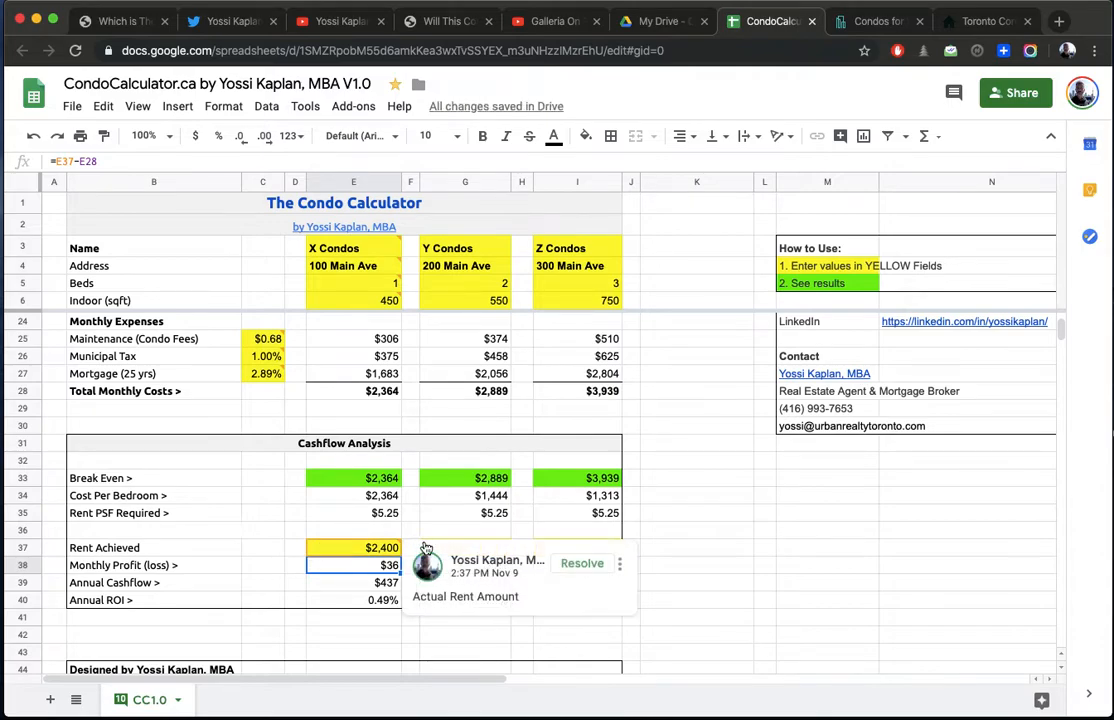
Step: Enter the Y and Z condos' achieved rents ($3,200 and $4,500), then check X Condos' monthly profit
text(3000)
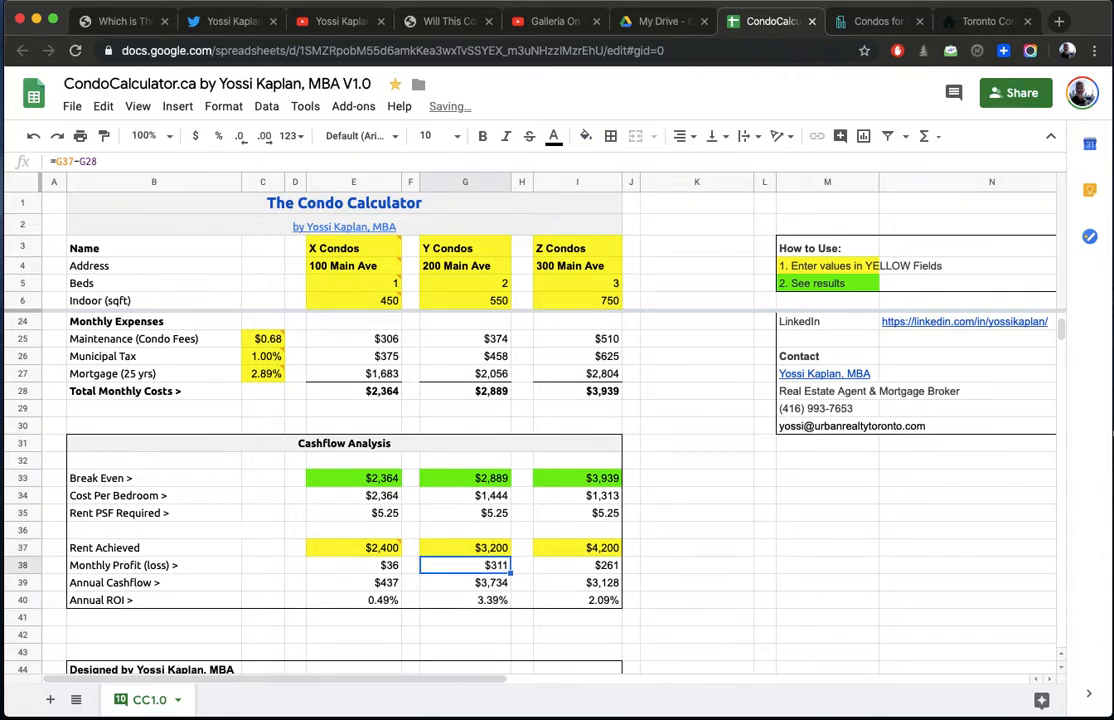
mouse_move(450, 552)
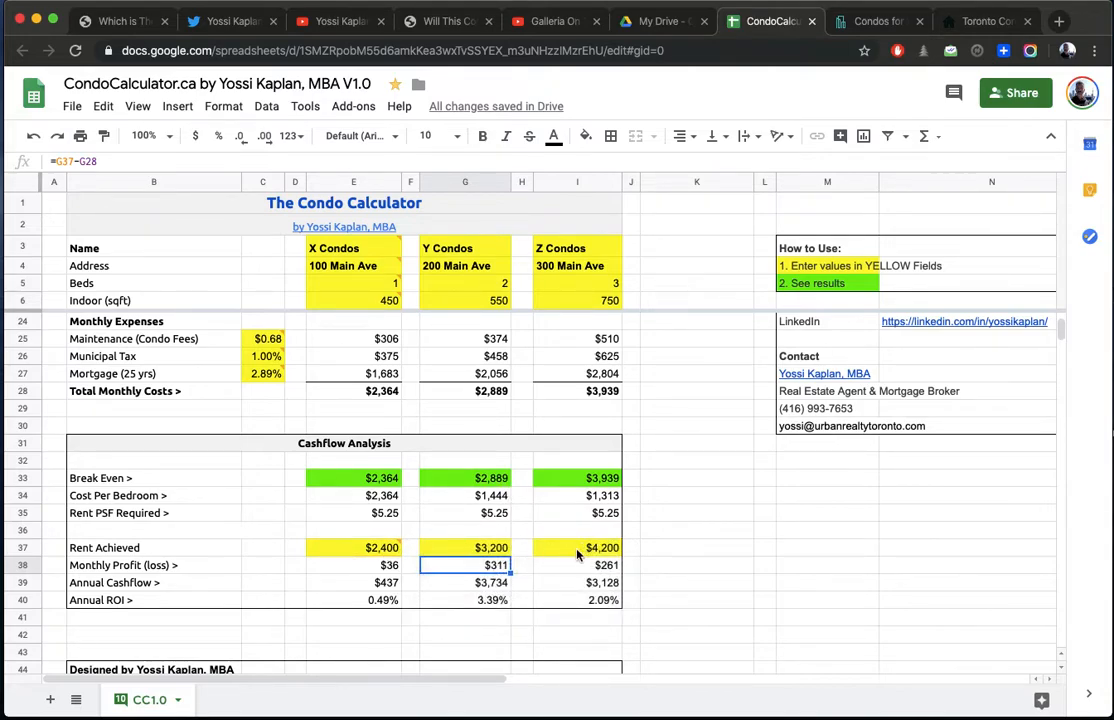
text(45)
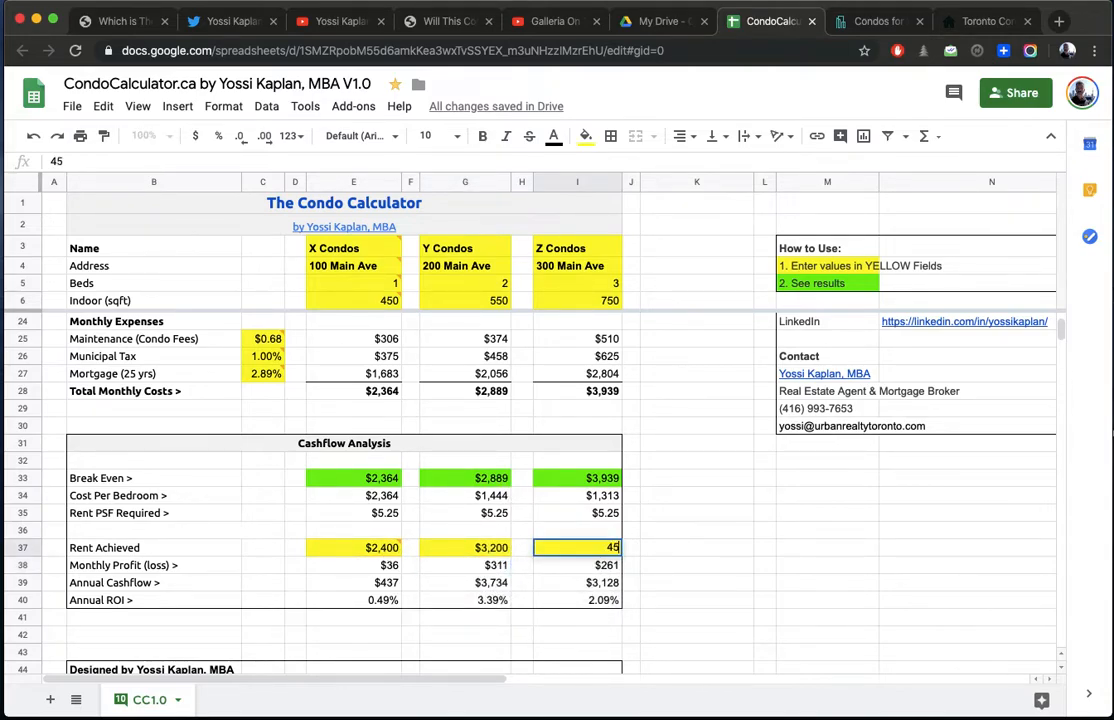
text(4500)
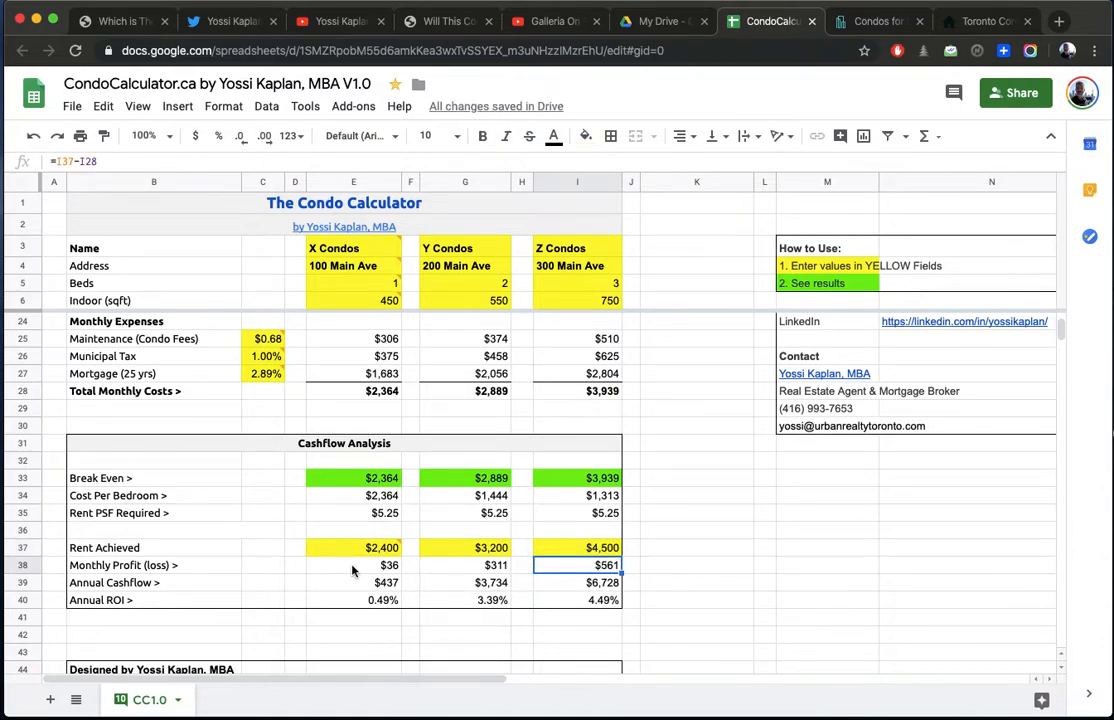
click(352, 564)
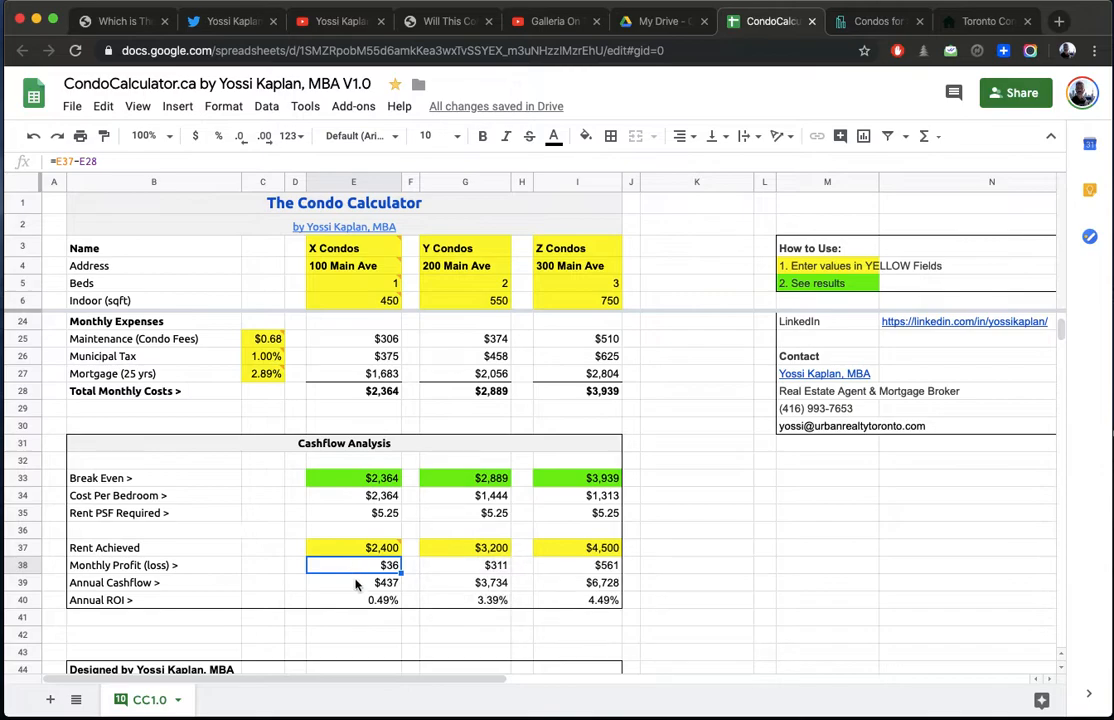
mouse_move(358, 600)
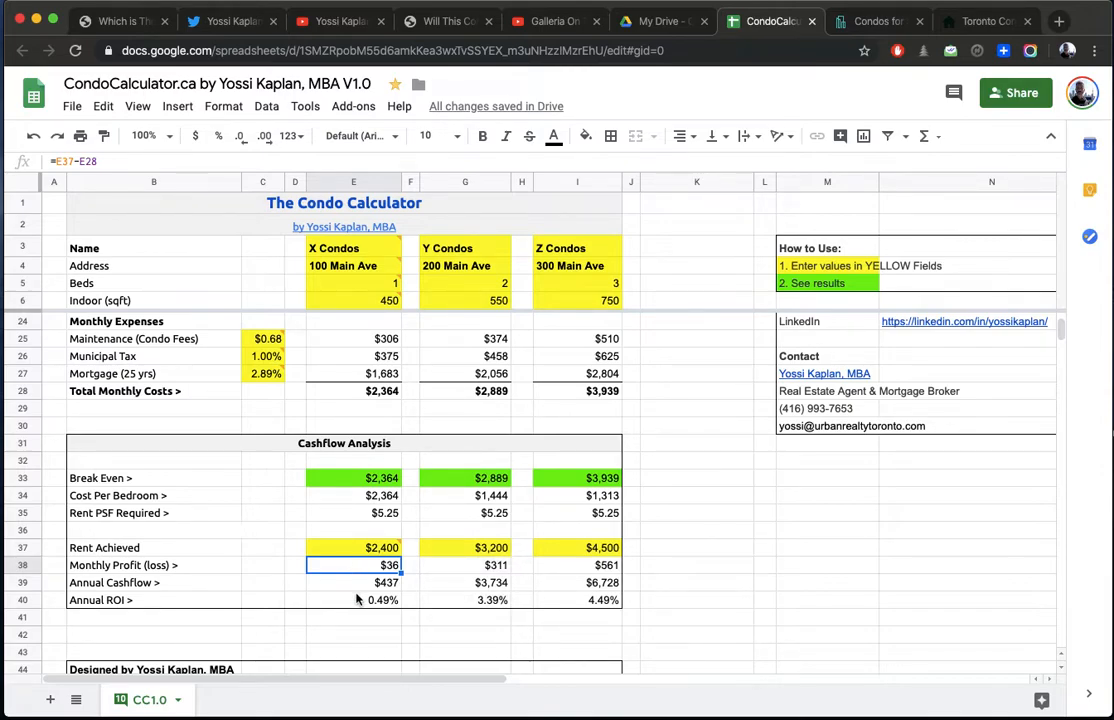
mouse_move(378, 512)
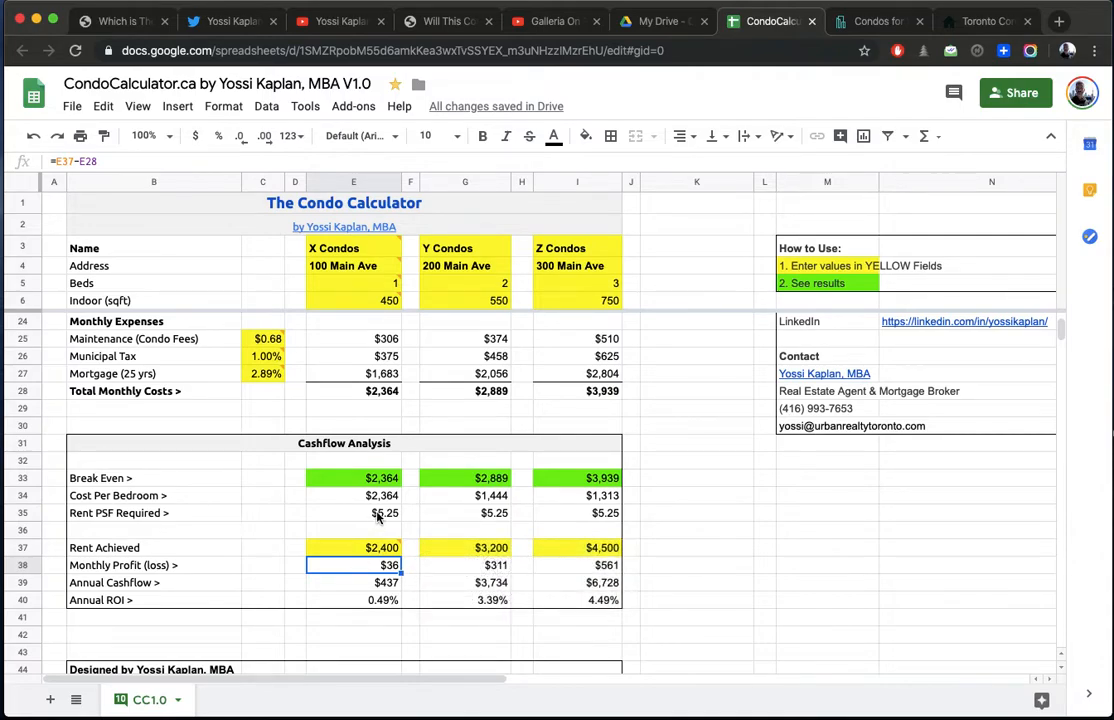
mouse_move(348, 576)
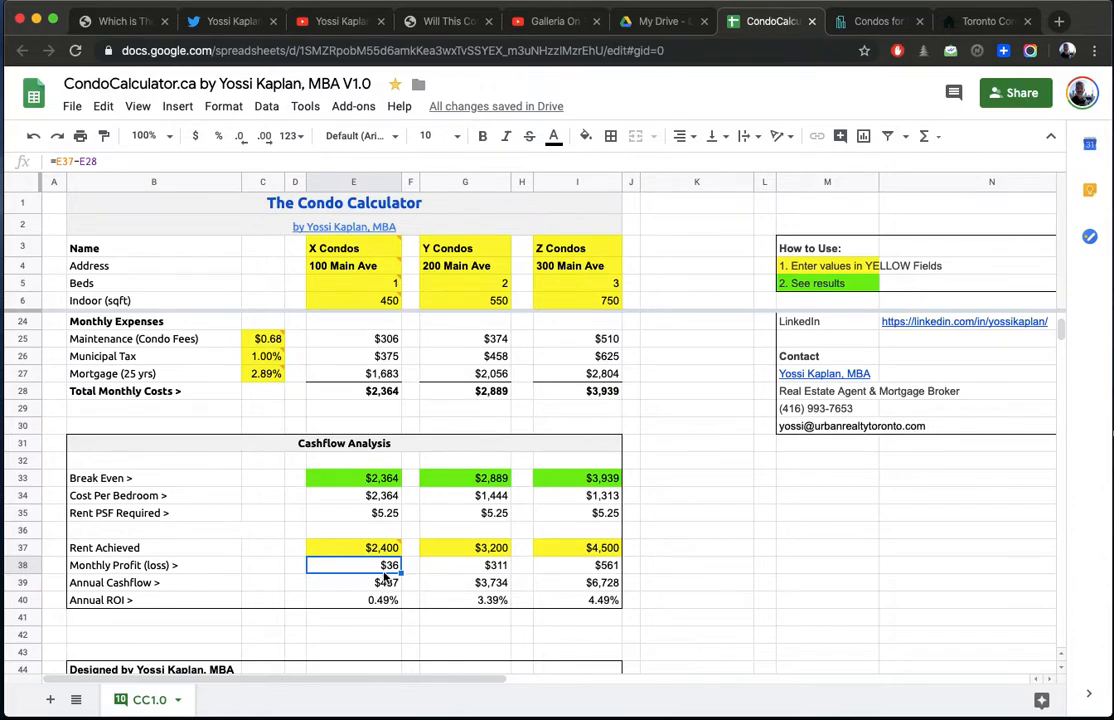
Step: Review Y Condos' rent achieved, monthly profit, annual cashflow and ROI formulas
click(464, 548)
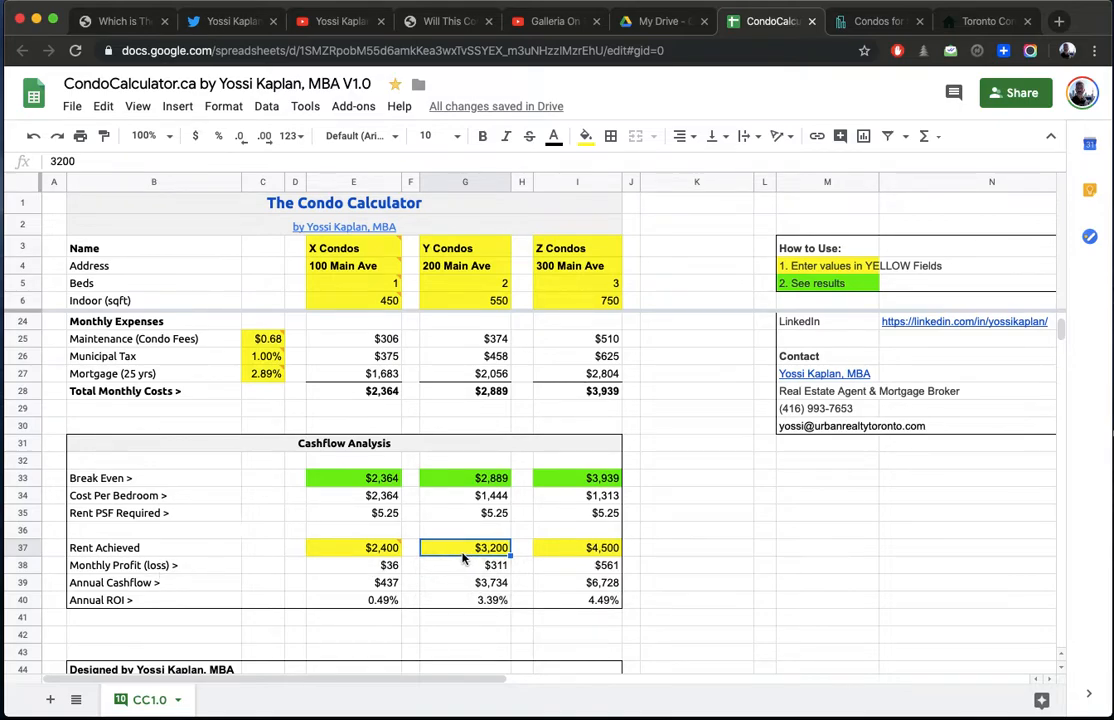
click(464, 564)
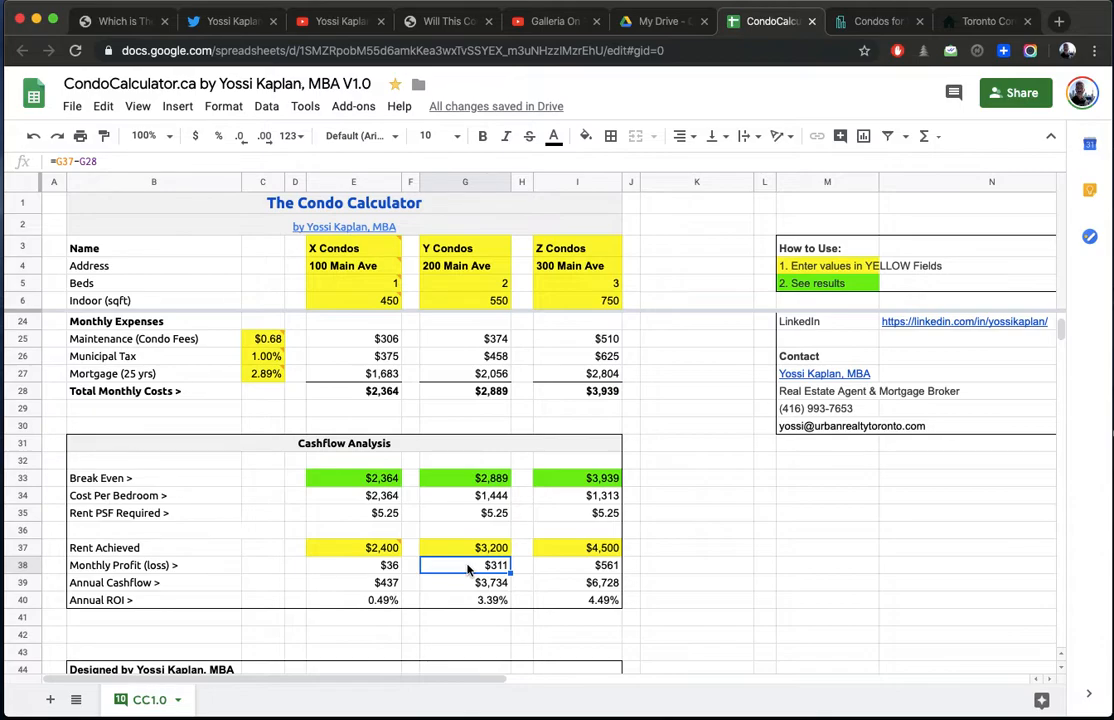
click(464, 582)
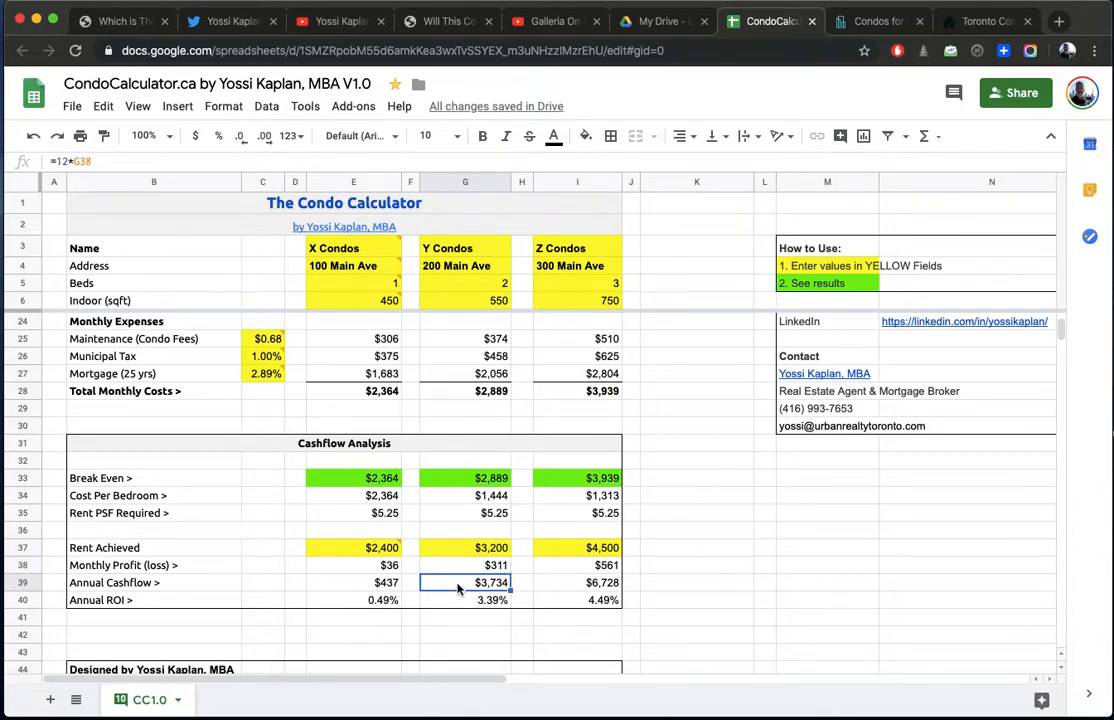
click(464, 600)
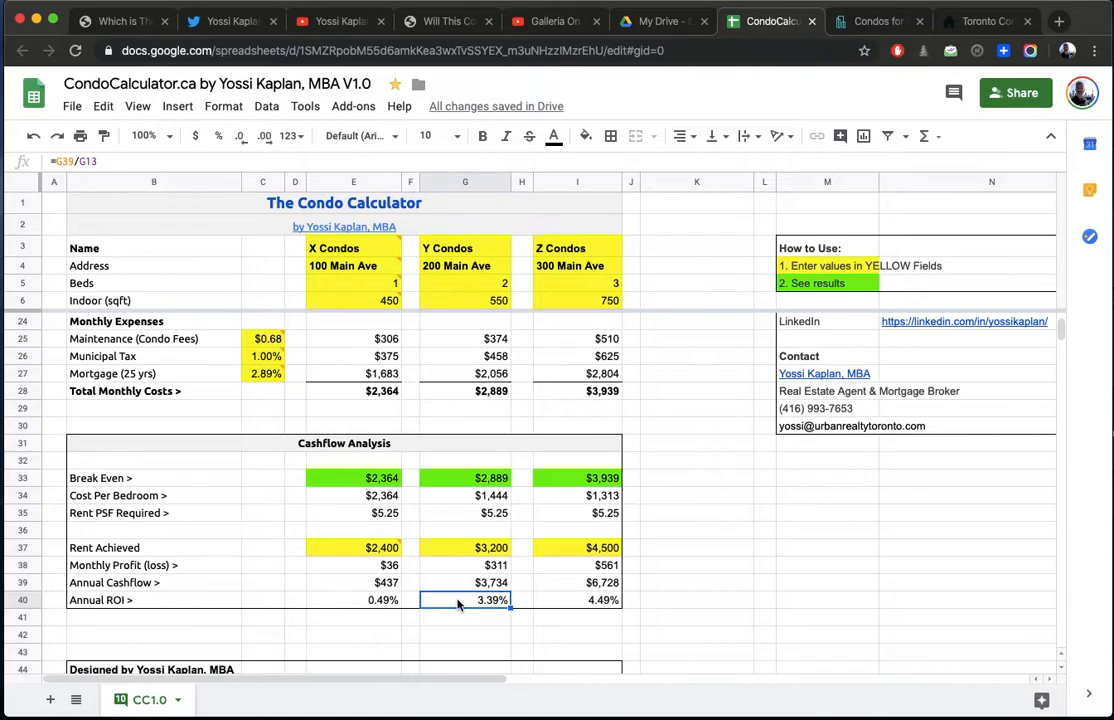
mouse_move(578, 496)
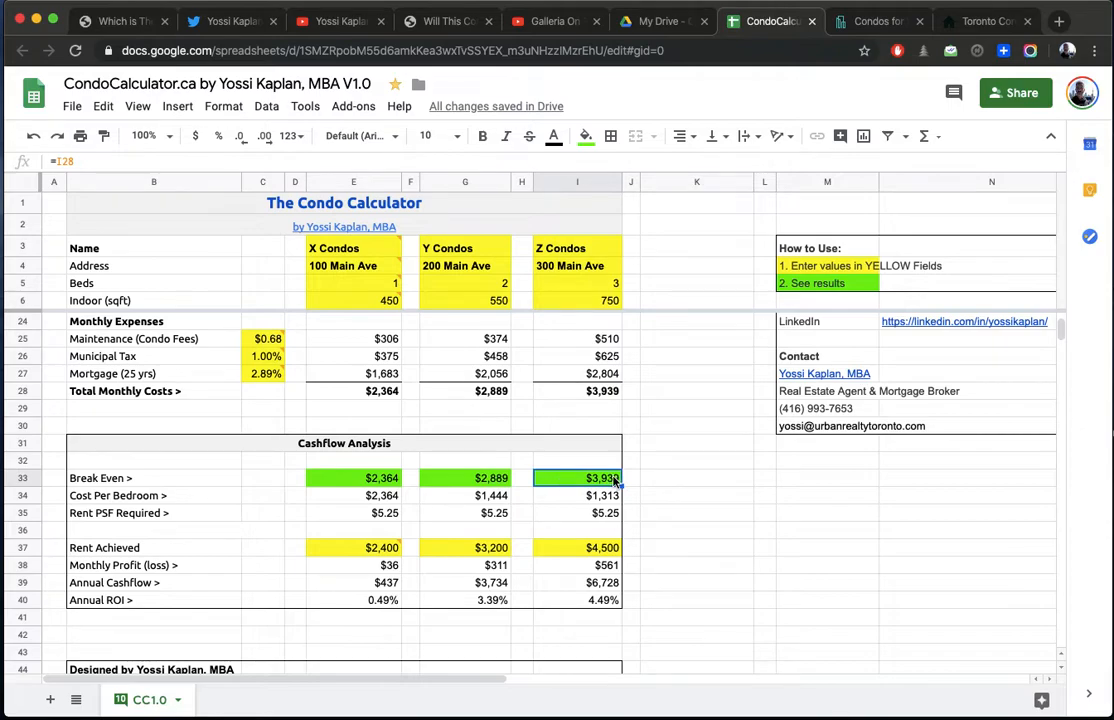
mouse_move(584, 552)
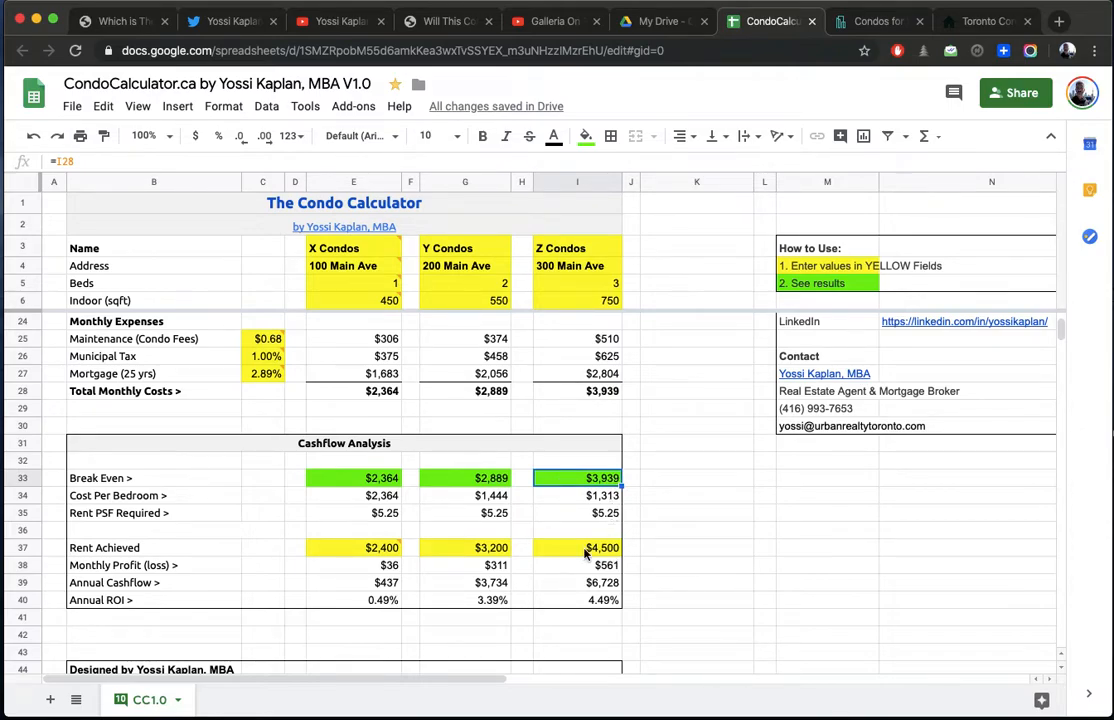
Step: Review Z Condos' rent, profit and cashflow formulas, then X Condos' price-per-square-foot formula =E11/E6
click(576, 548)
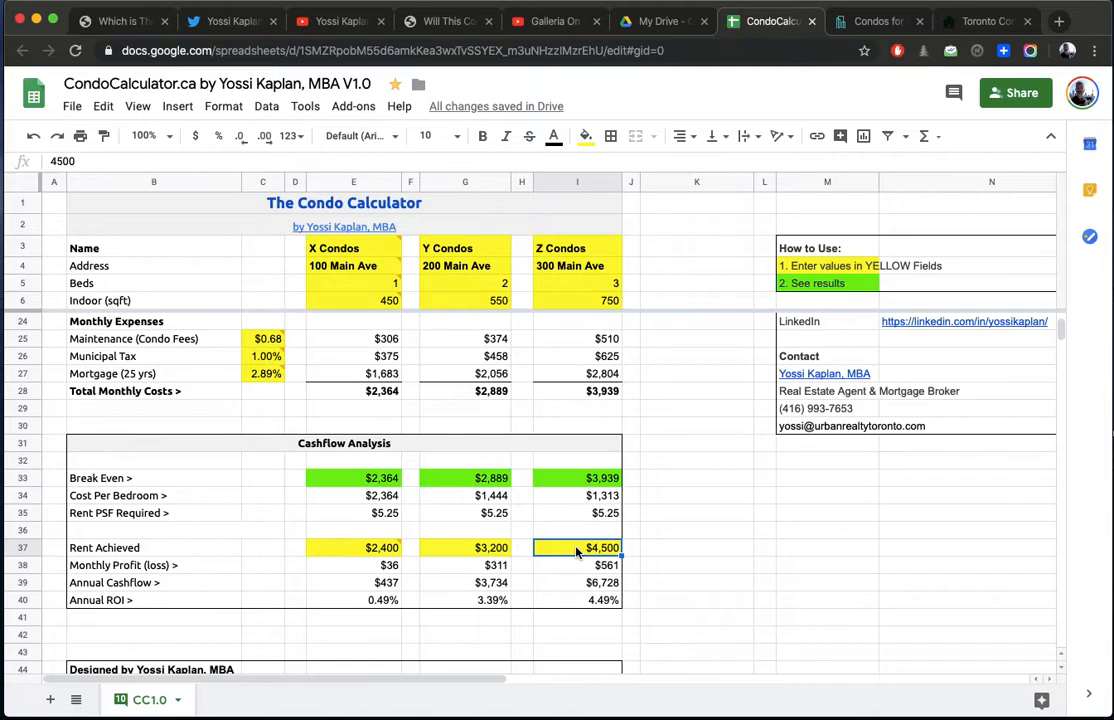
click(576, 564)
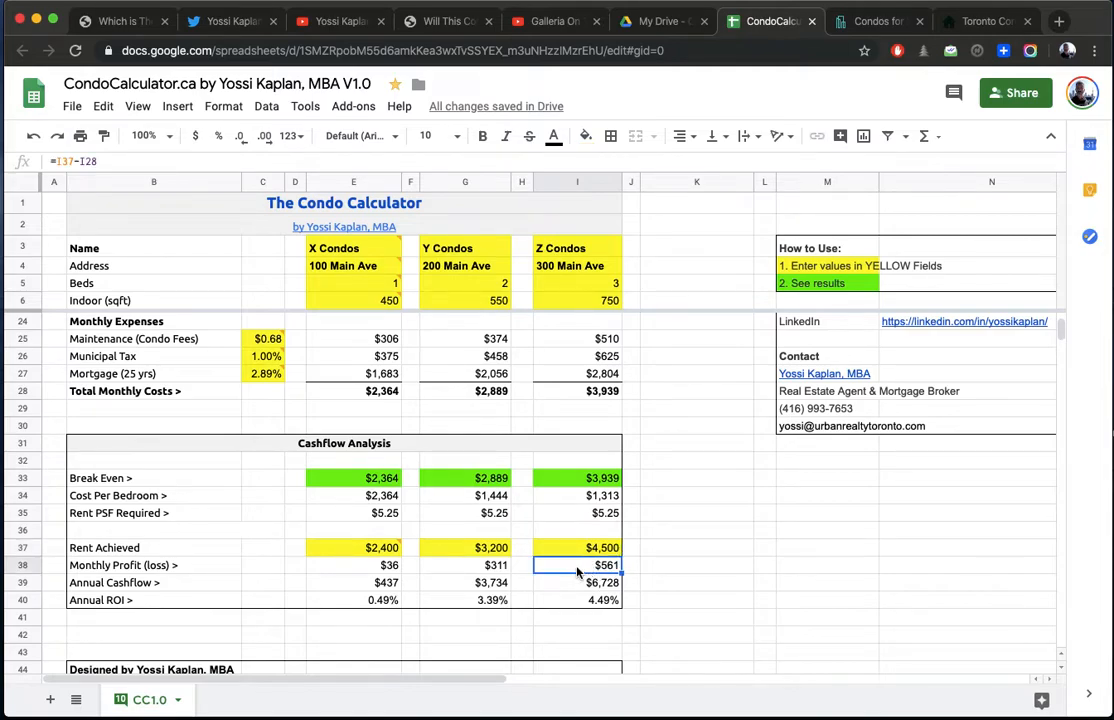
click(576, 582)
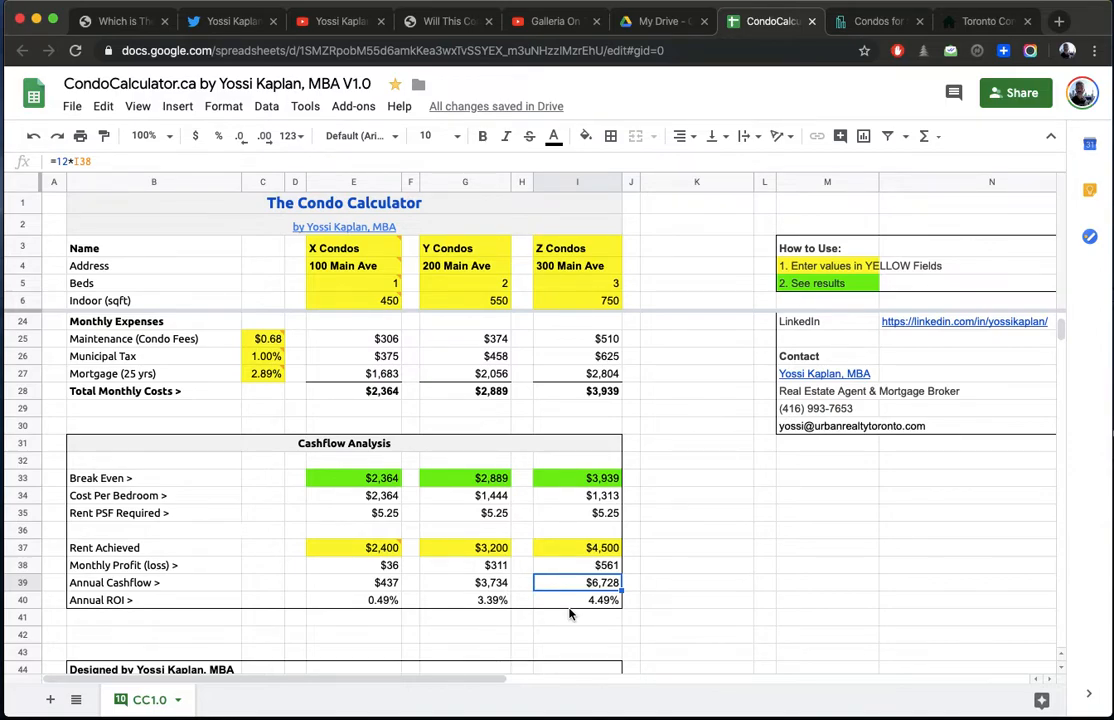
mouse_move(612, 616)
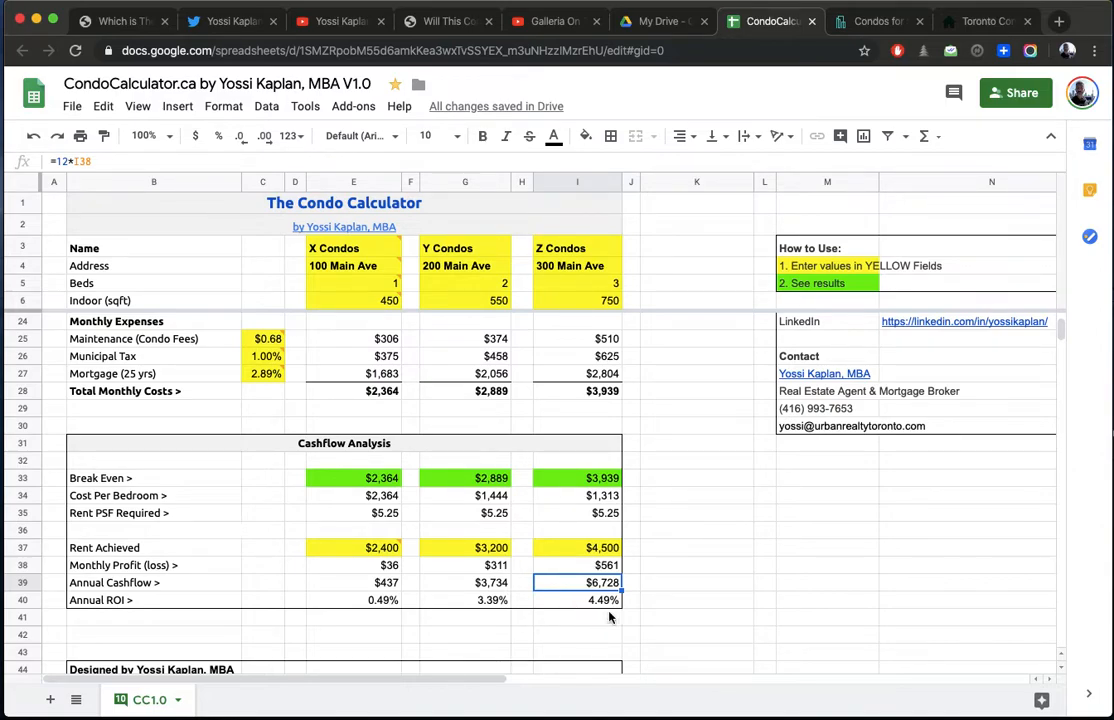
mouse_move(584, 420)
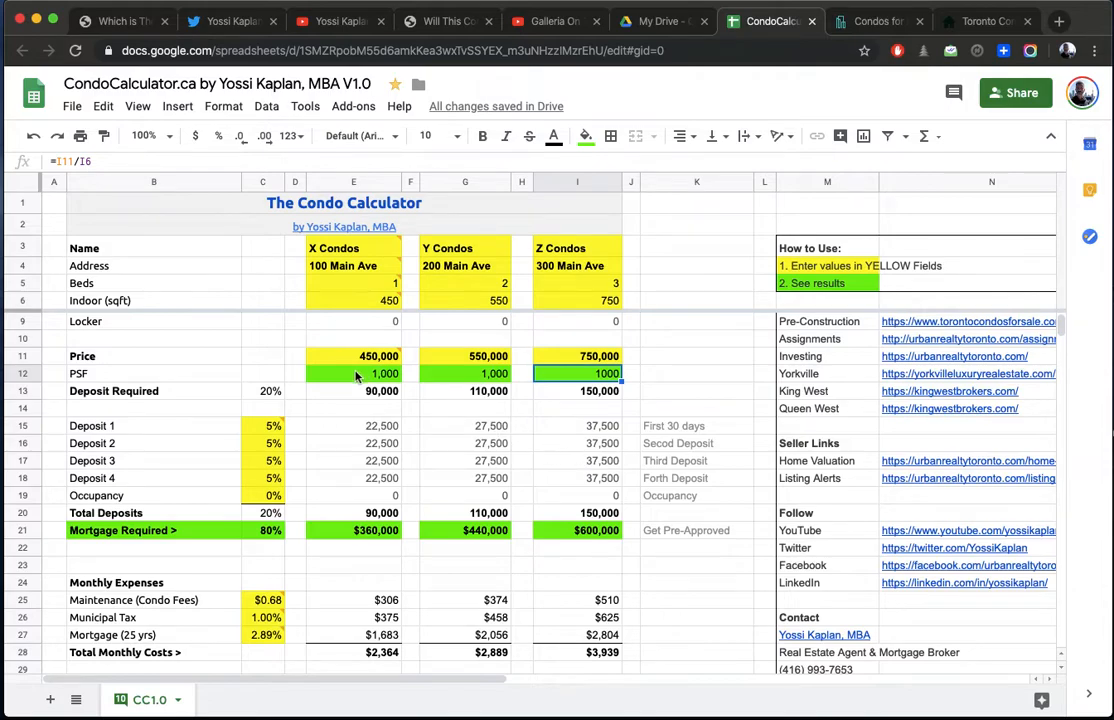
click(352, 374)
text(Calculator)
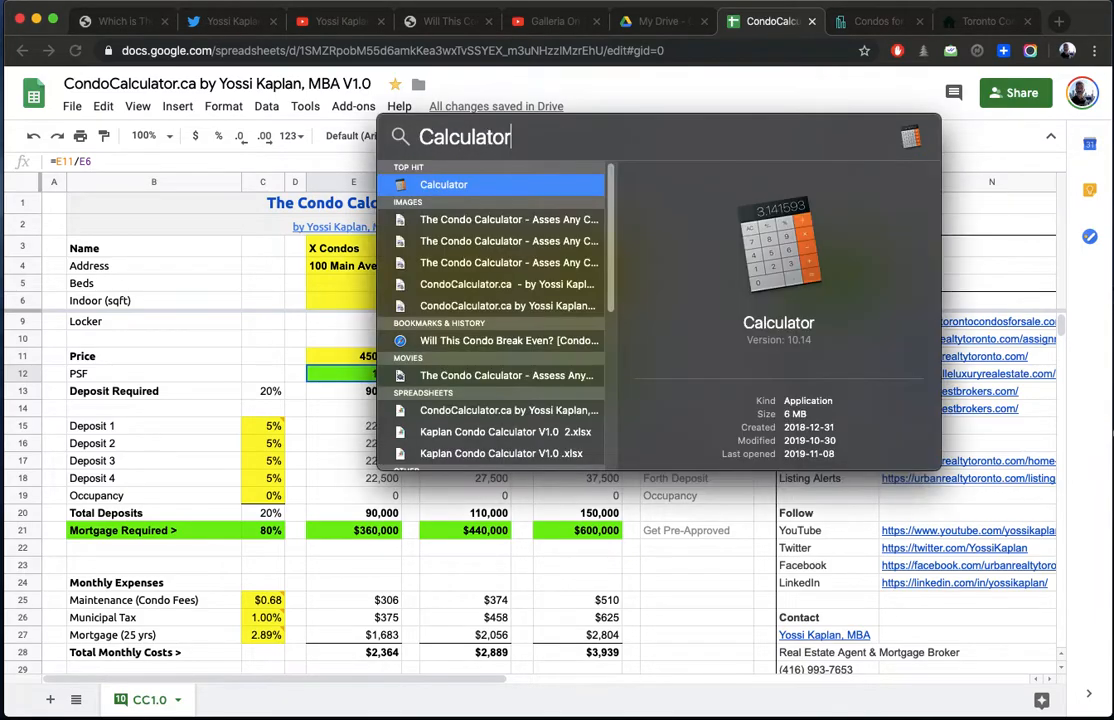
Step: Launch the macOS Calculator from the search results and position it over the sheet
click(444, 184)
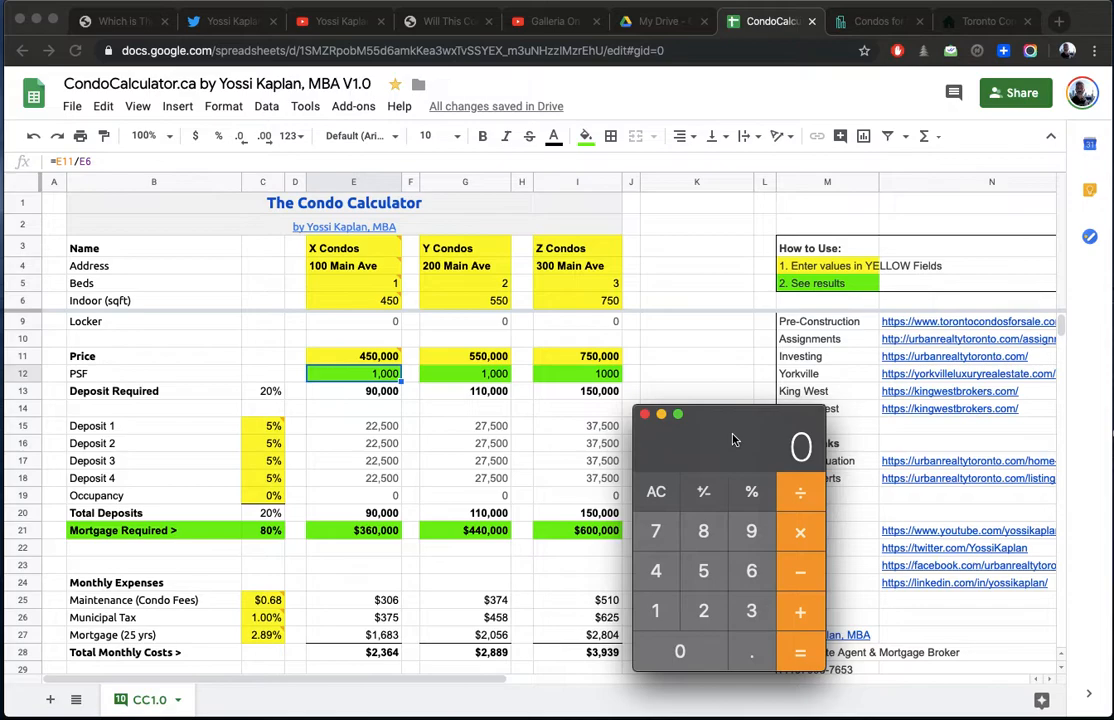
drag(734, 440, 728, 350)
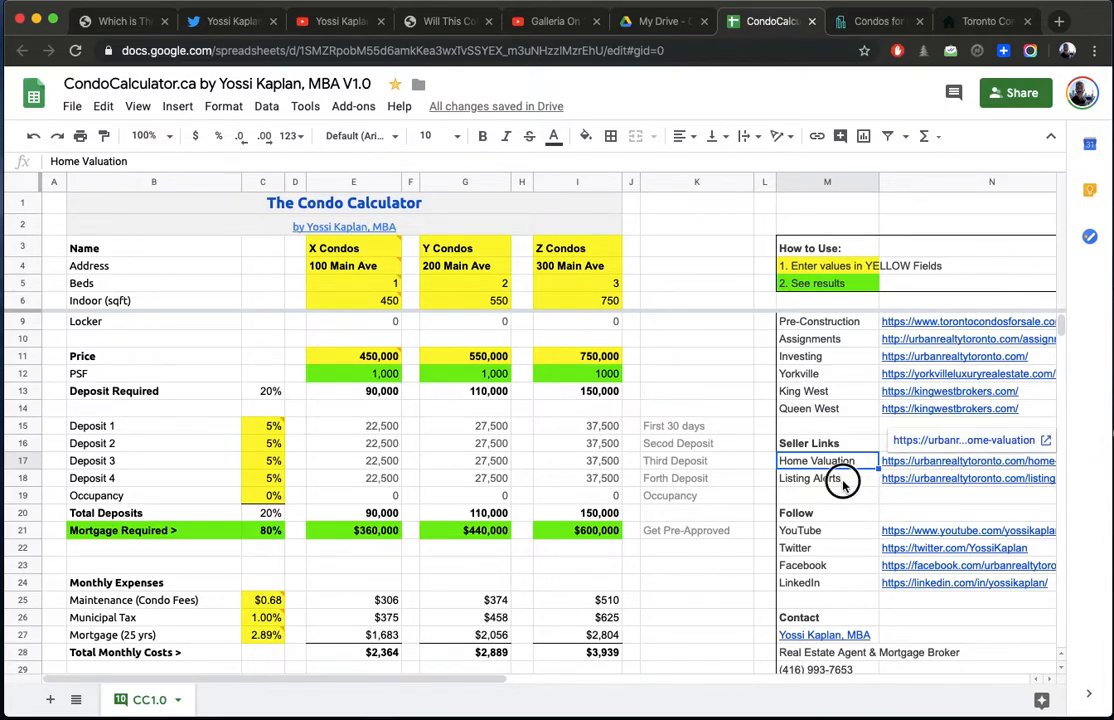
Step: Check the Home Valuation link and the 'Enter Condo Name' note on the condo name input
click(828, 478)
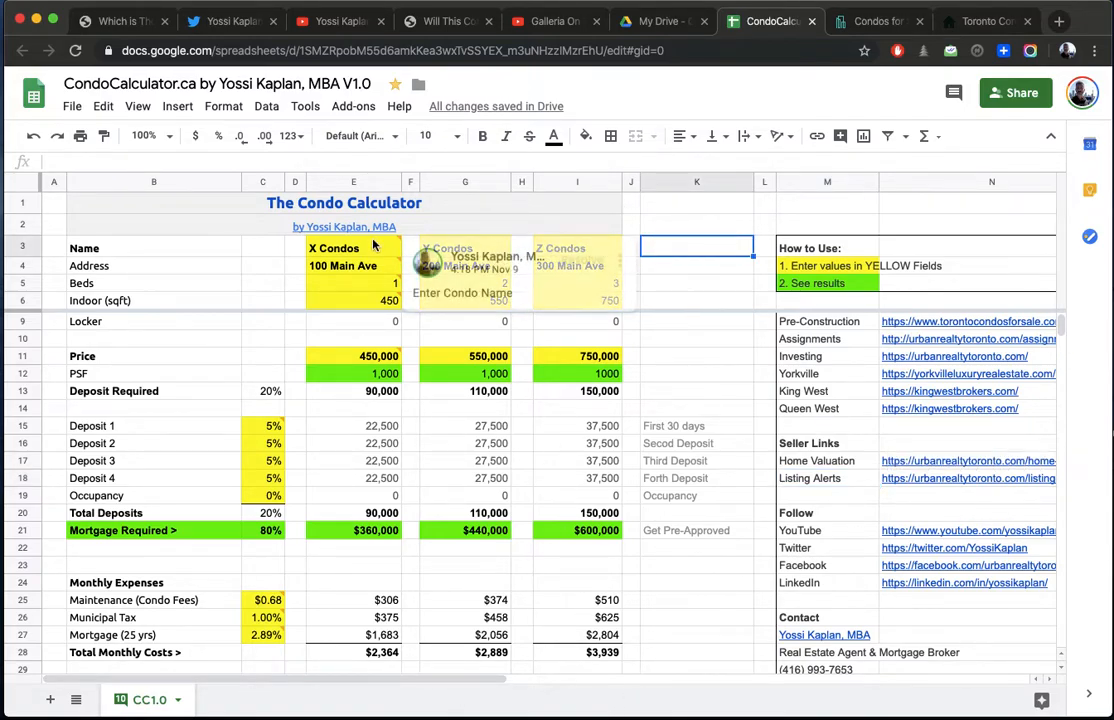
click(352, 300)
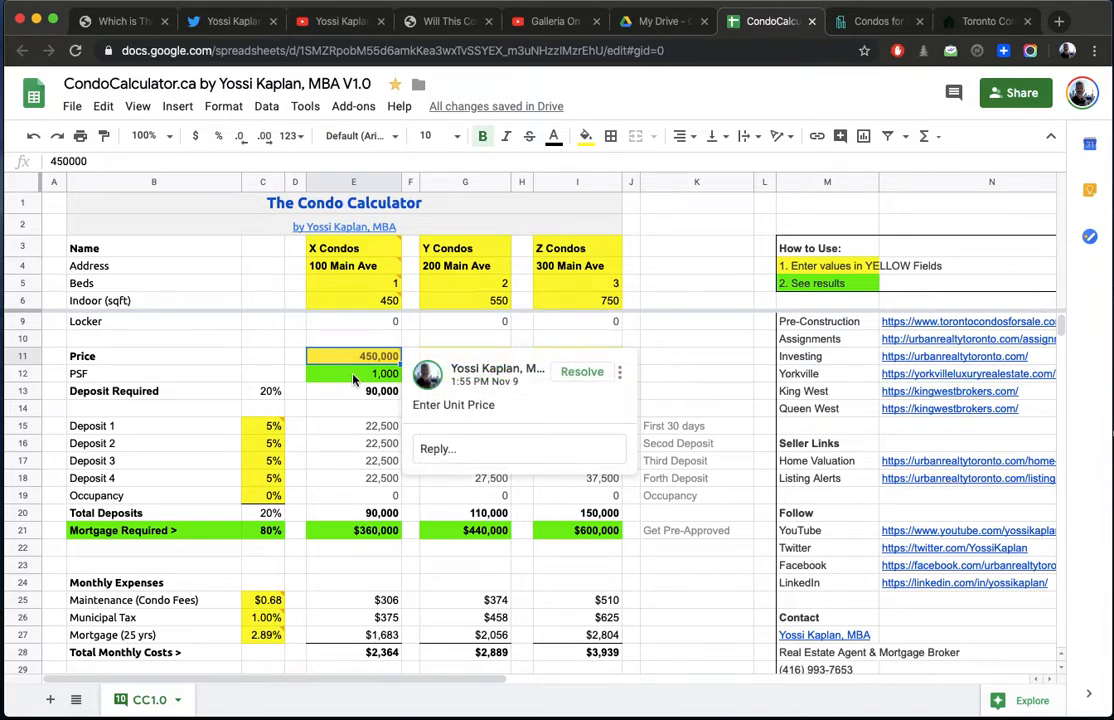
Step: Set X Condos' price to 495,000 and check its recalculated price per square foot and deposit formulas
text(495000)
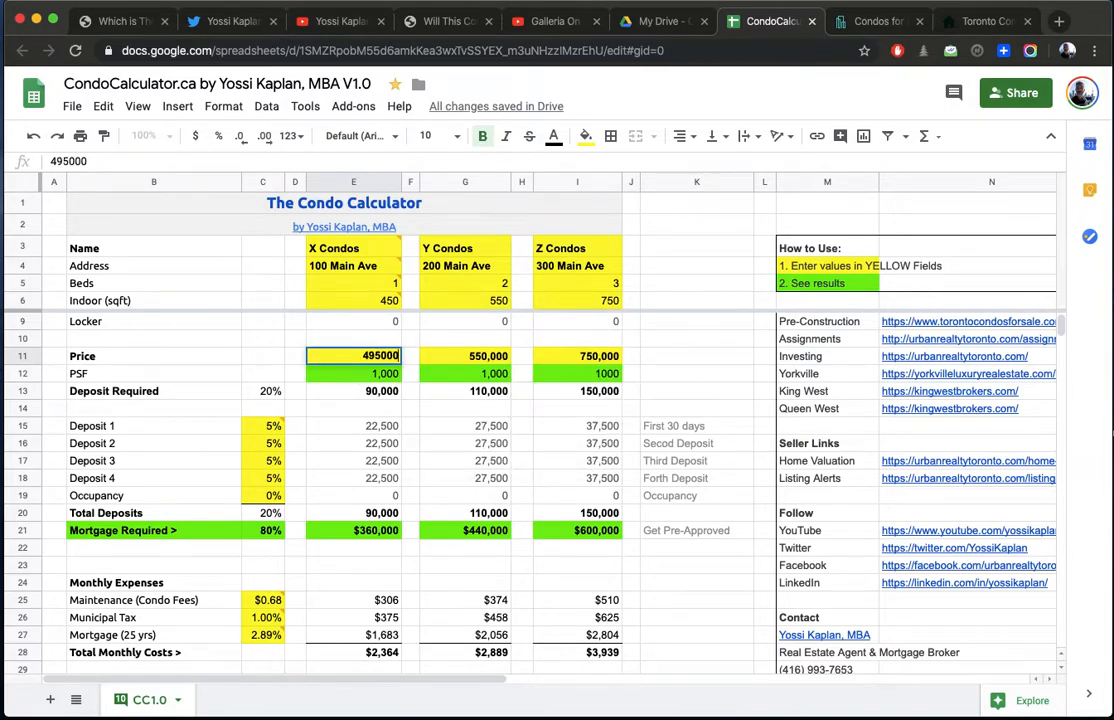
click(354, 374)
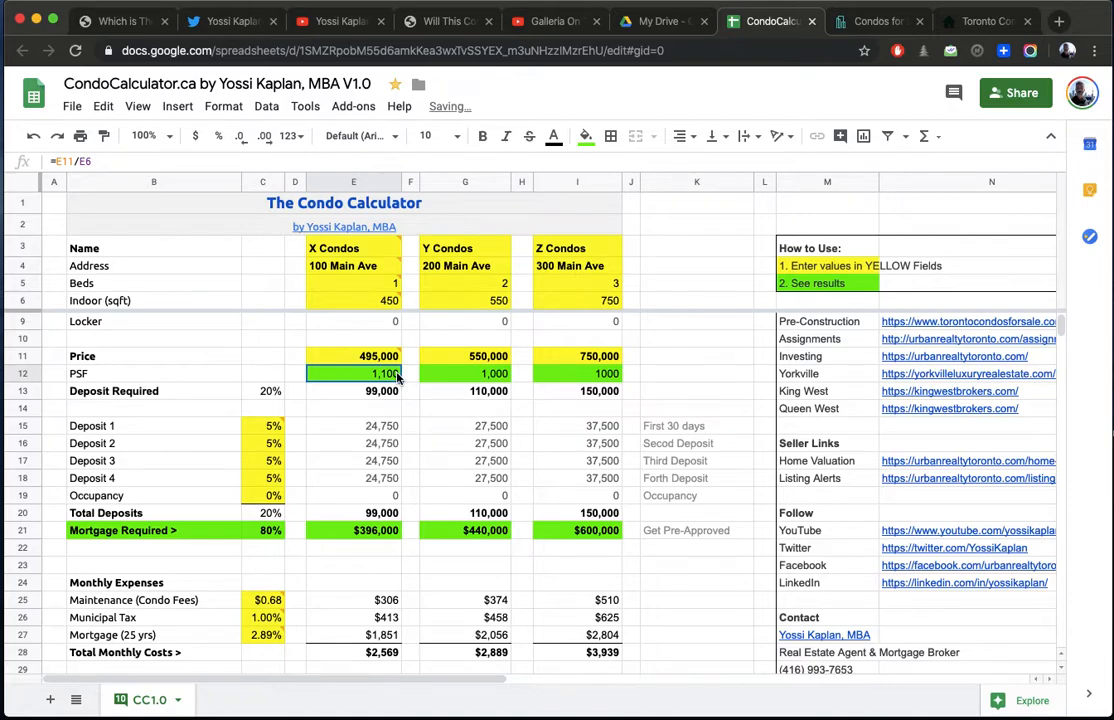
click(352, 390)
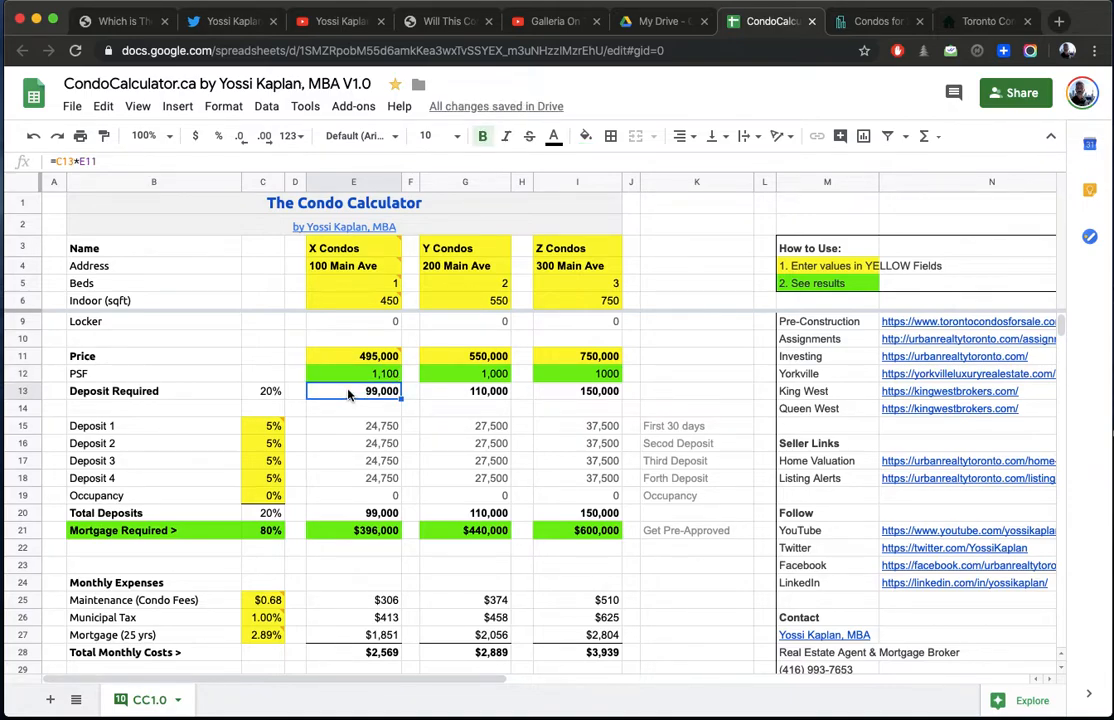
mouse_move(344, 440)
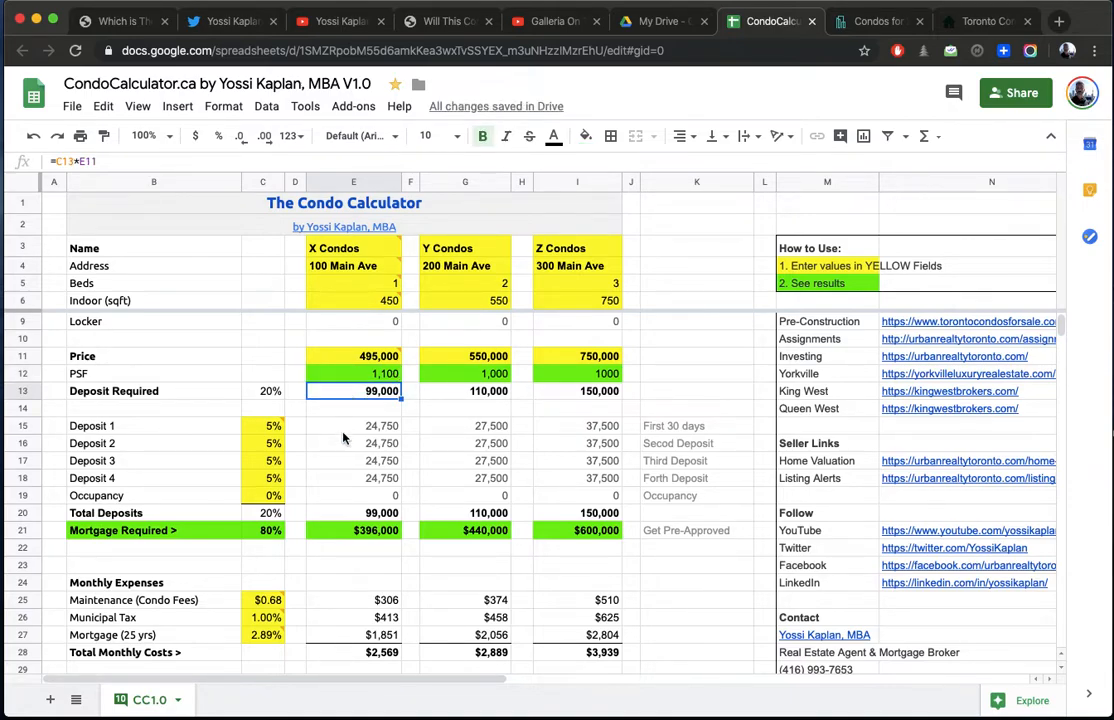
mouse_move(340, 536)
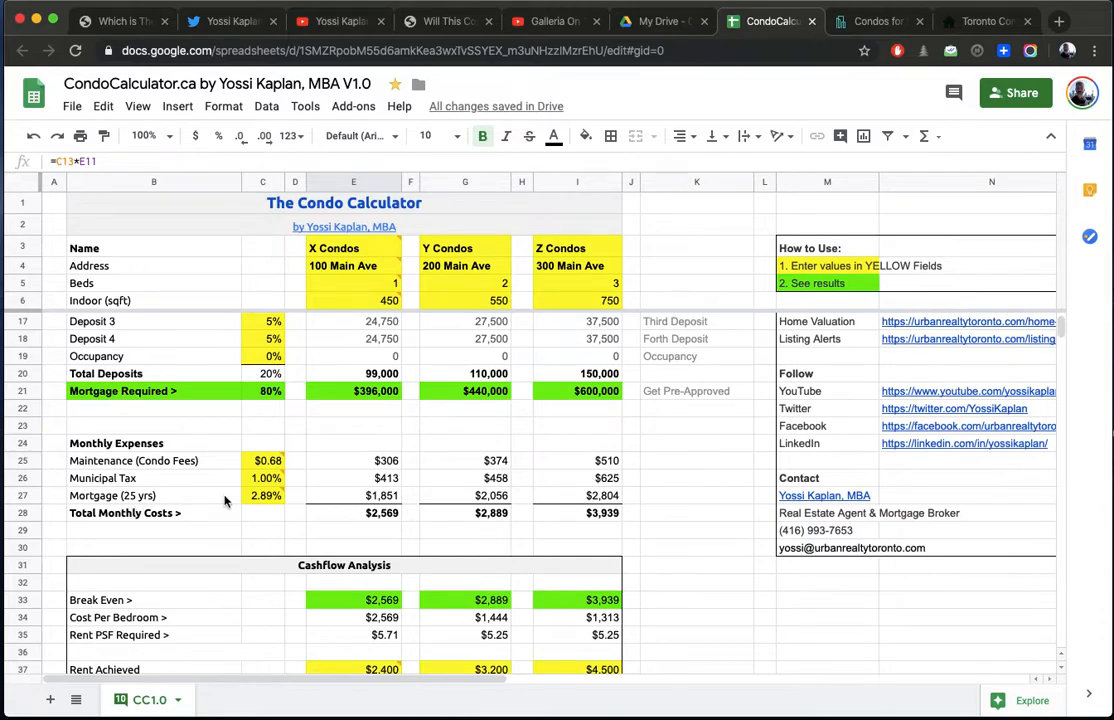
mouse_move(390, 460)
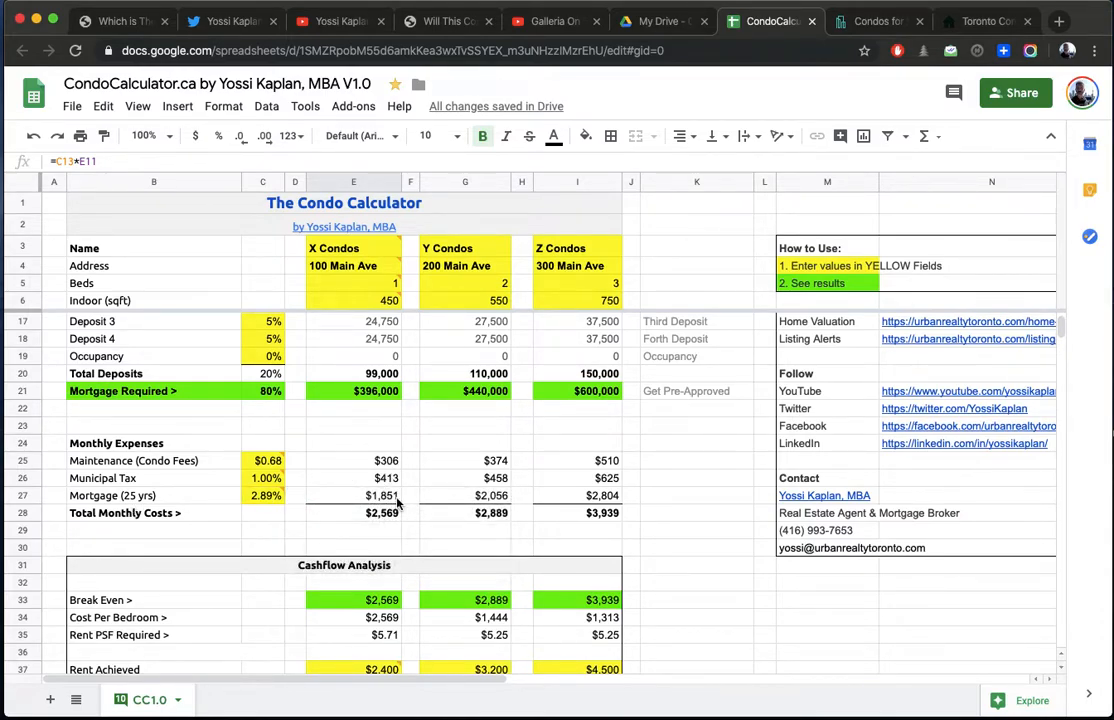
Step: Move down to the Cashflow Analysis and select X Condos' rent achieved cell to change it
scroll(down, 3)
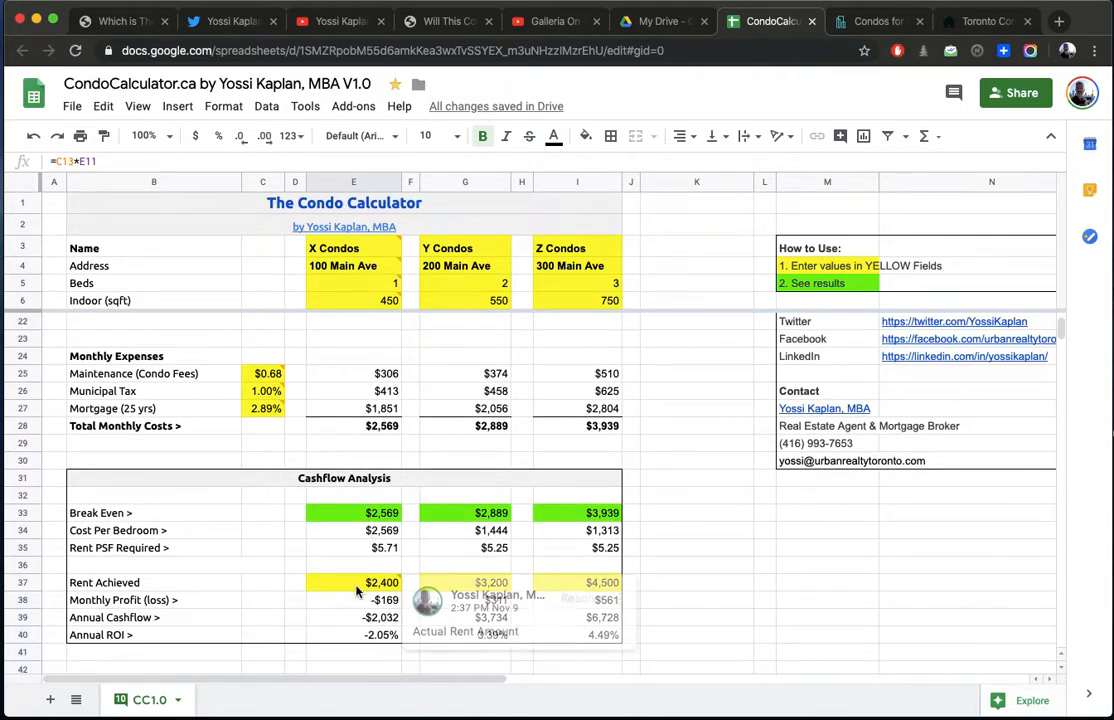
scroll(down, 3)
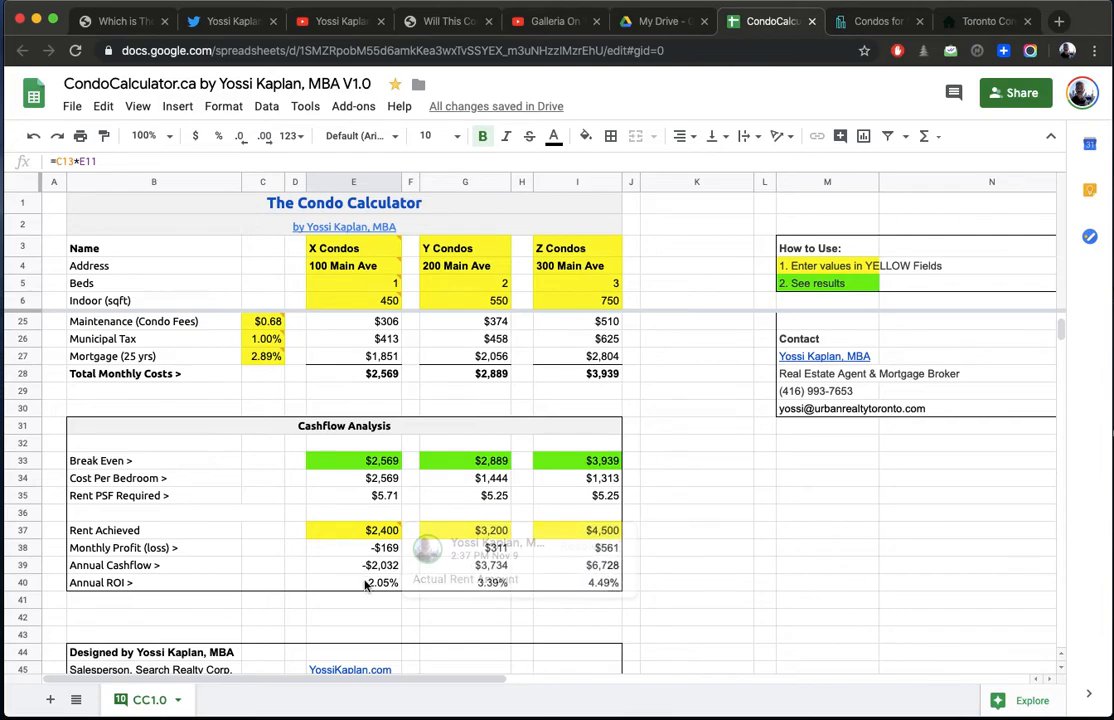
click(352, 530)
text(1250)
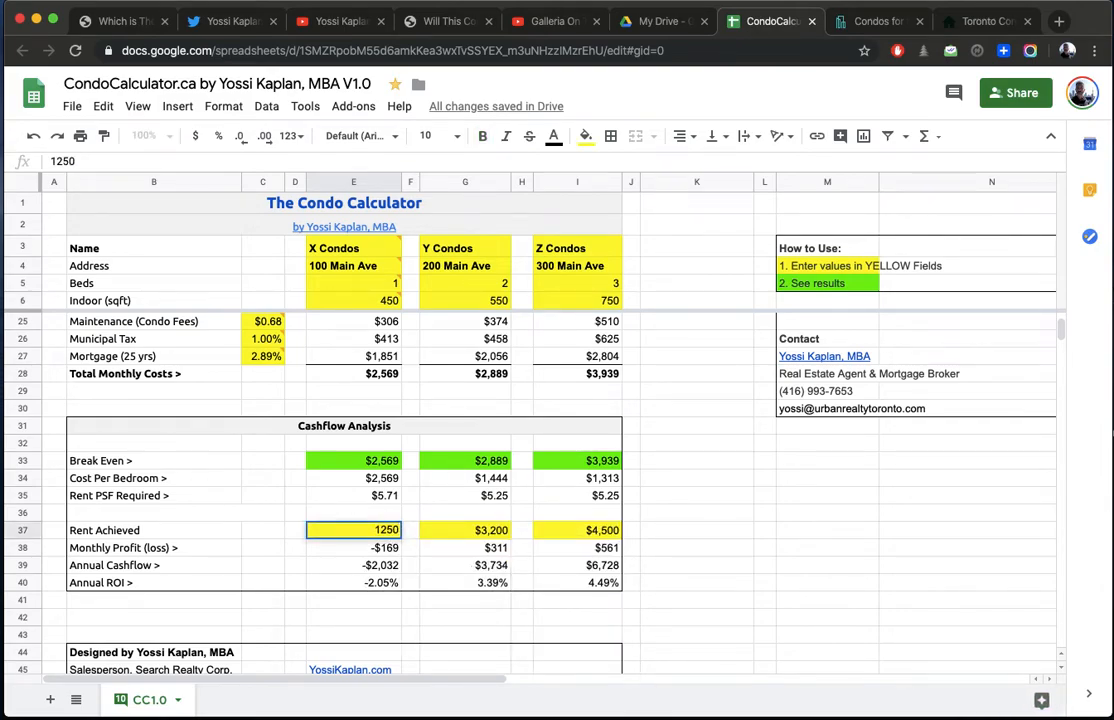
Step: Set X Condos' rent achieved to 2,150 and compare it with Y Condos' rent achieved
text(2150)
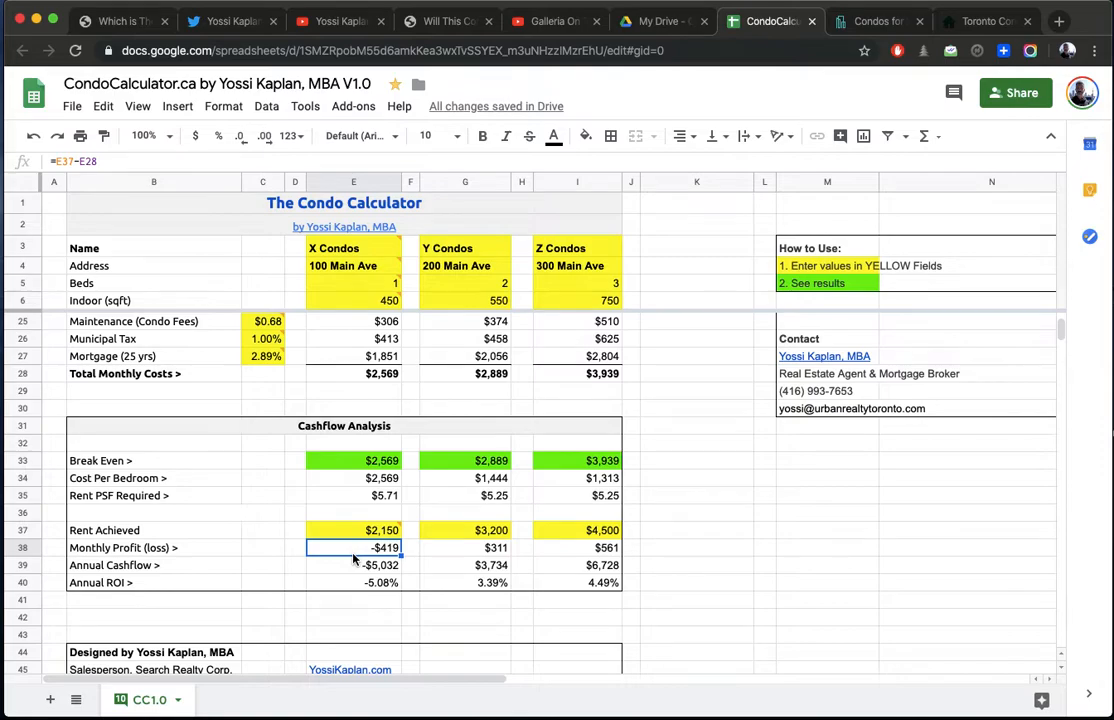
mouse_move(352, 524)
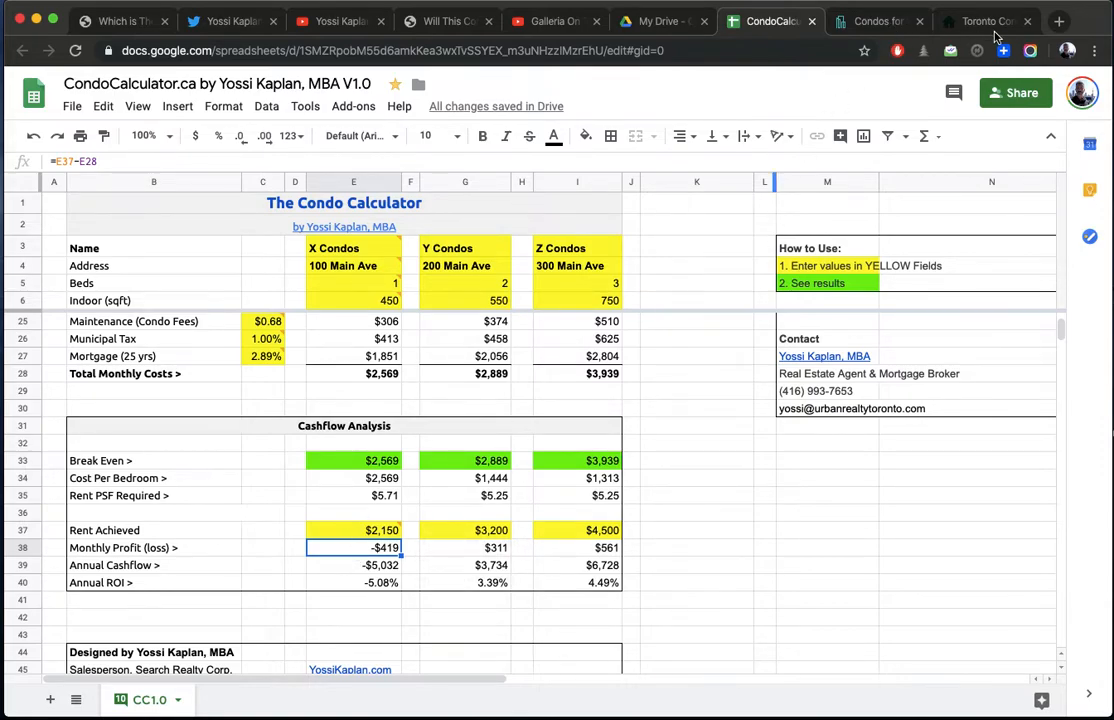
click(878, 20)
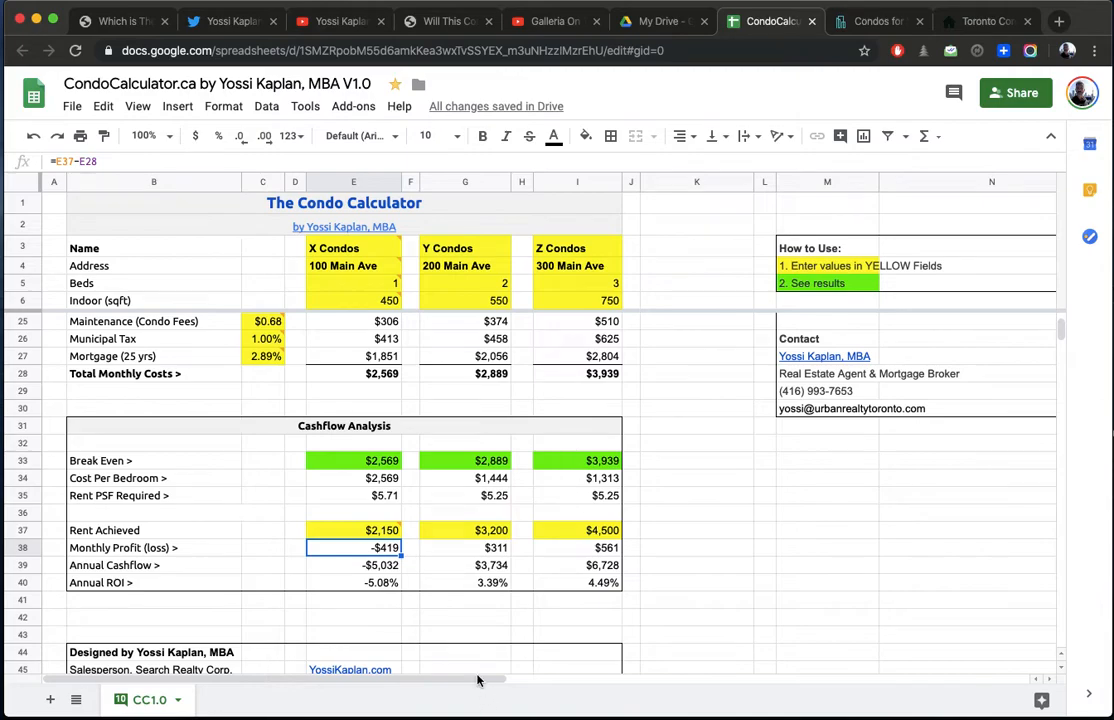
click(464, 284)
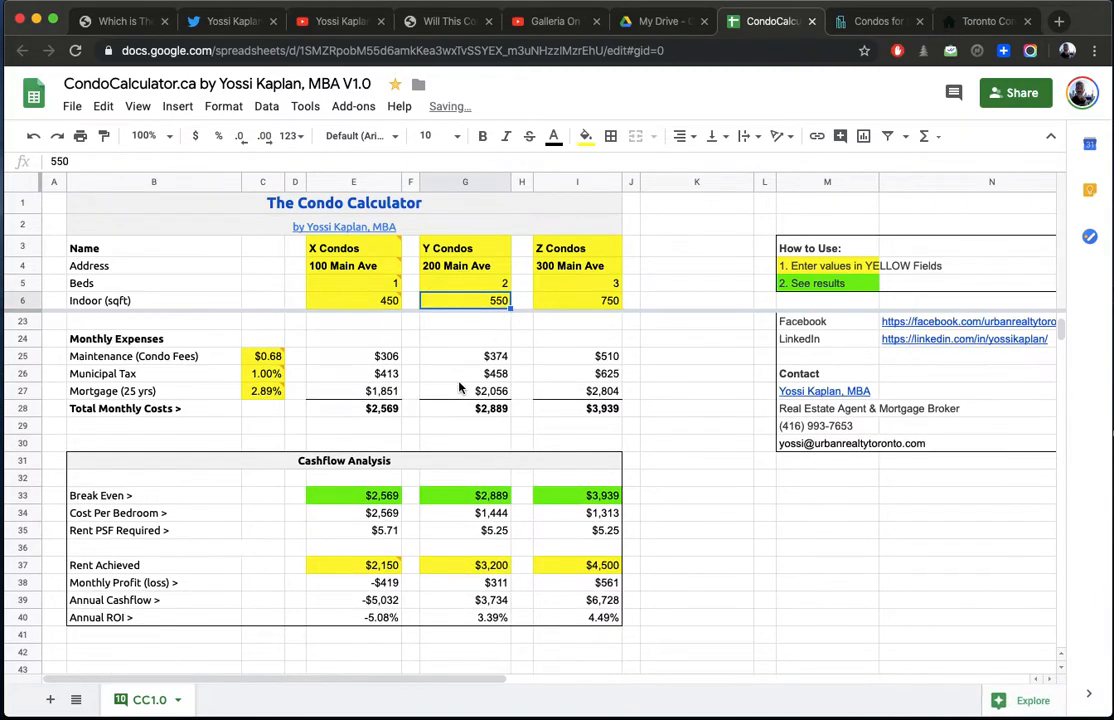
scroll(down, 3)
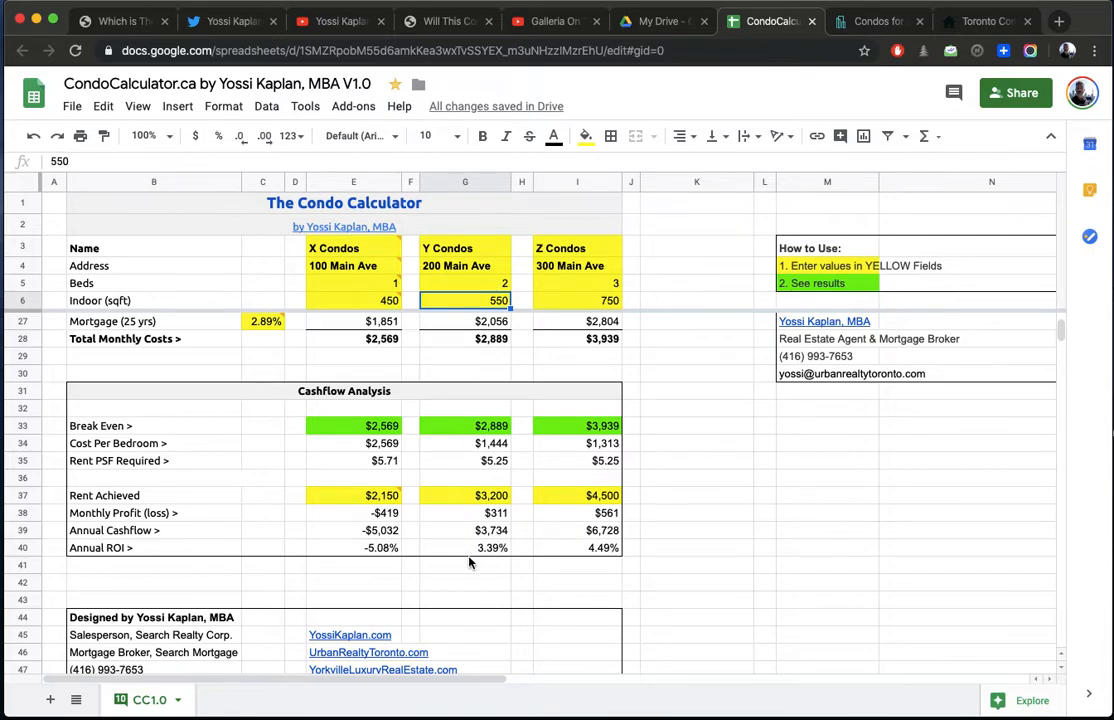
click(464, 496)
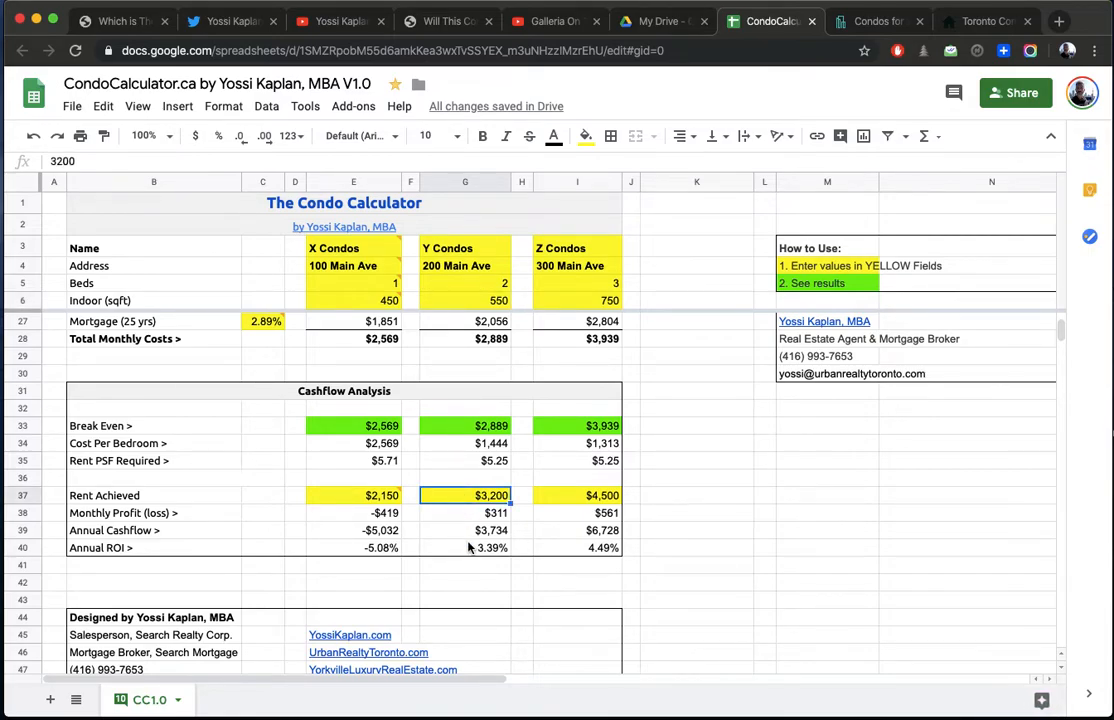
mouse_move(504, 548)
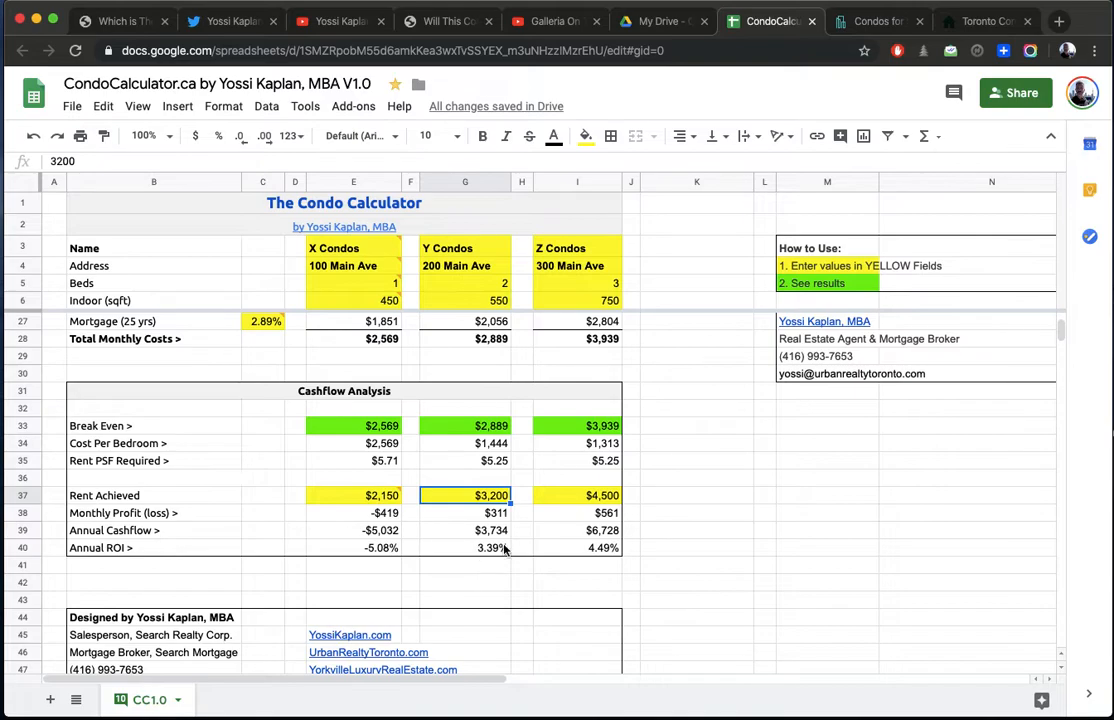
scroll(down, 3)
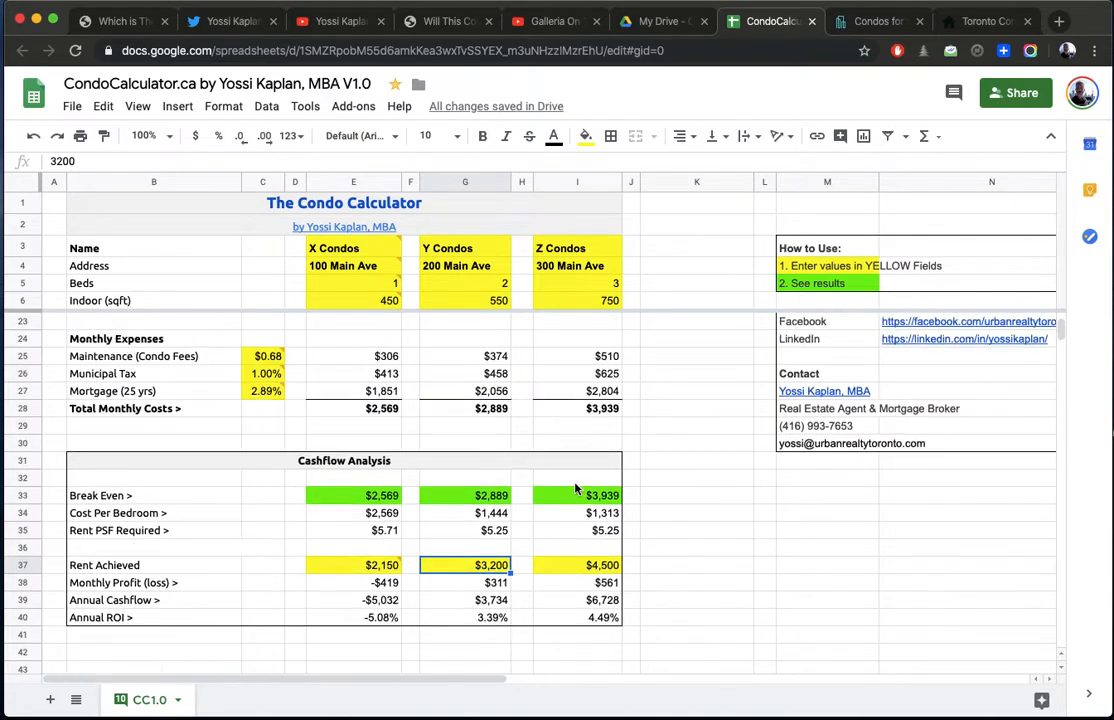
scroll(down, 3)
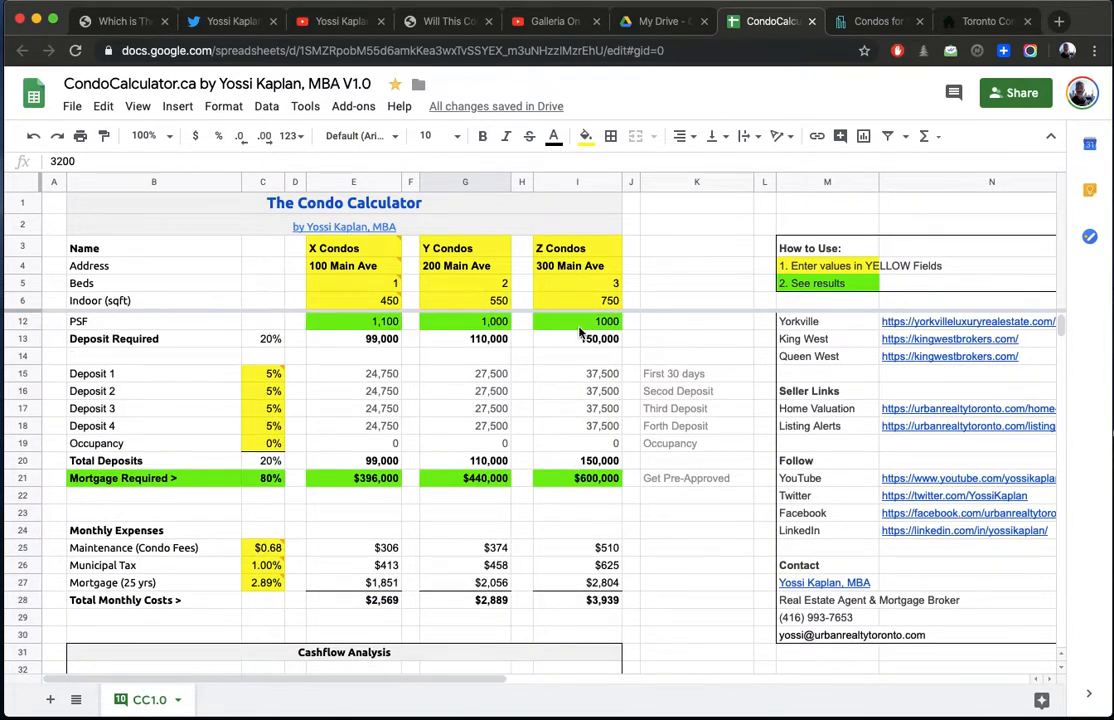
Step: Bring back the Calculator and work out the revised Z Condos price of 675,000
click(576, 320)
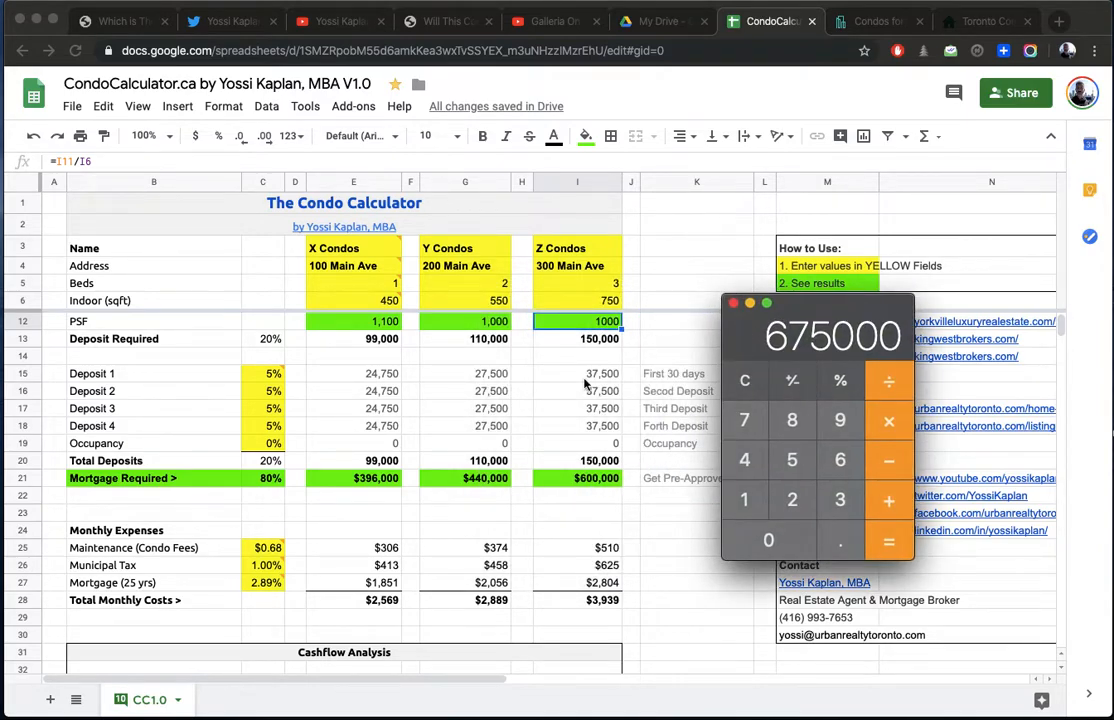
scroll(down, 3)
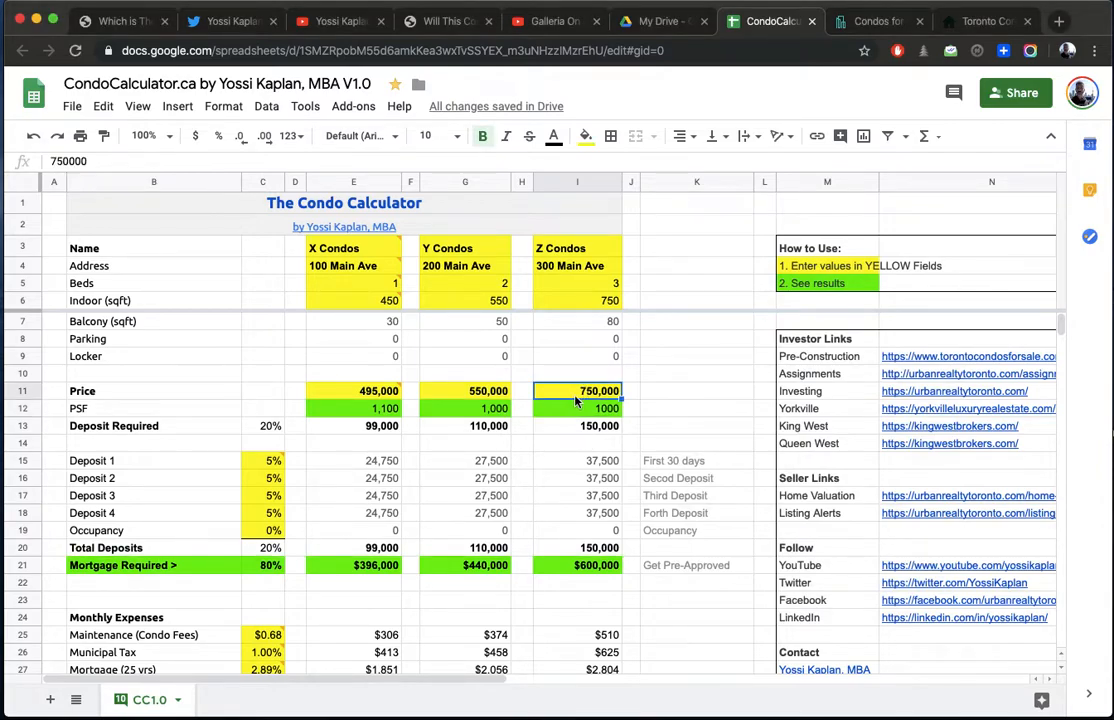
text(675000)
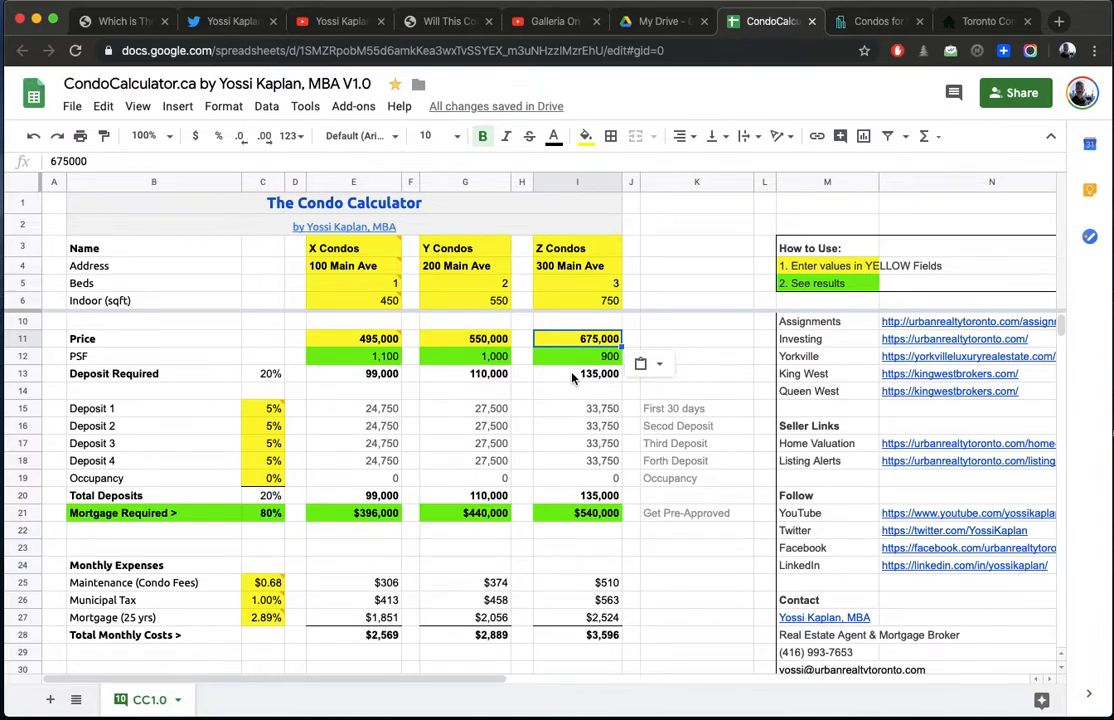
click(576, 374)
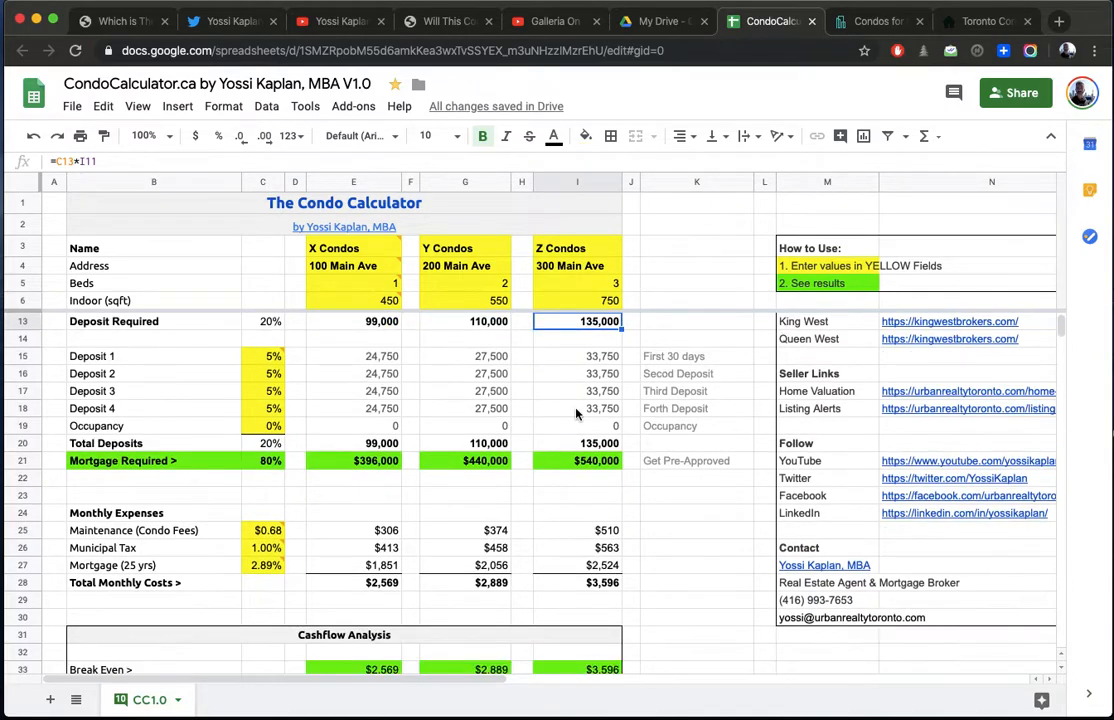
scroll(down, 3)
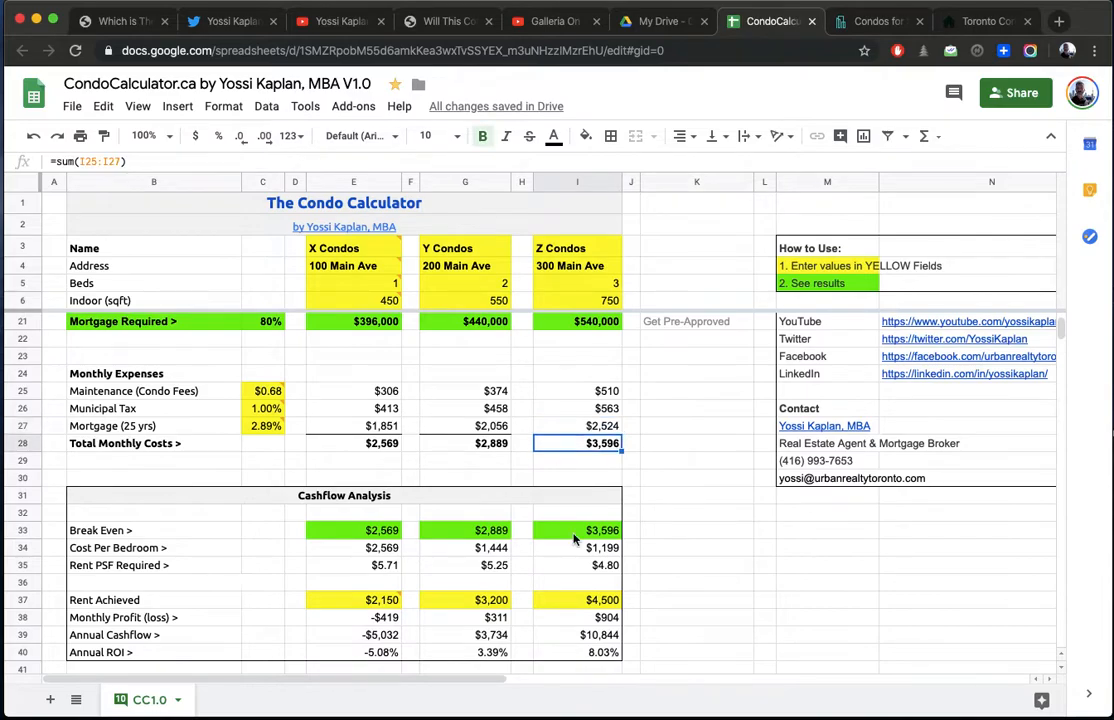
scroll(down, 3)
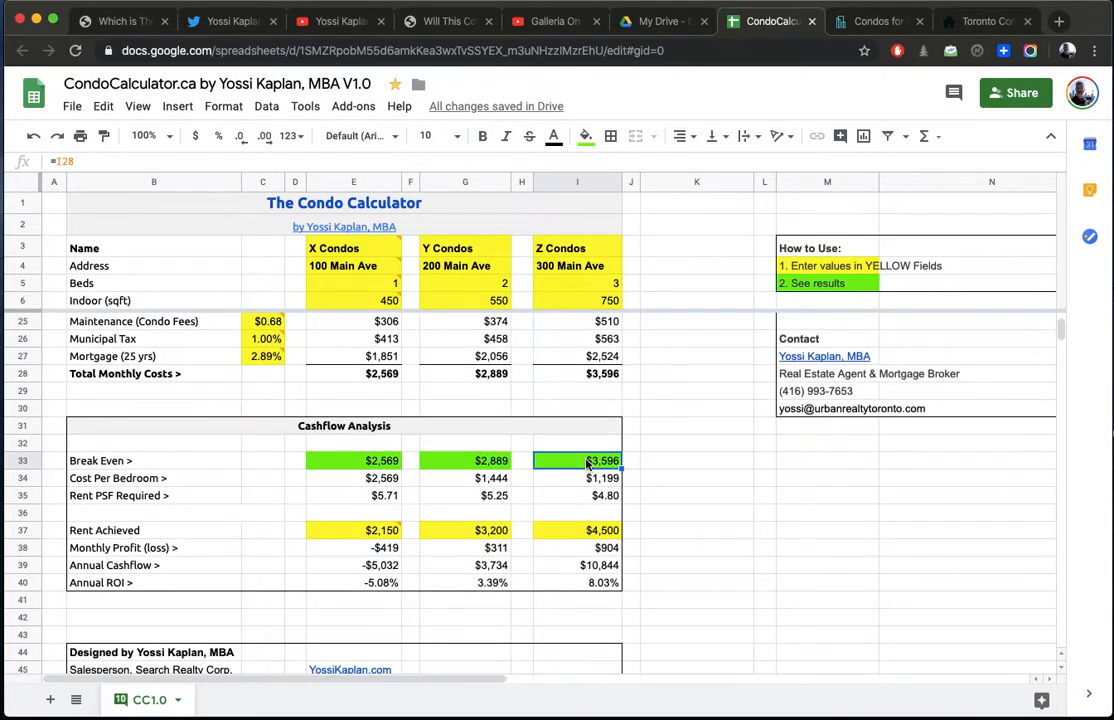
scroll(down, 3)
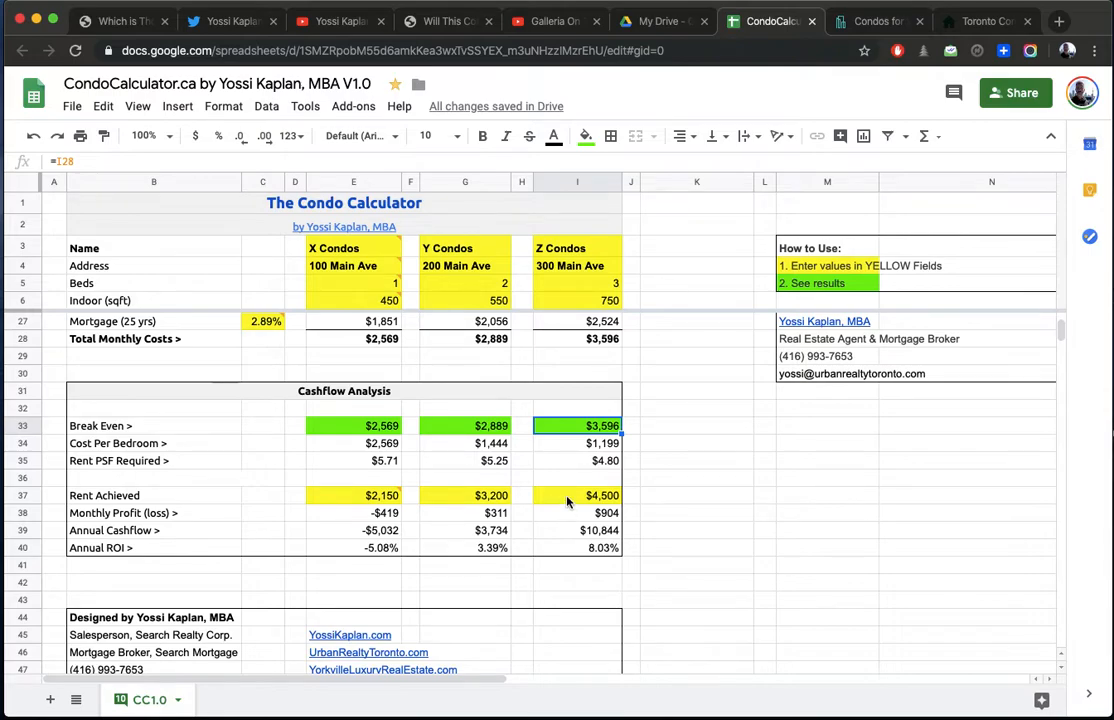
click(576, 496)
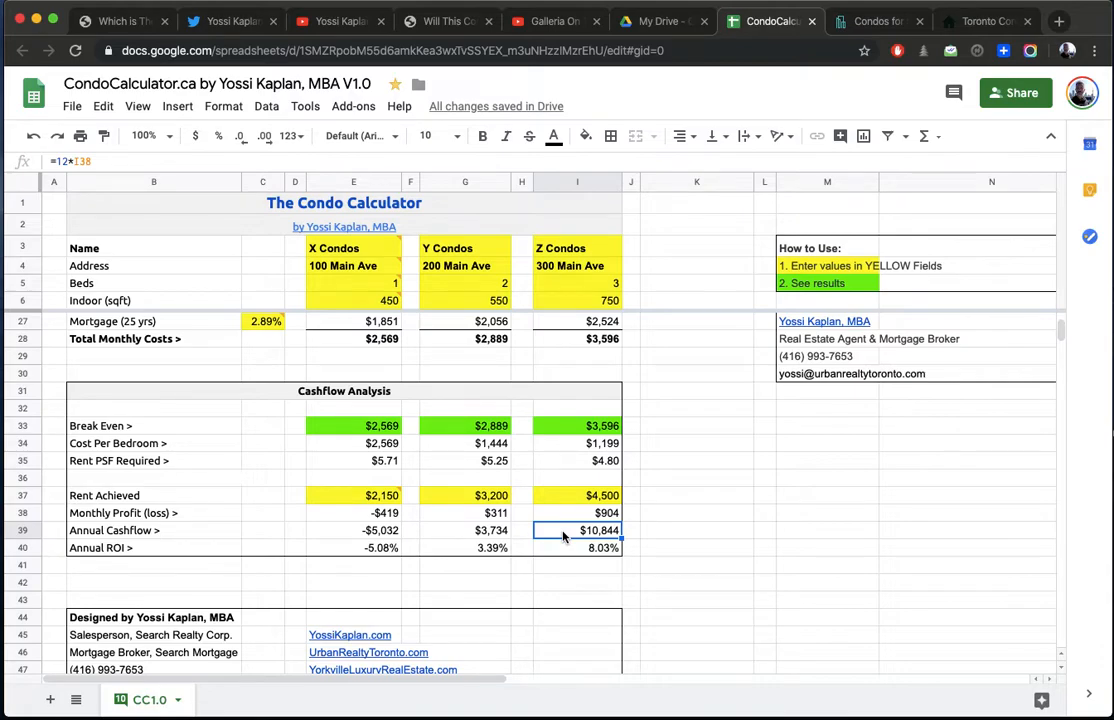
mouse_move(558, 528)
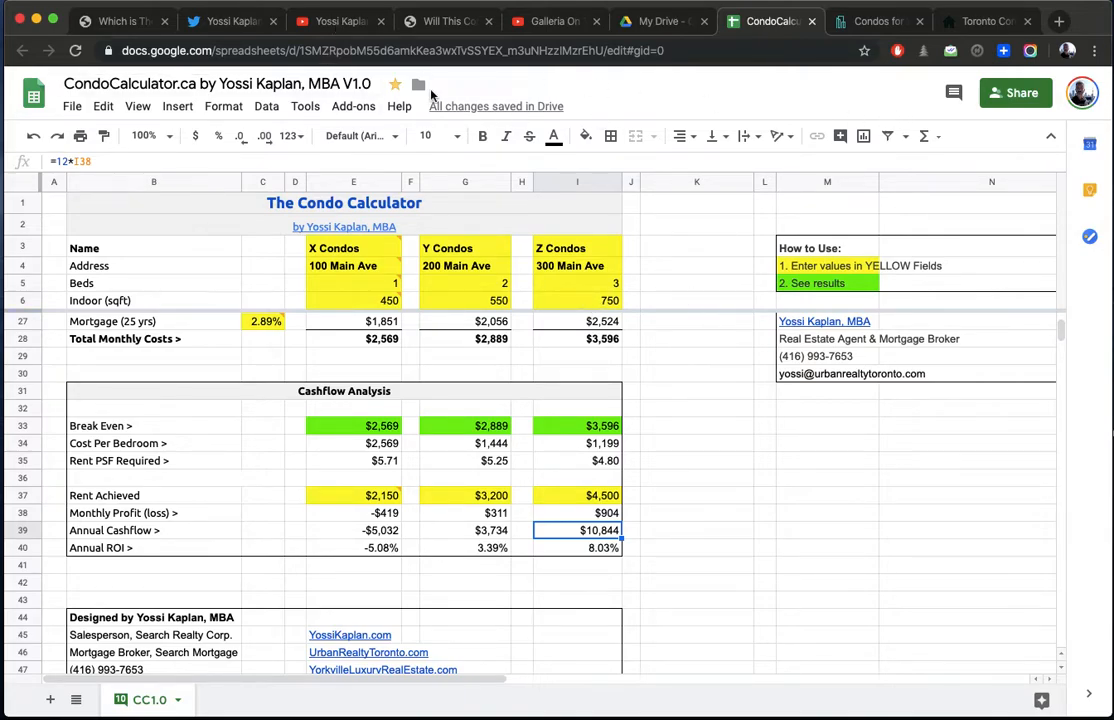
Step: Skip the Nordic Condos video ahead to the 3-bedroom G9 floor plan, pause it, and return to the sheet
click(336, 20)
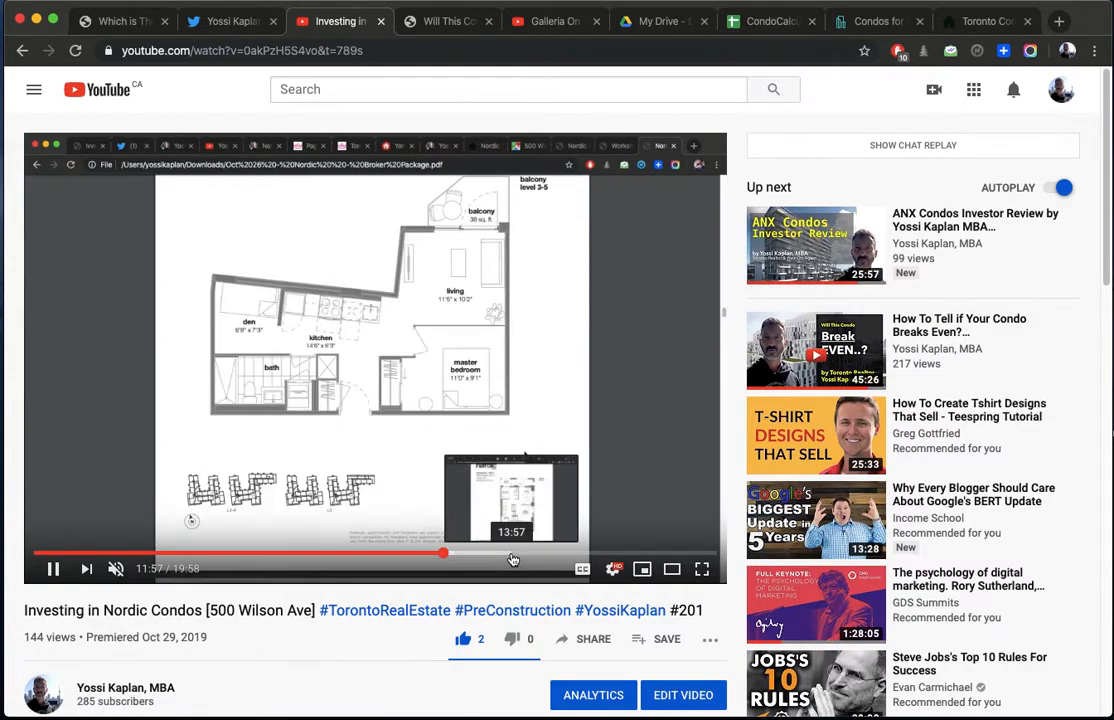
click(512, 552)
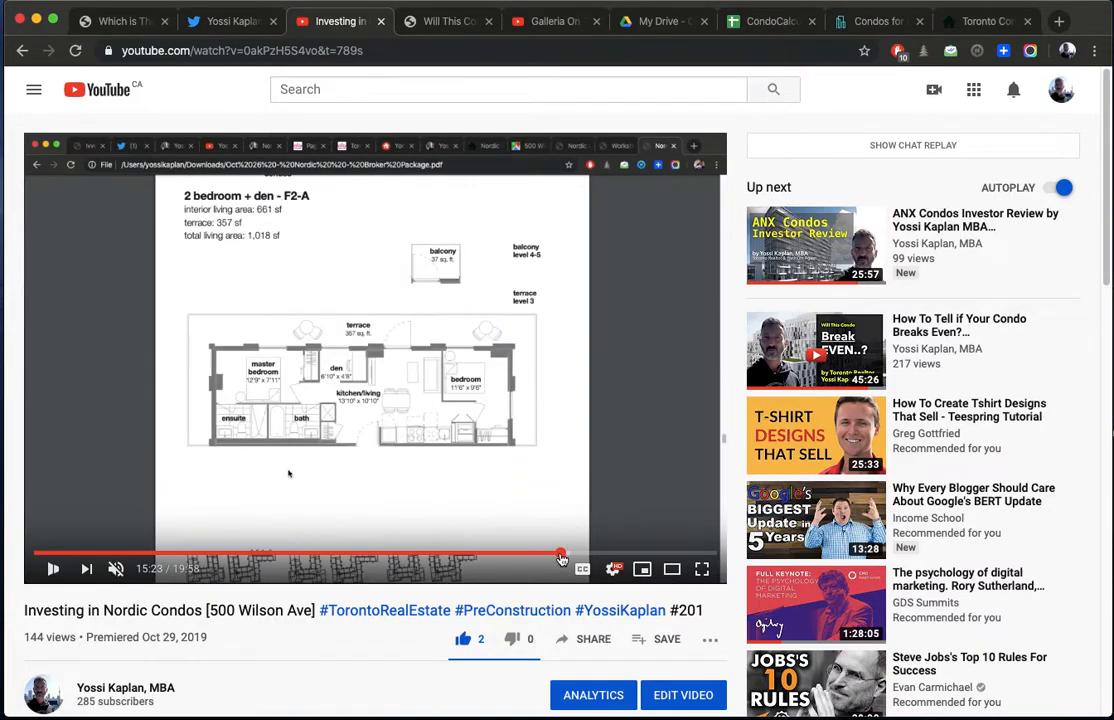
click(52, 568)
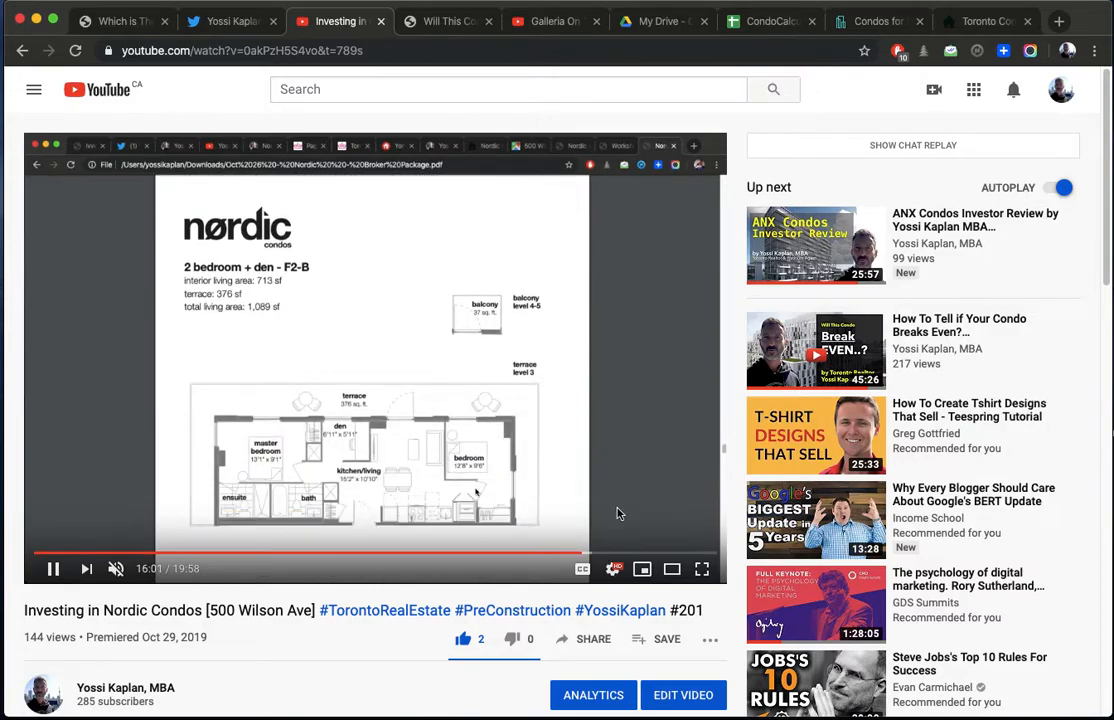
mouse_move(600, 556)
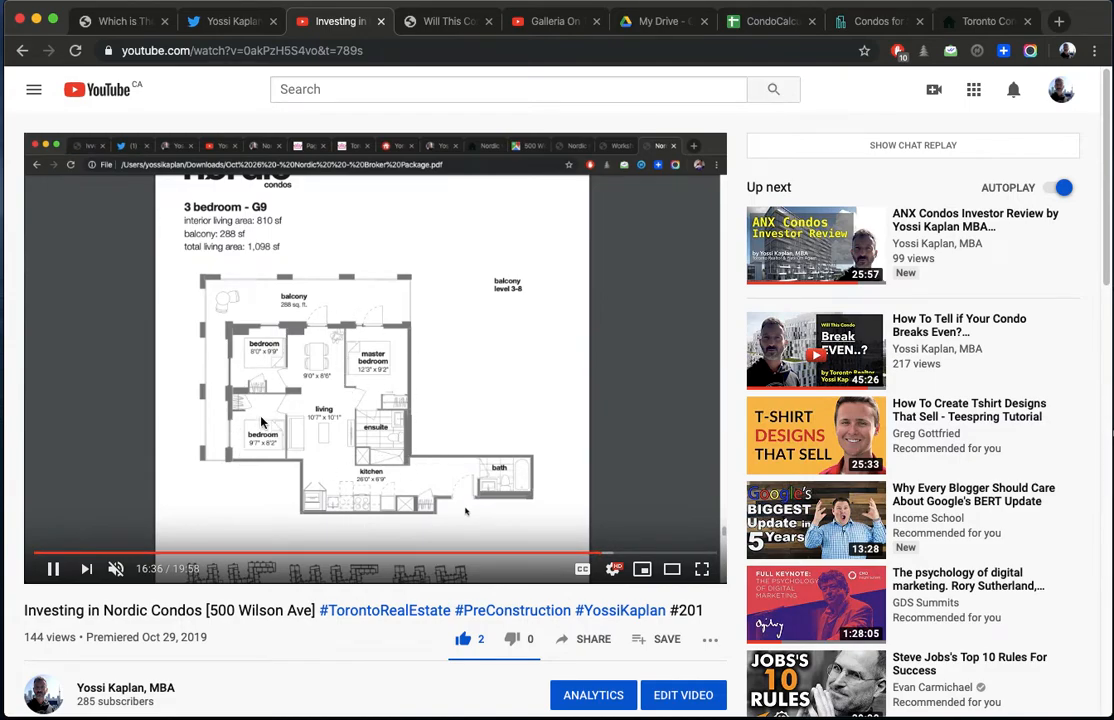
mouse_move(504, 496)
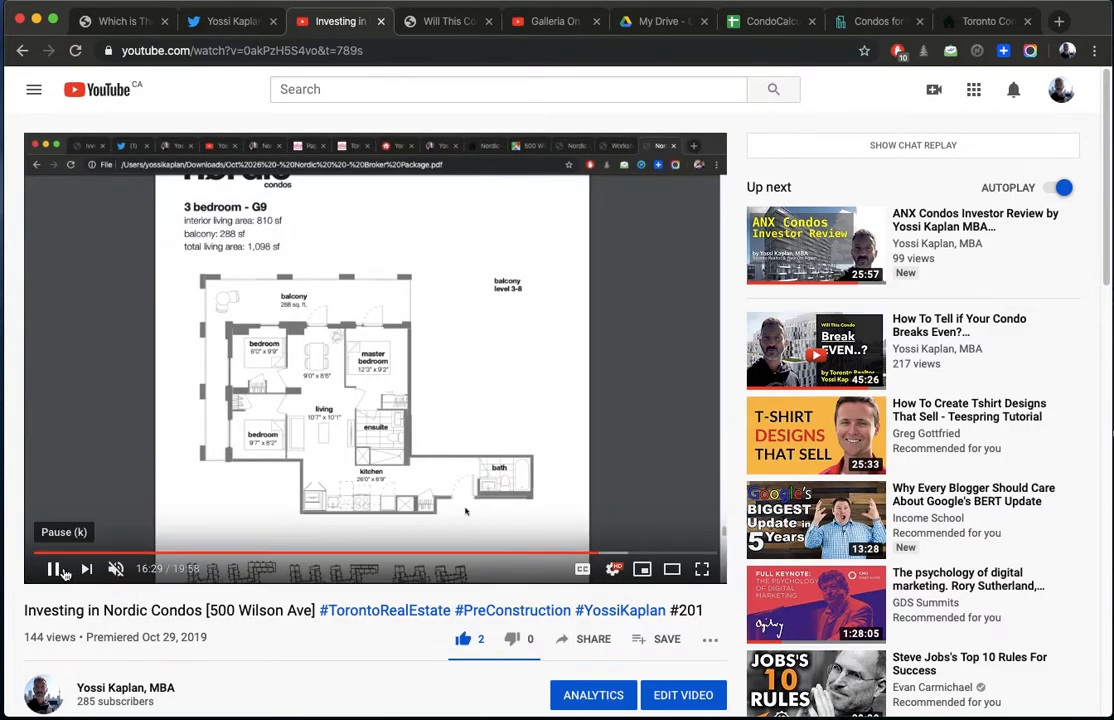
click(52, 568)
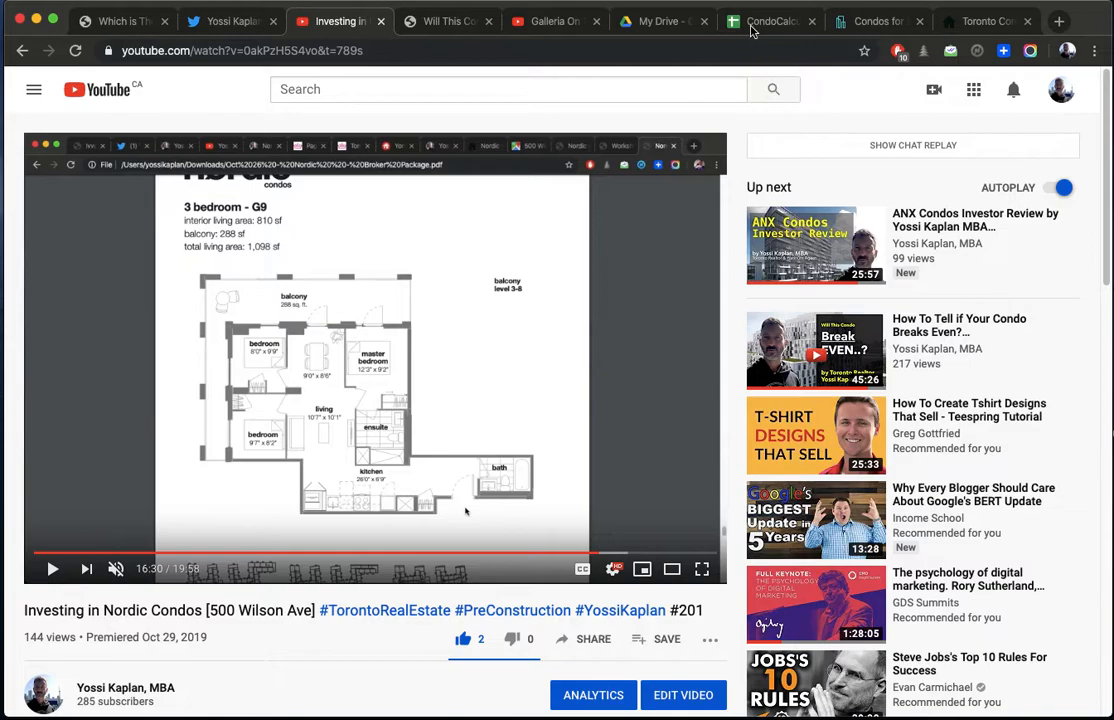
click(770, 20)
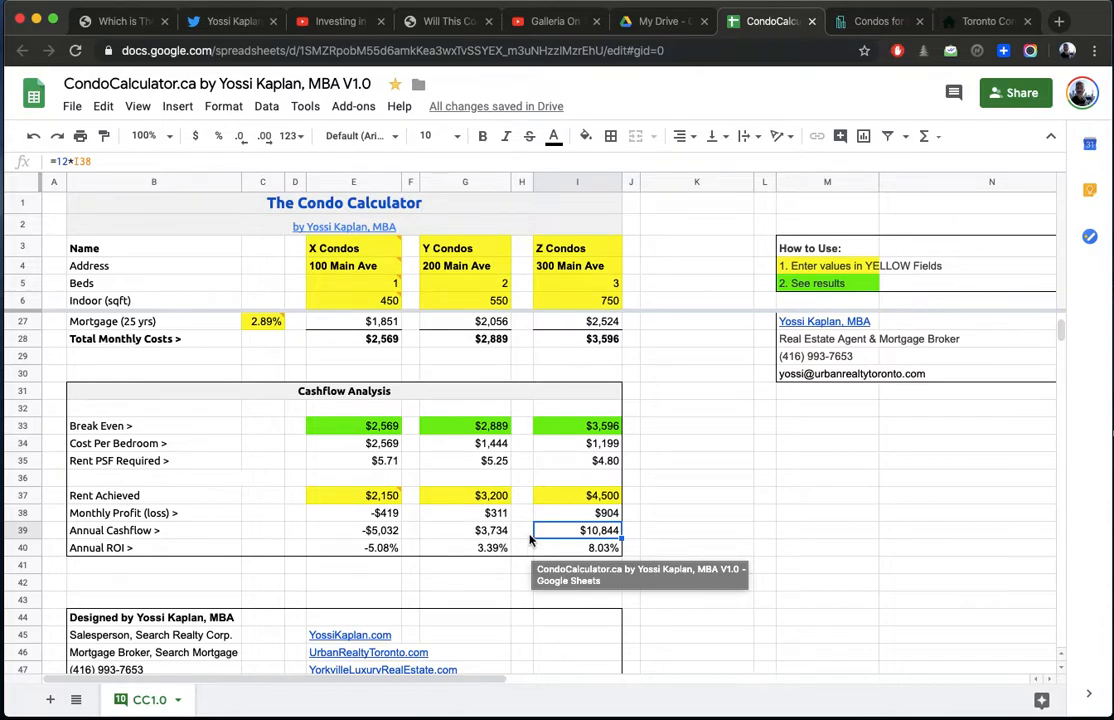
mouse_move(856, 318)
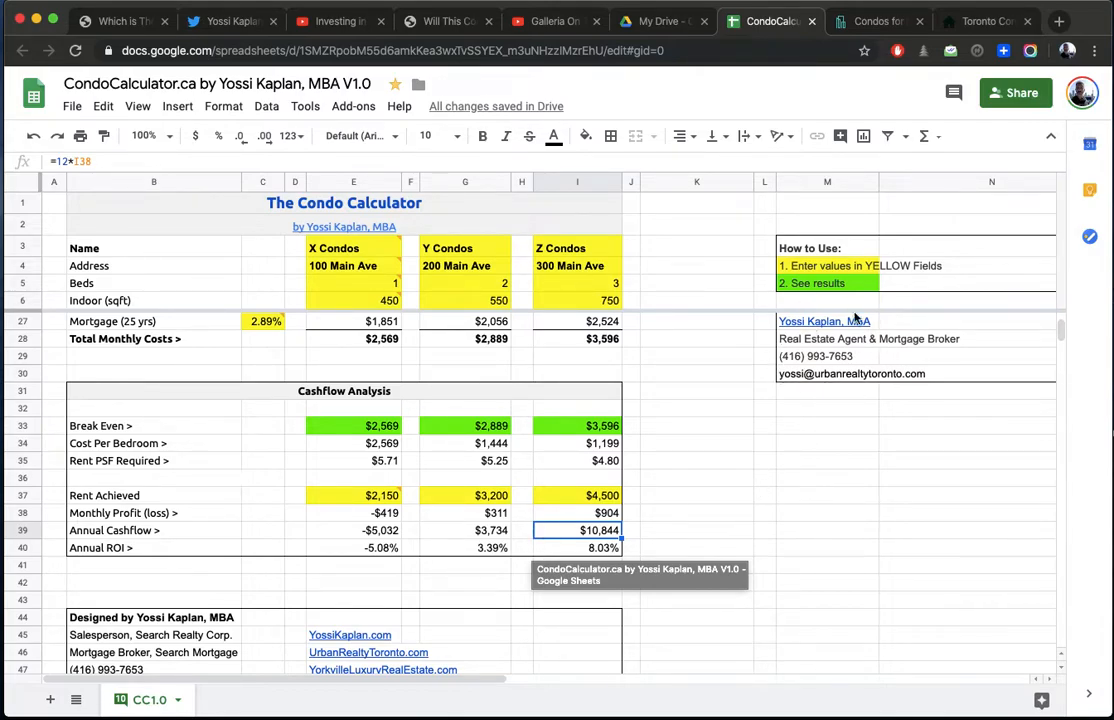
click(696, 530)
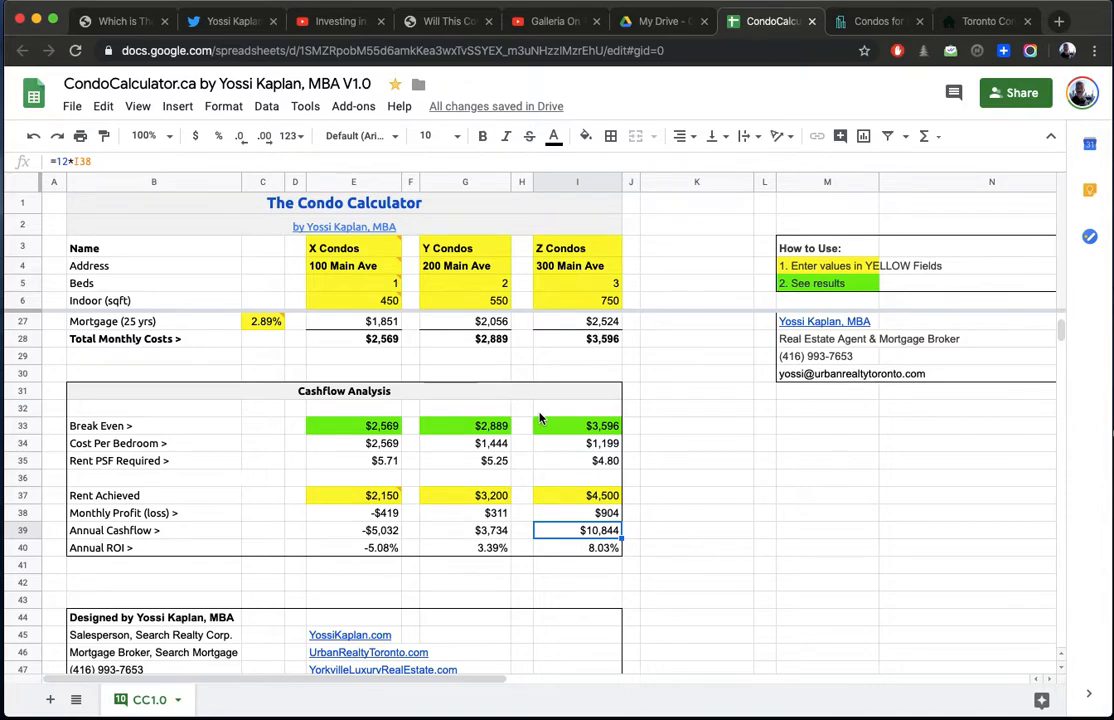
scroll(up, 3)
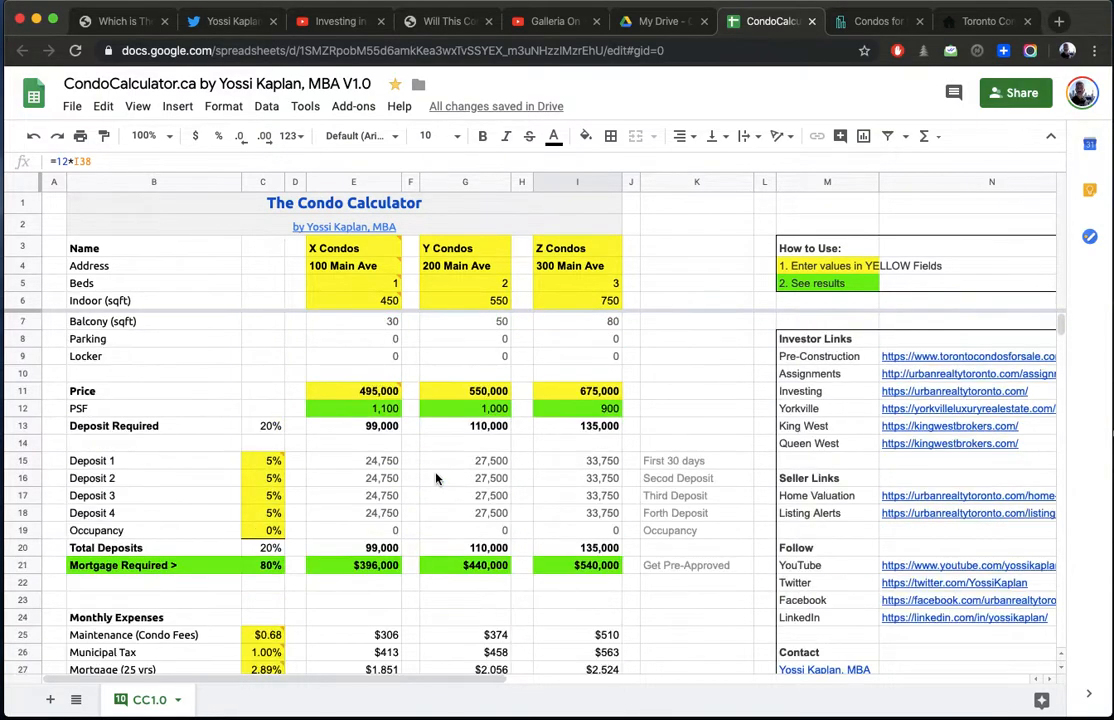
mouse_move(588, 308)
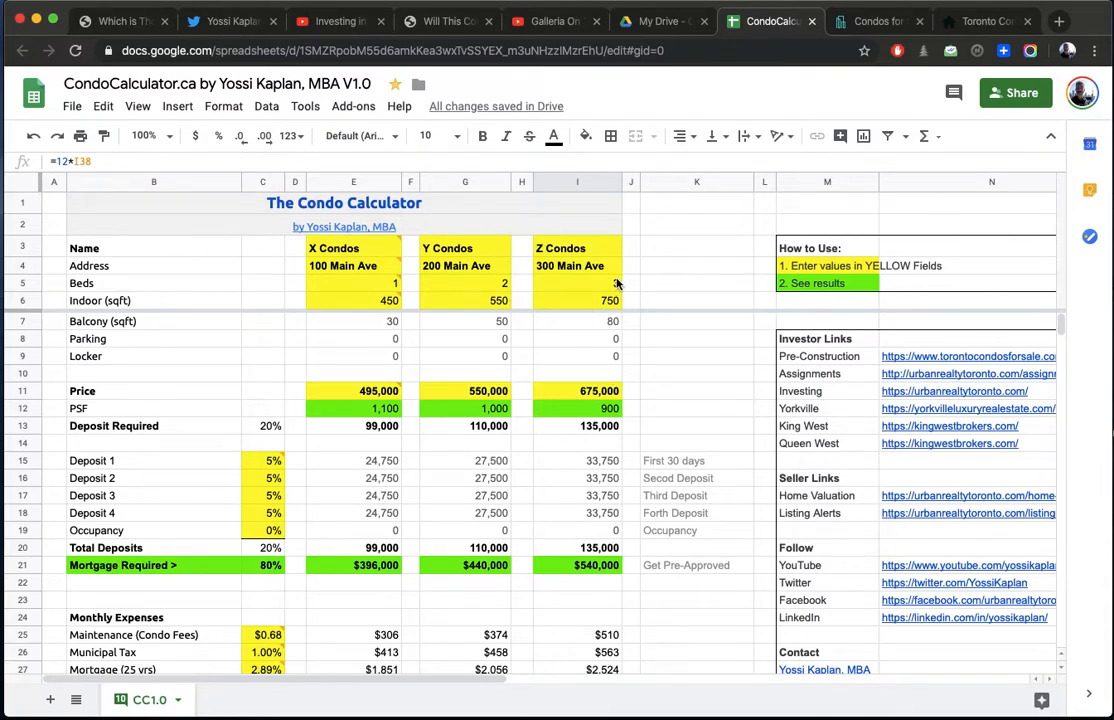
click(576, 300)
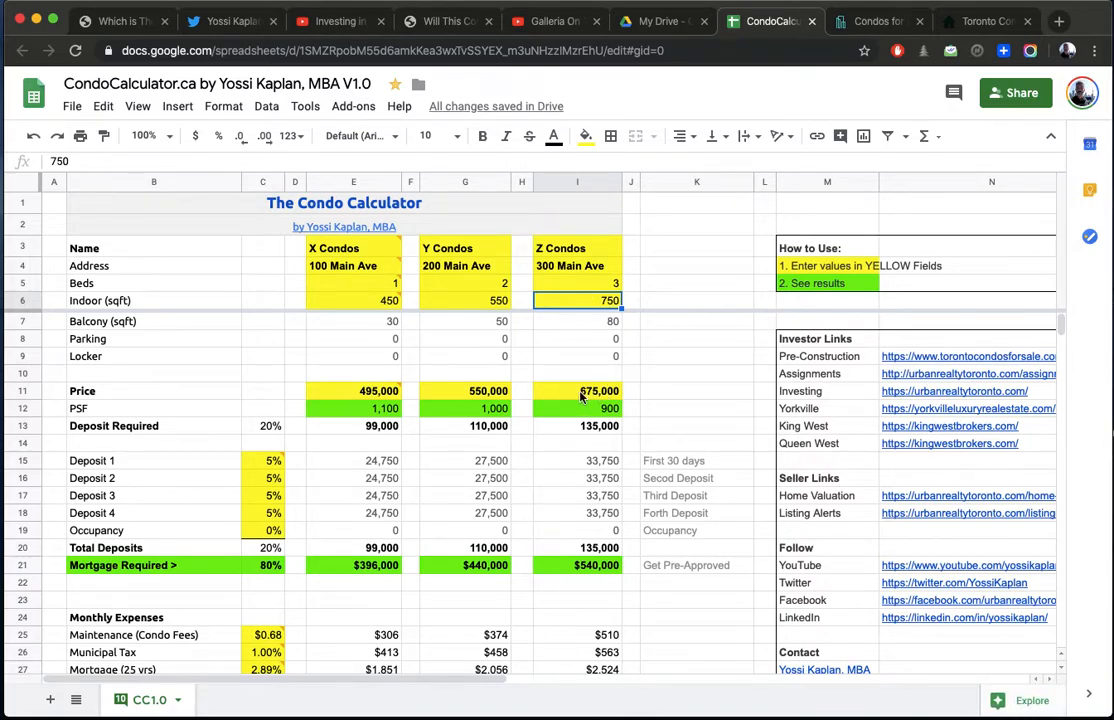
scroll(down, 3)
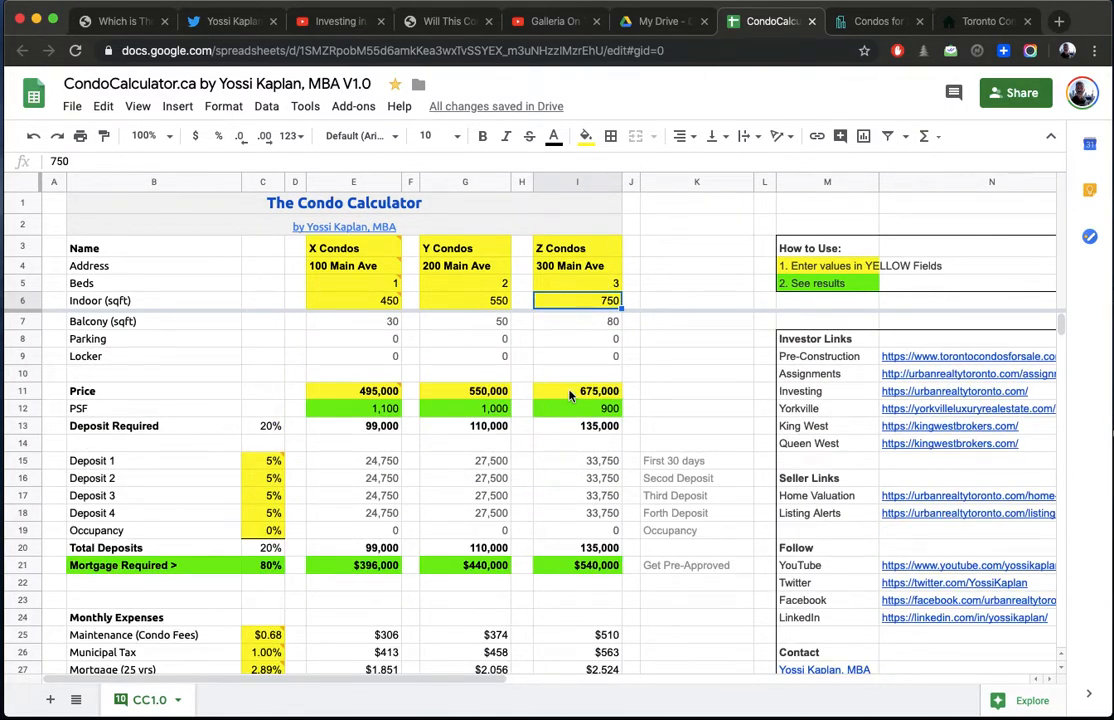
click(576, 390)
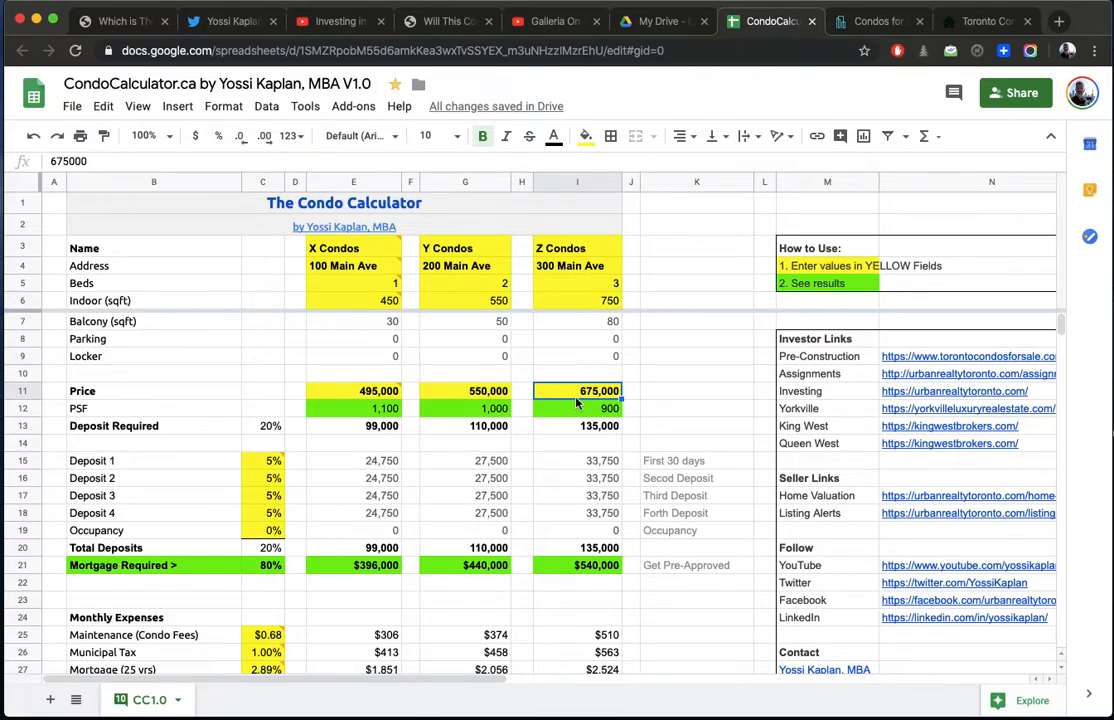
text(750000)
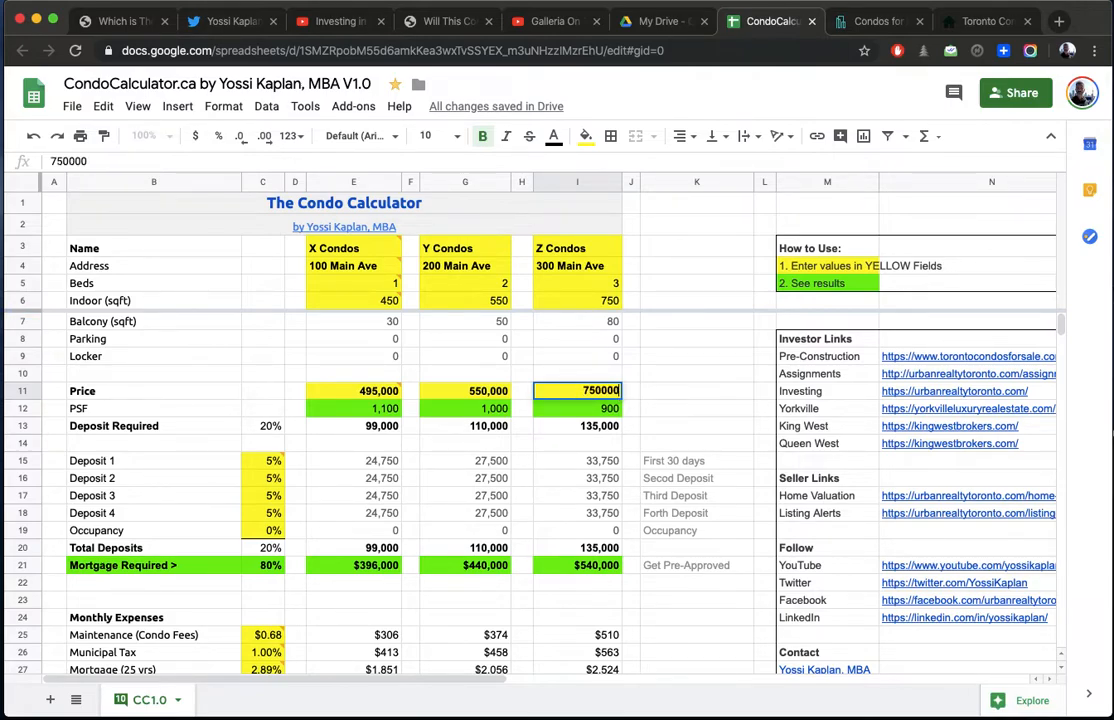
scroll(down, 3)
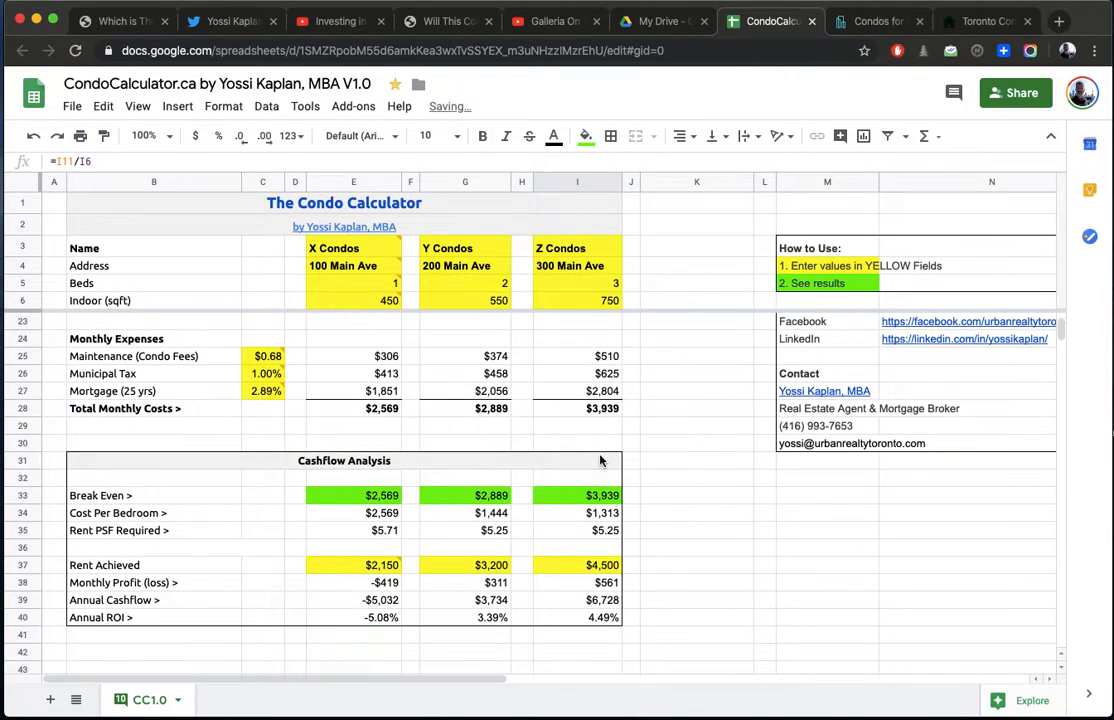
click(576, 600)
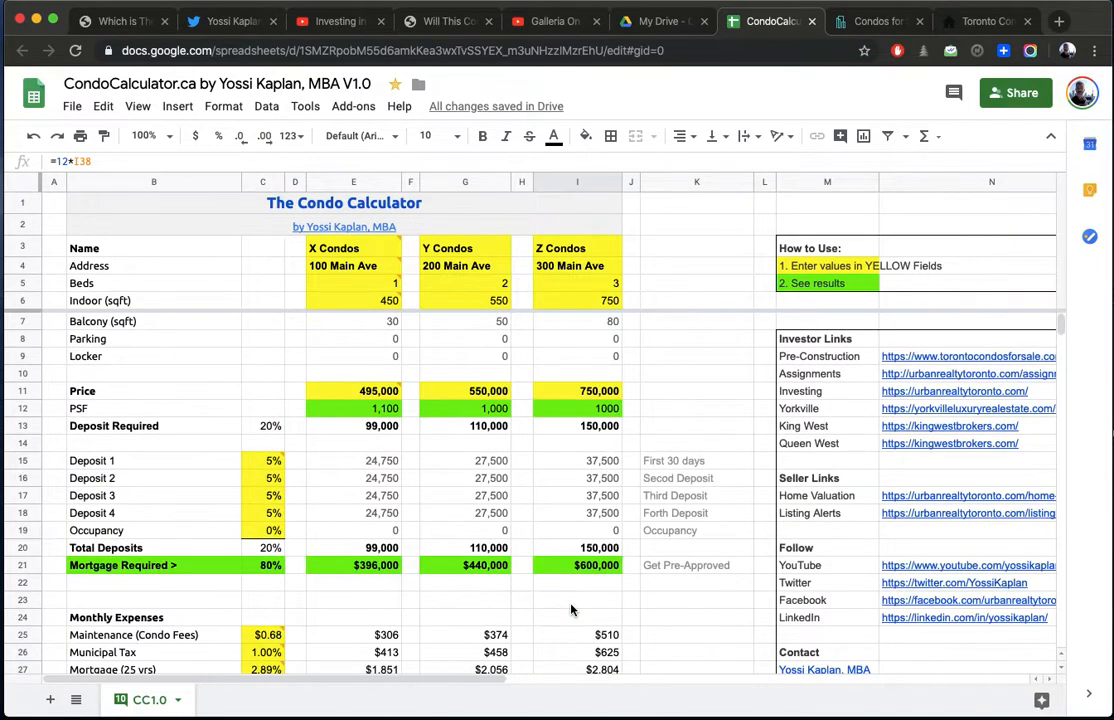
click(576, 390)
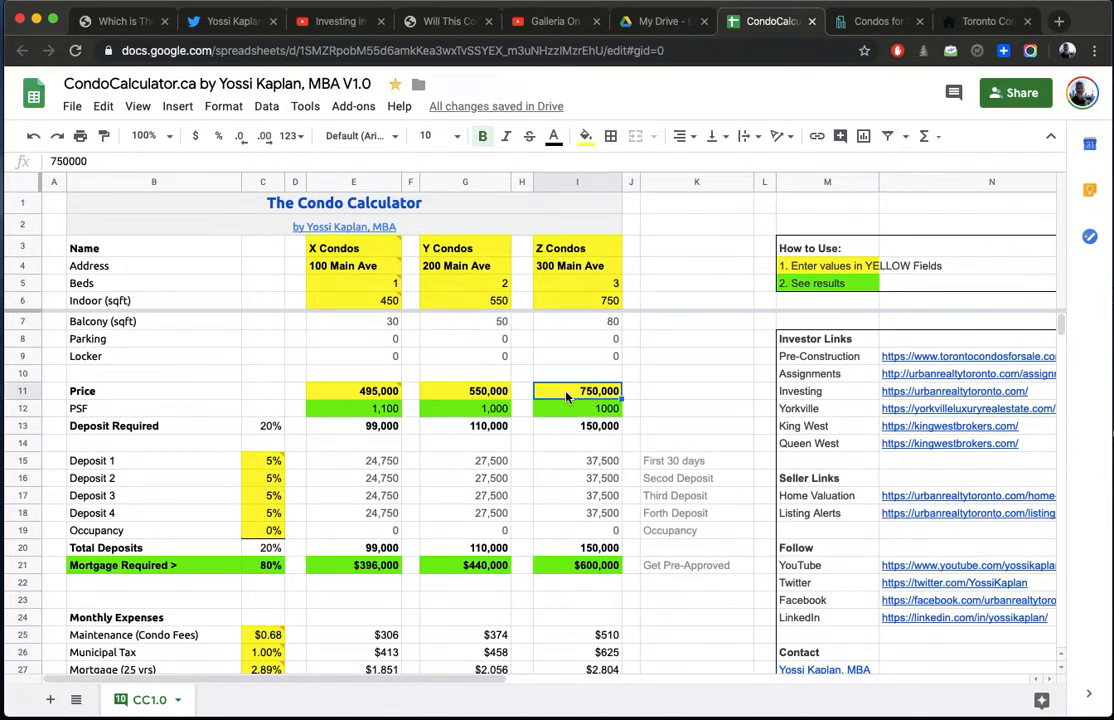
text(675000)
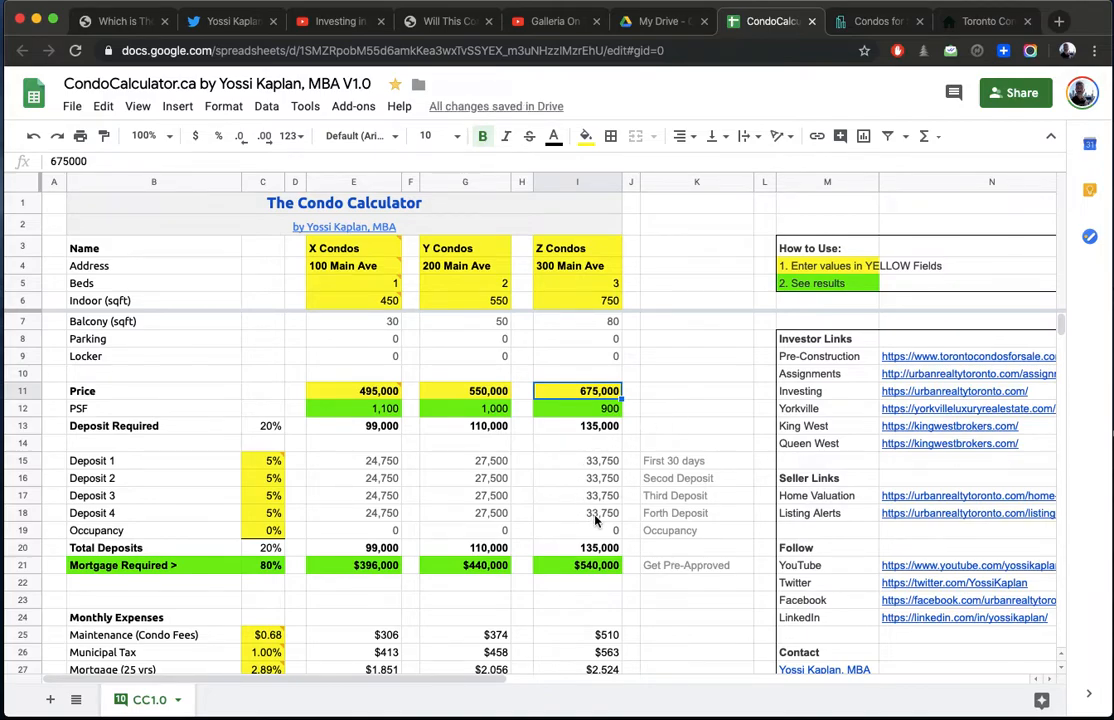
scroll(down, 3)
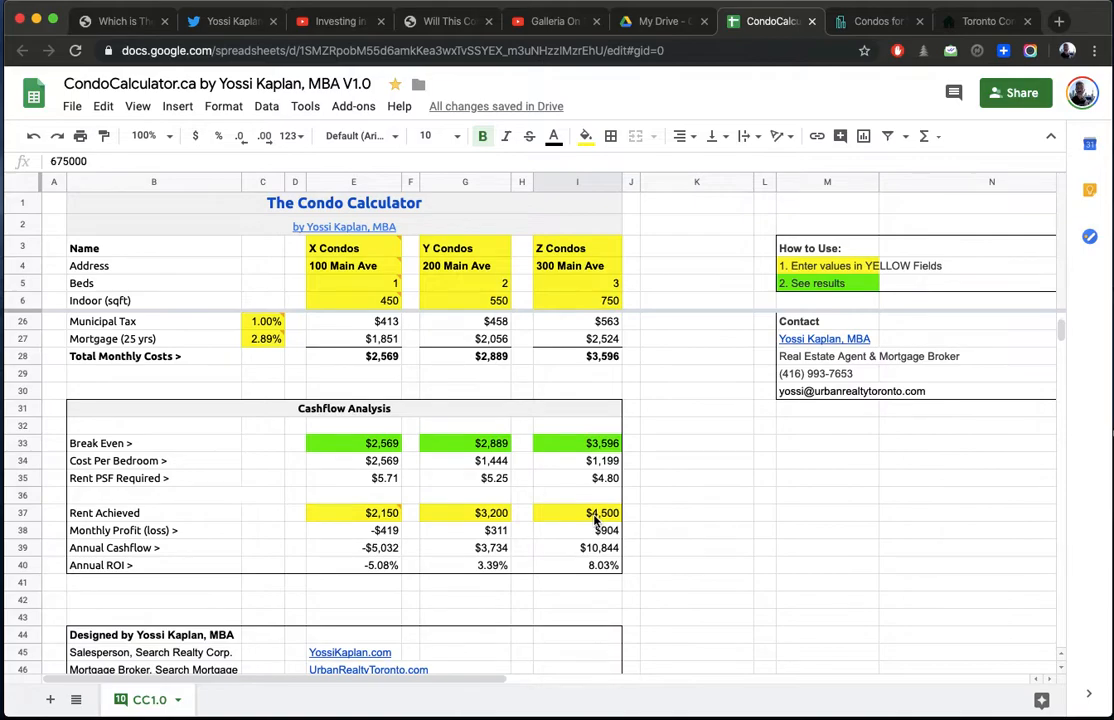
mouse_move(260, 398)
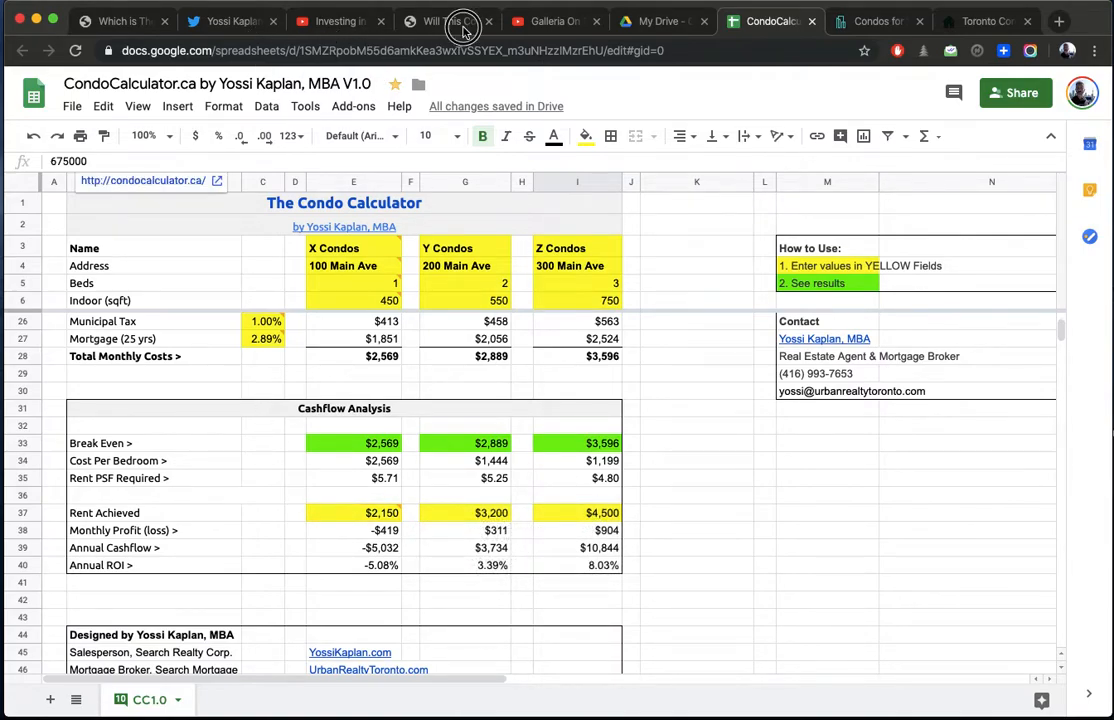
click(448, 20)
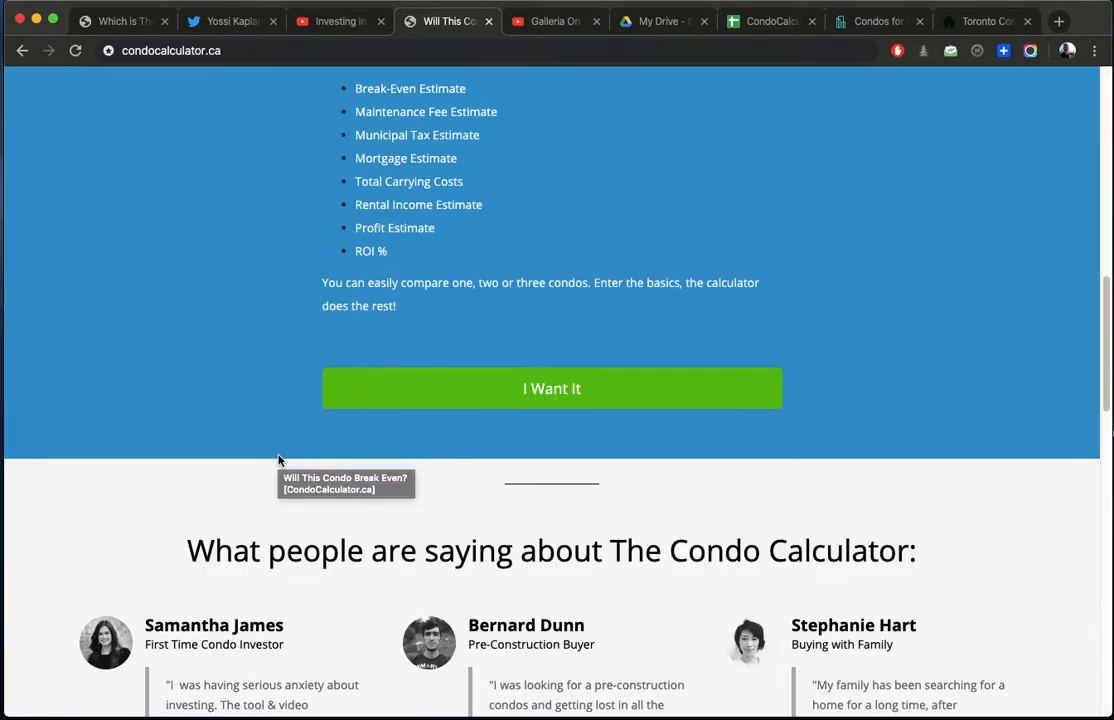
click(770, 20)
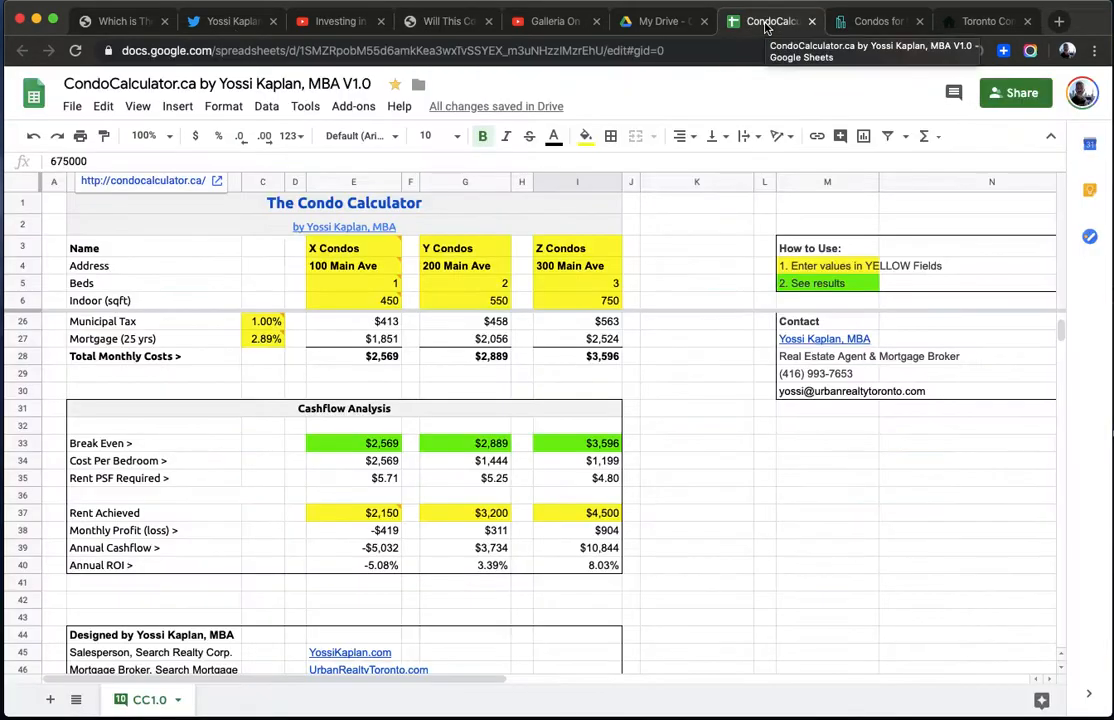
mouse_move(462, 548)
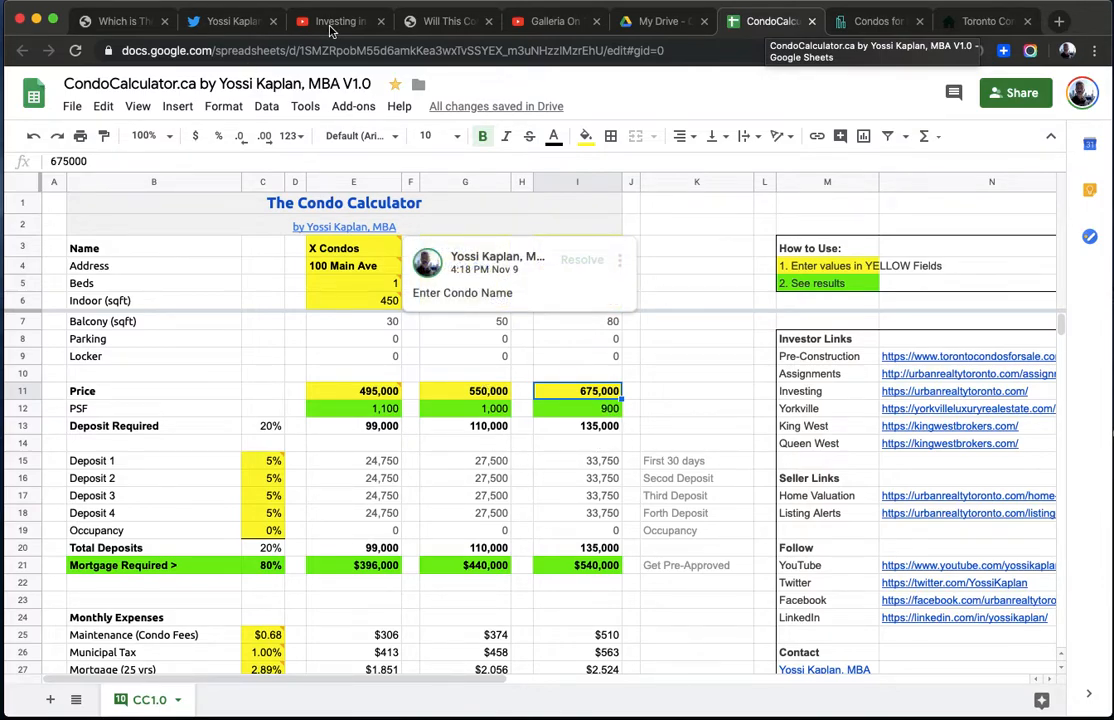
Step: Revisit the Galleria On The Park and Nordic Condos videos, then move to another open page
click(552, 20)
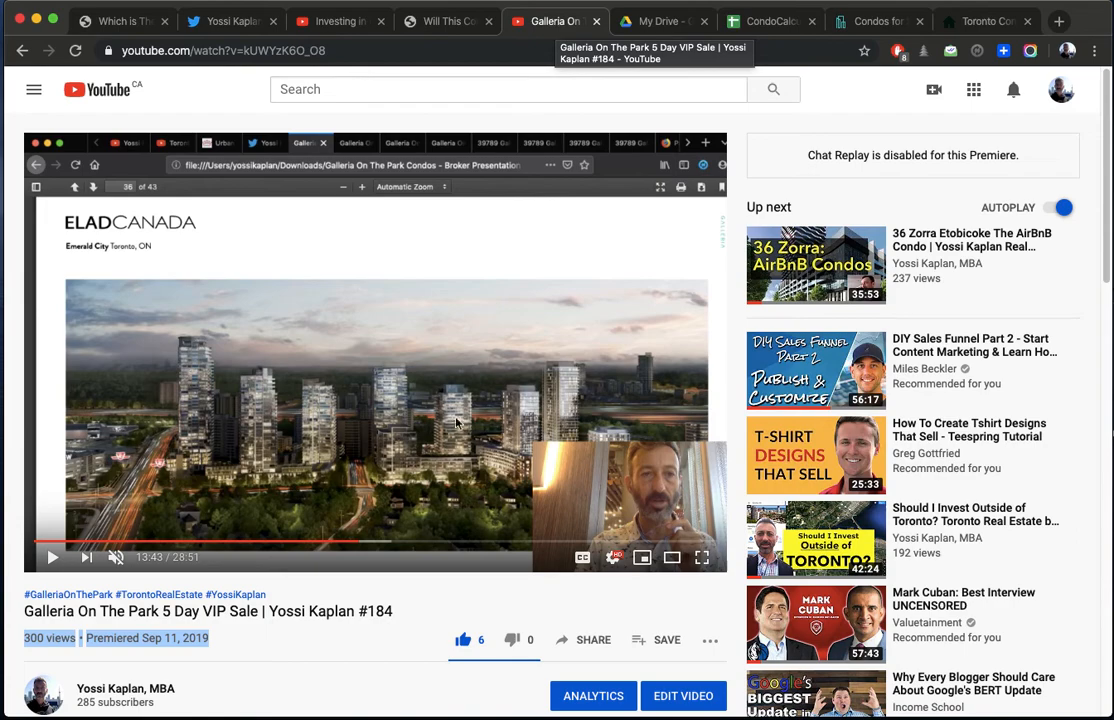
mouse_move(438, 428)
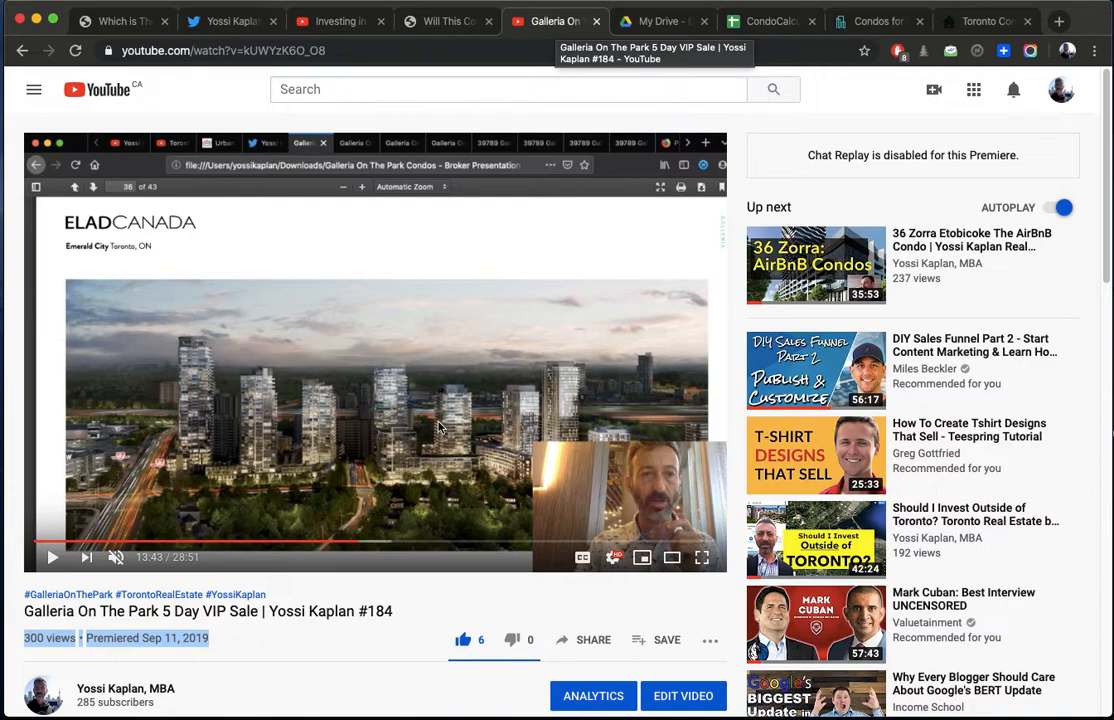
mouse_move(288, 176)
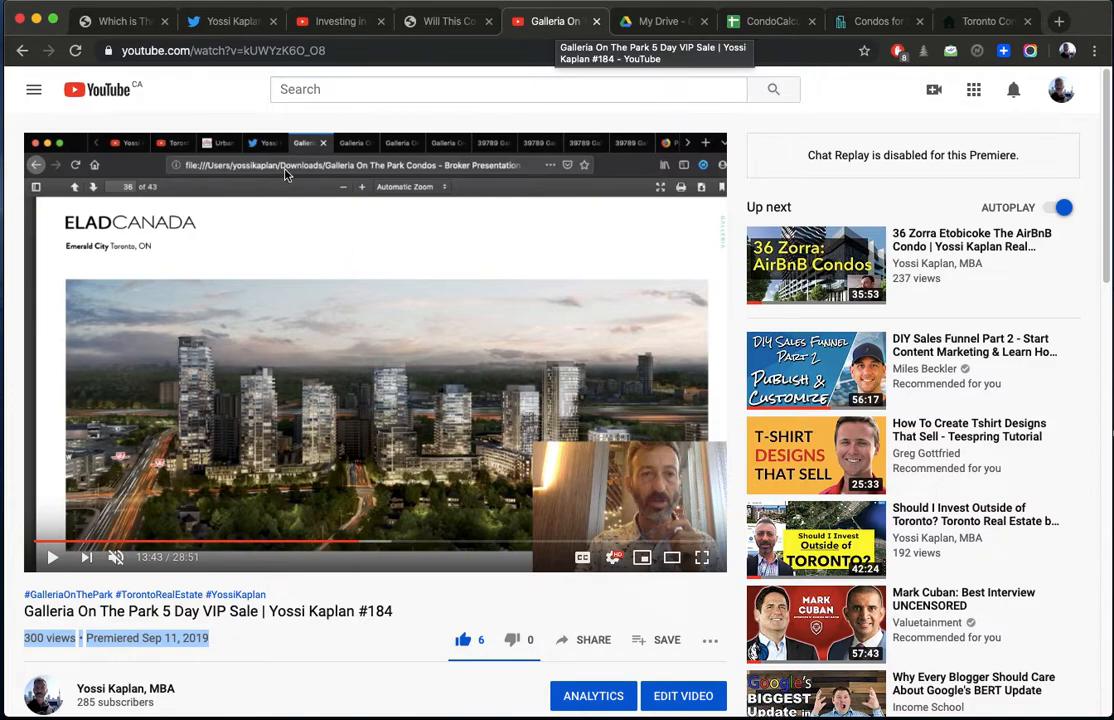
mouse_move(352, 36)
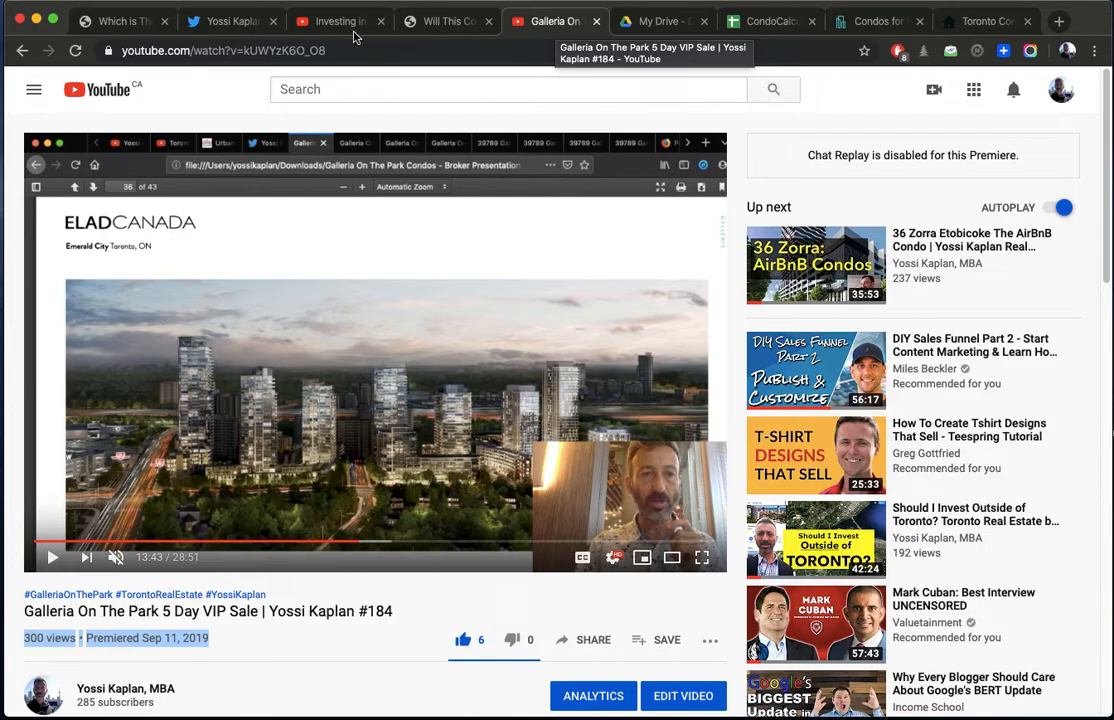
click(336, 20)
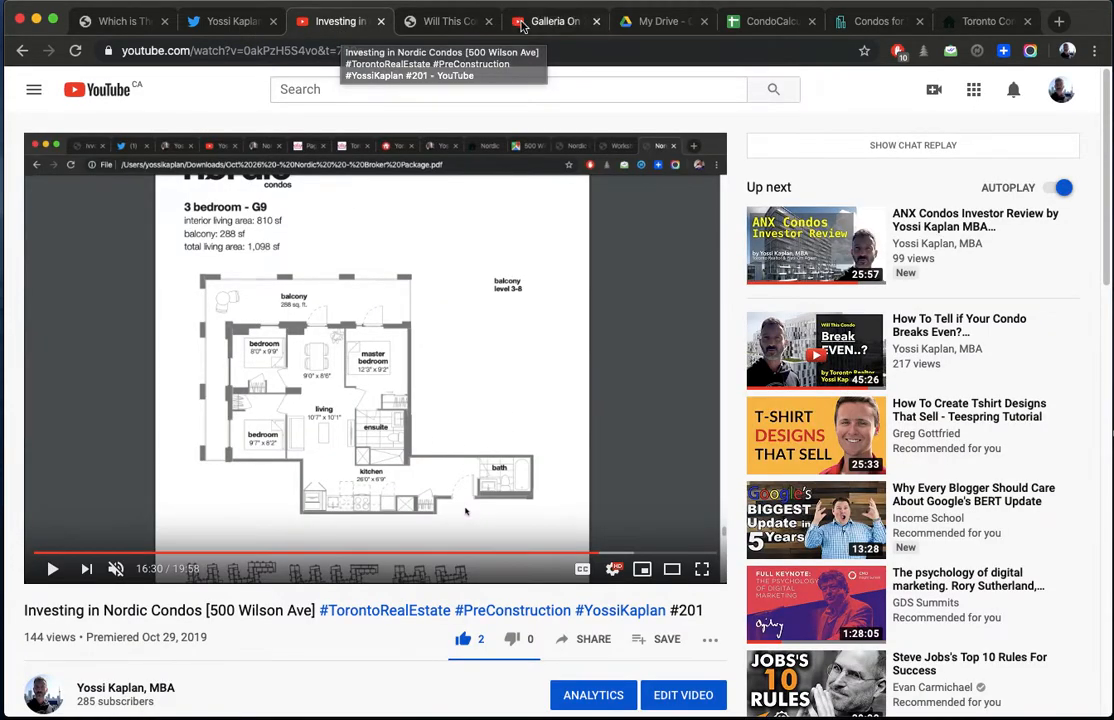
click(1058, 20)
text(urbanrealtytoronto.com)
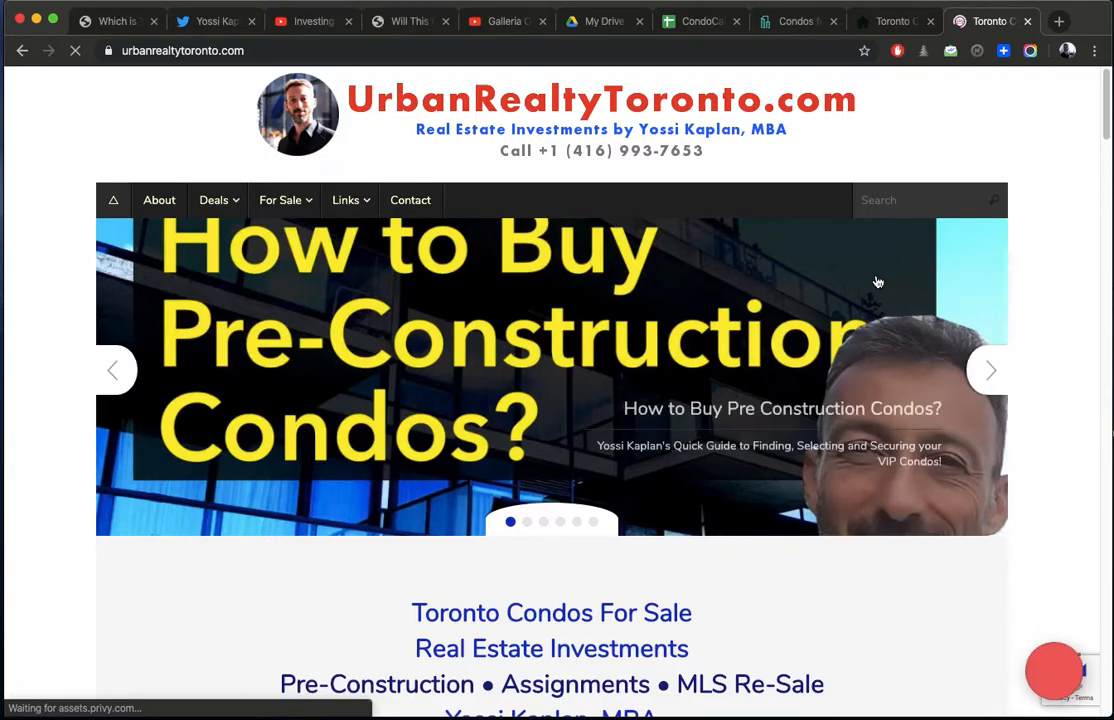
scroll(down, 3)
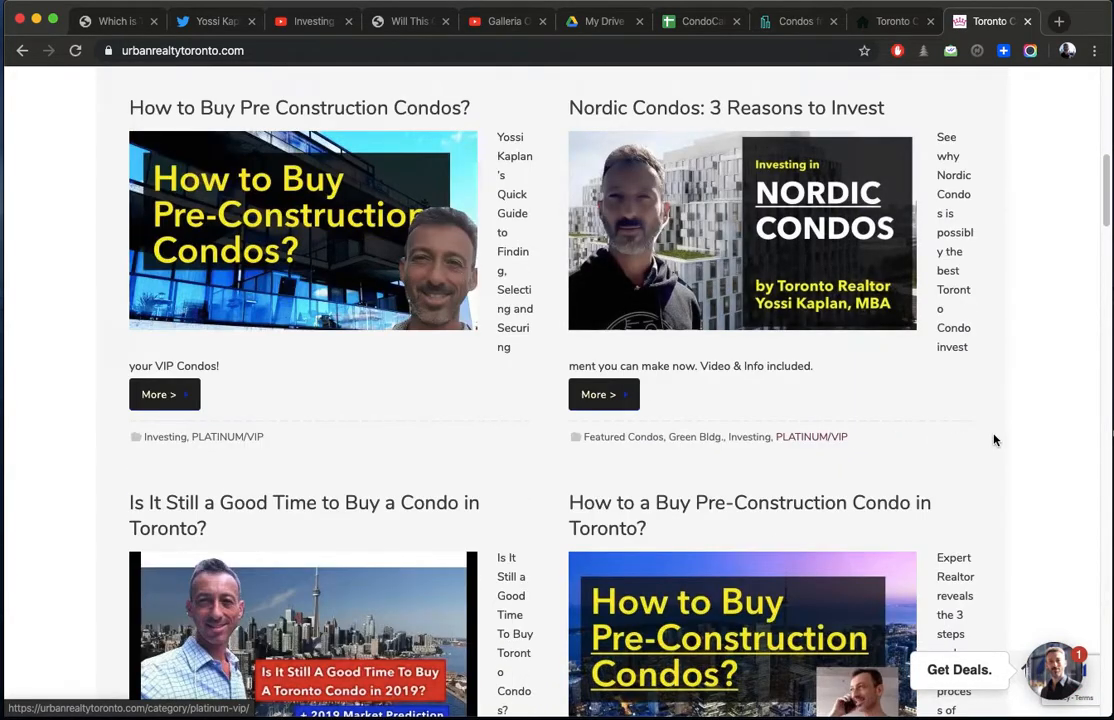
scroll(down, 3)
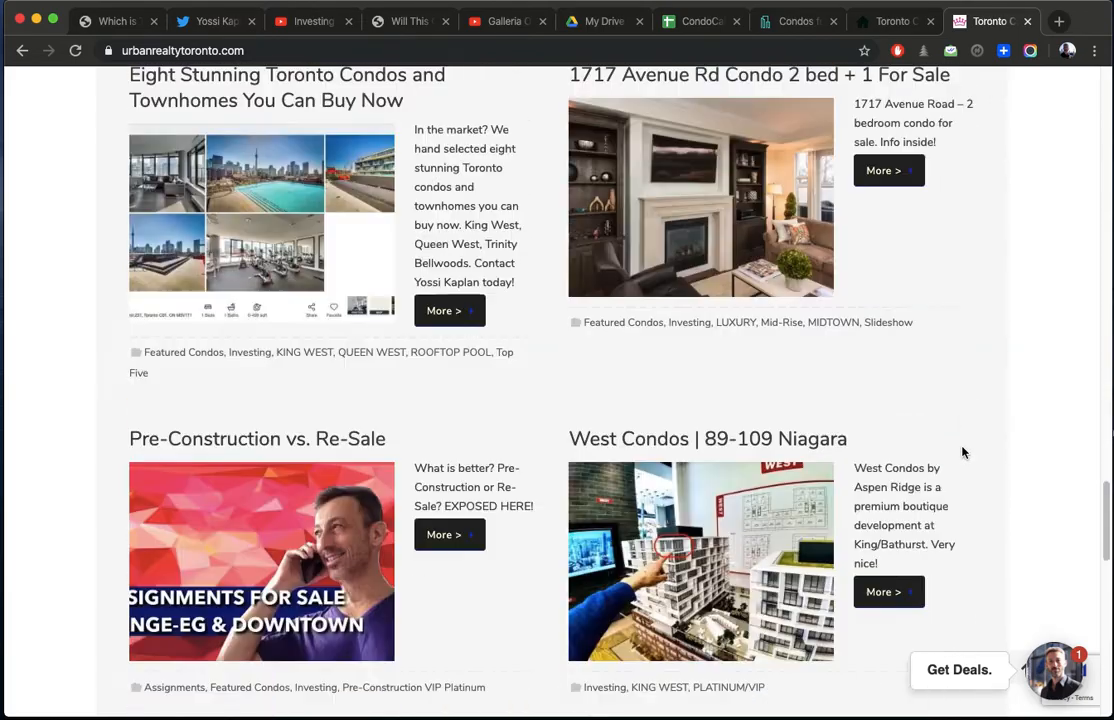
scroll(down, 3)
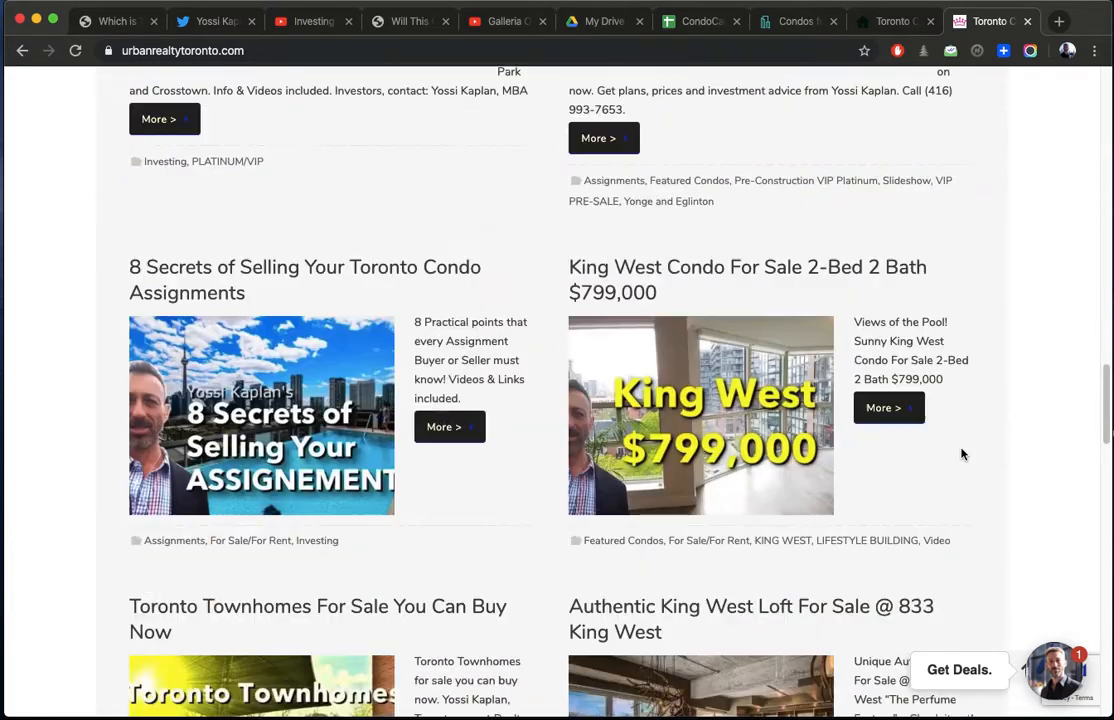
scroll(up, 3)
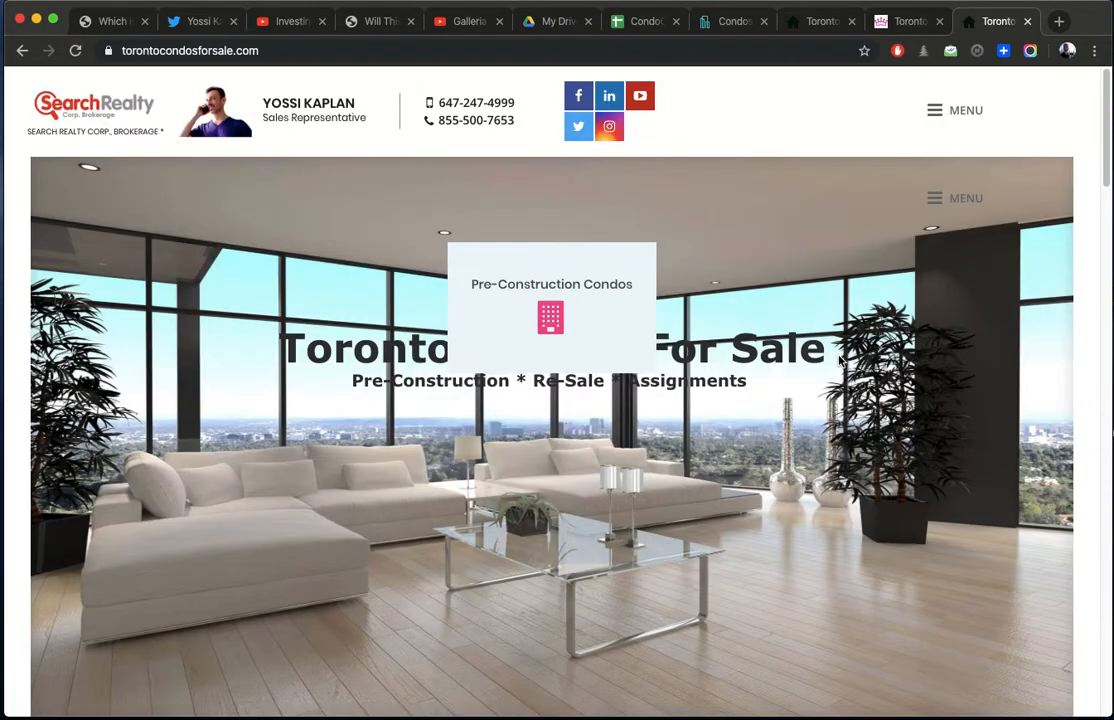
Step: Browse the pre-construction condos list and open the Express Condos project page
scroll(down, 3)
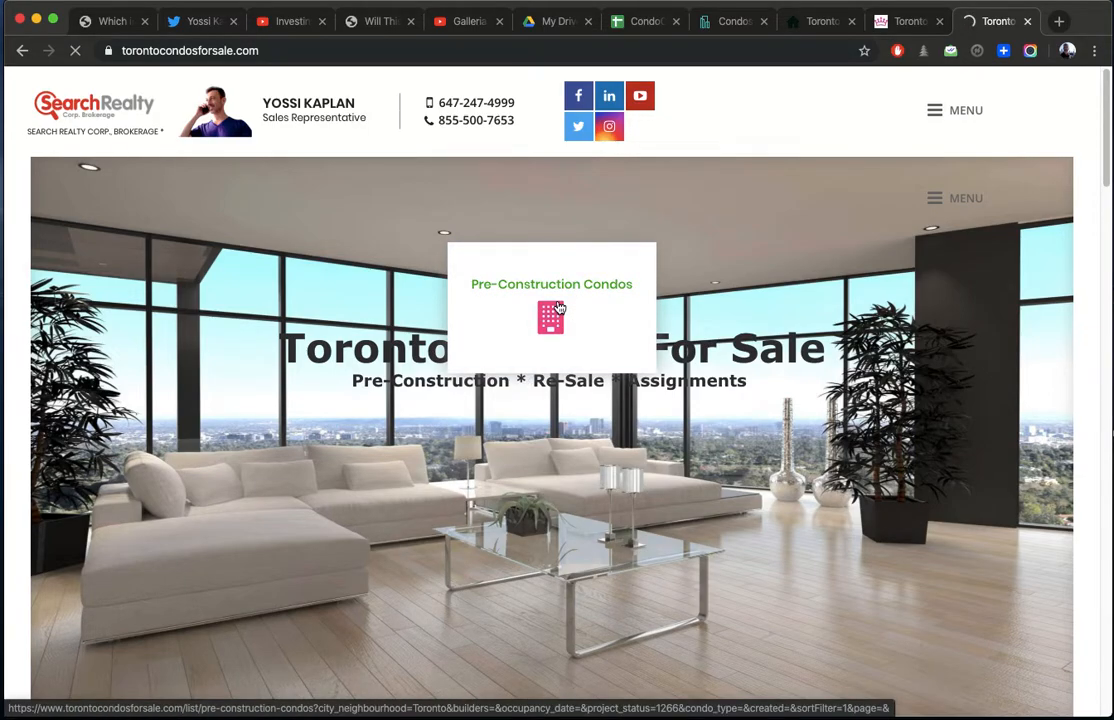
click(552, 316)
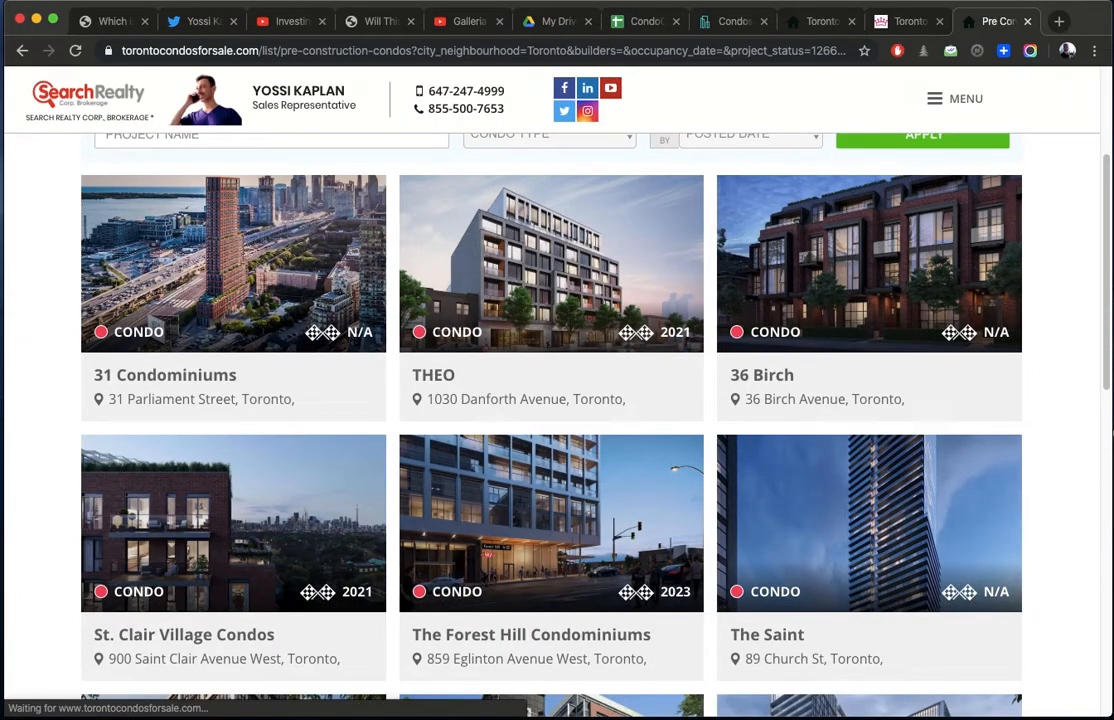
scroll(down, 3)
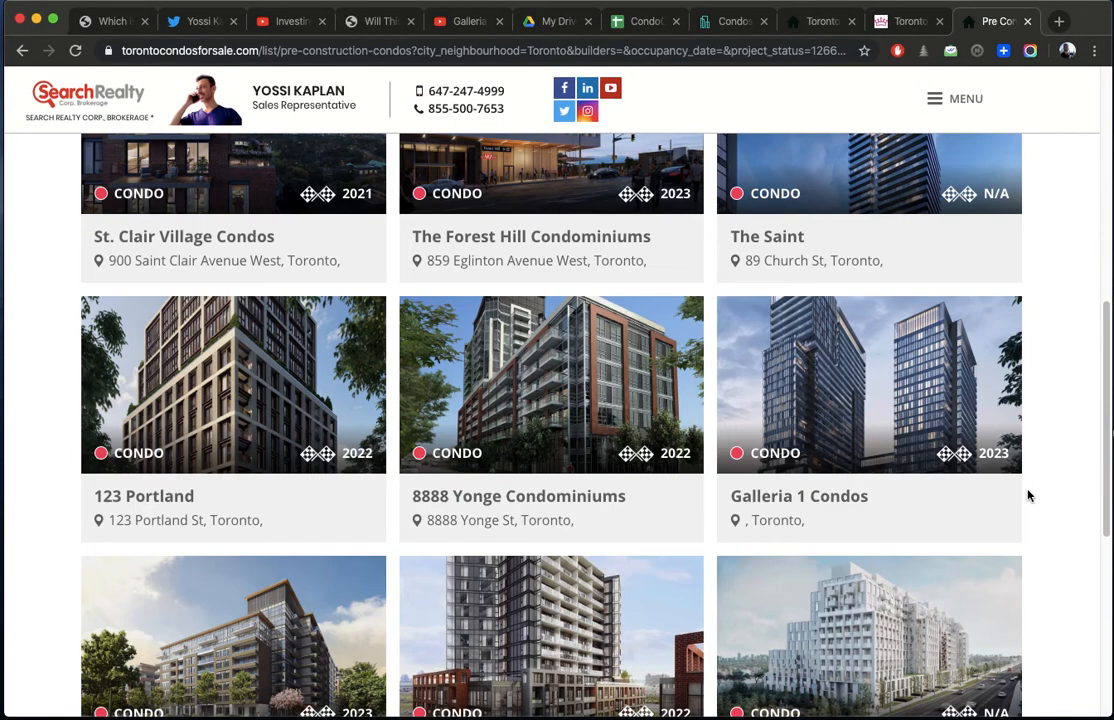
scroll(down, 3)
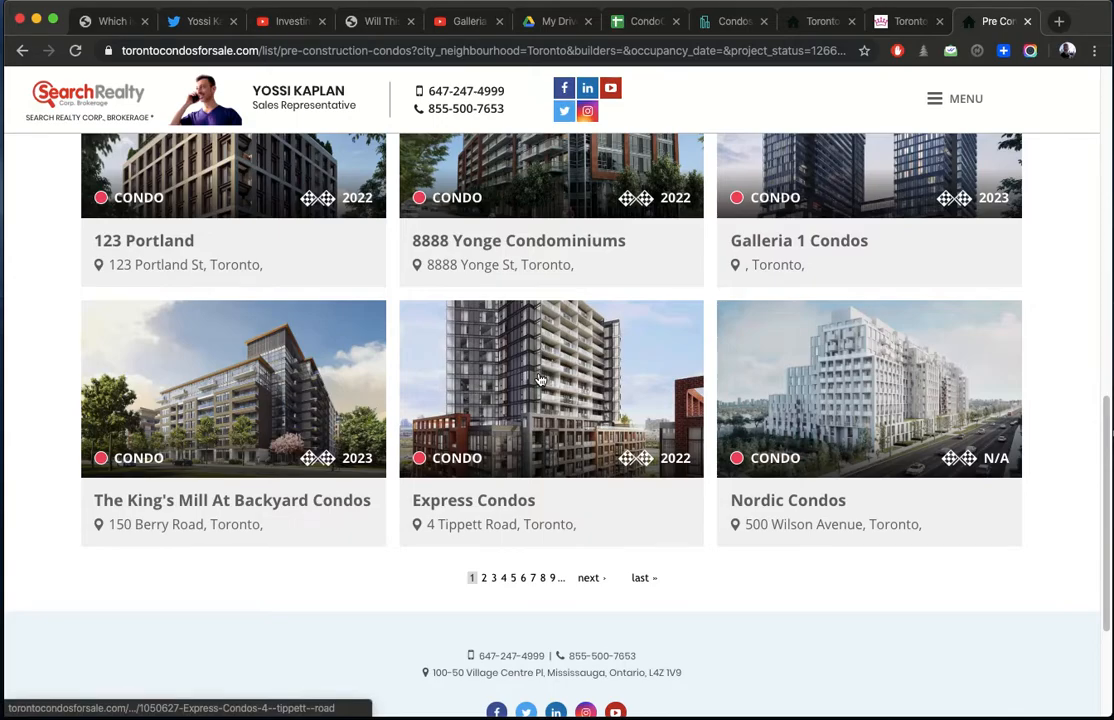
click(552, 388)
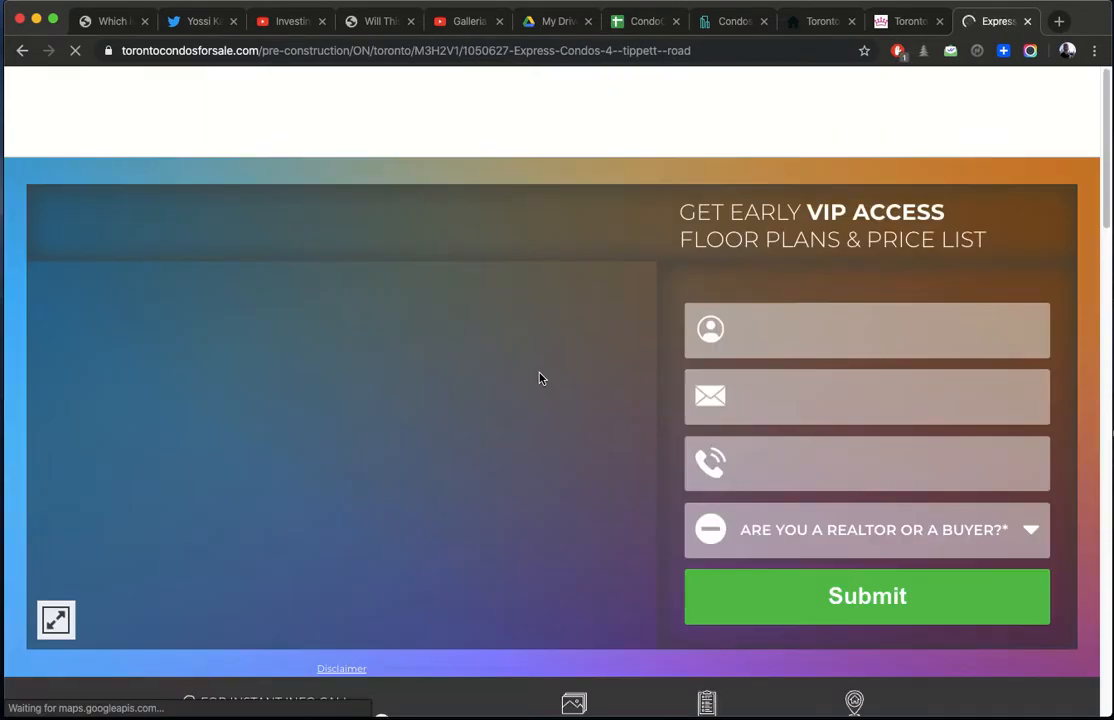
Step: Scroll through the Express Condos project details and map
scroll(down, 3)
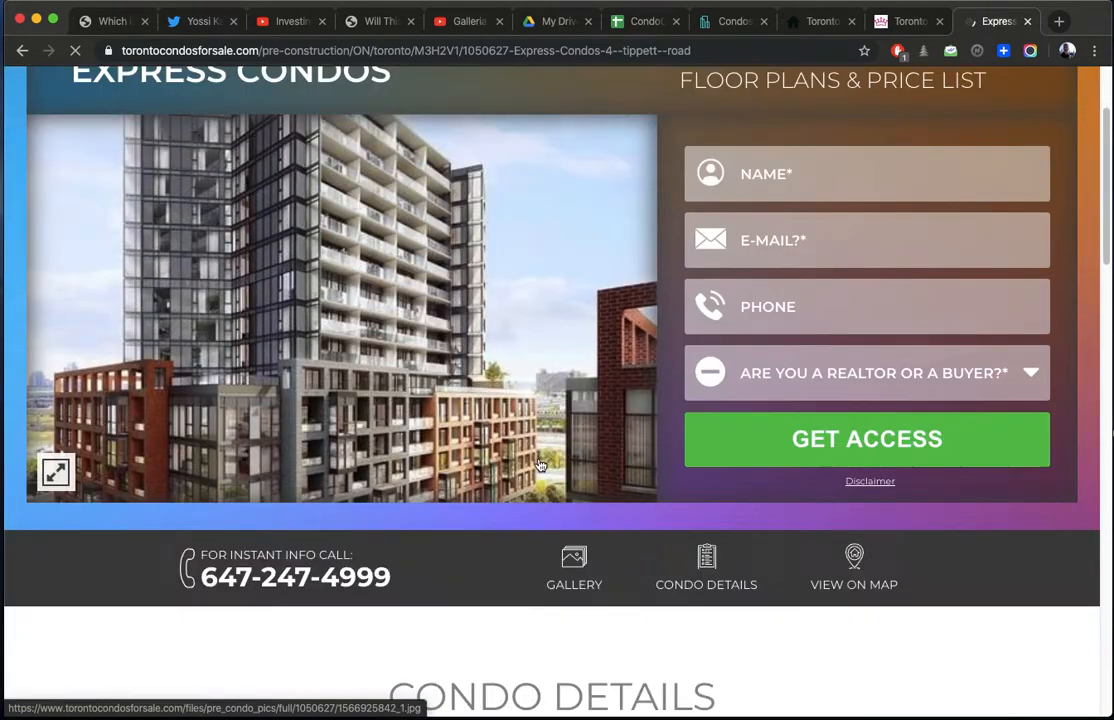
scroll(down, 3)
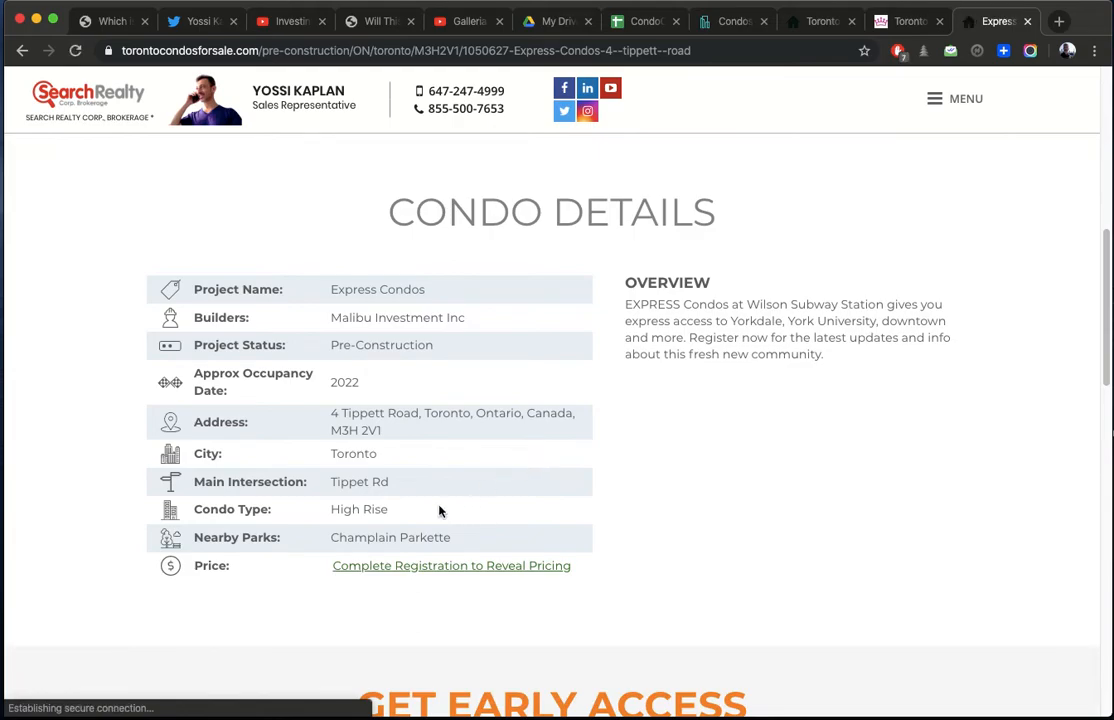
scroll(down, 3)
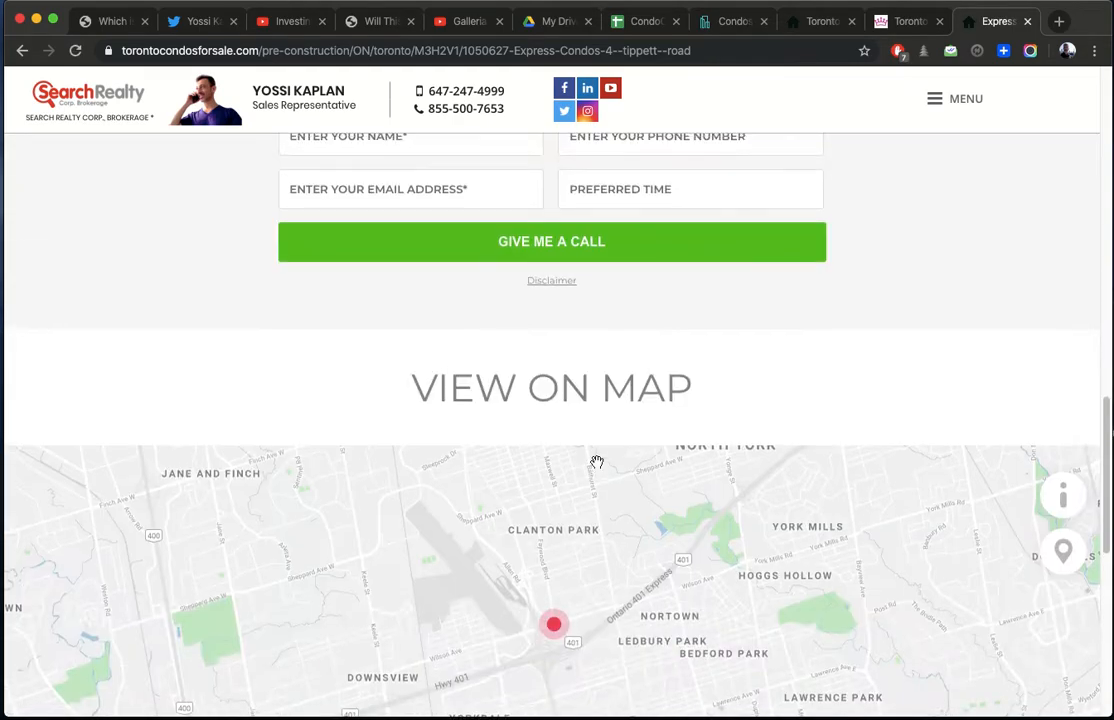
scroll(up, 3)
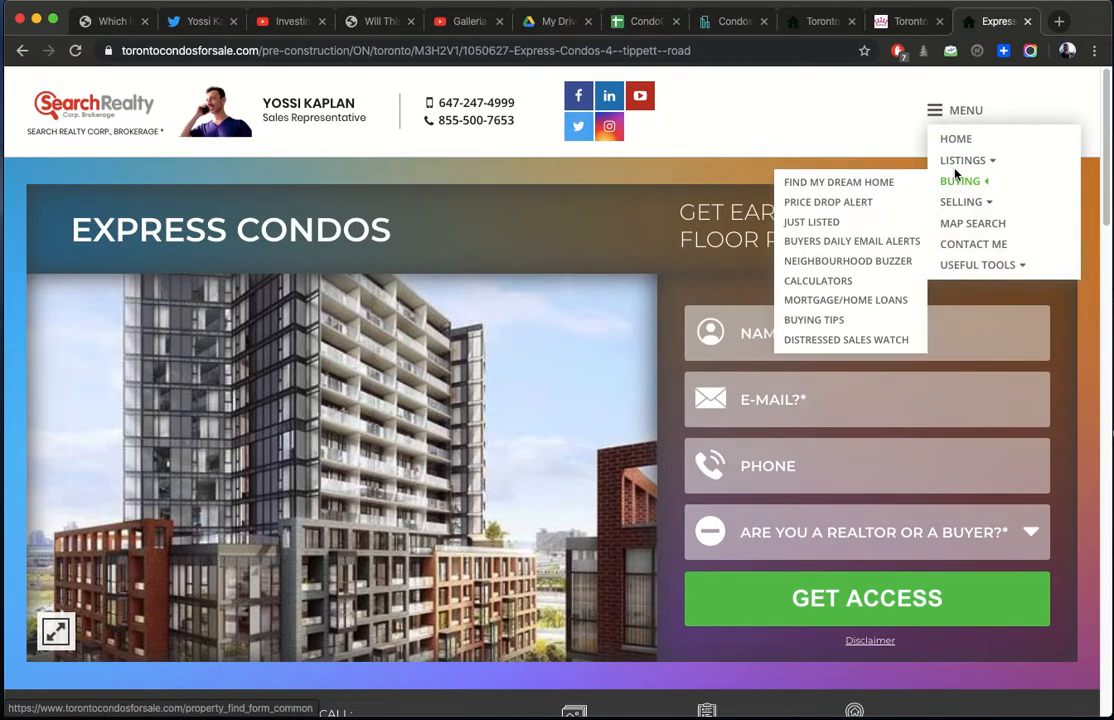
mouse_move(812, 220)
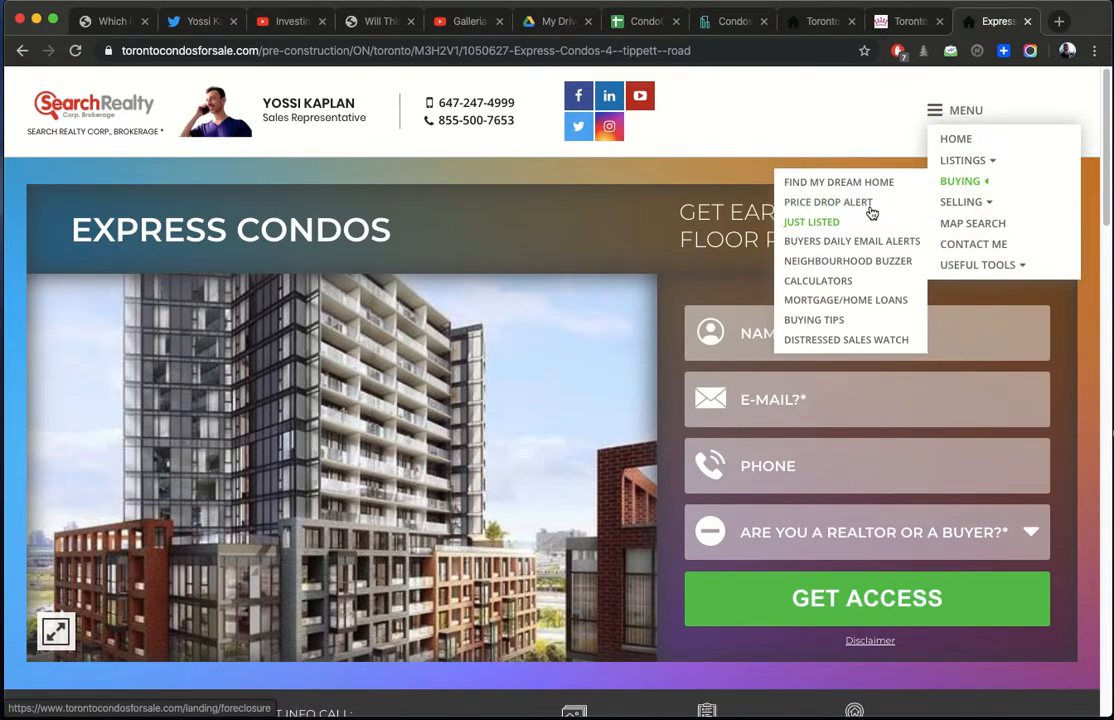
mouse_move(824, 222)
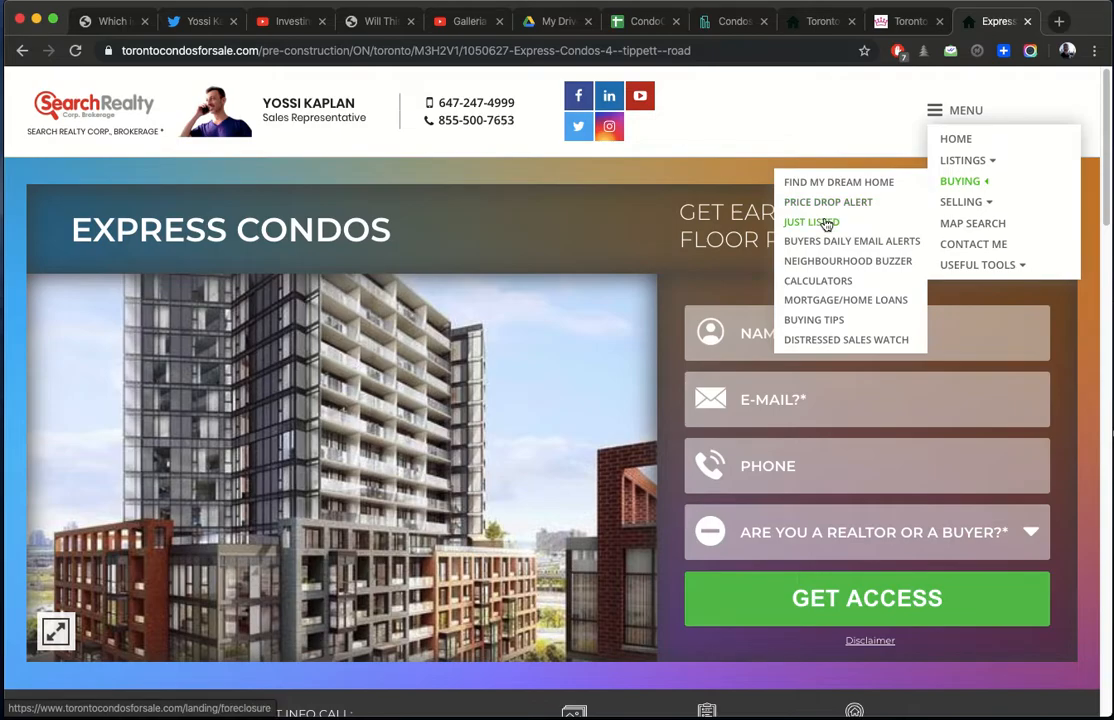
mouse_move(846, 340)
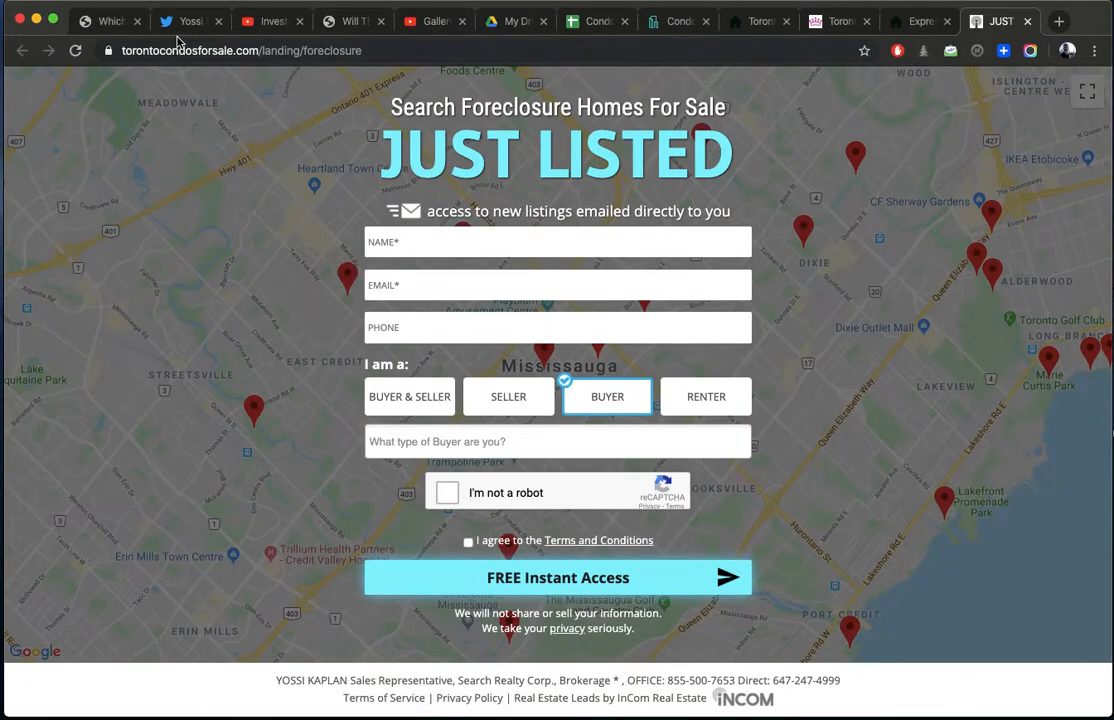
Step: Glance at the realtor's Twitter profile, then return to the Condo Calculator spreadsheet
click(190, 20)
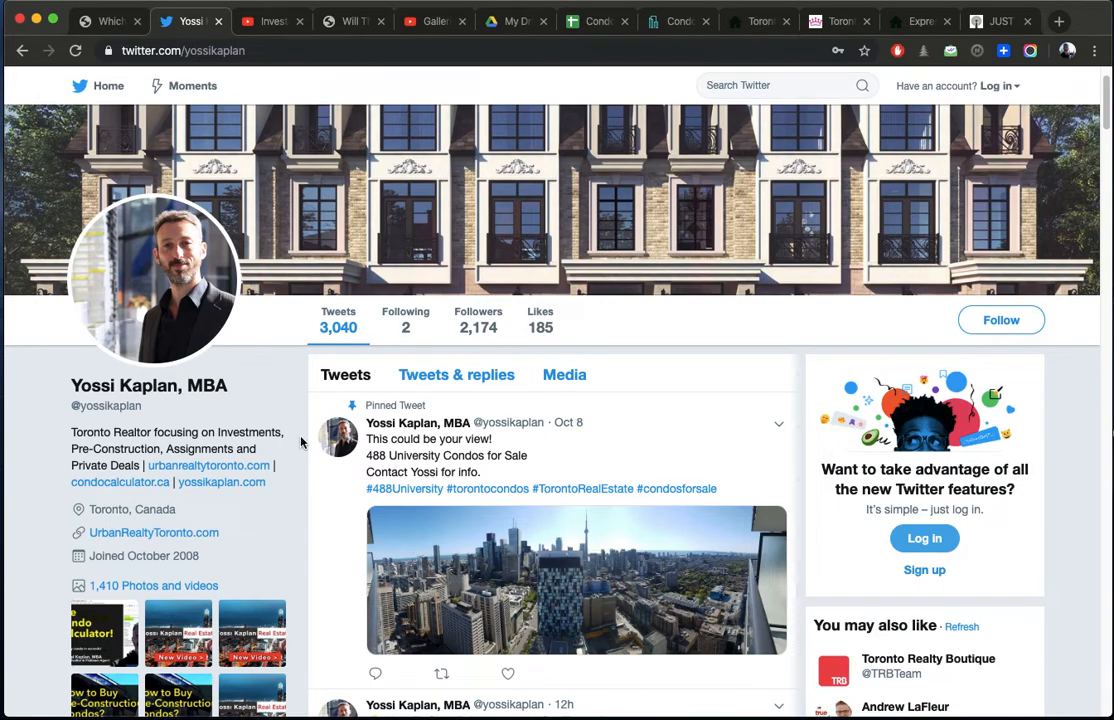
mouse_move(290, 436)
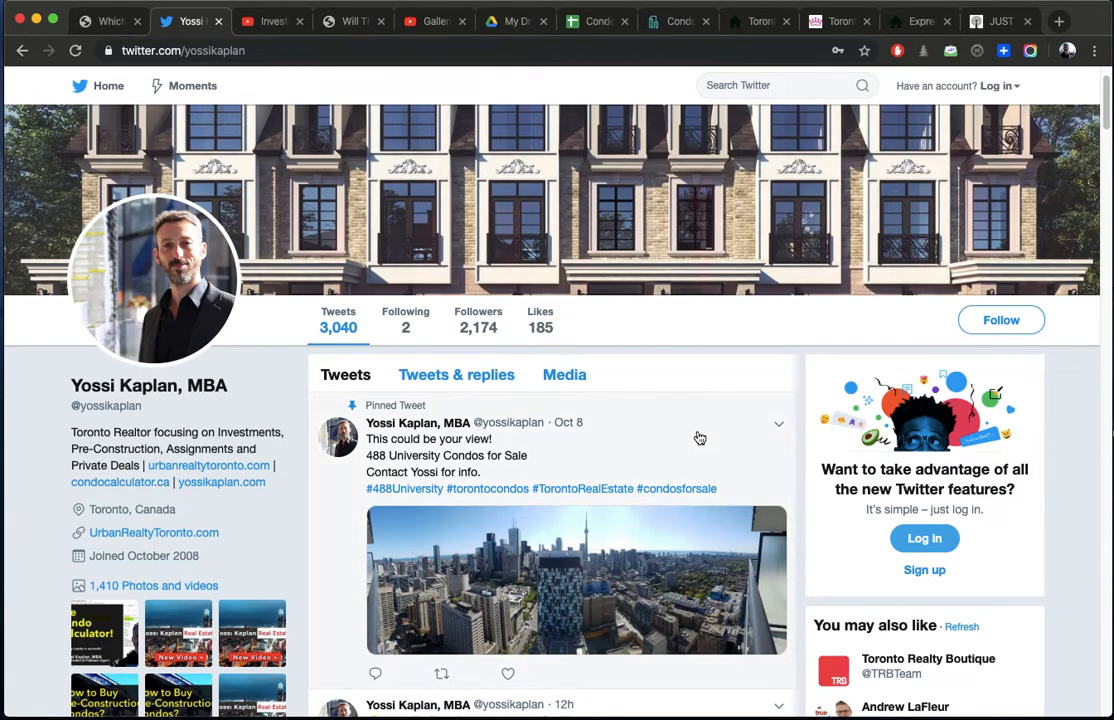
mouse_move(570, 316)
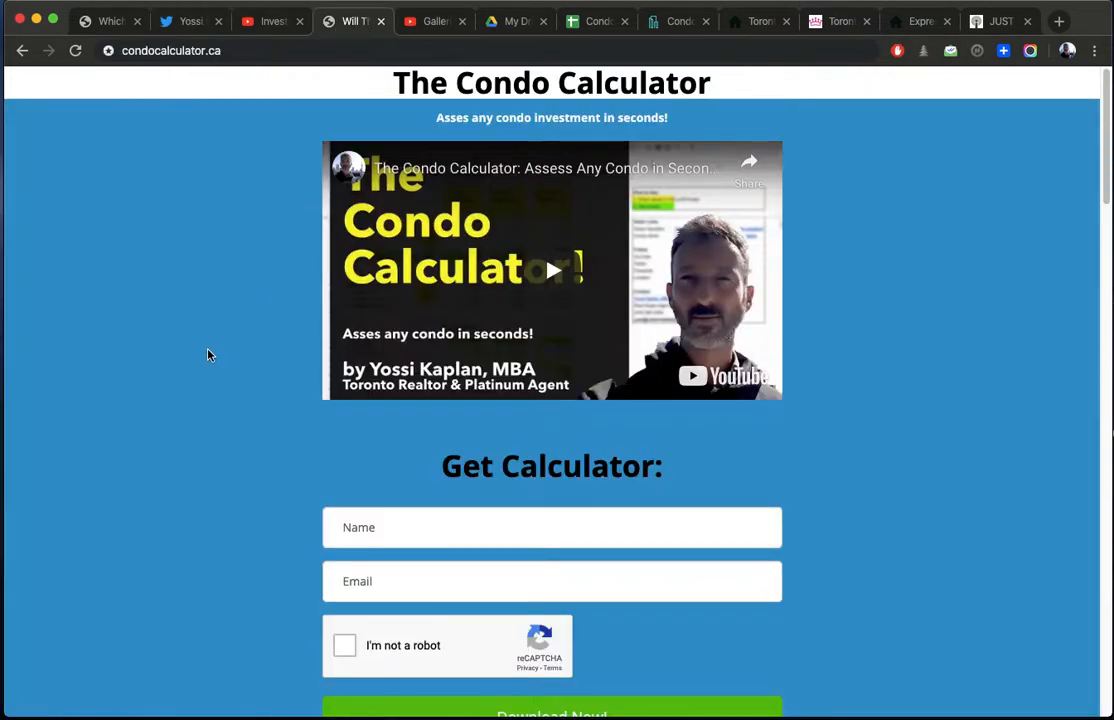
click(596, 20)
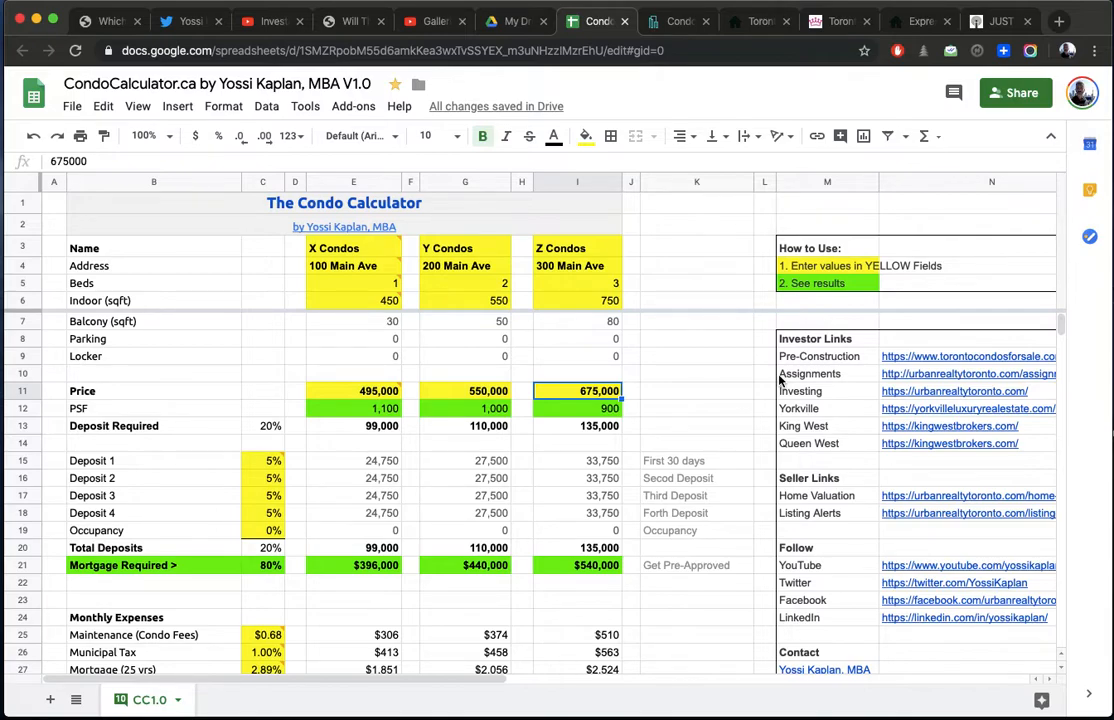
mouse_move(816, 104)
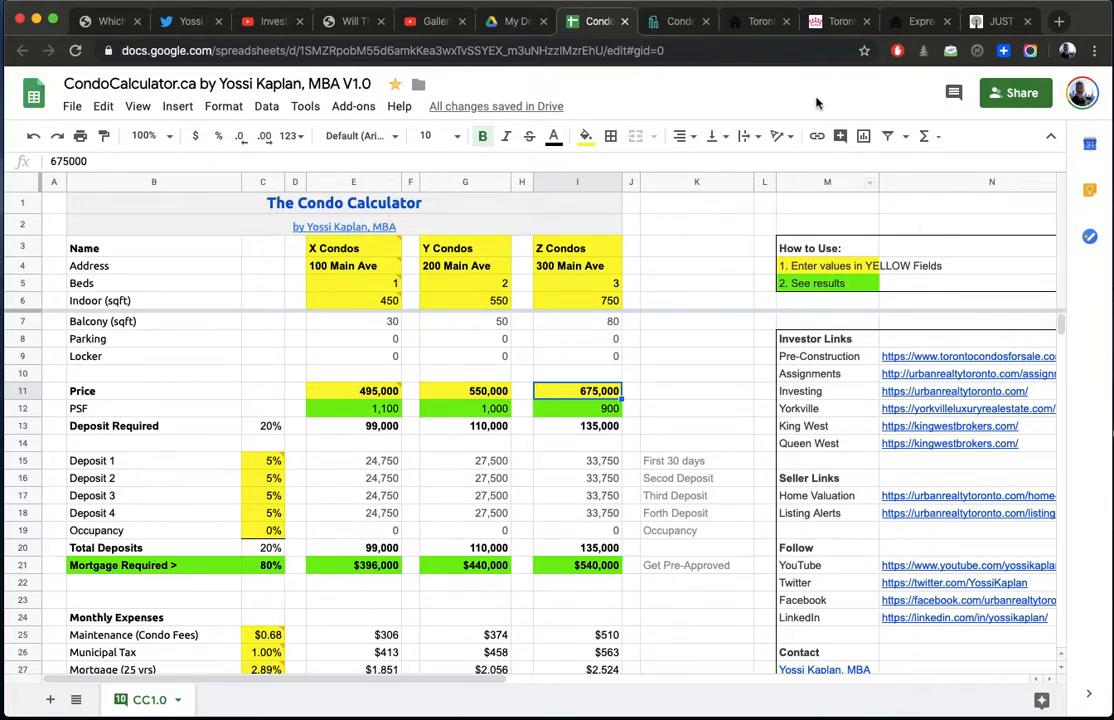